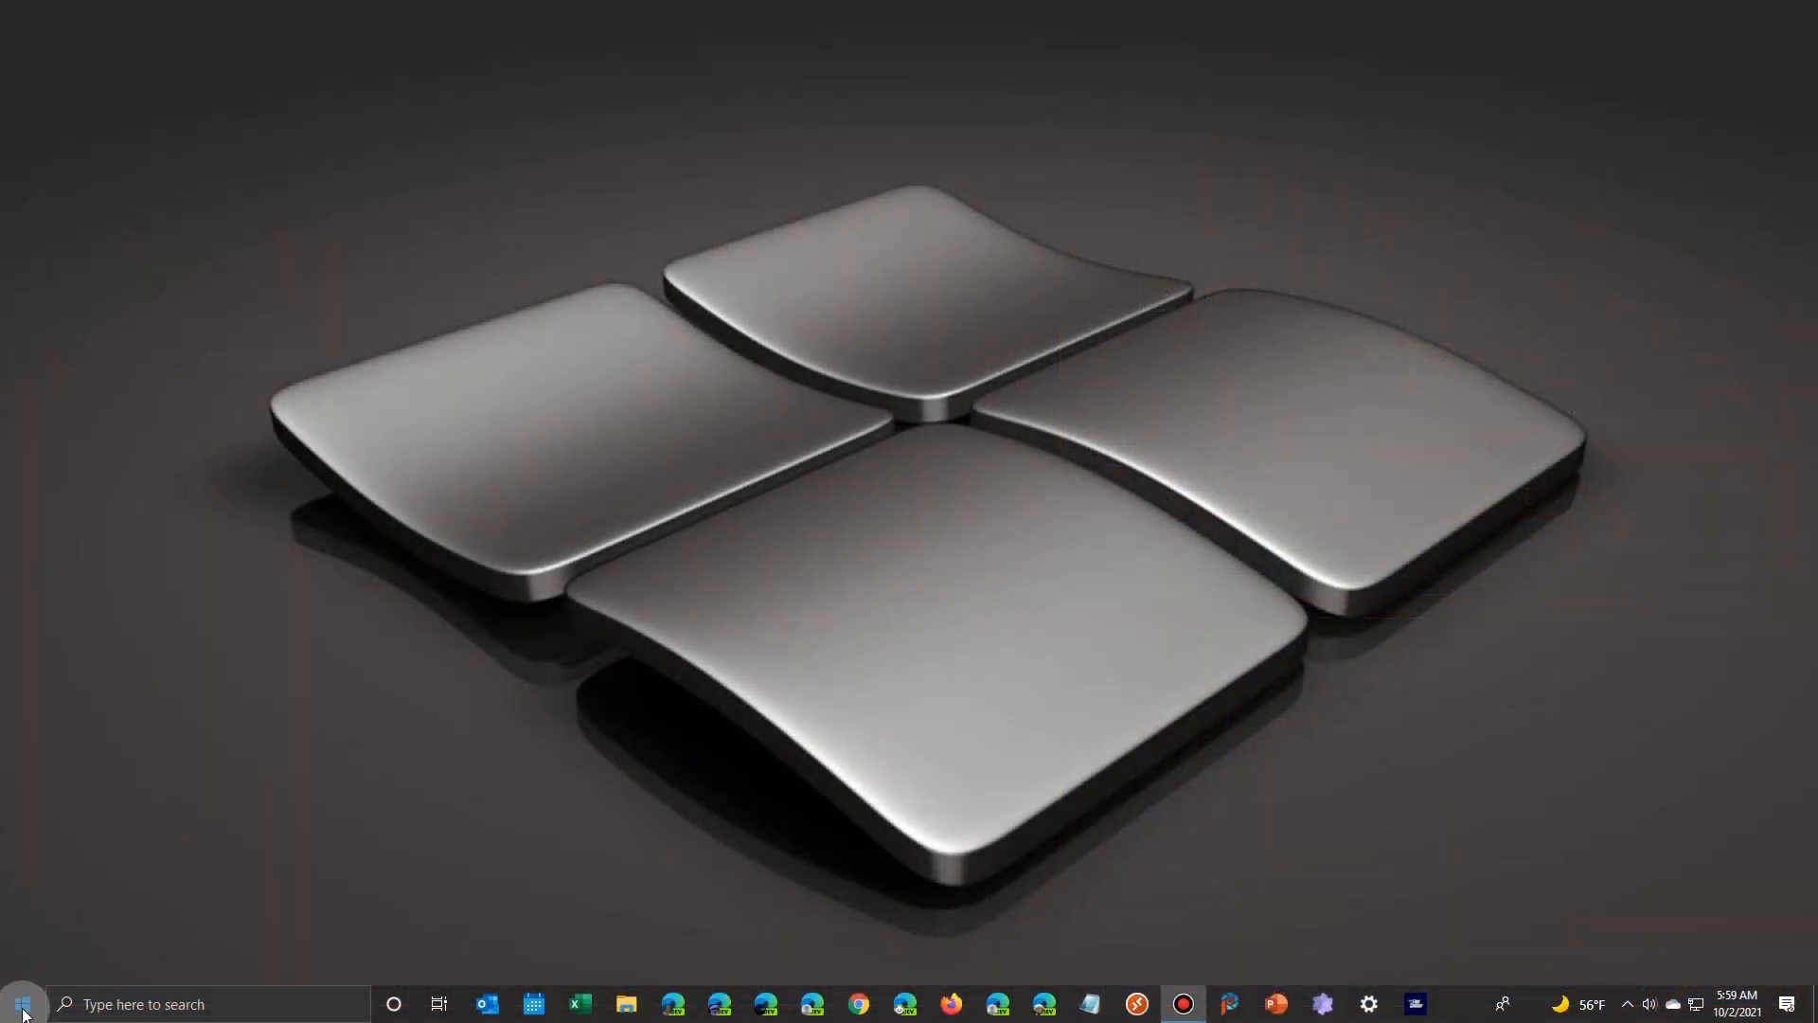
- Show Windows 10's tiled Start menu, then Windows 11's second pinned page with Clock, Notepad, Paint
click(21, 1003)
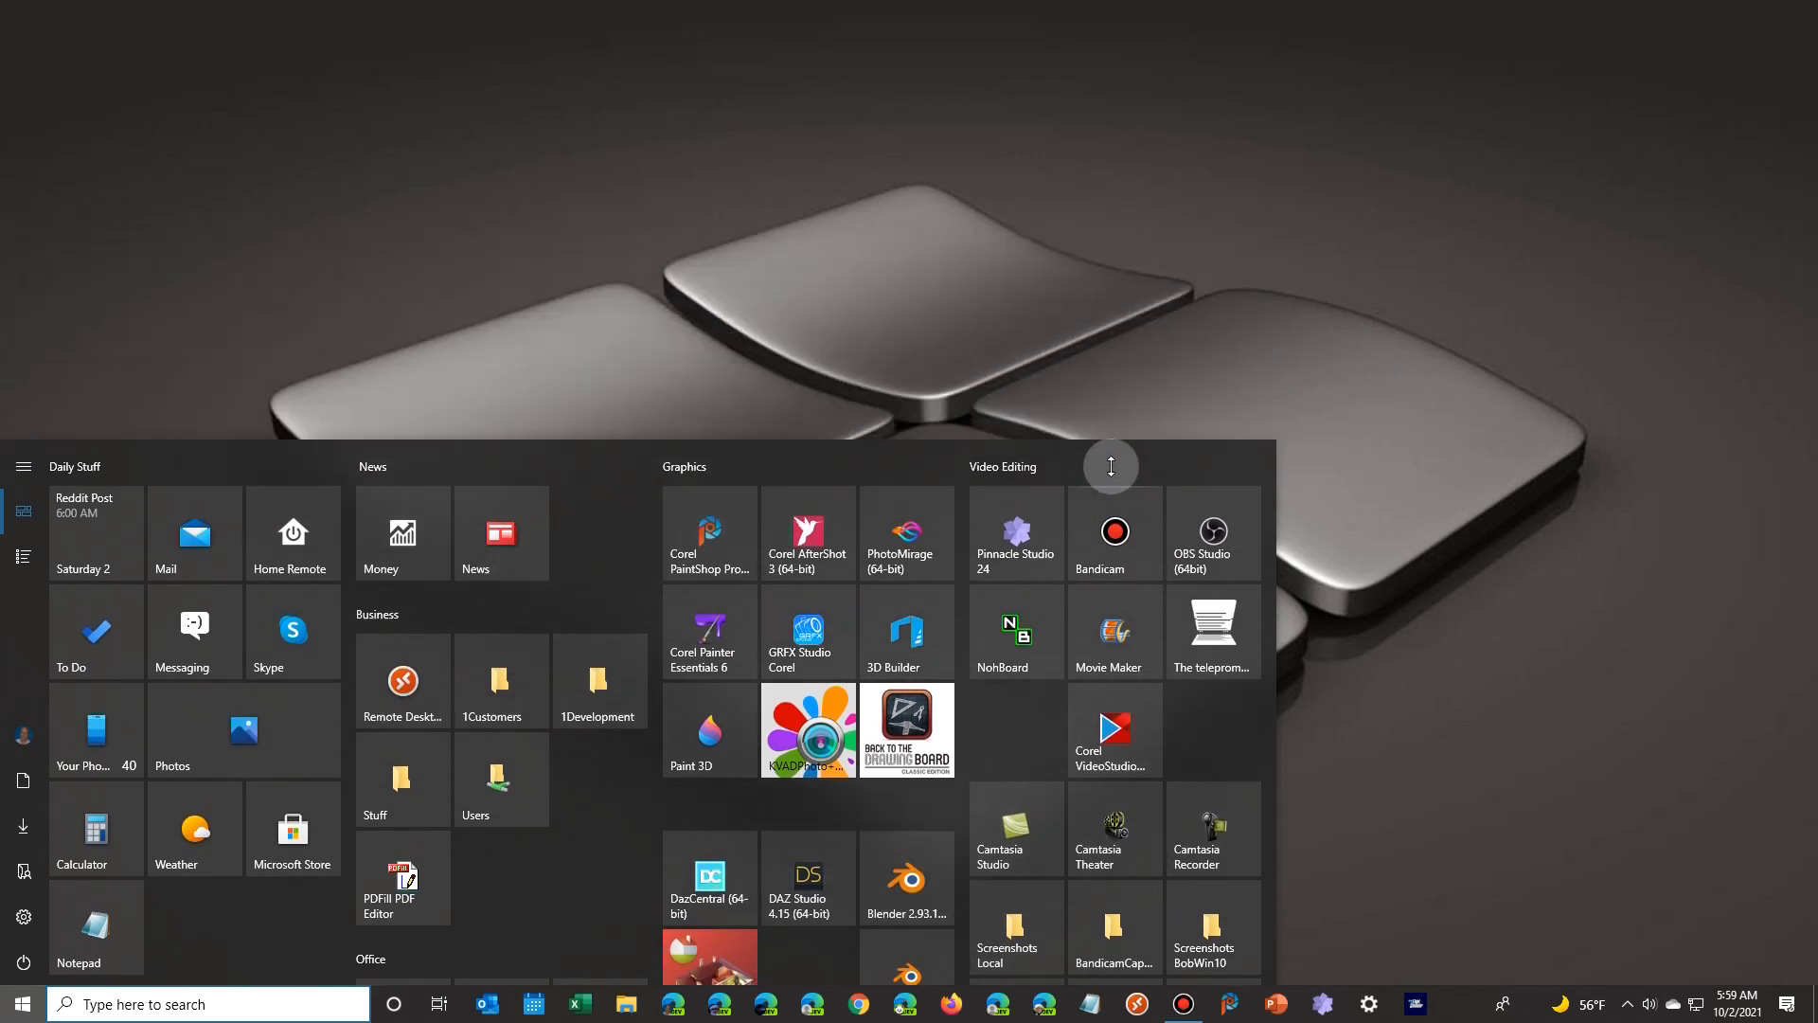
scroll(down, 3)
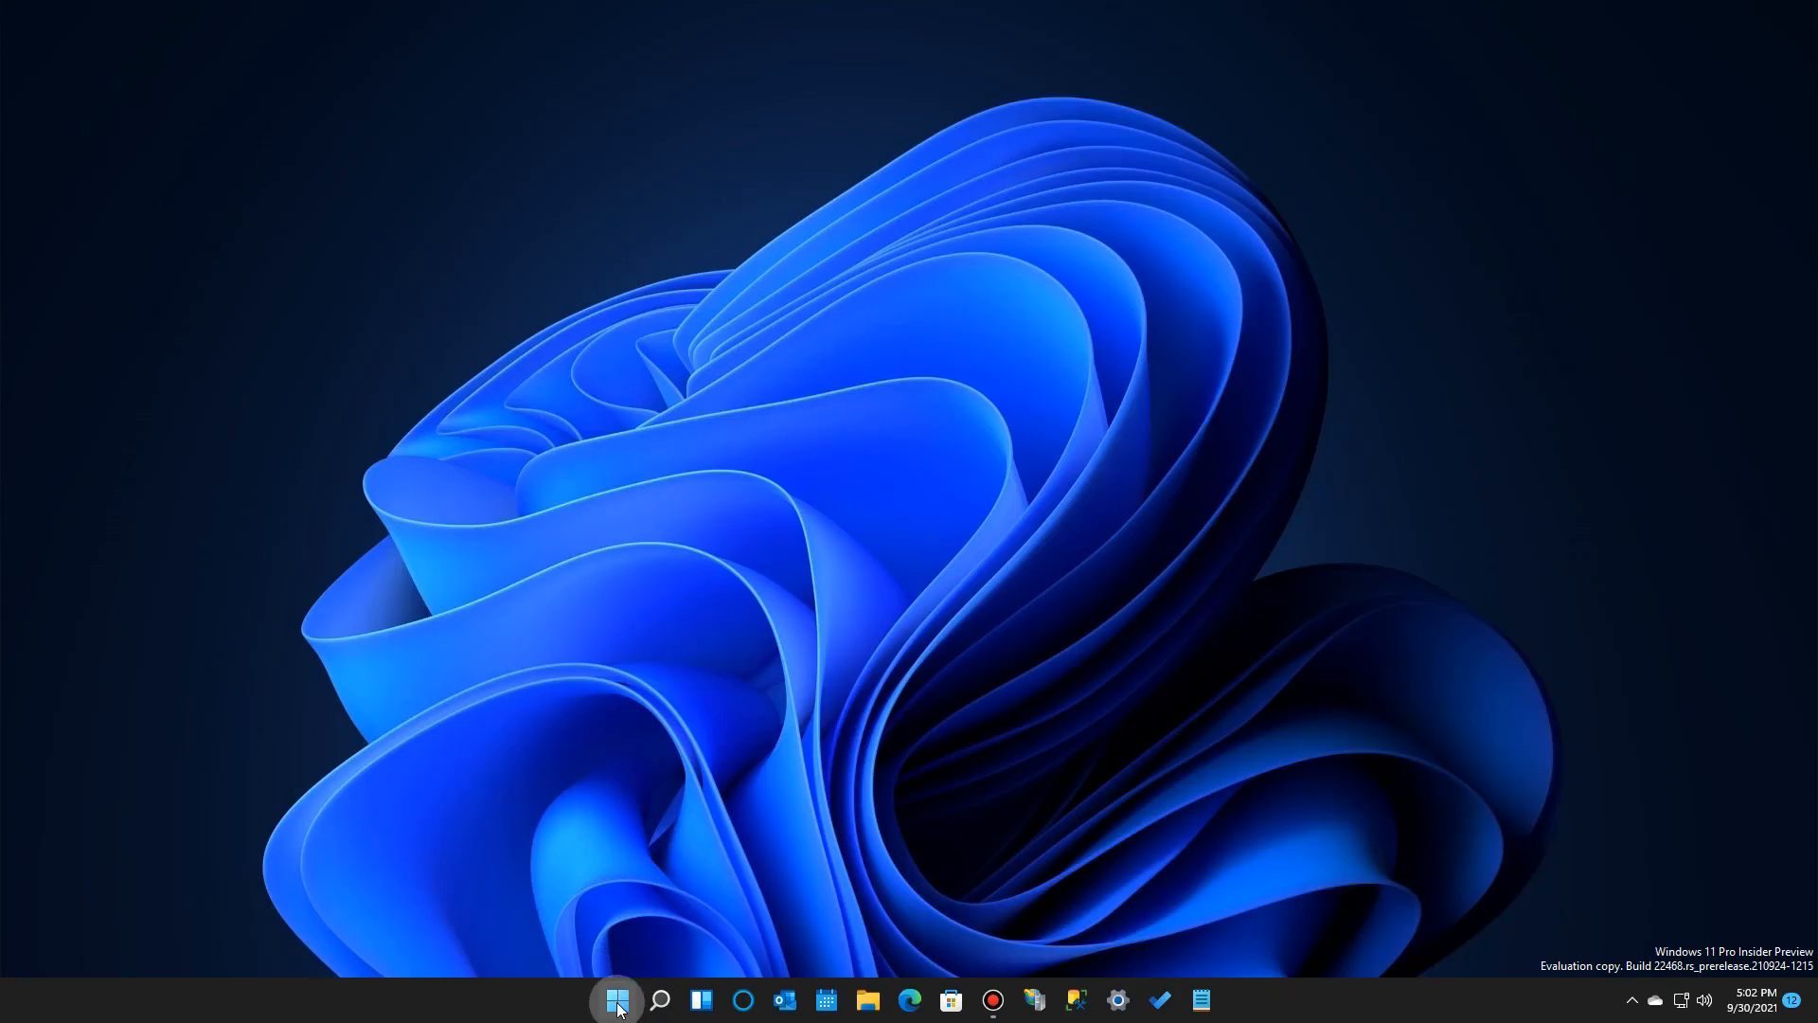
click(616, 1000)
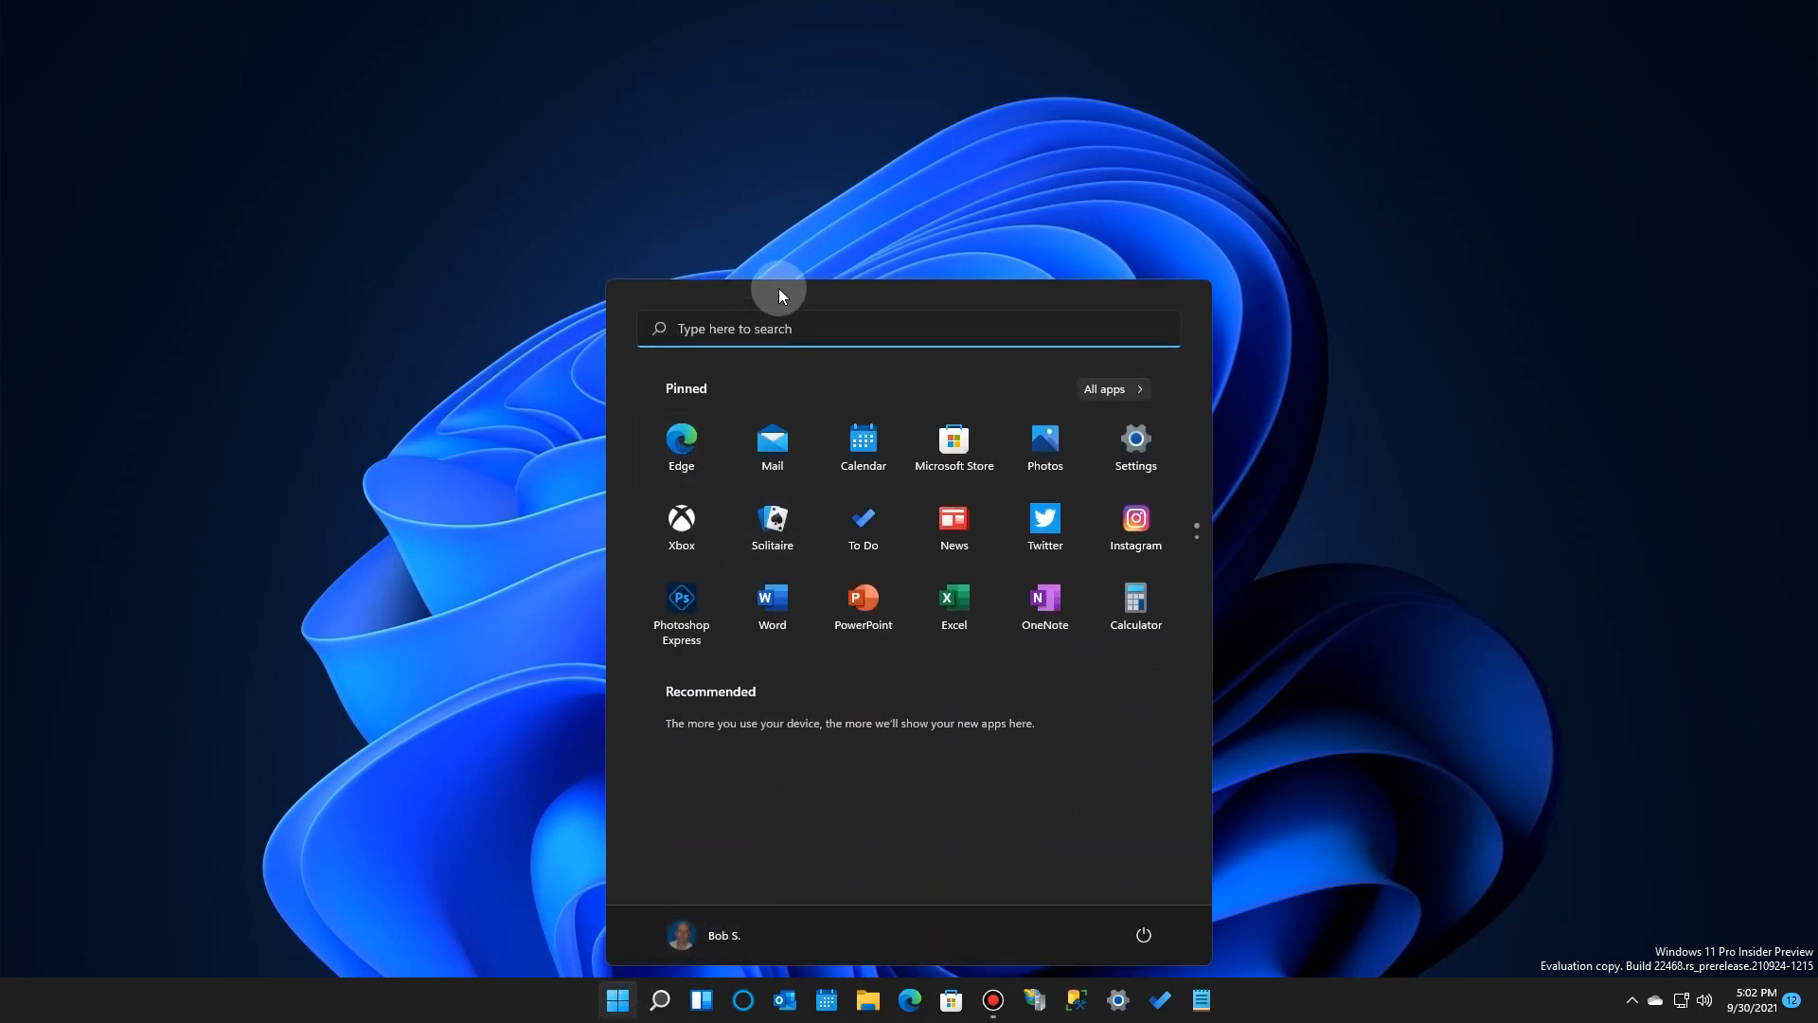
mouse_move(684, 276)
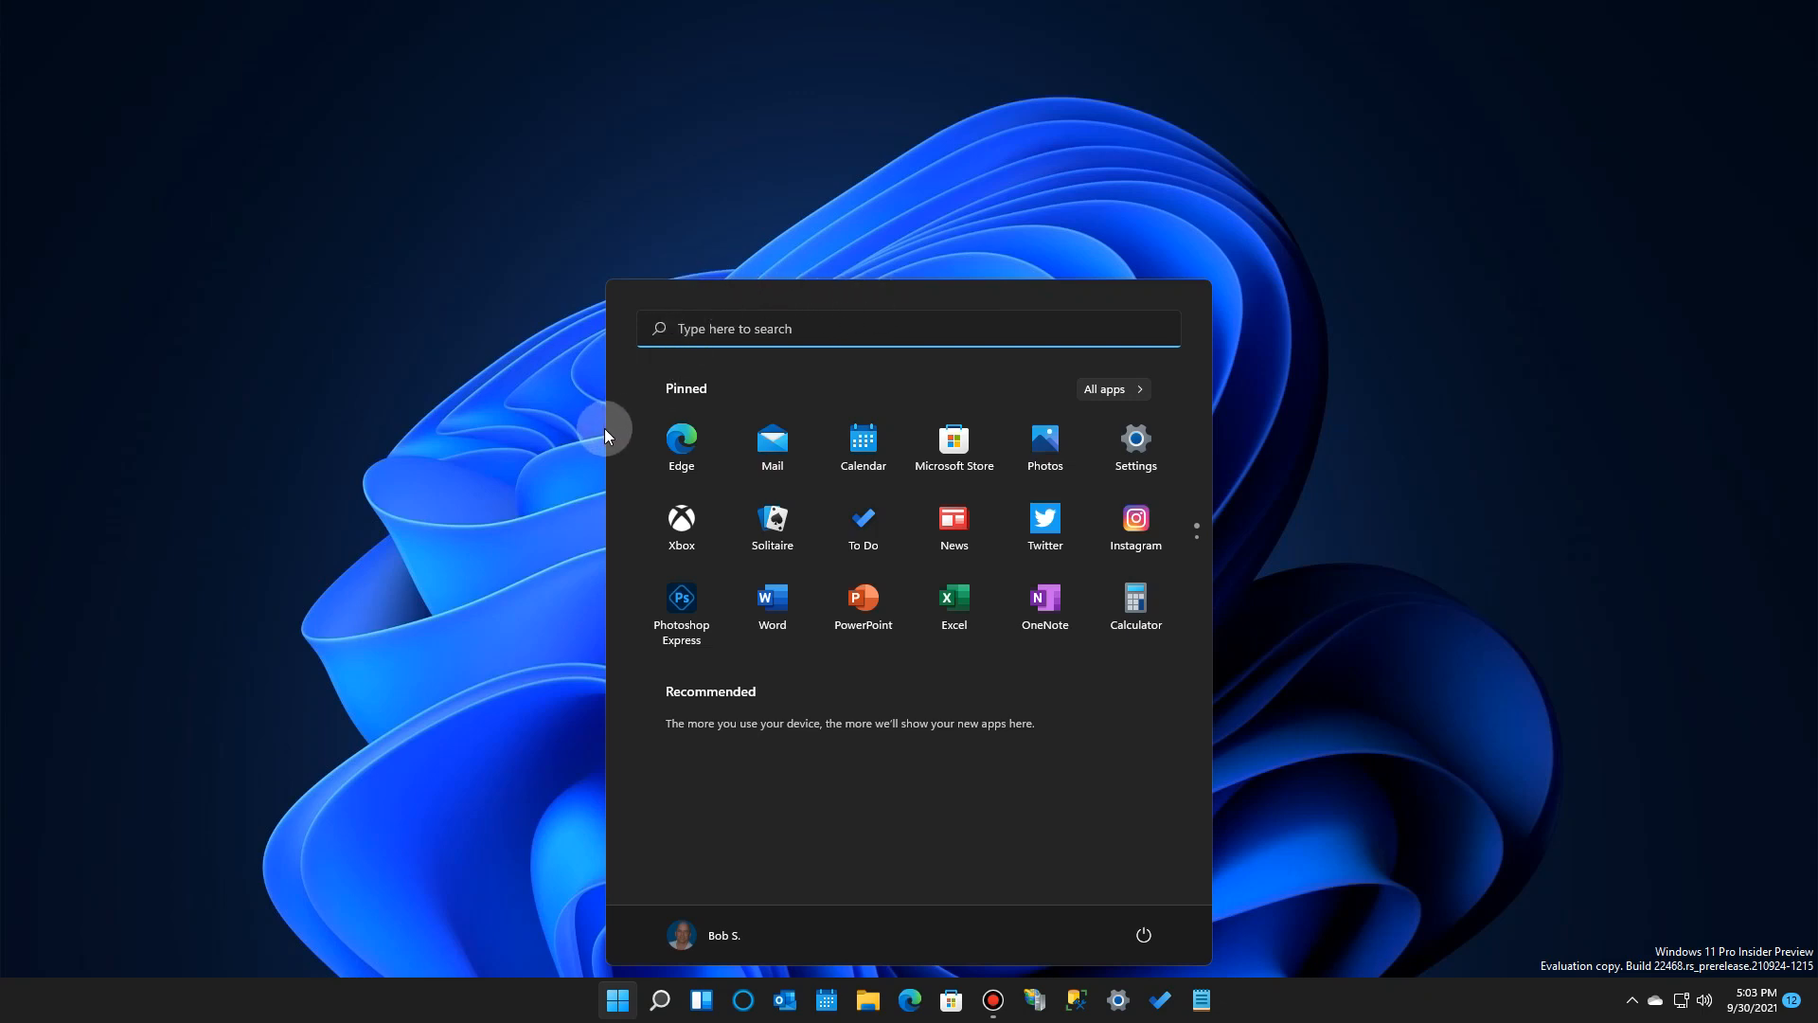
mouse_move(1200, 589)
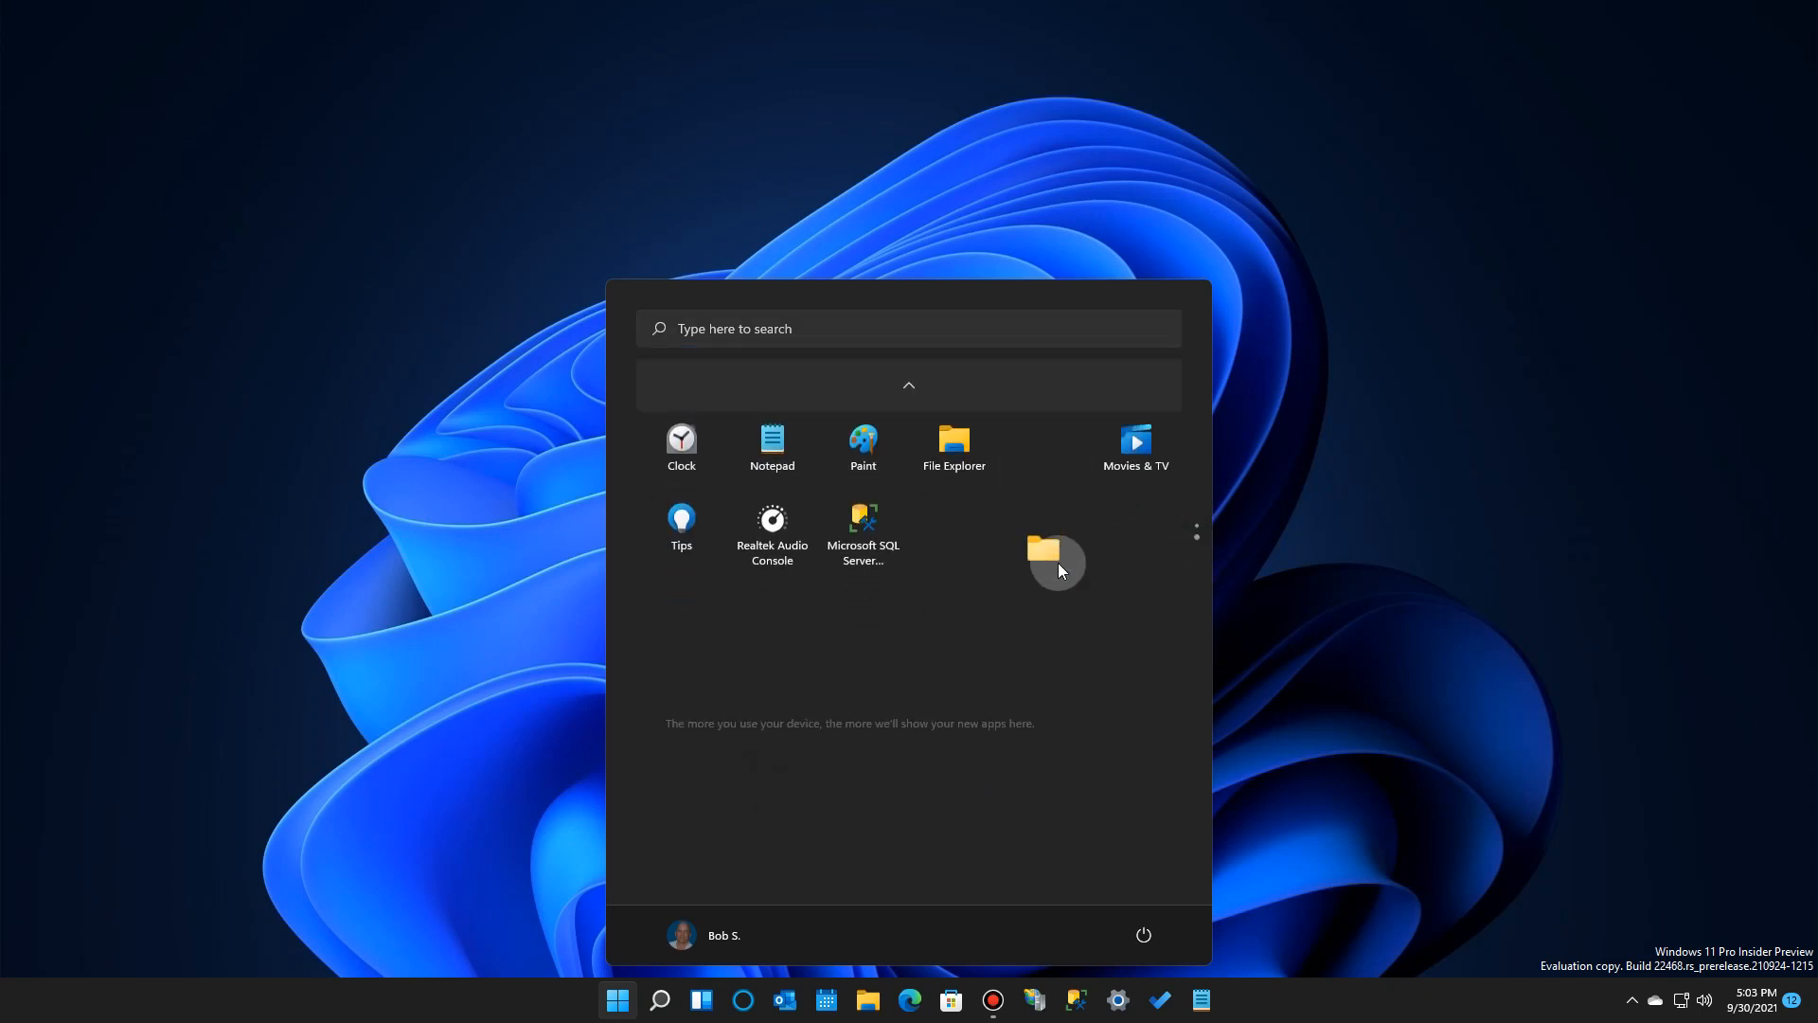
click(908, 385)
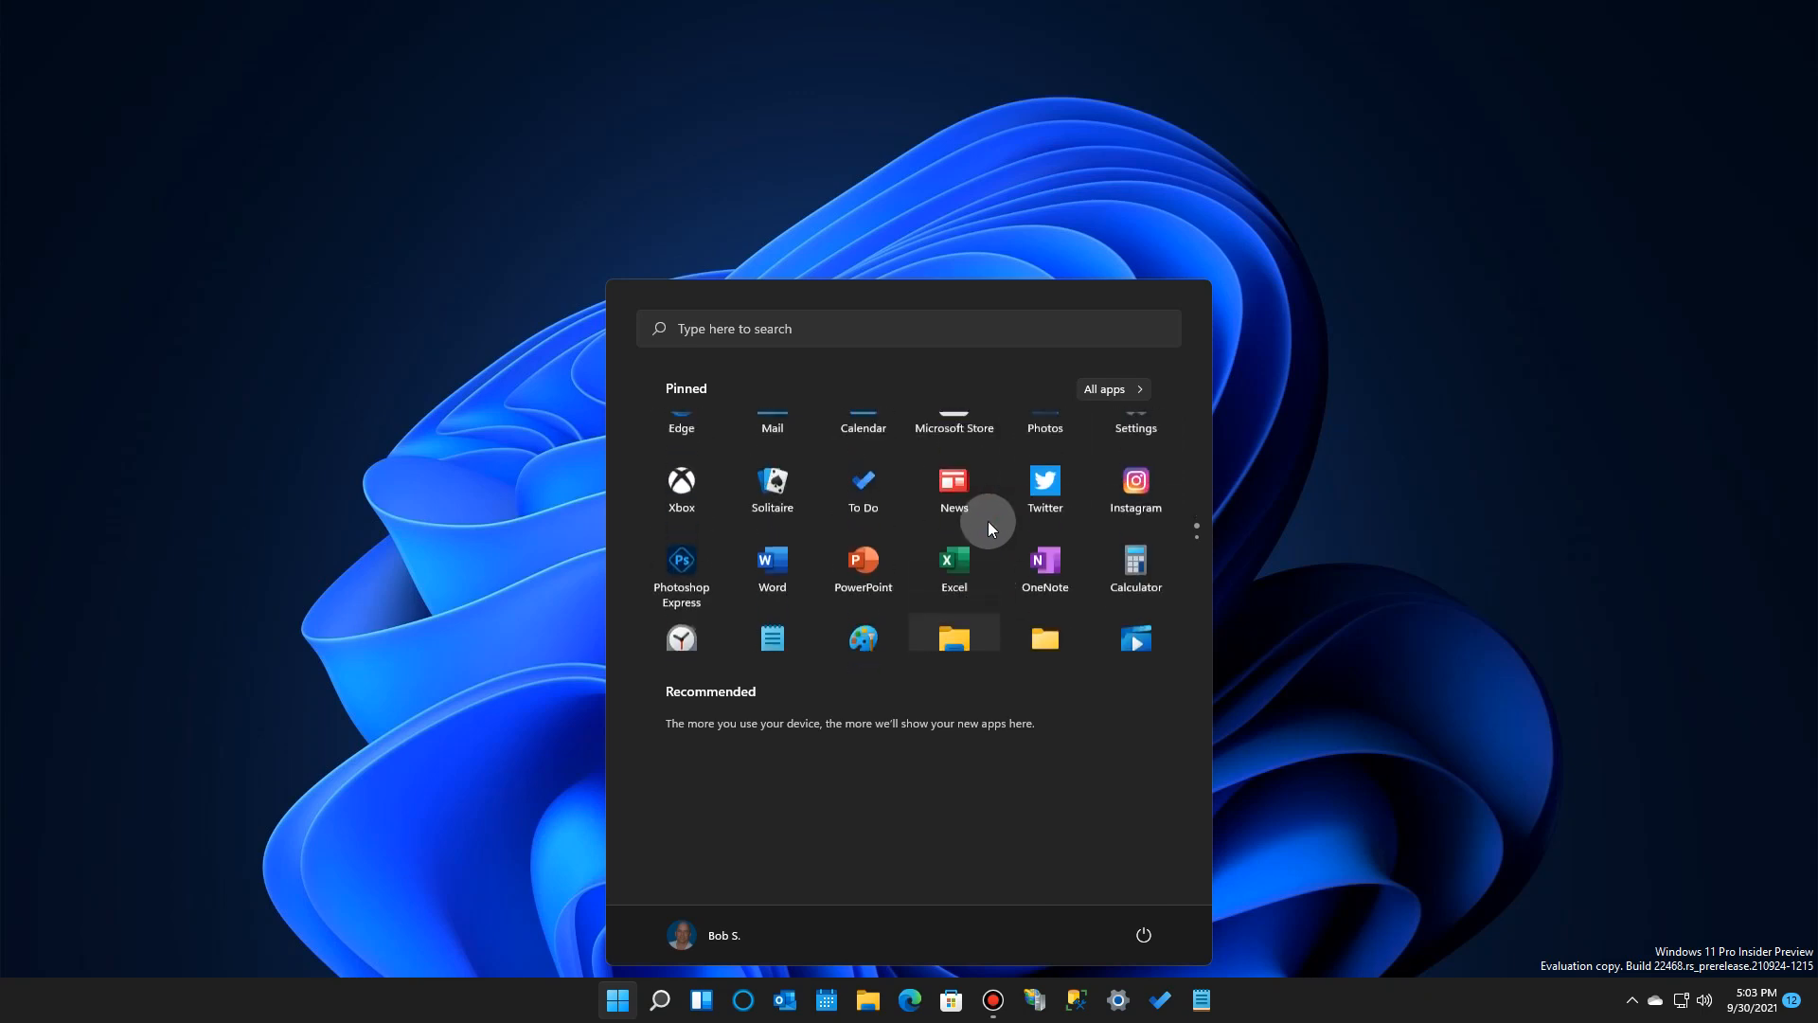
- Scroll down the Windows 11 Pinned grid to reach Instagram and Notepad for reordering
scroll(down, 3)
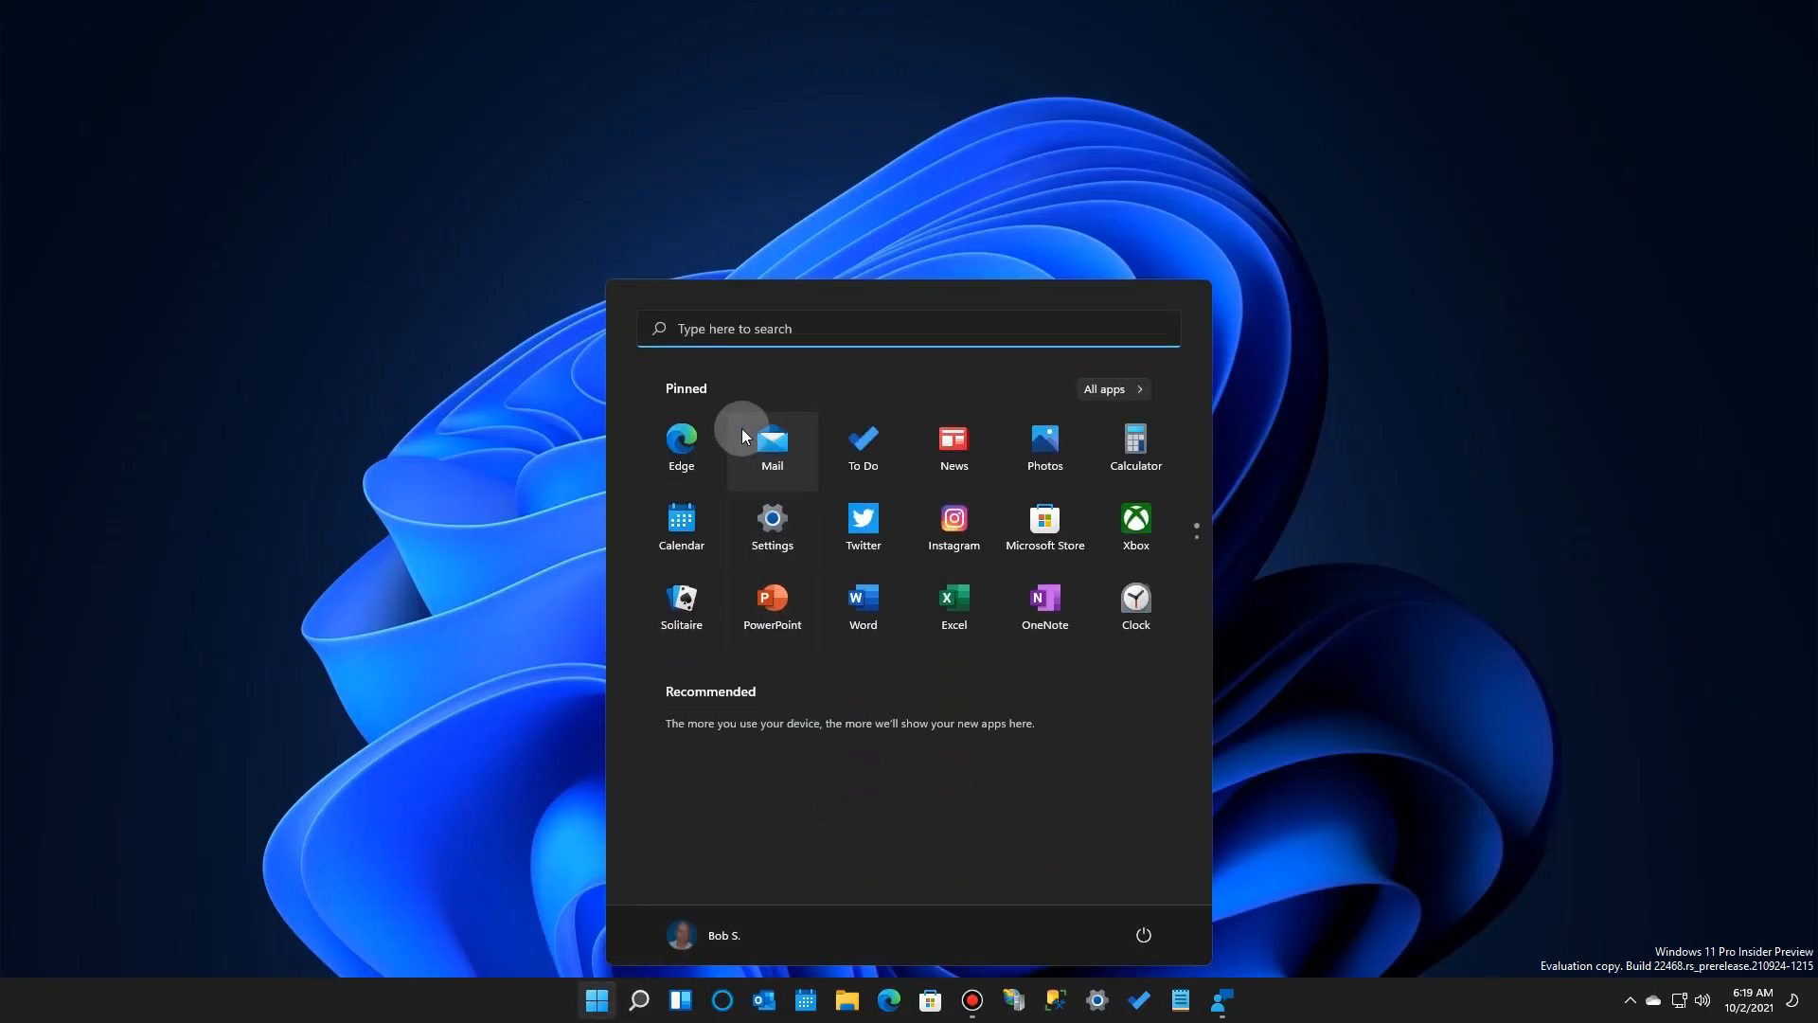
mouse_move(835, 438)
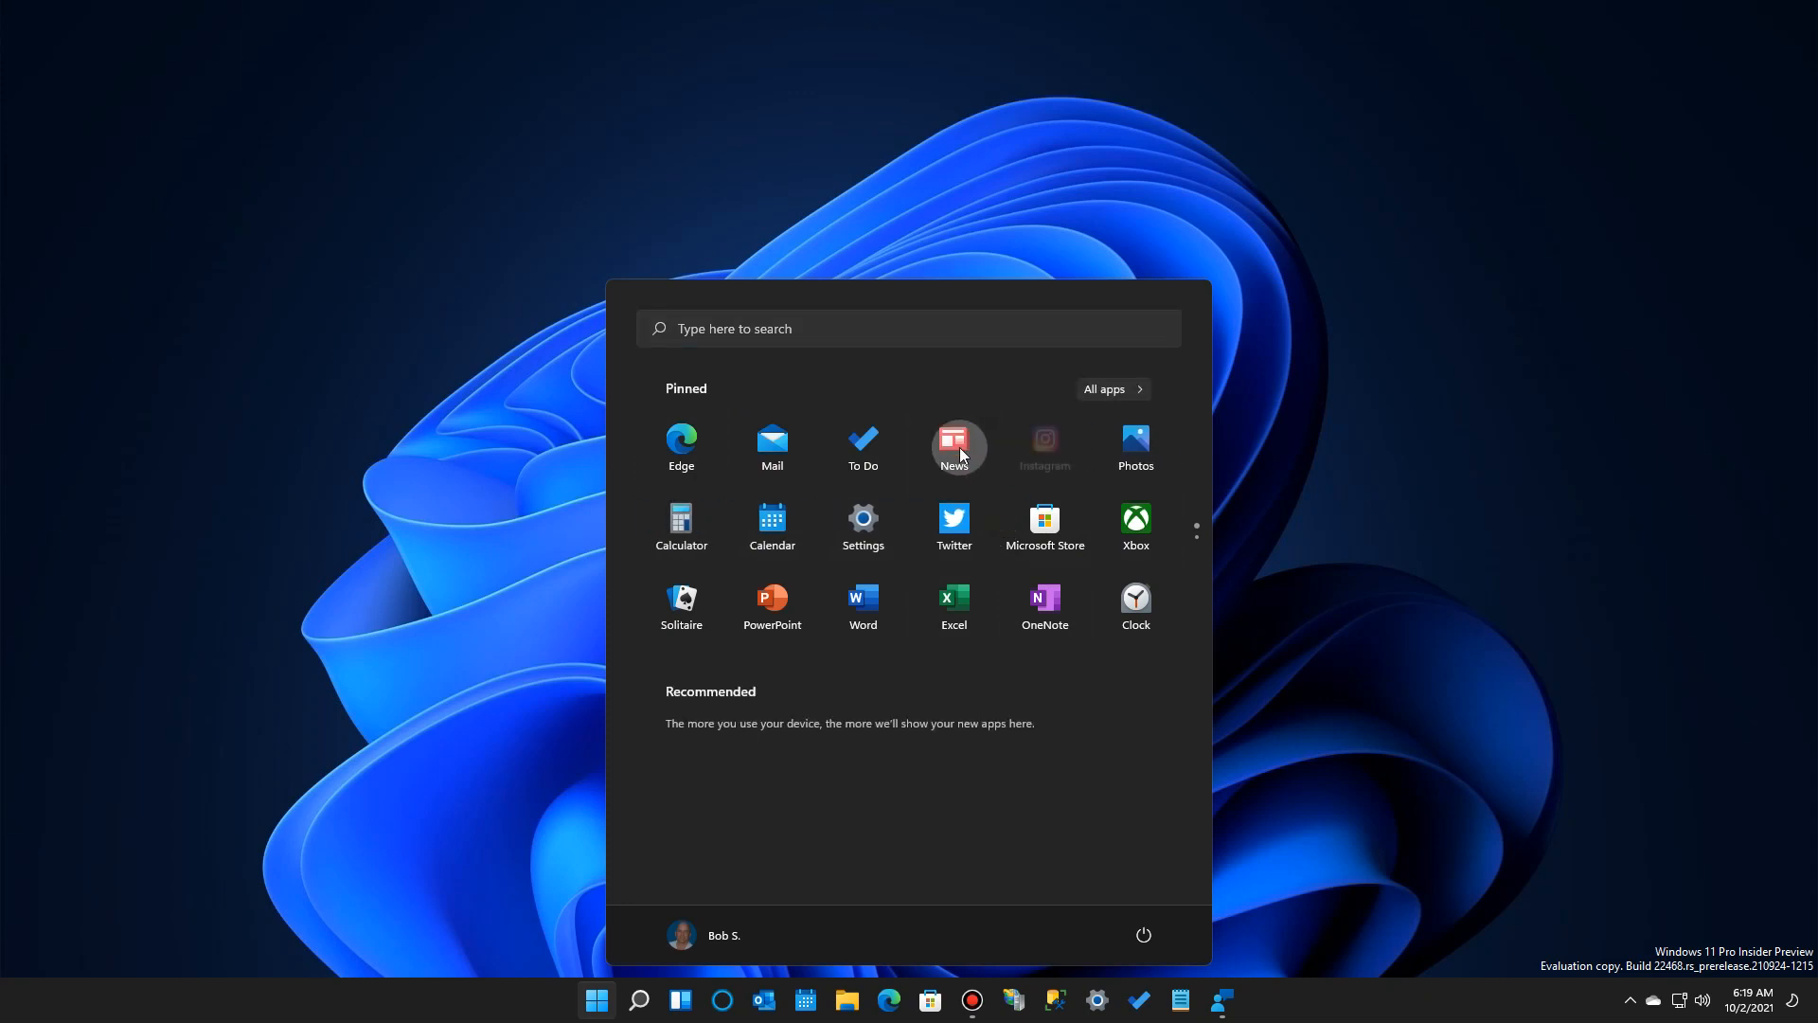
mouse_move(1043, 450)
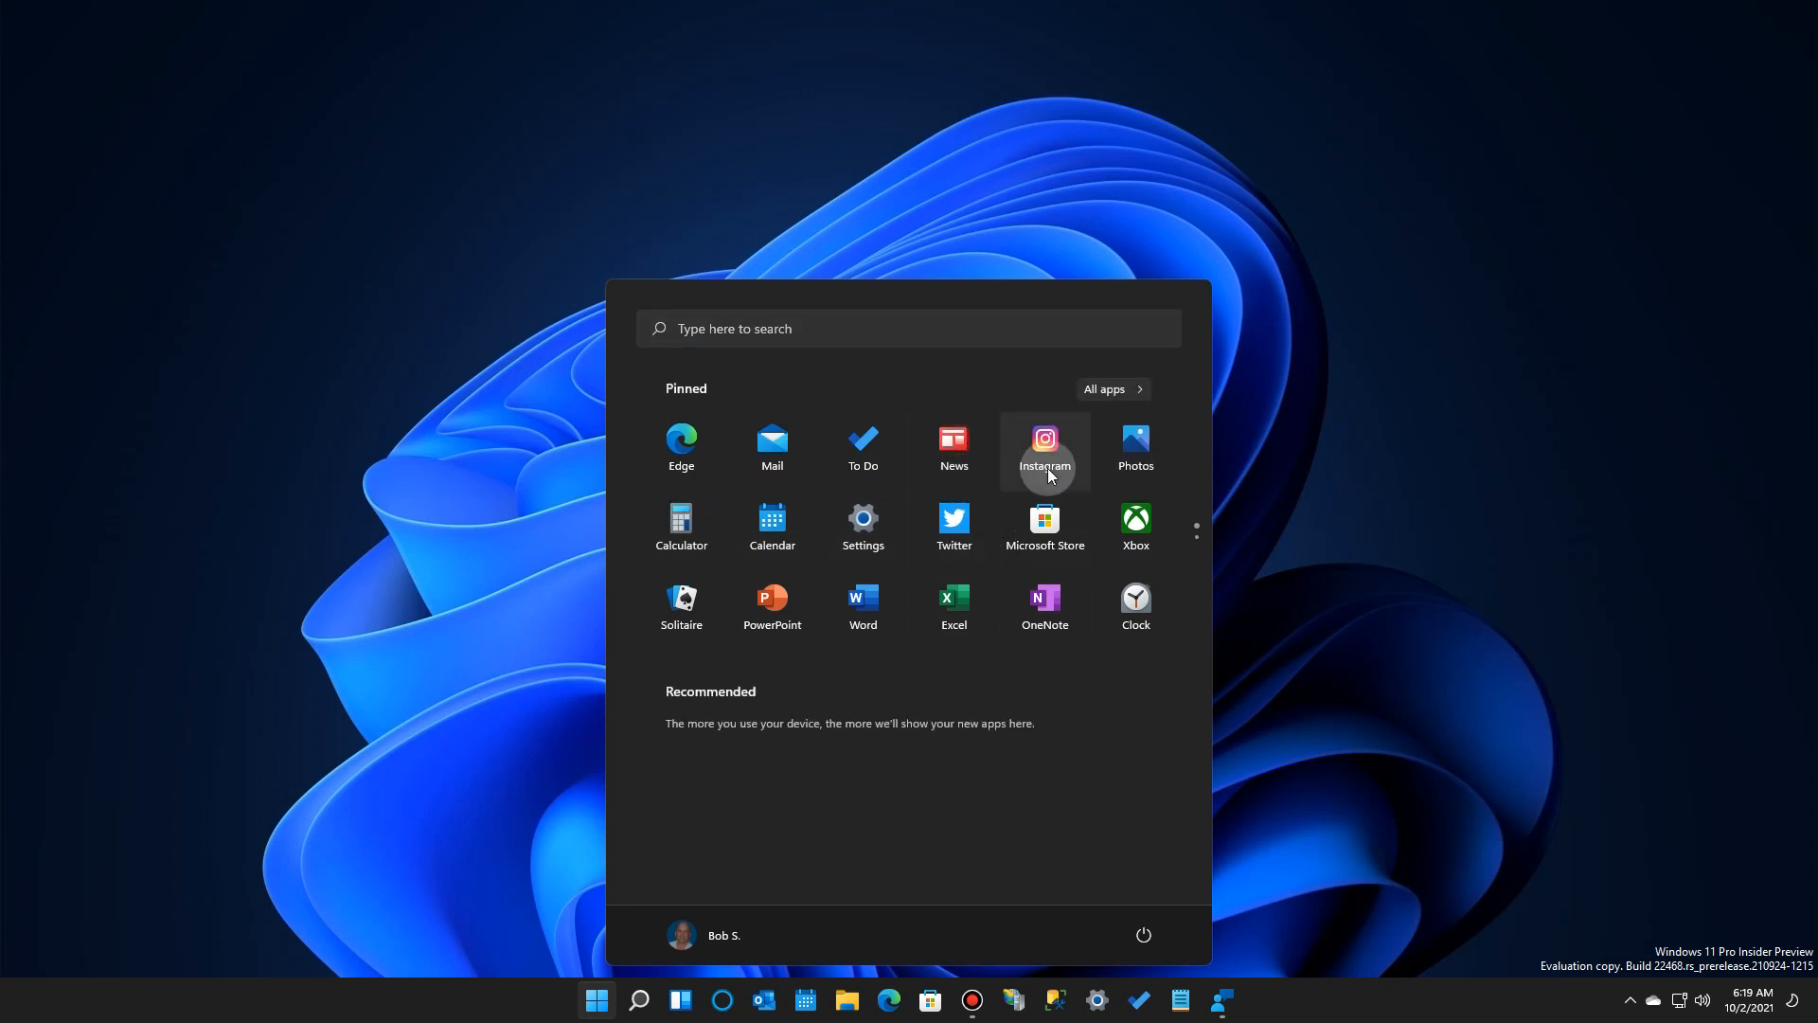
mouse_move(1043, 519)
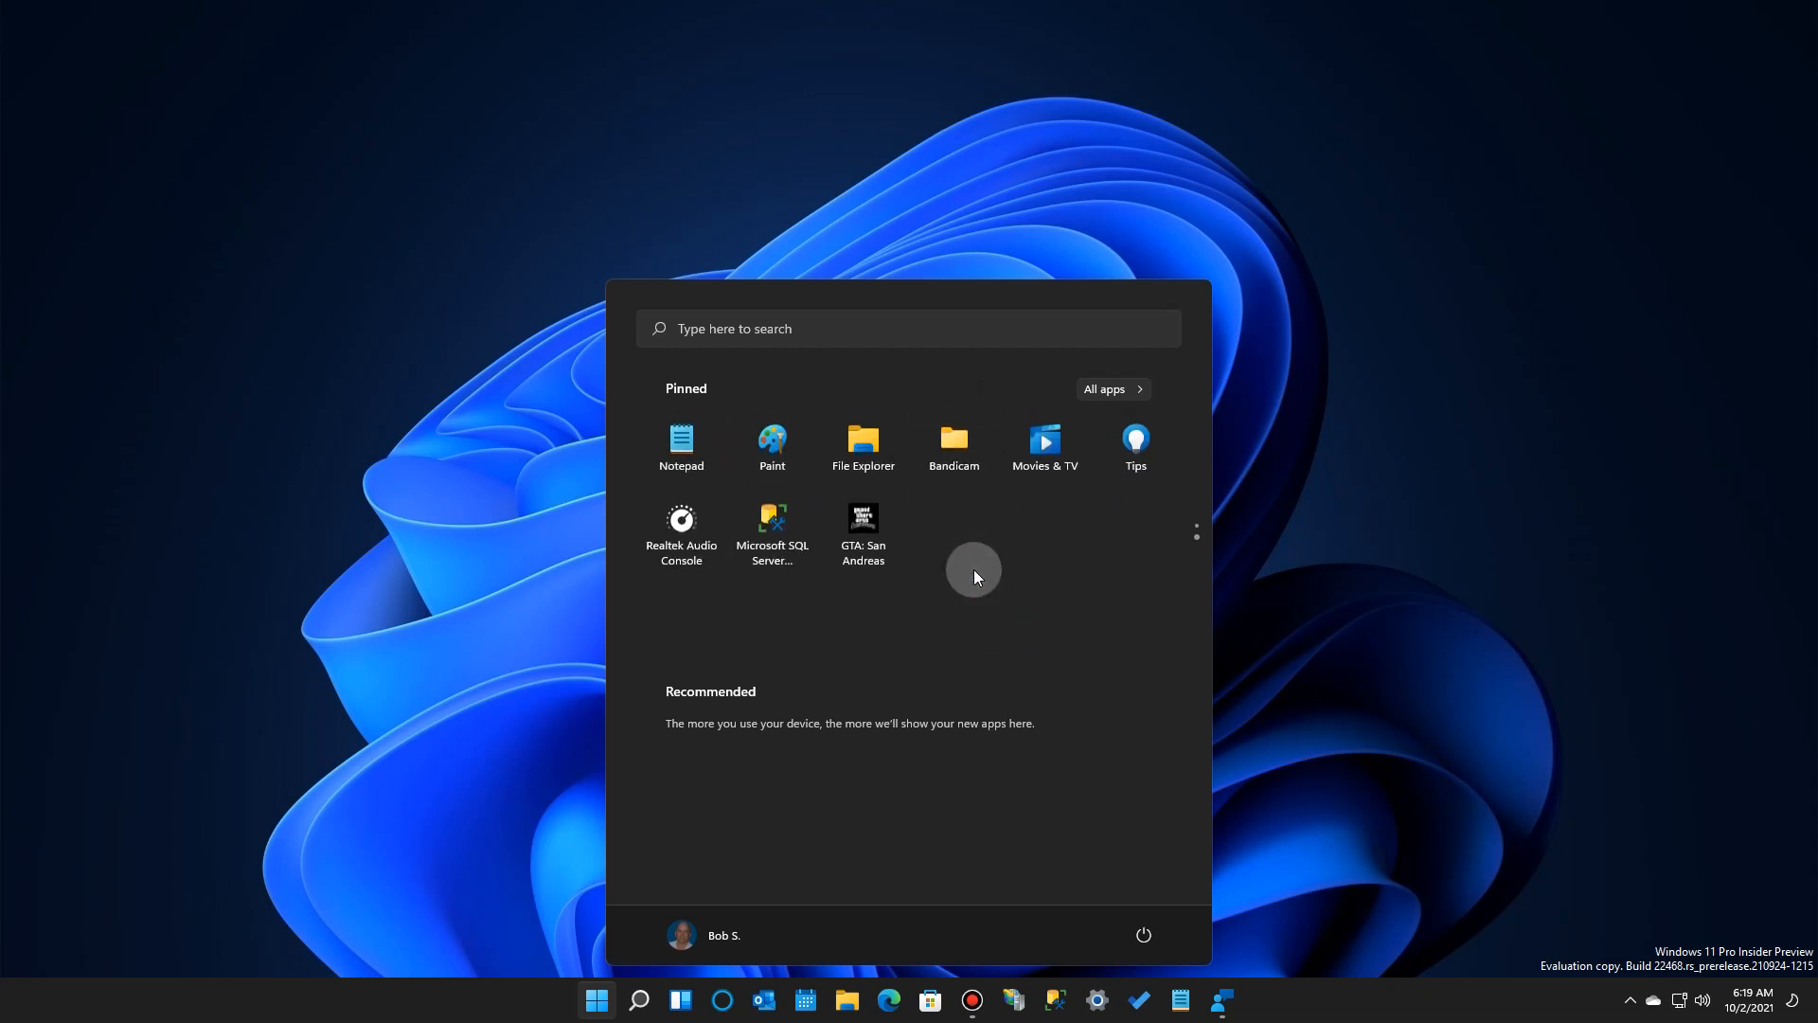
mouse_move(862, 522)
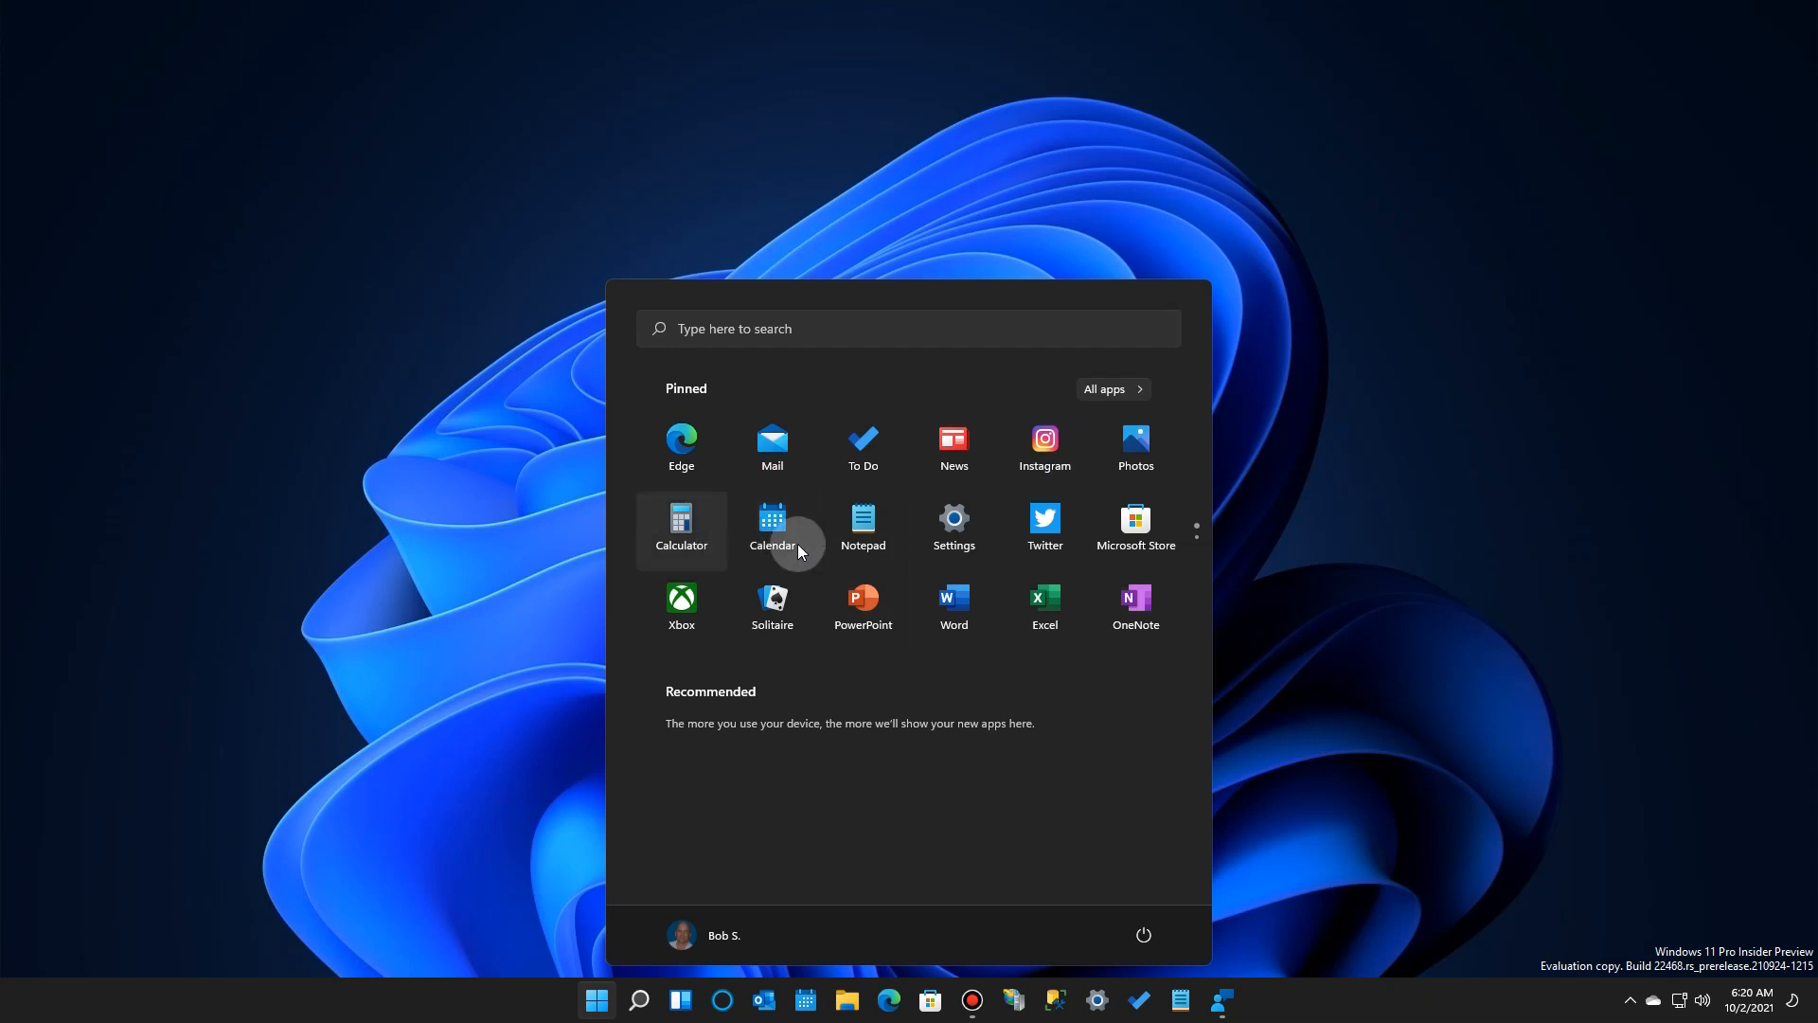
mouse_move(937, 814)
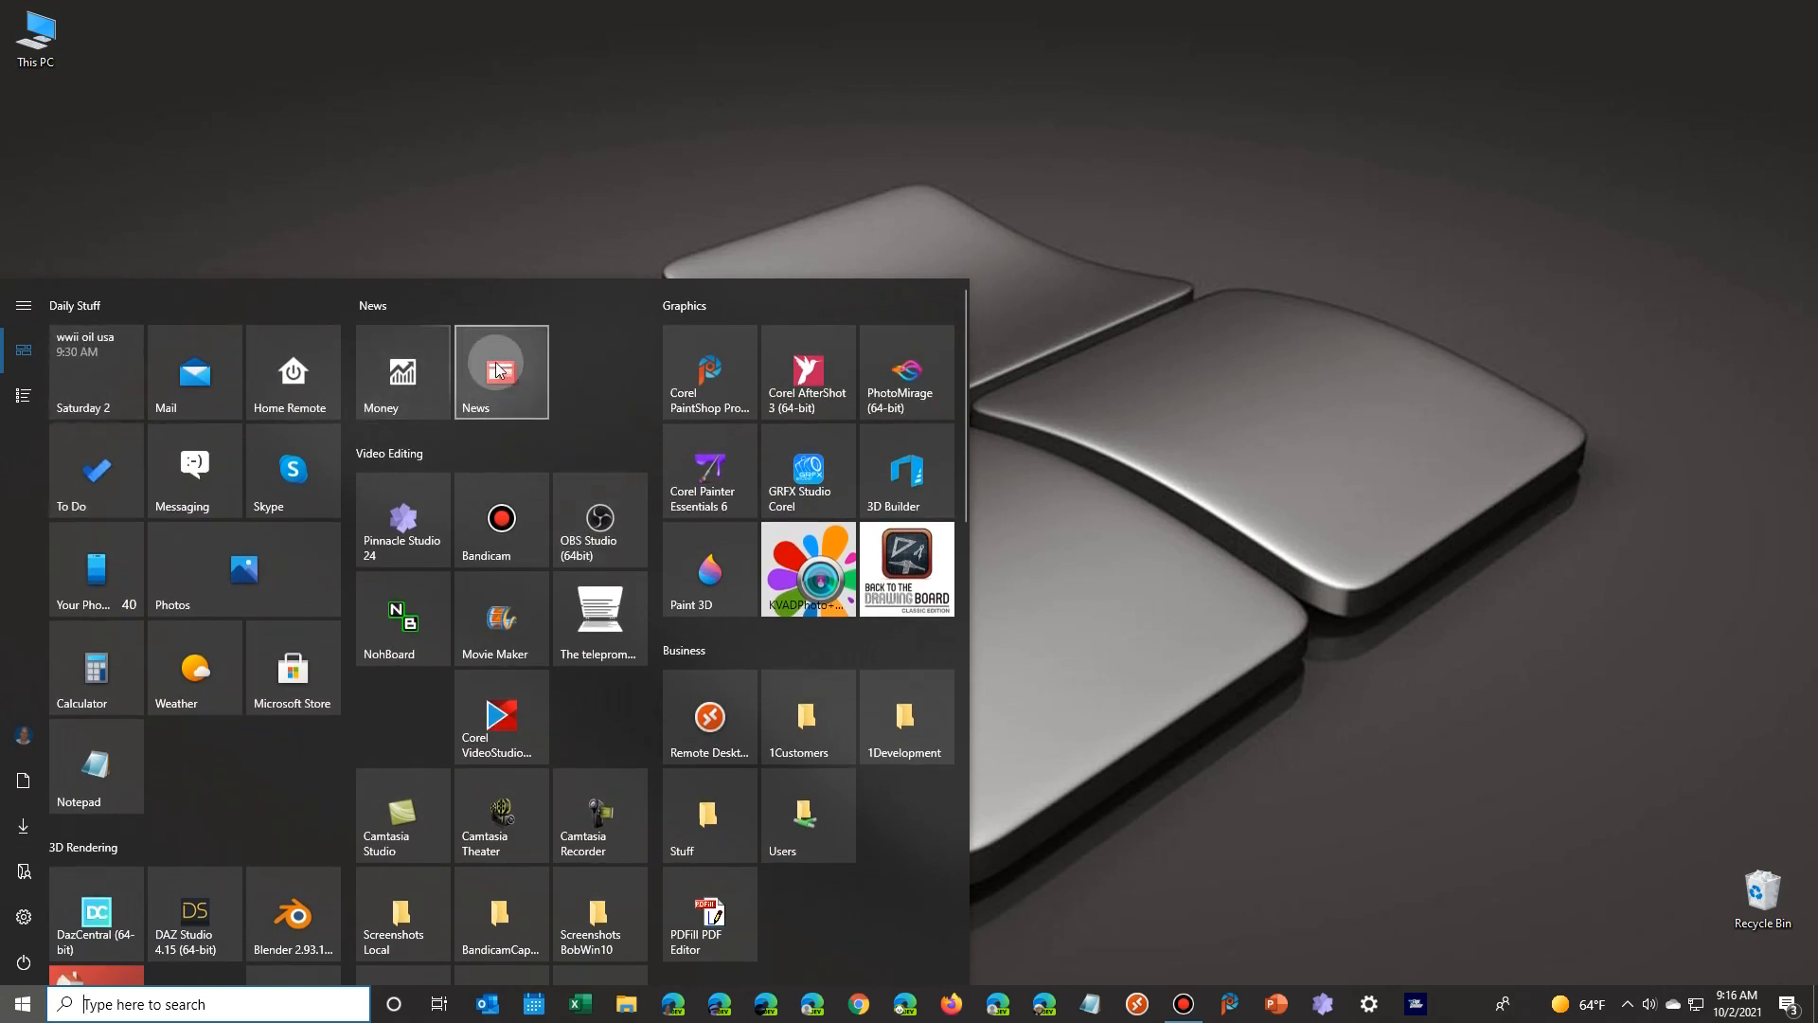
- Resize the Windows 10 News tile from small to Wide, then to Large
right_click(501, 371)
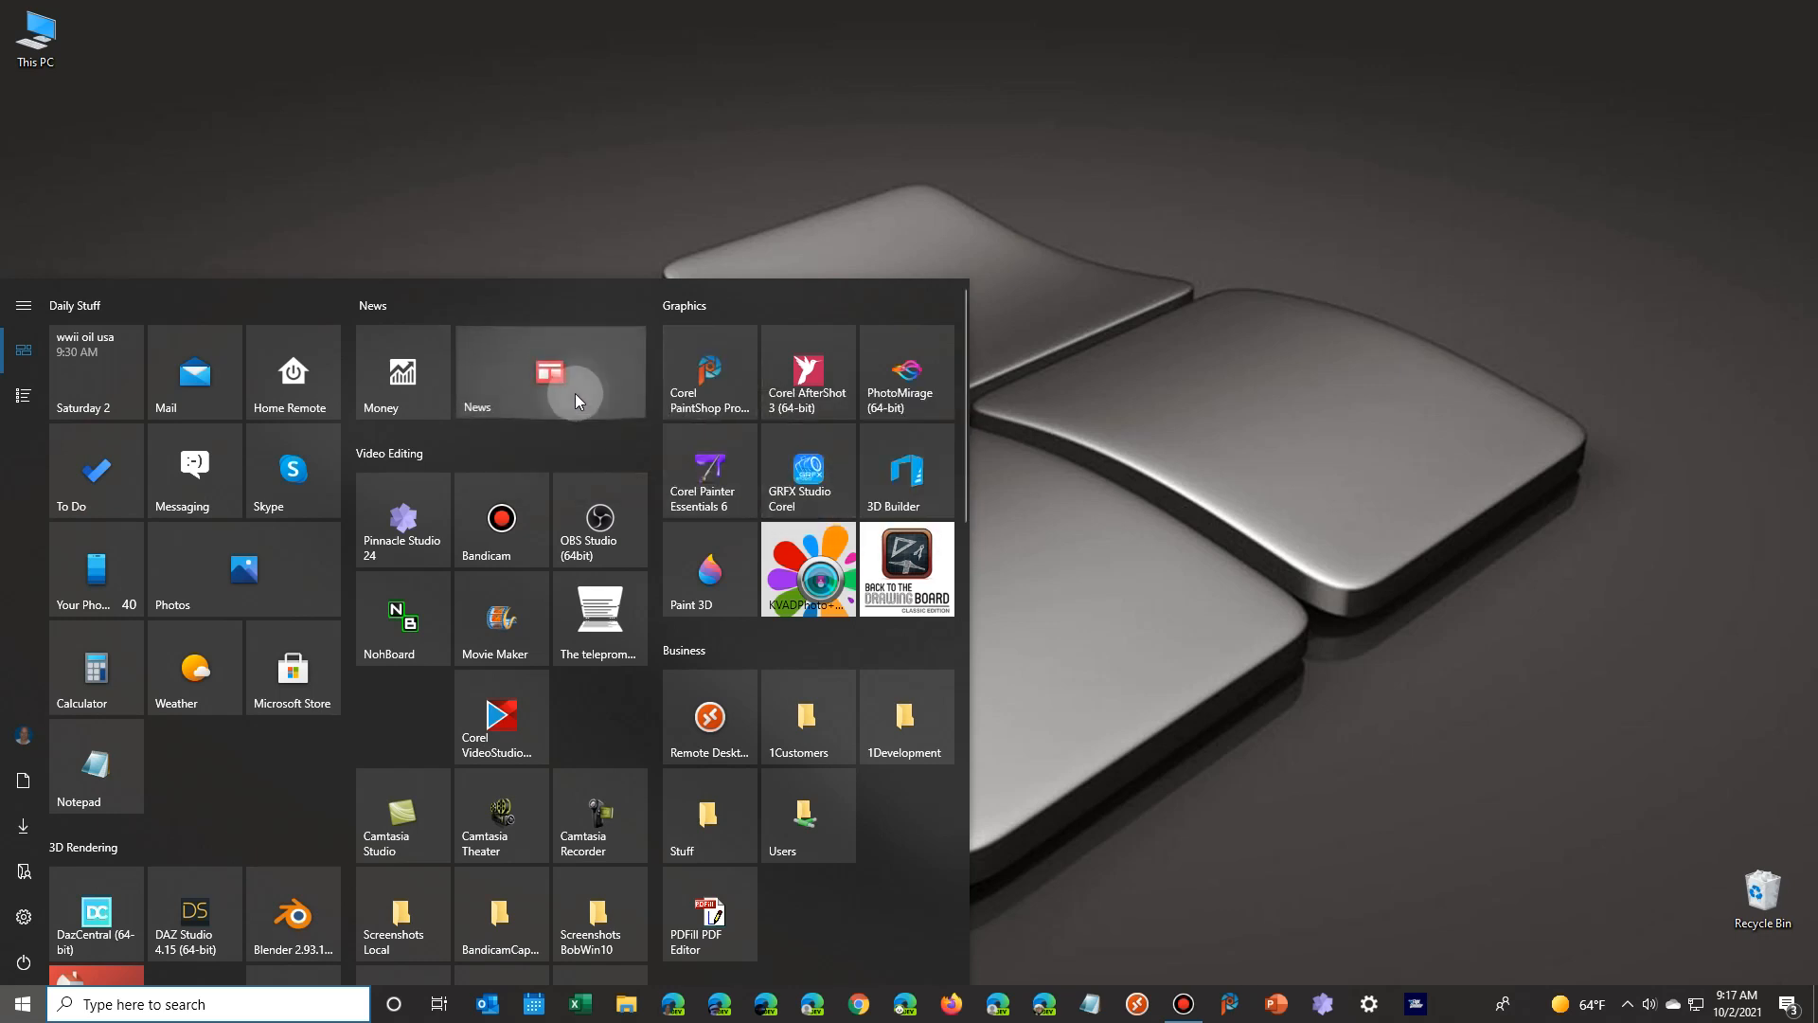
right_click(549, 371)
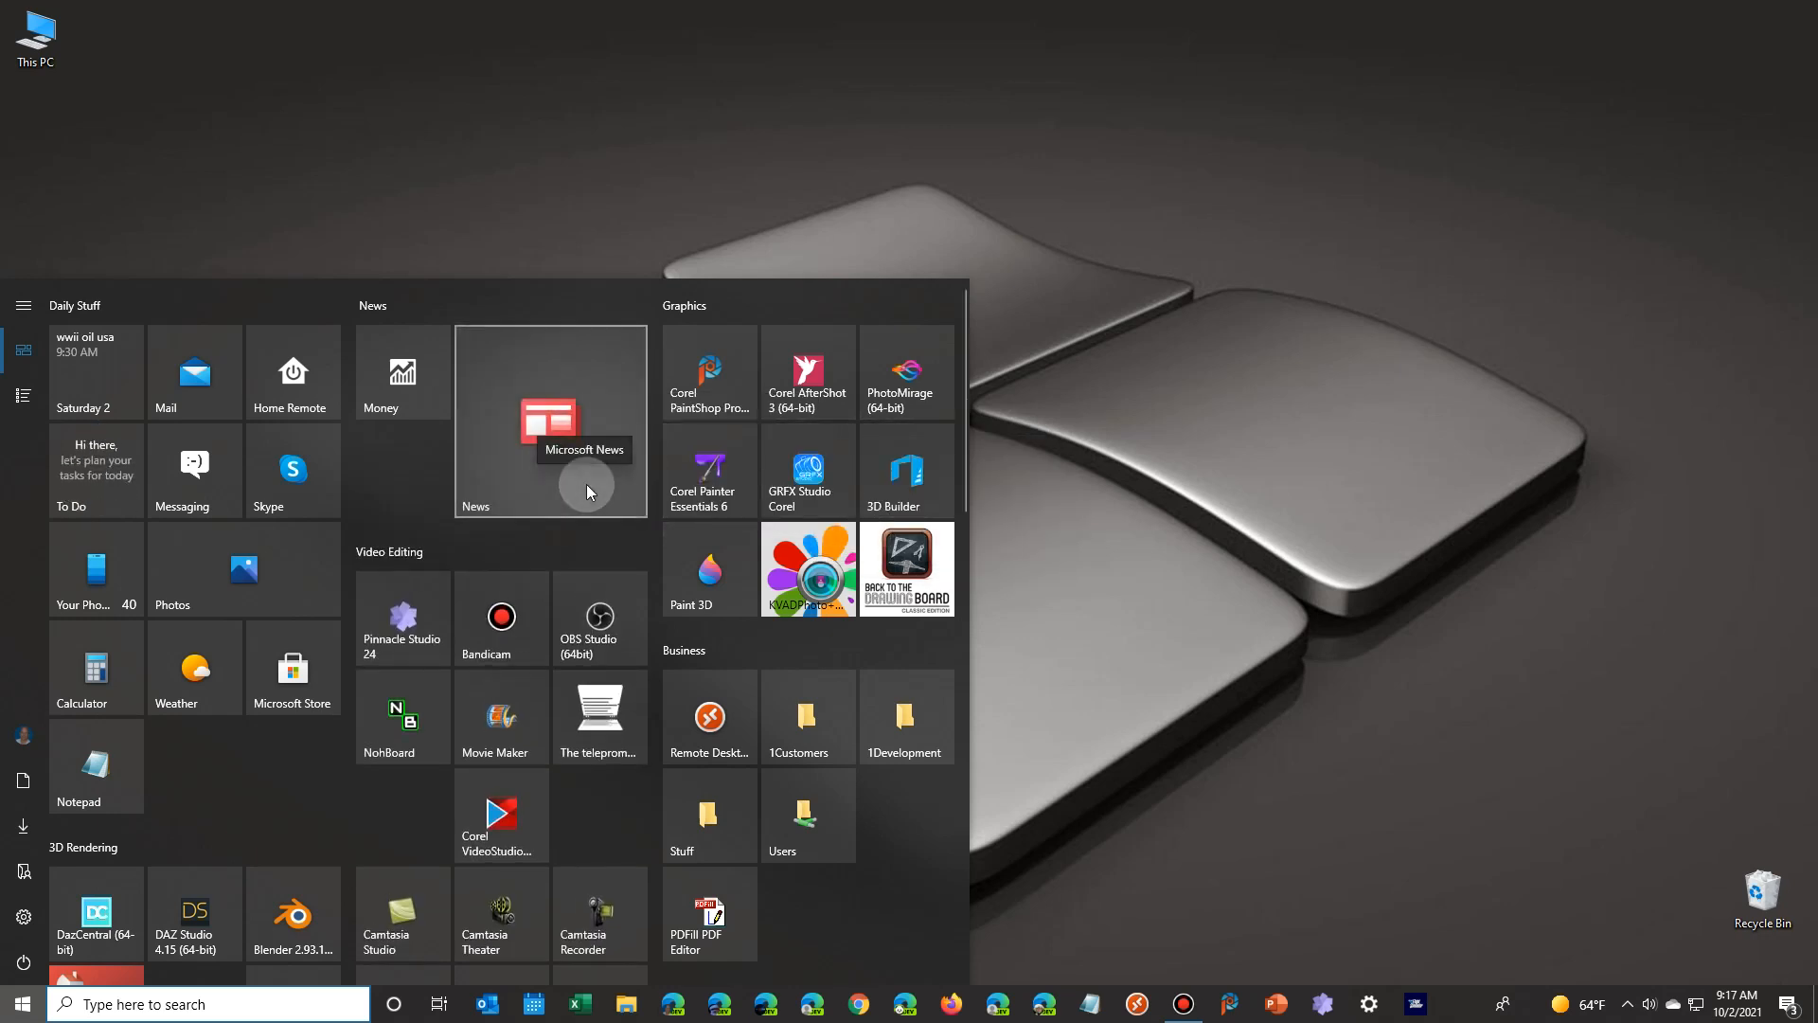
right_click(549, 419)
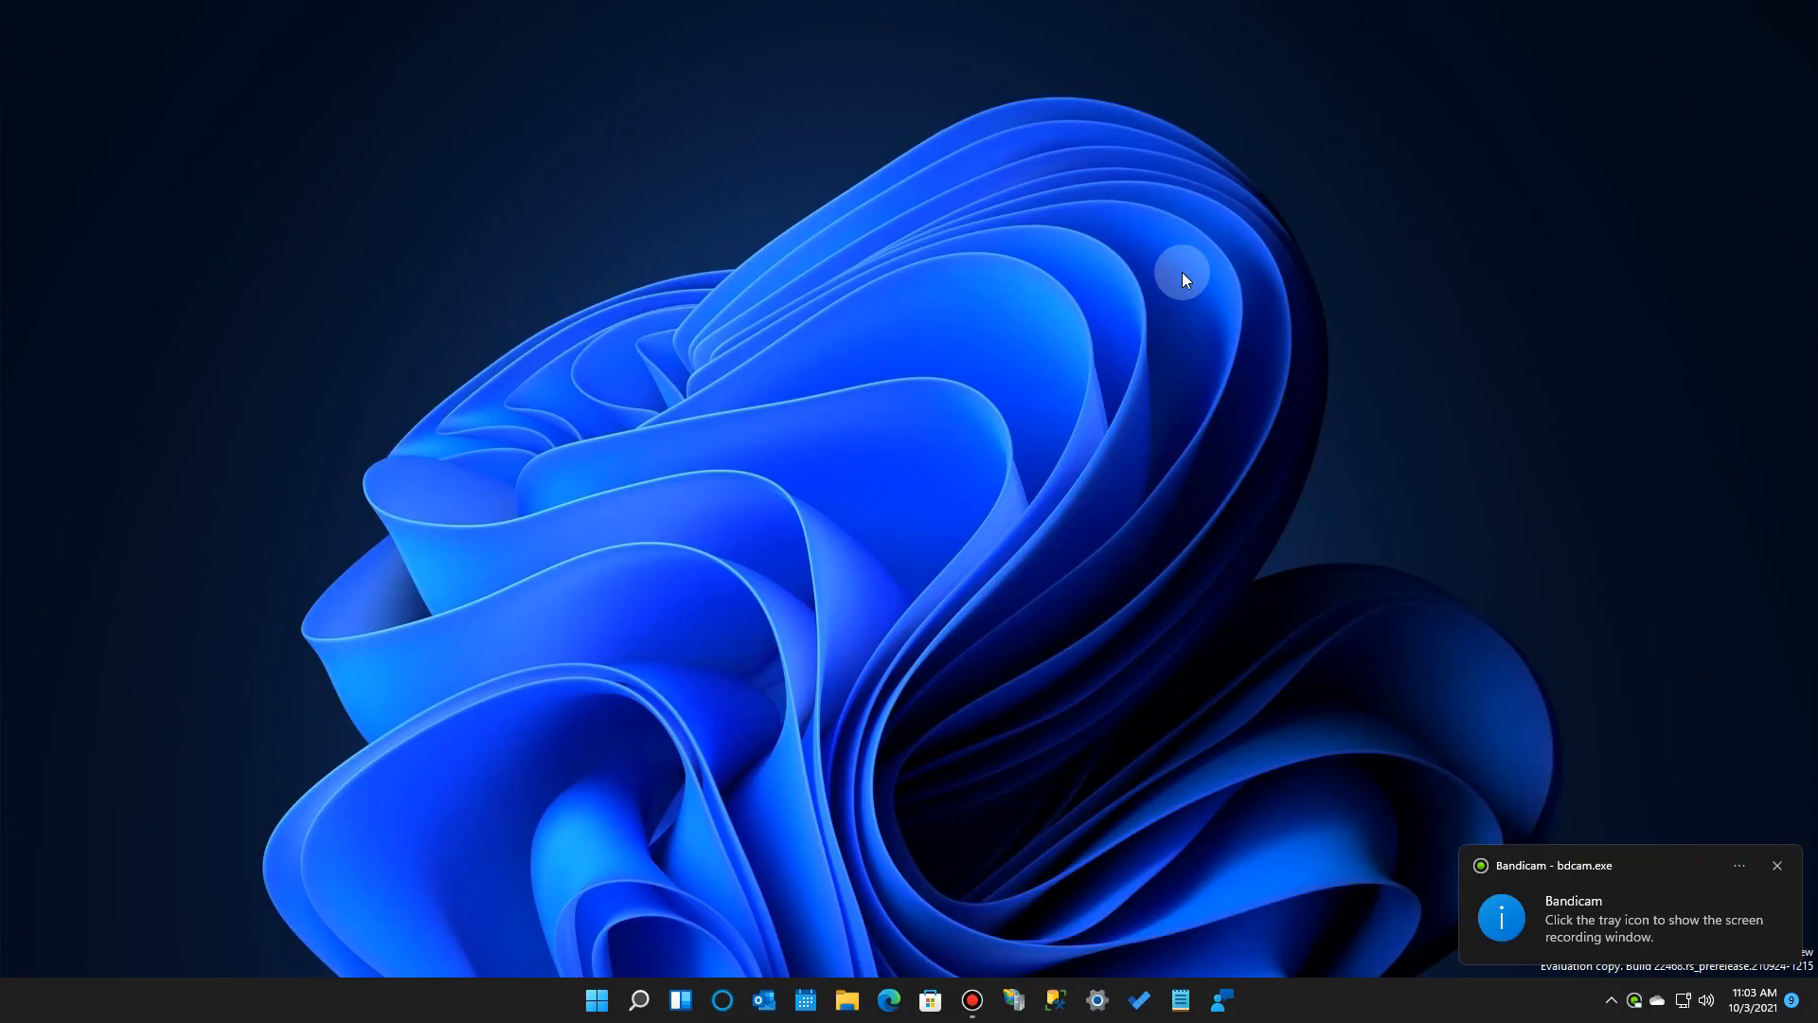
- Show the pinned Mail app's Move to top and Unpin from Start options in Windows 11
click(597, 1000)
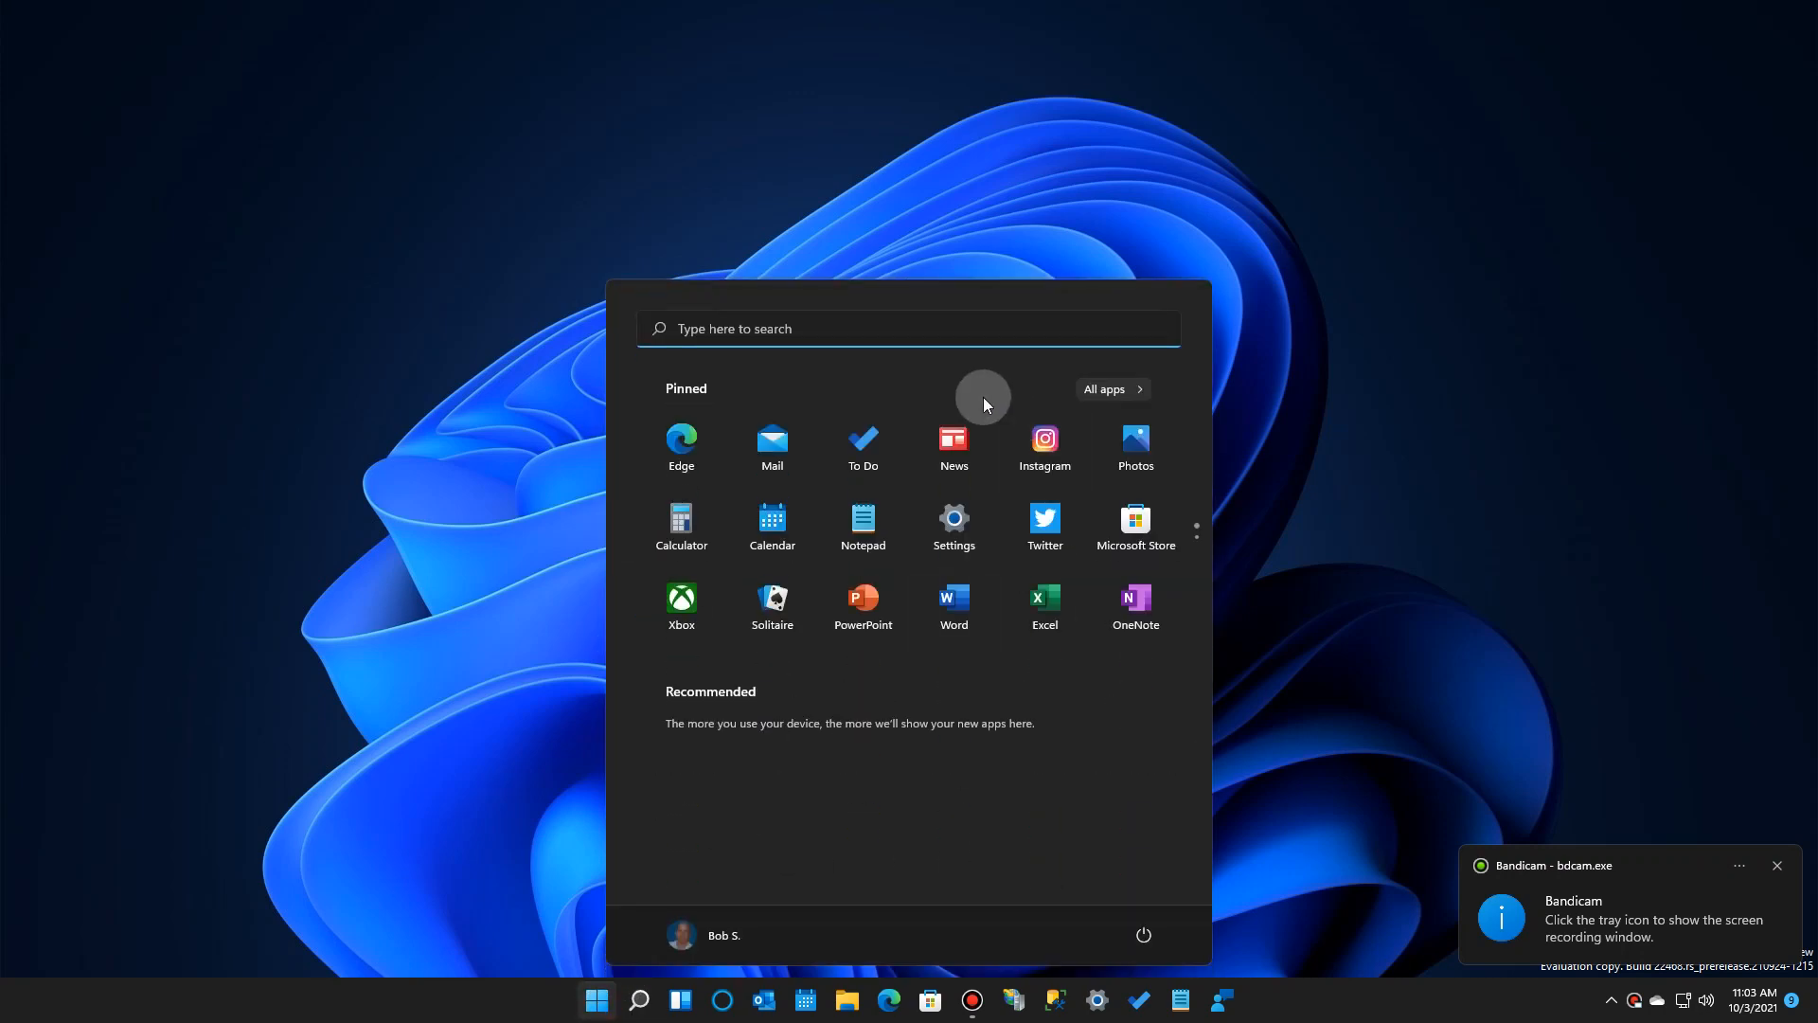
right_click(773, 446)
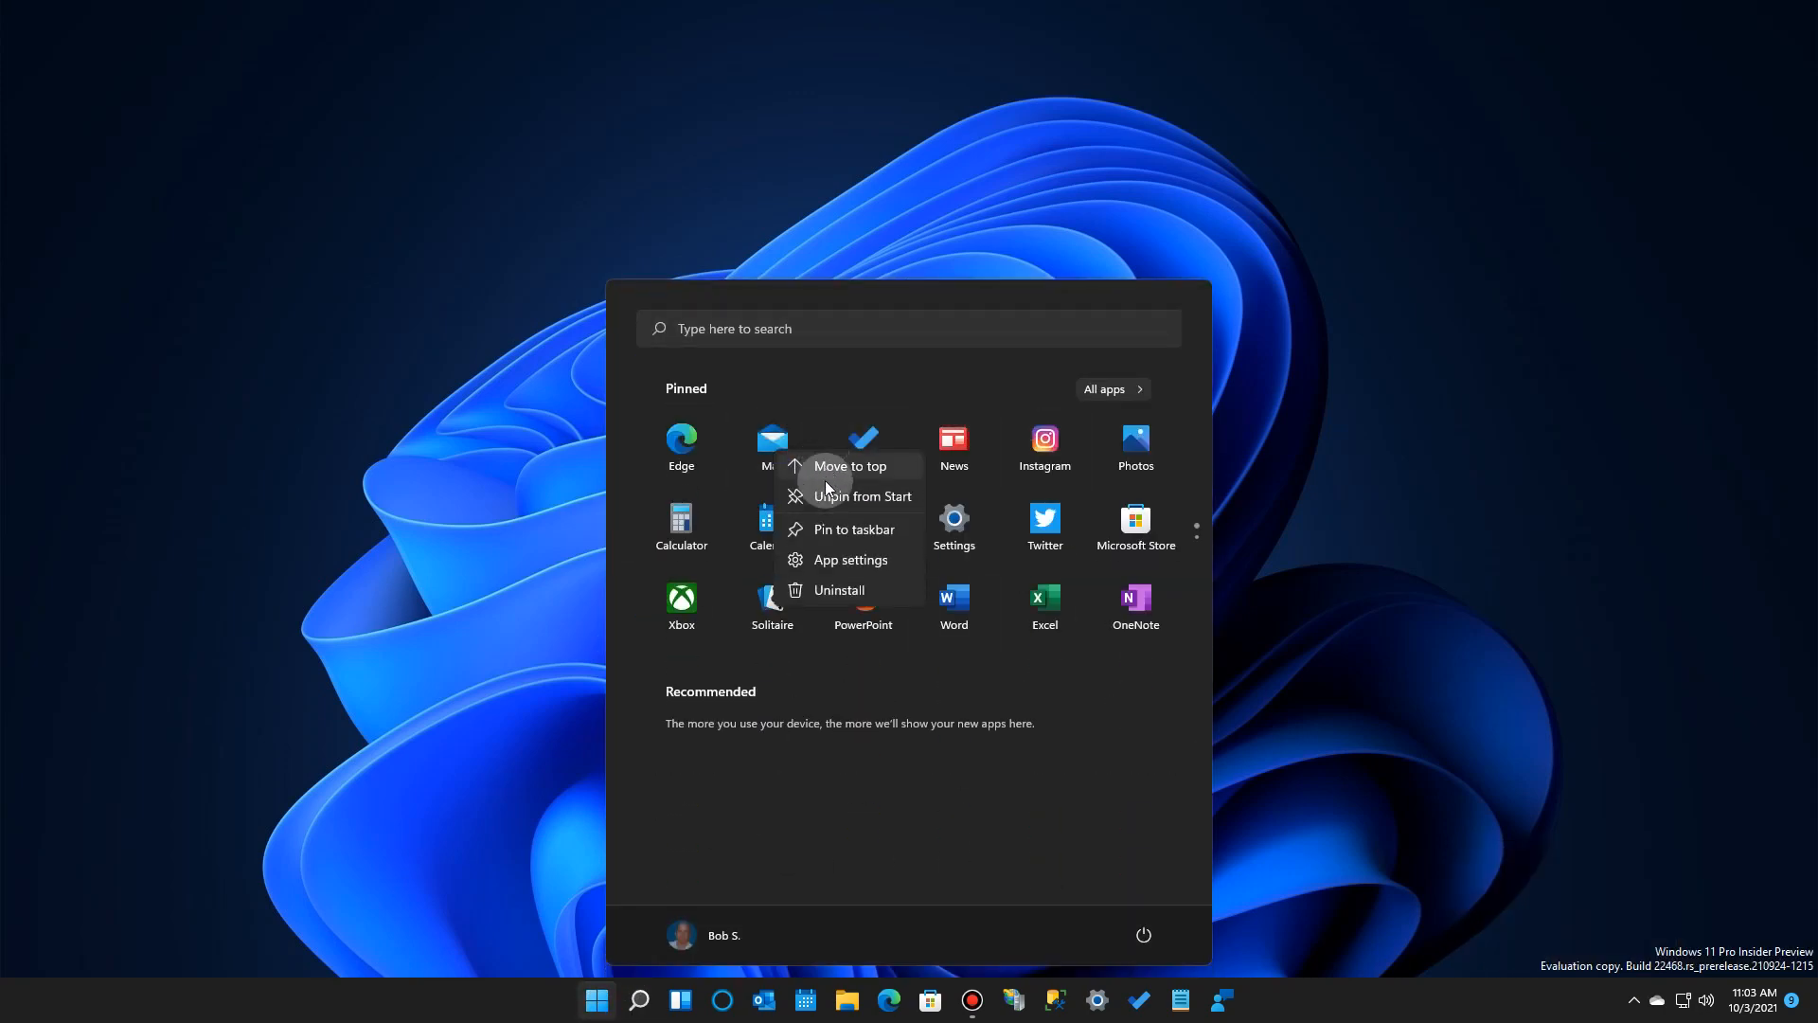
mouse_move(817, 550)
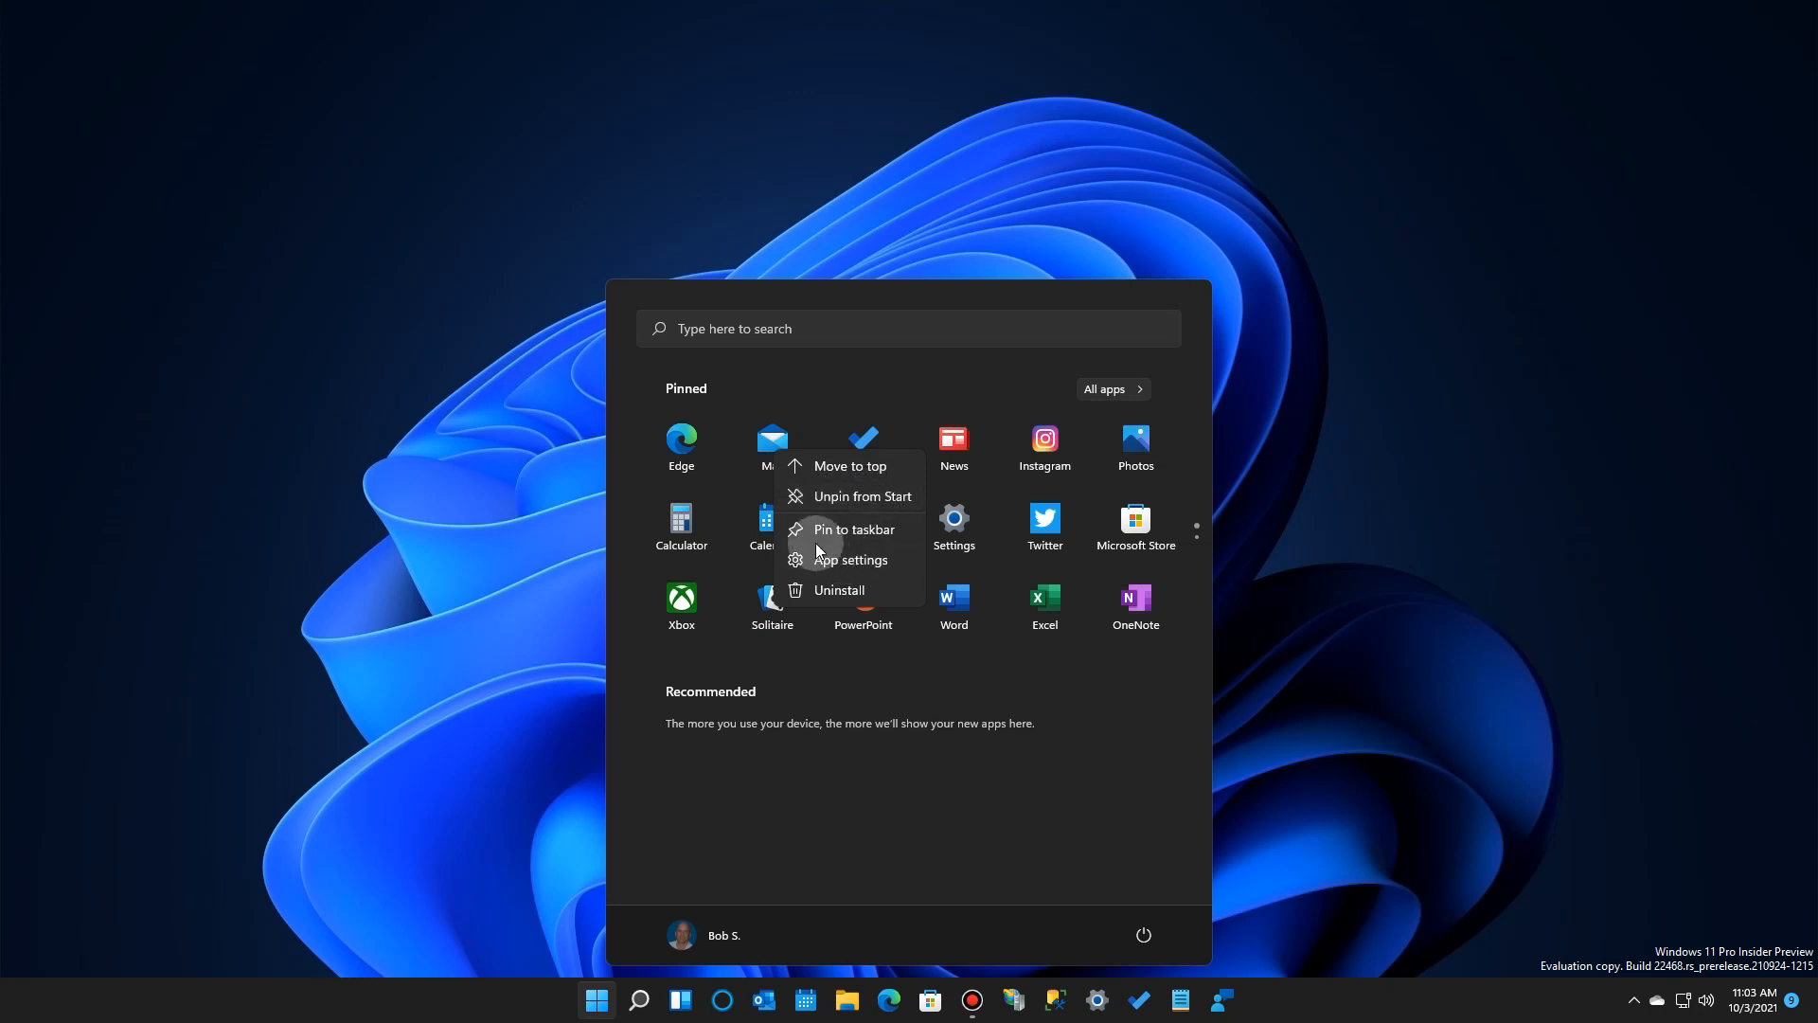
mouse_move(843, 505)
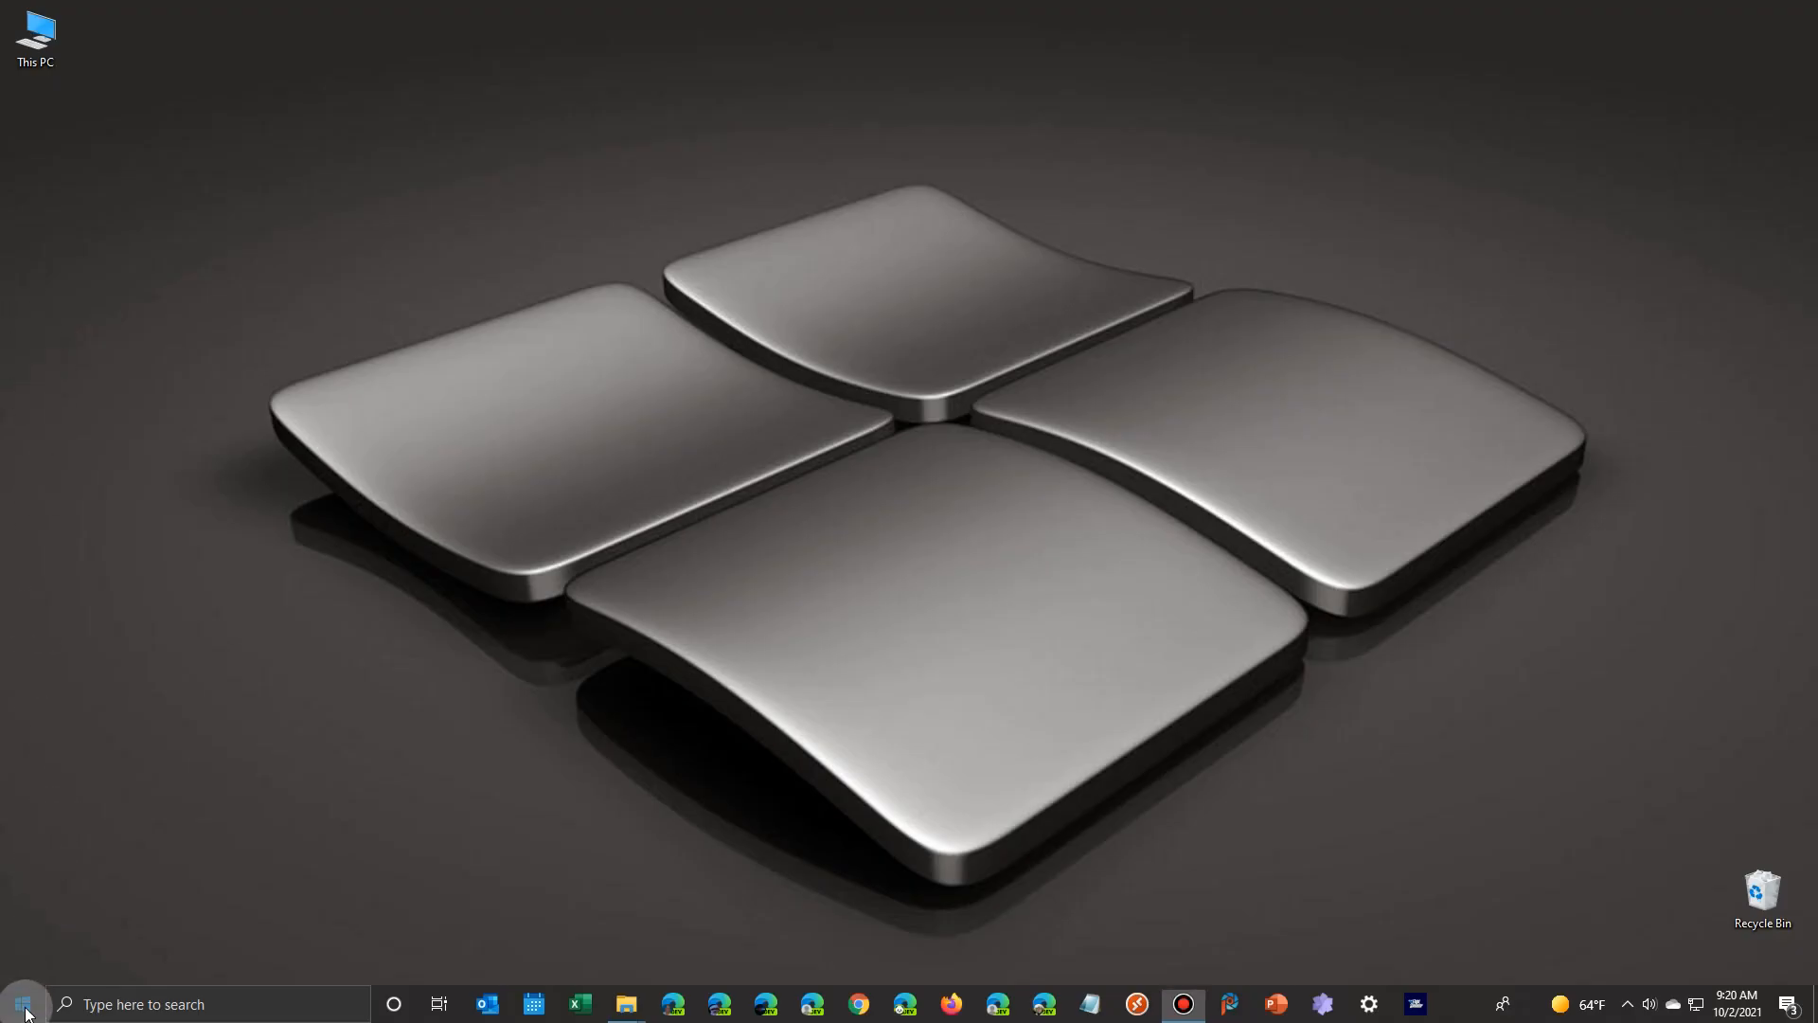
- Browse Windows 10's All apps list to G and expand the Full Throttle Remastered [GOG.com] folder
click(21, 1003)
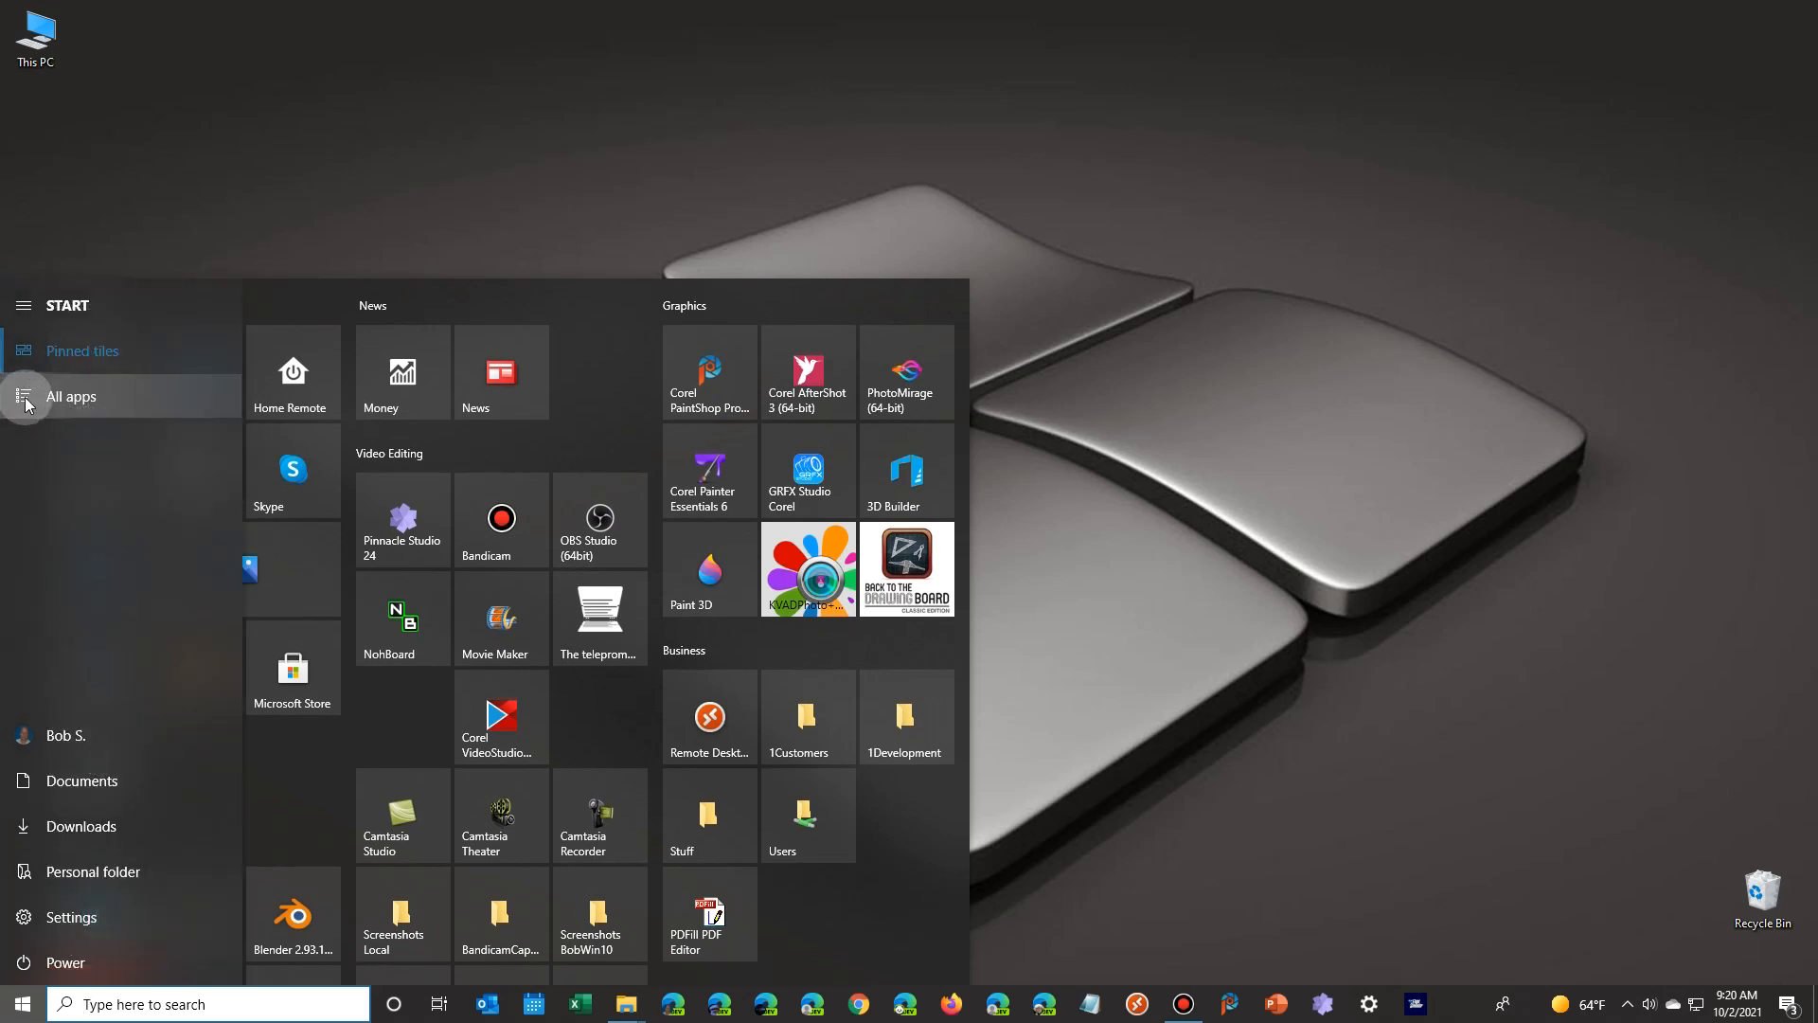
click(71, 396)
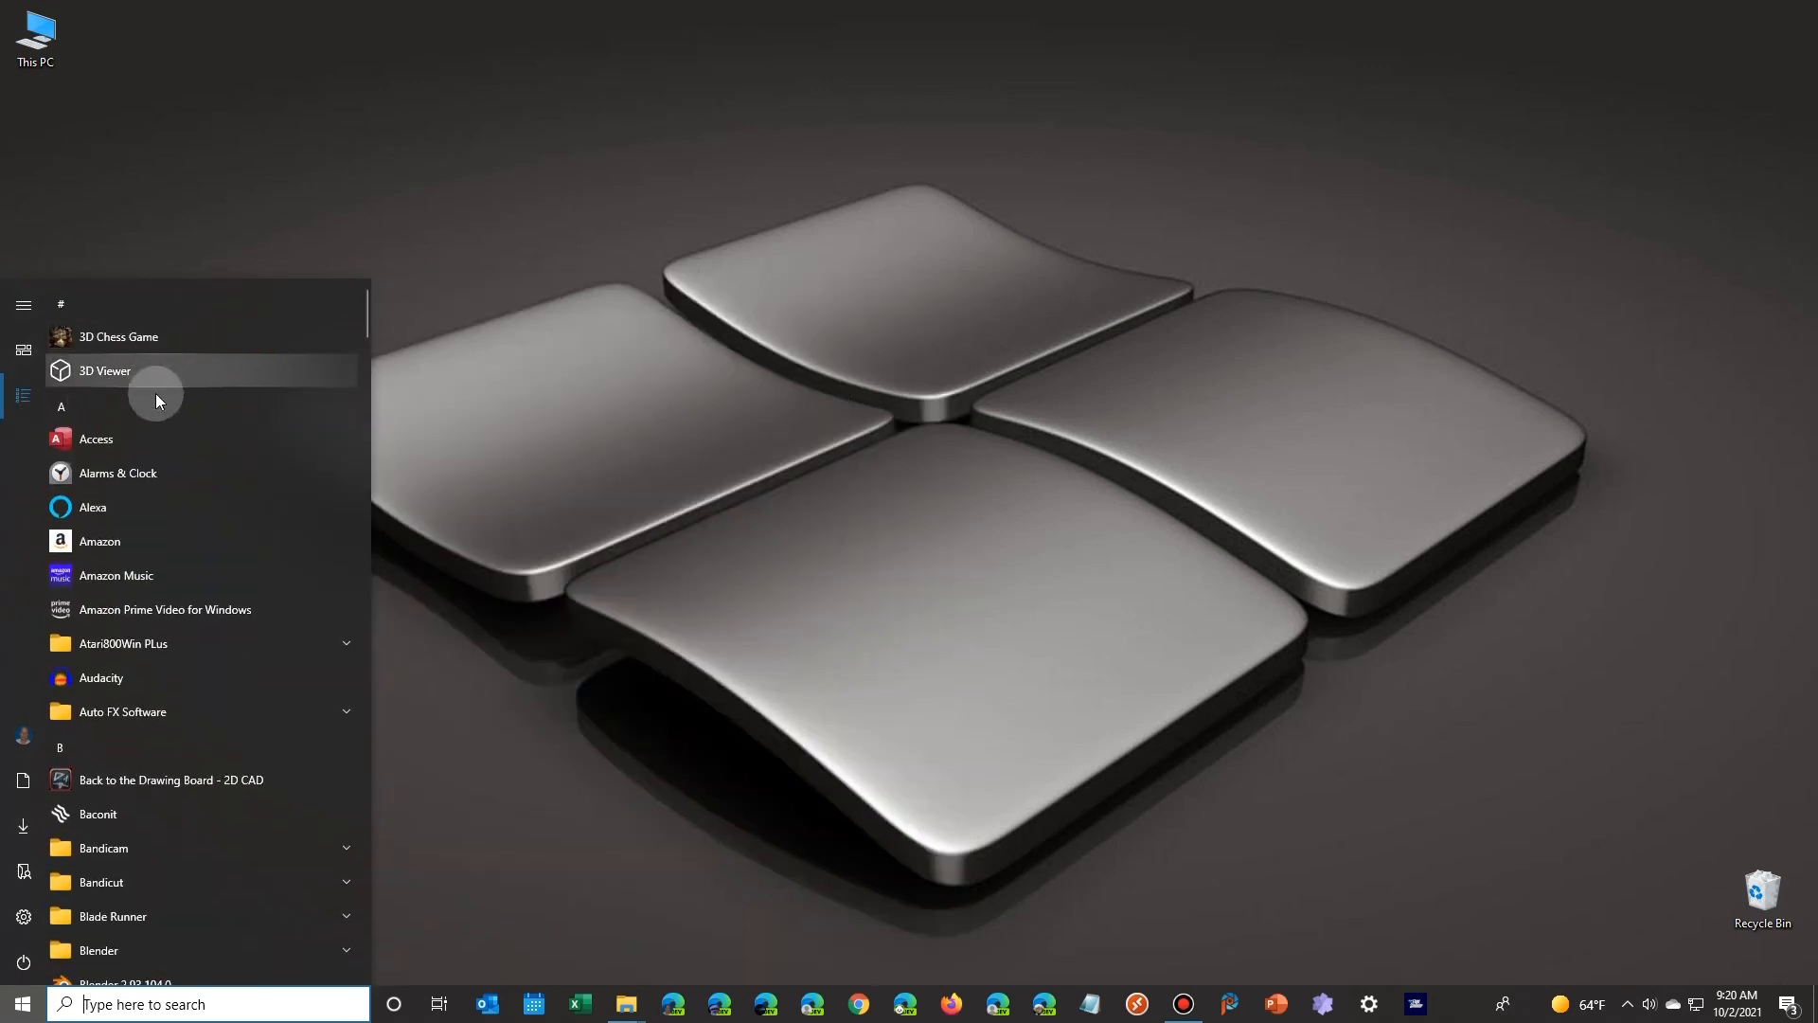
scroll(down, 3)
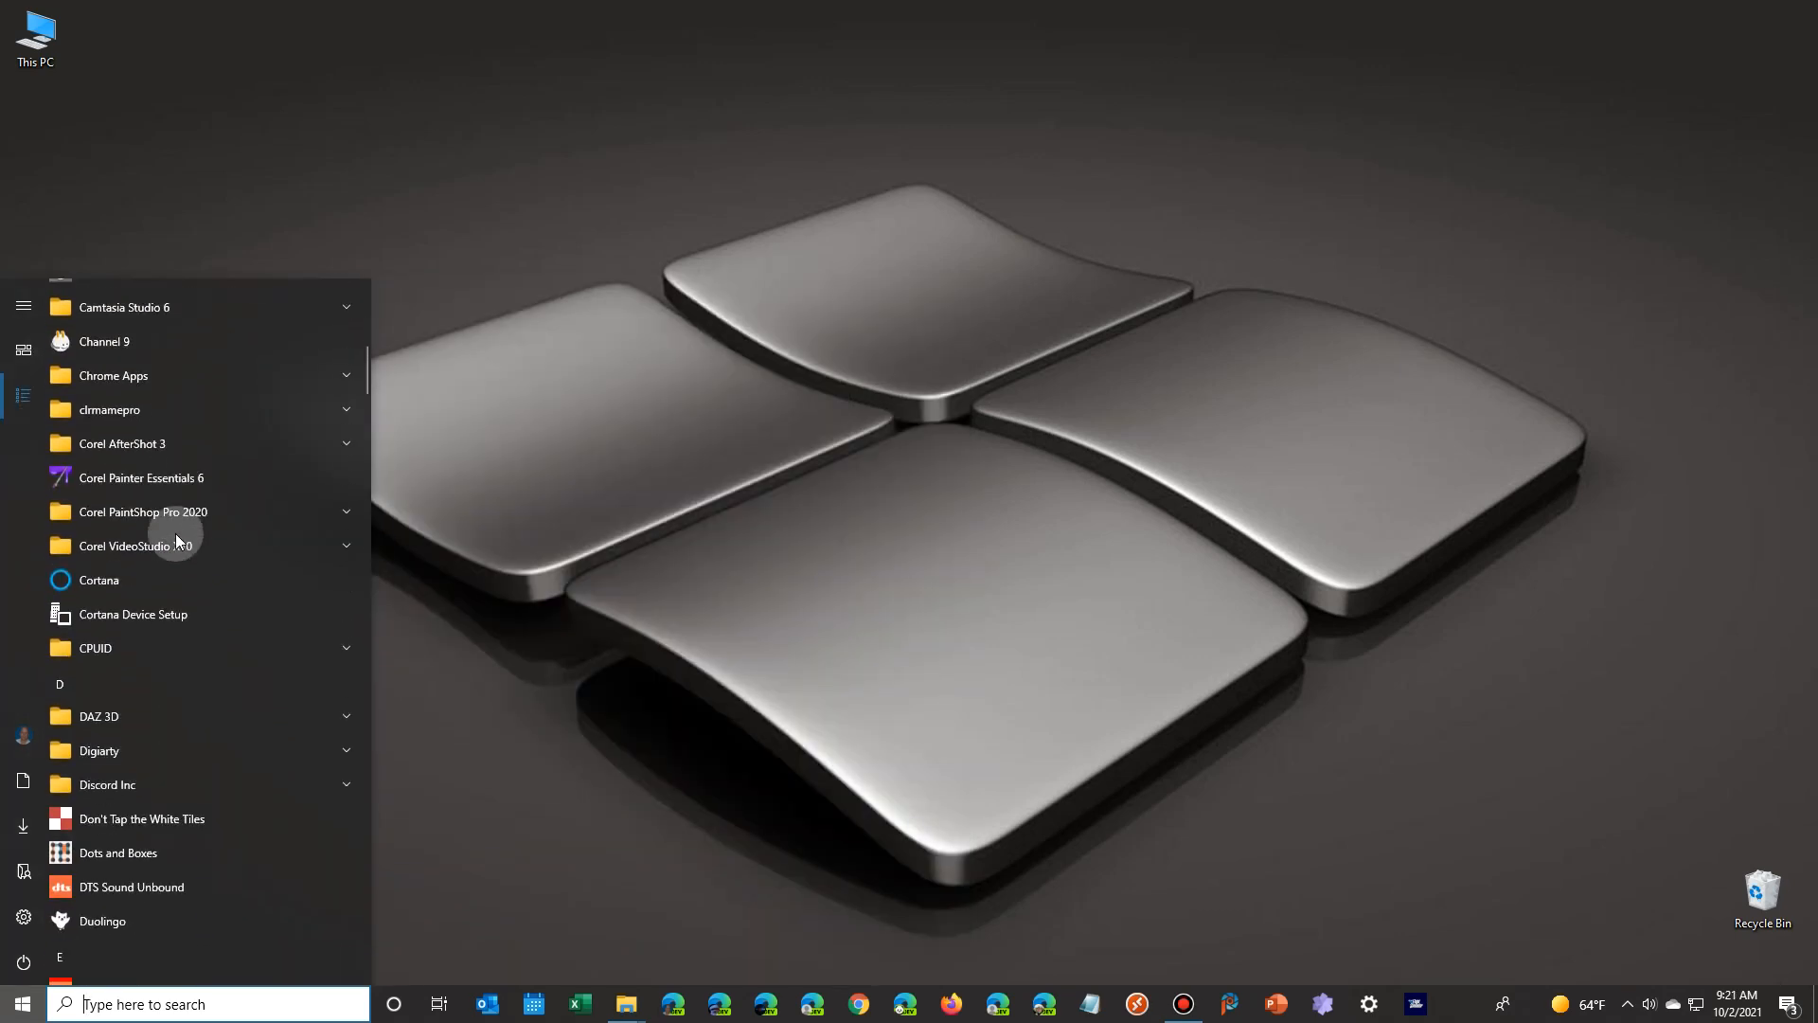
scroll(down, 3)
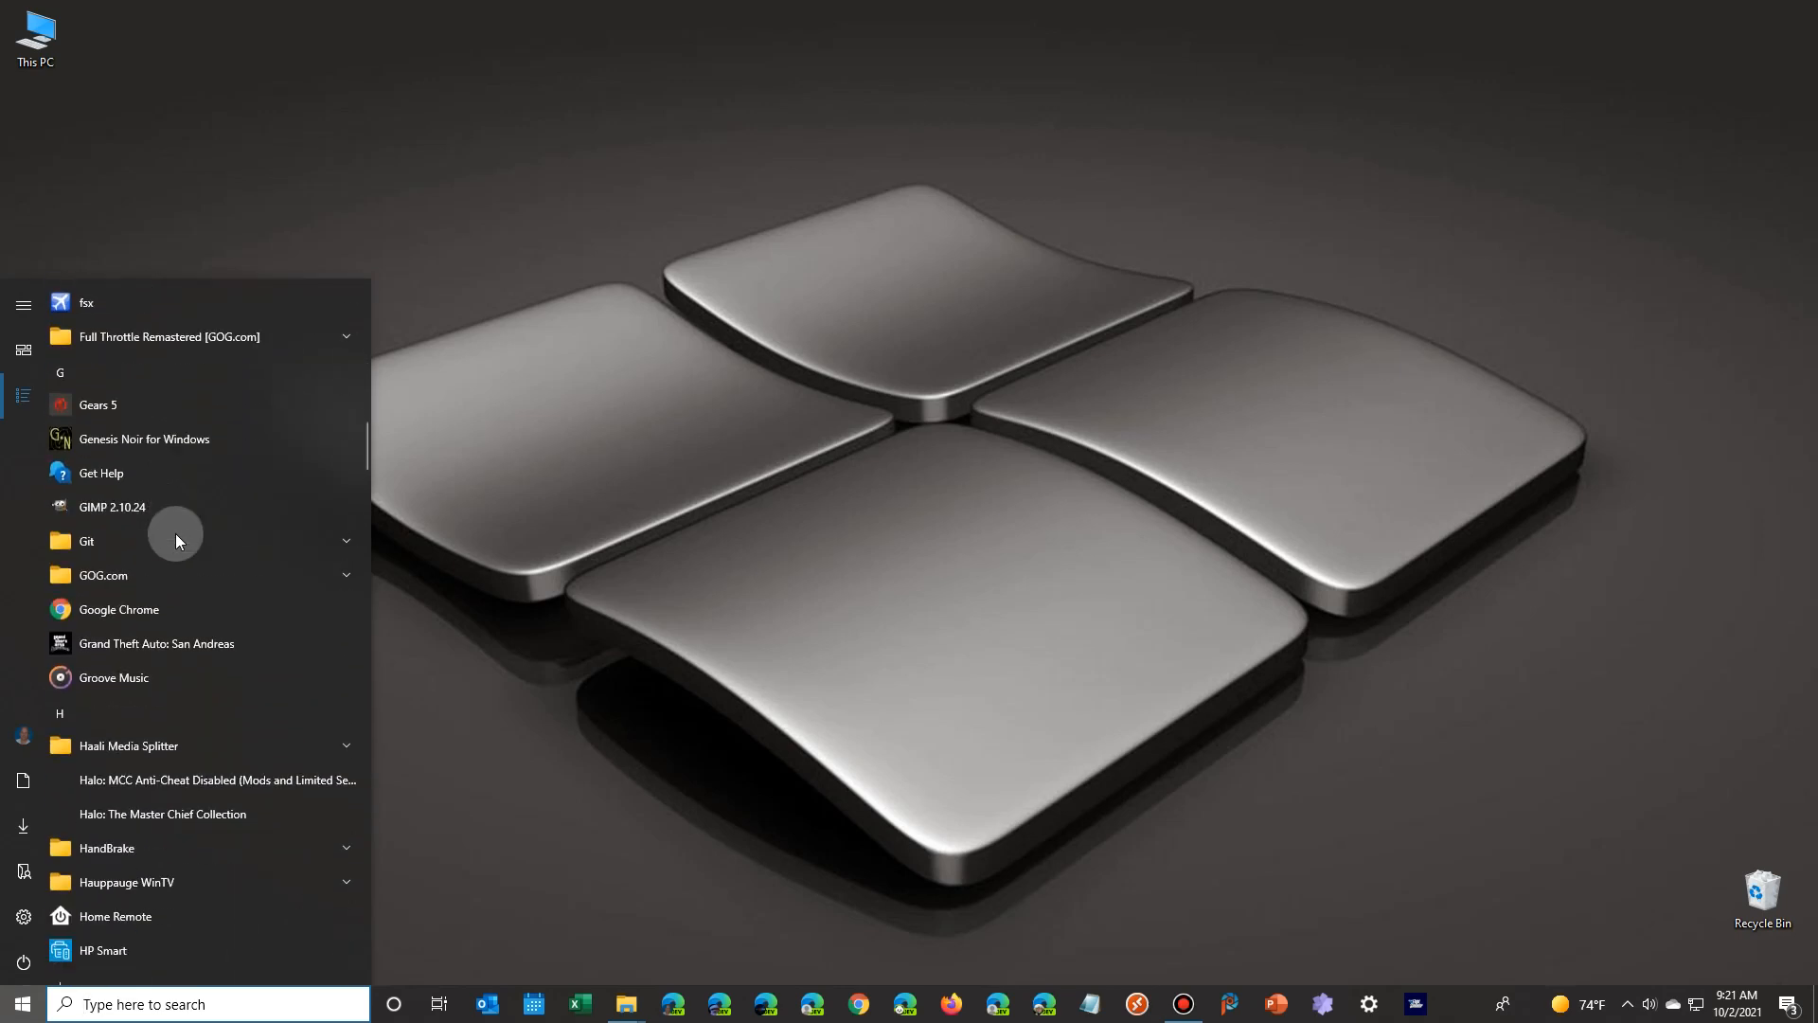
click(168, 336)
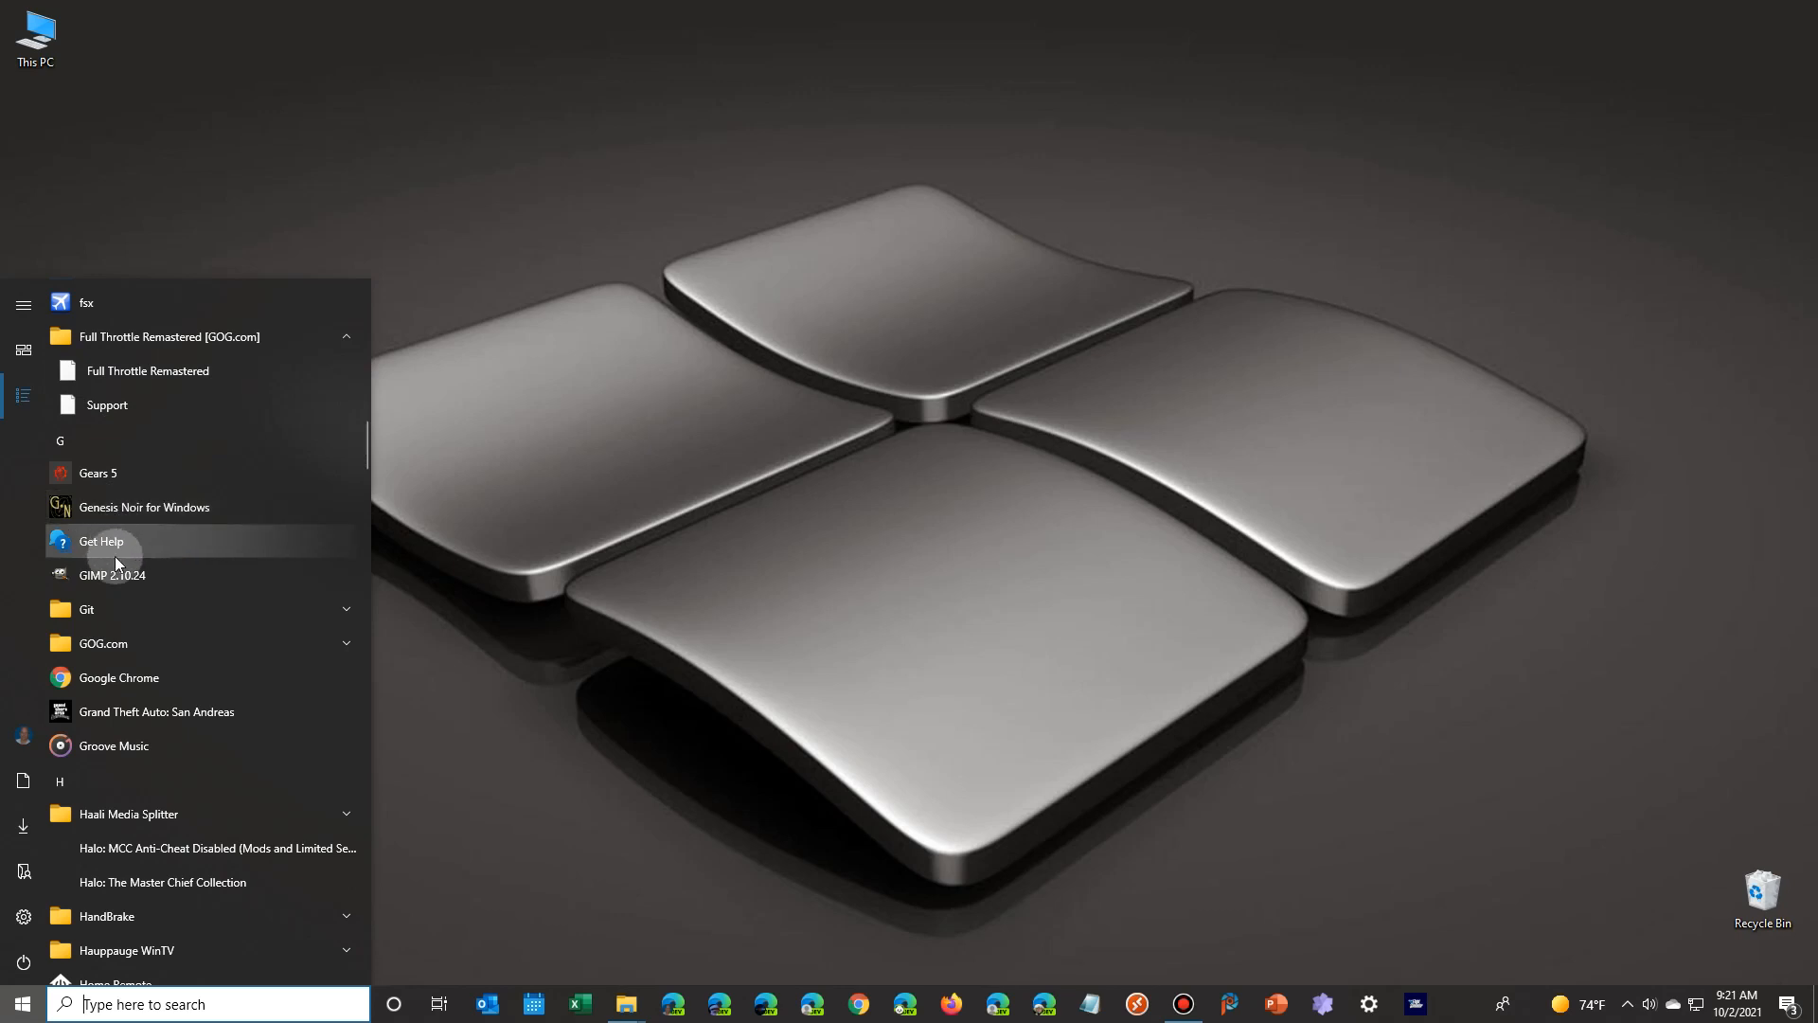
click(87, 609)
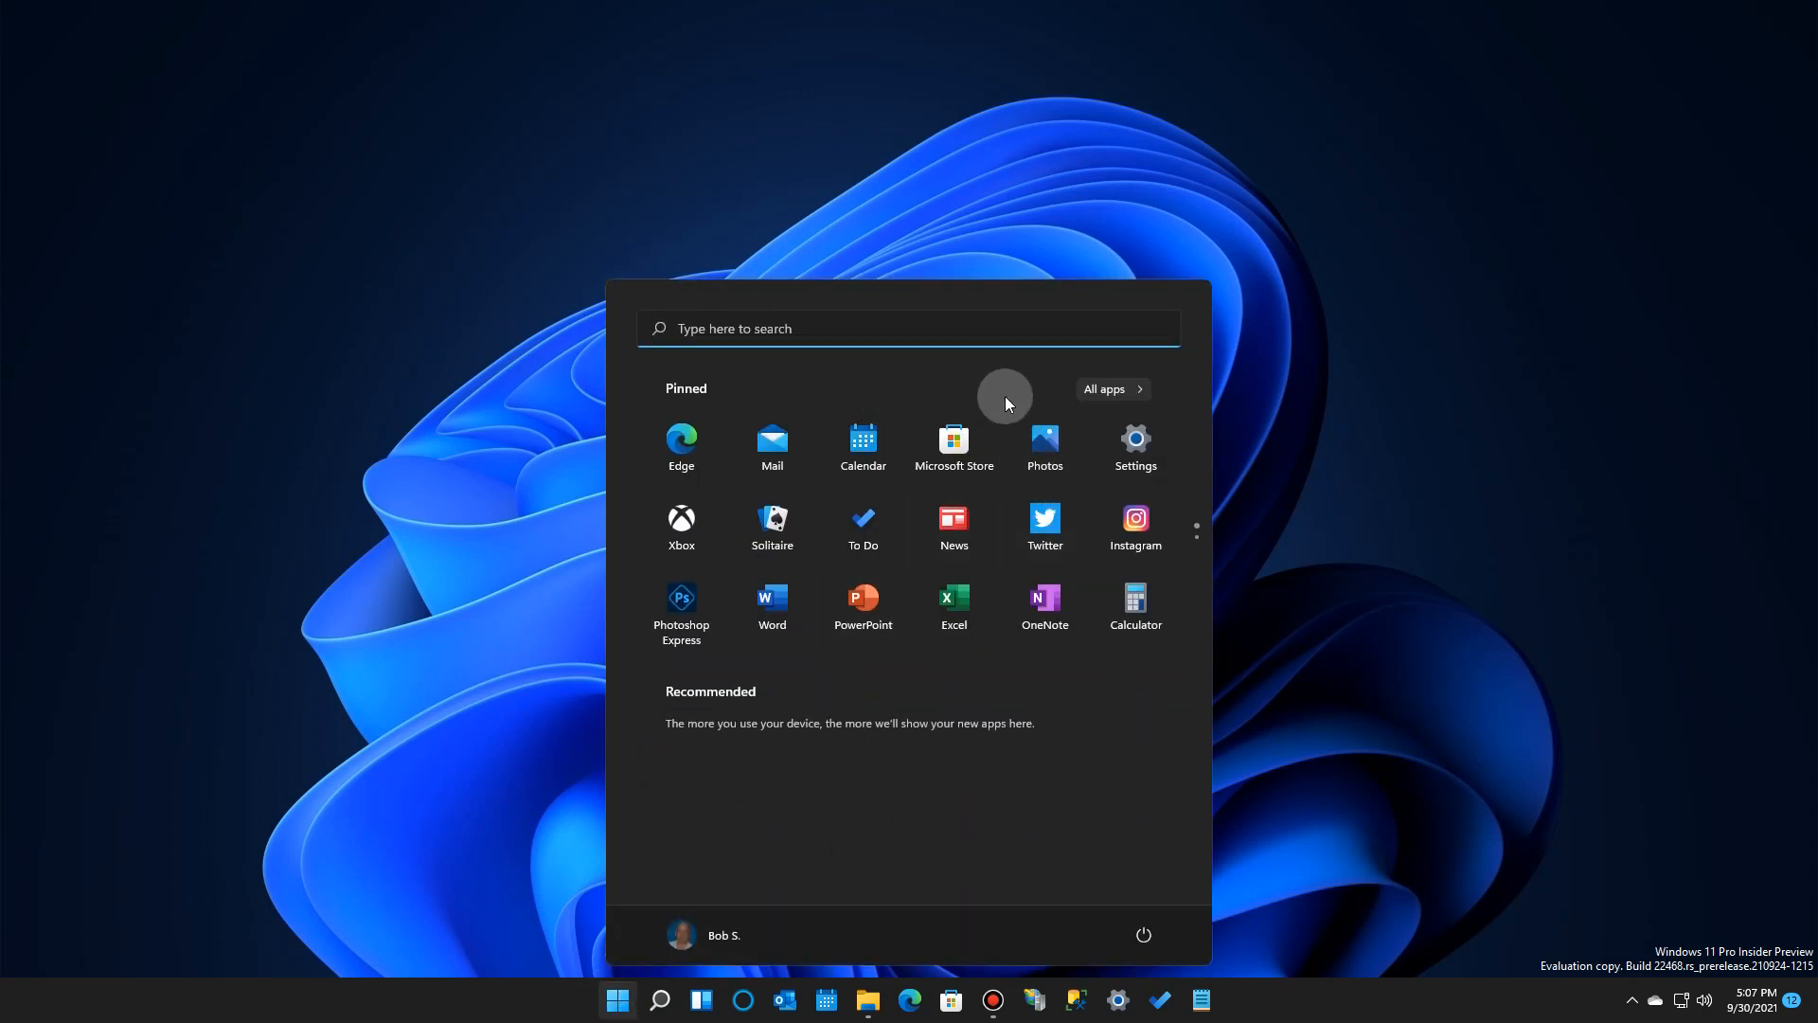
- Open Windows 11's All apps list and jump to the M section via the letter index
click(1110, 389)
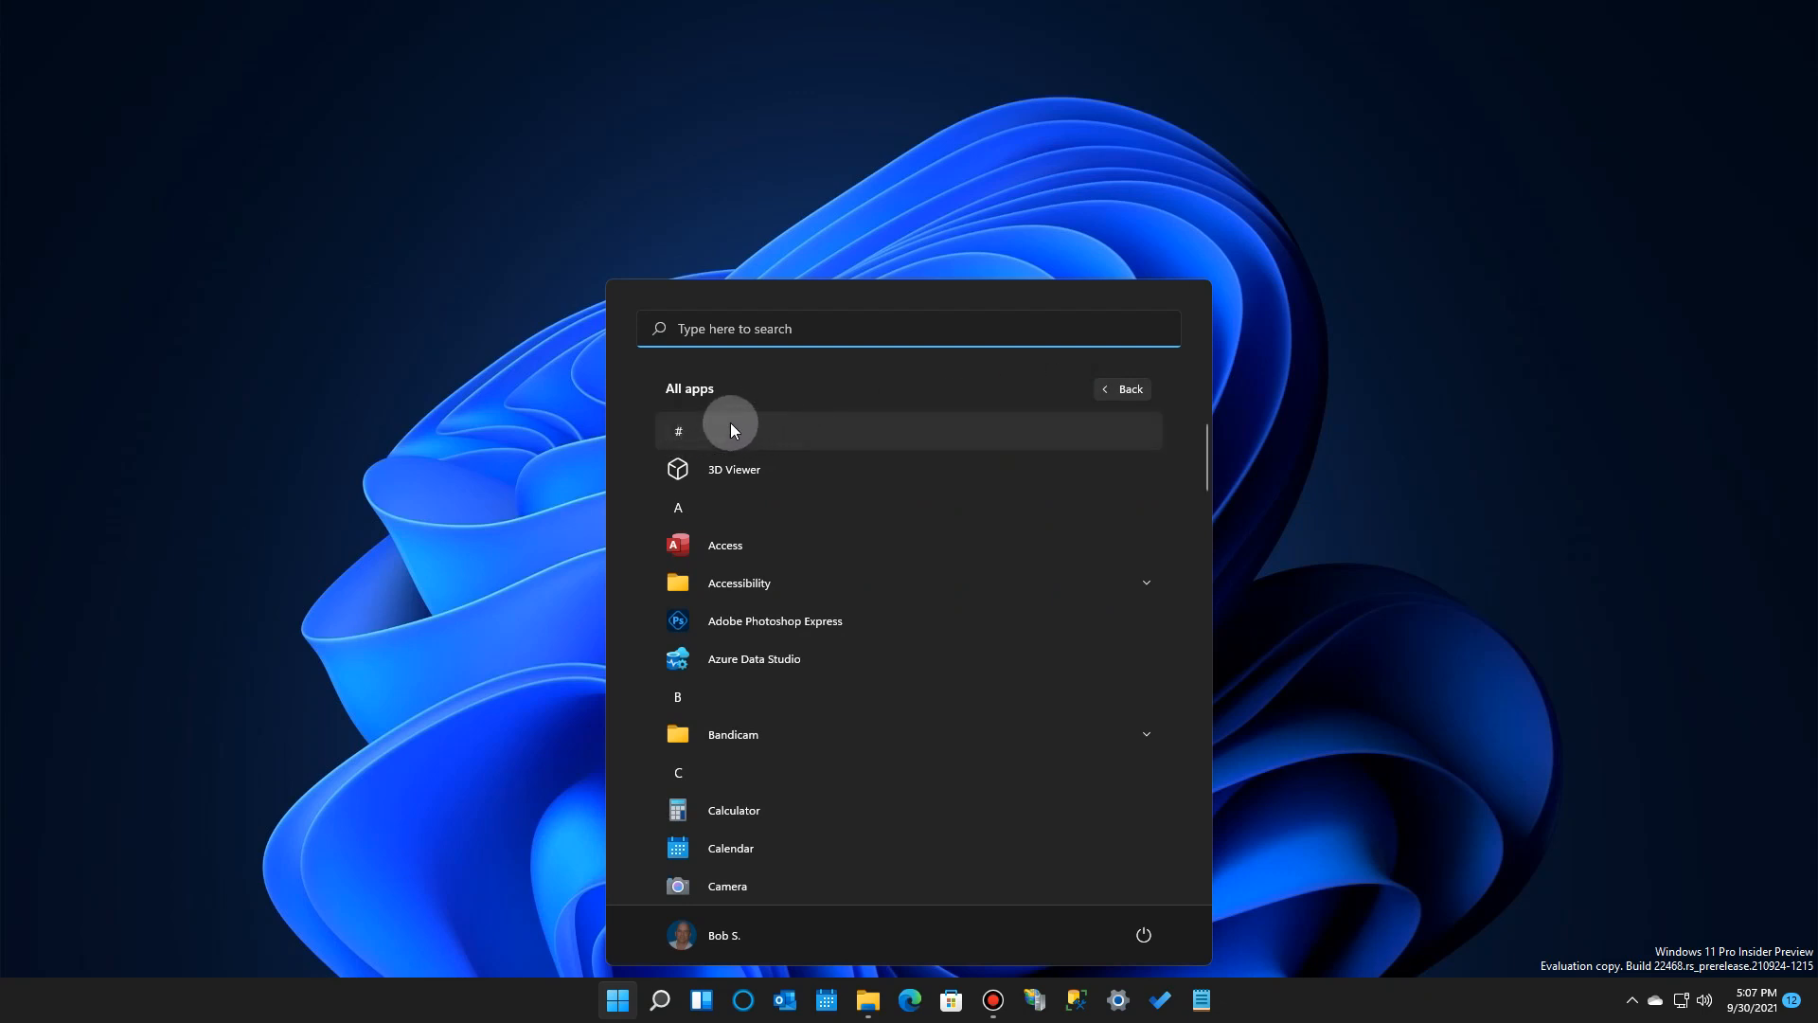
mouse_move(652, 449)
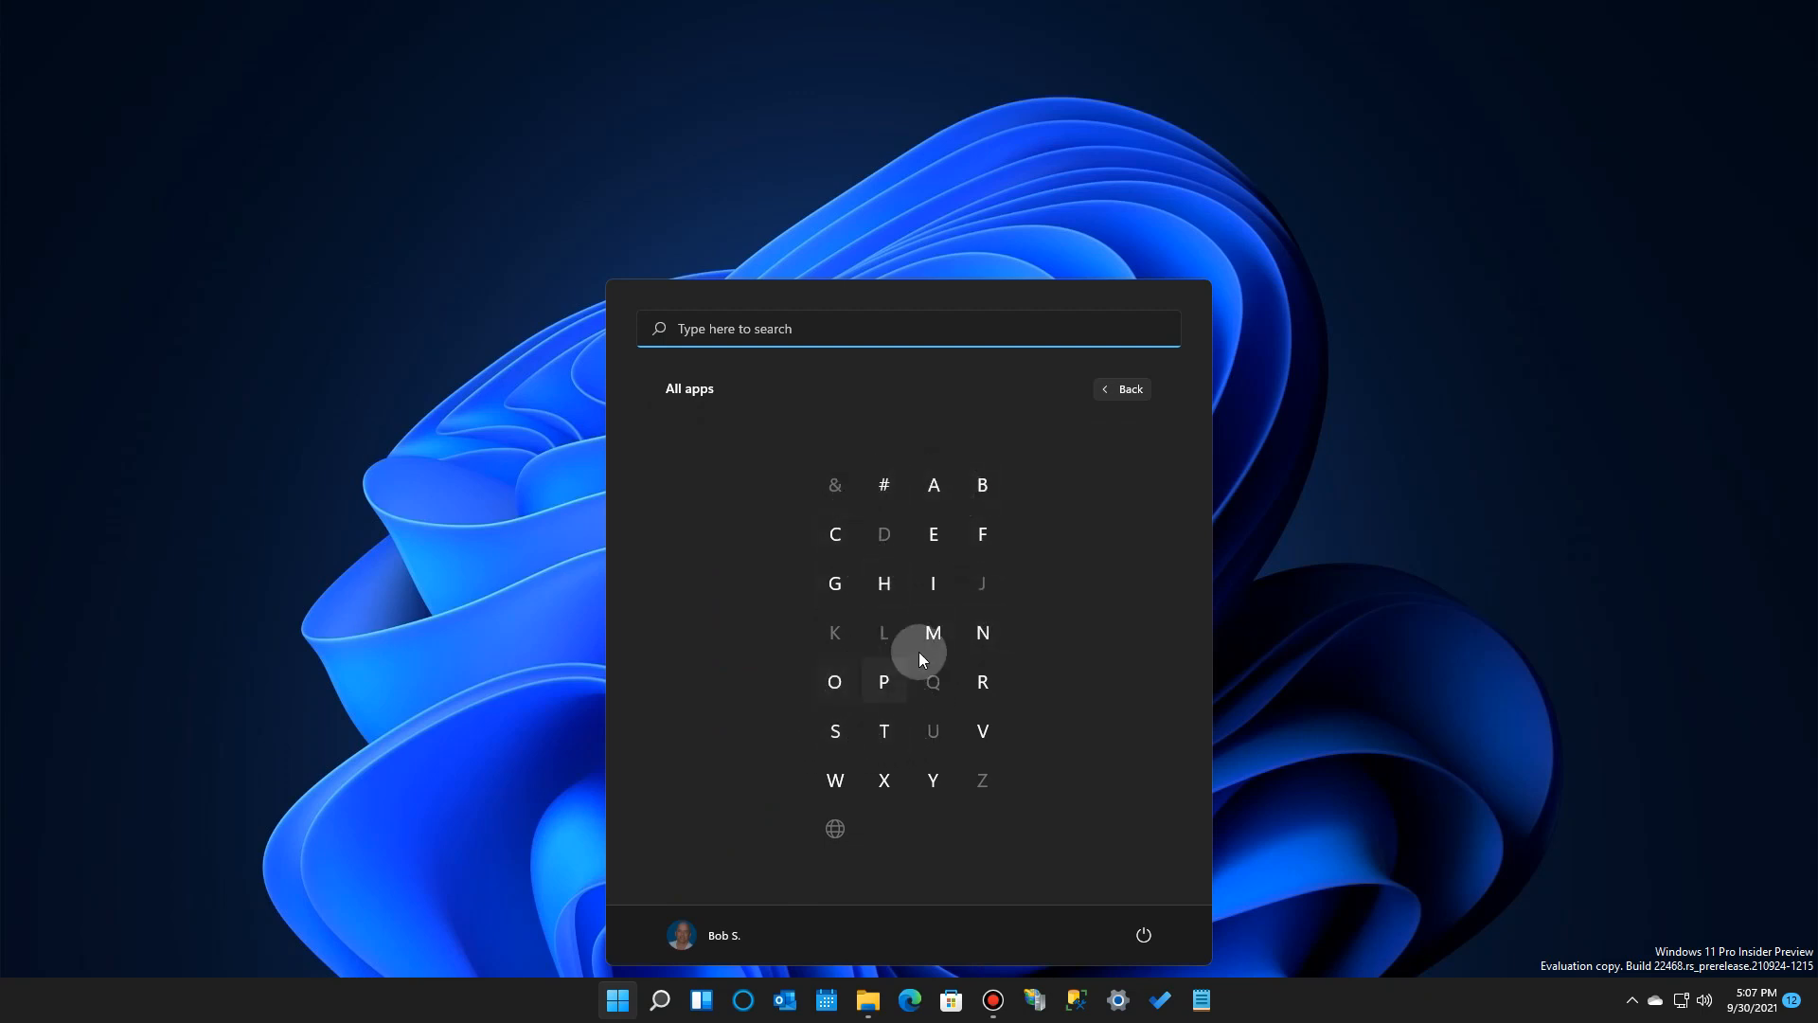
click(932, 634)
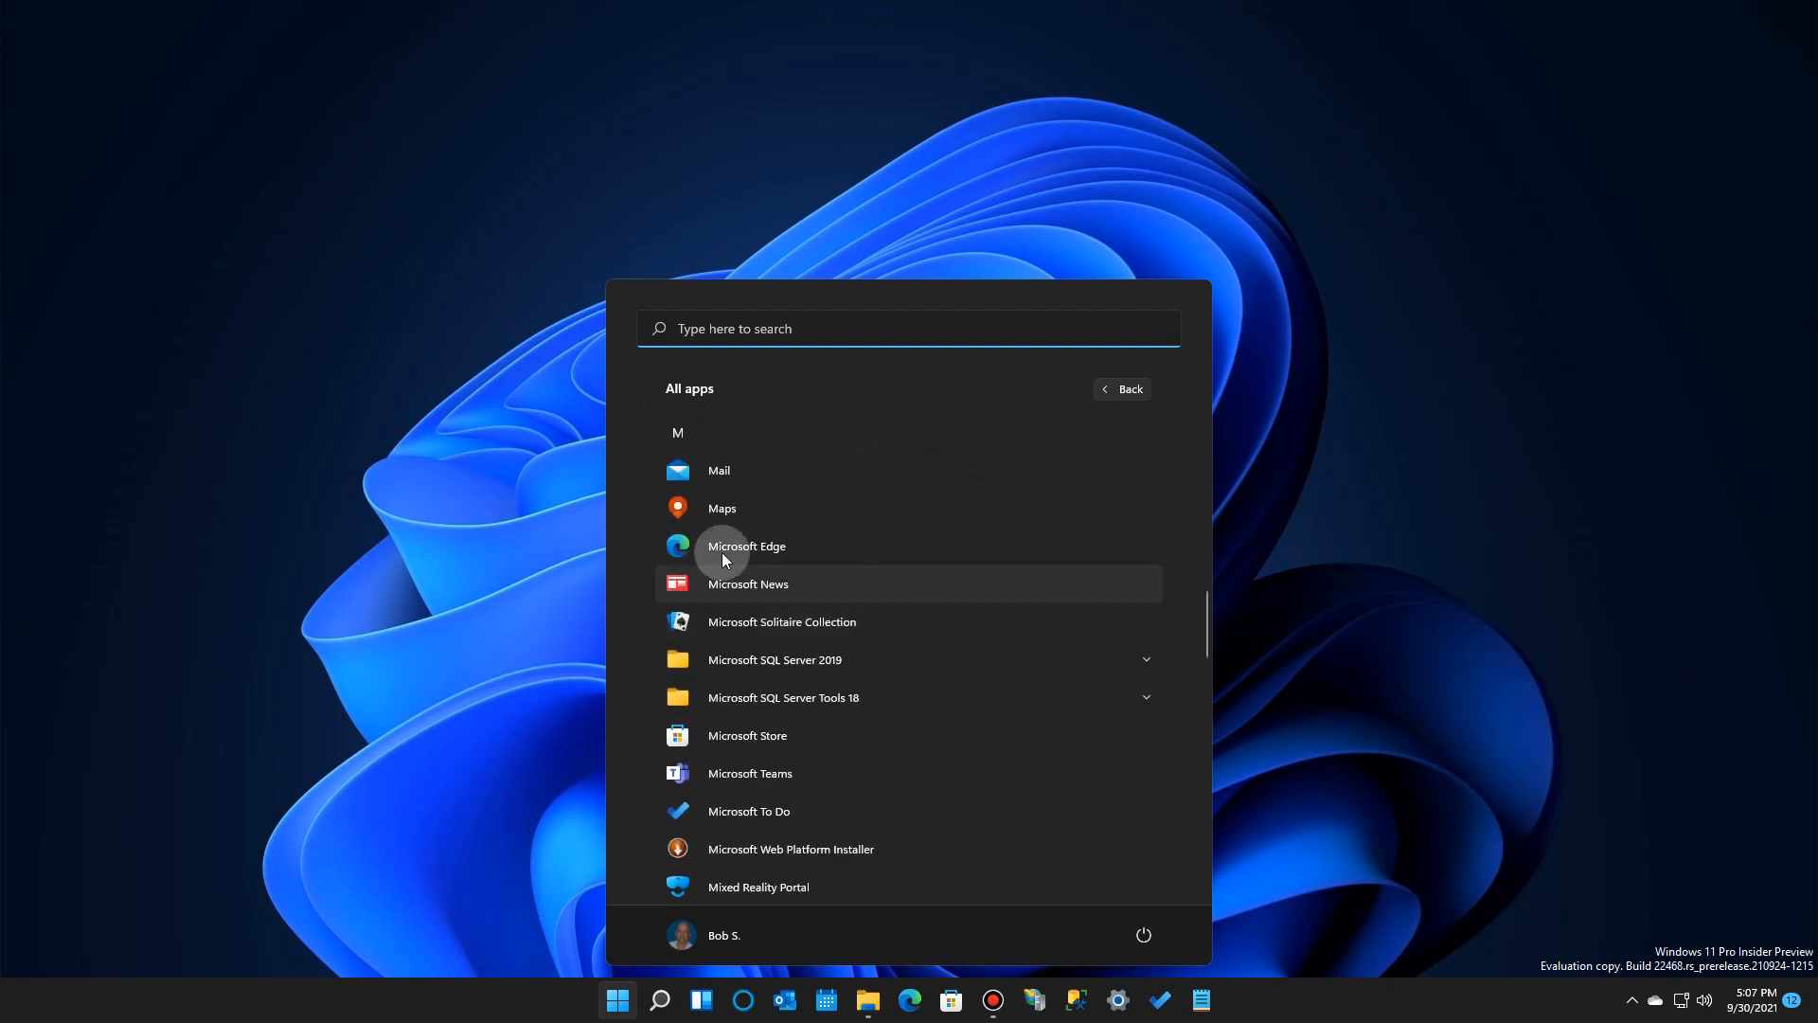
mouse_move(735, 536)
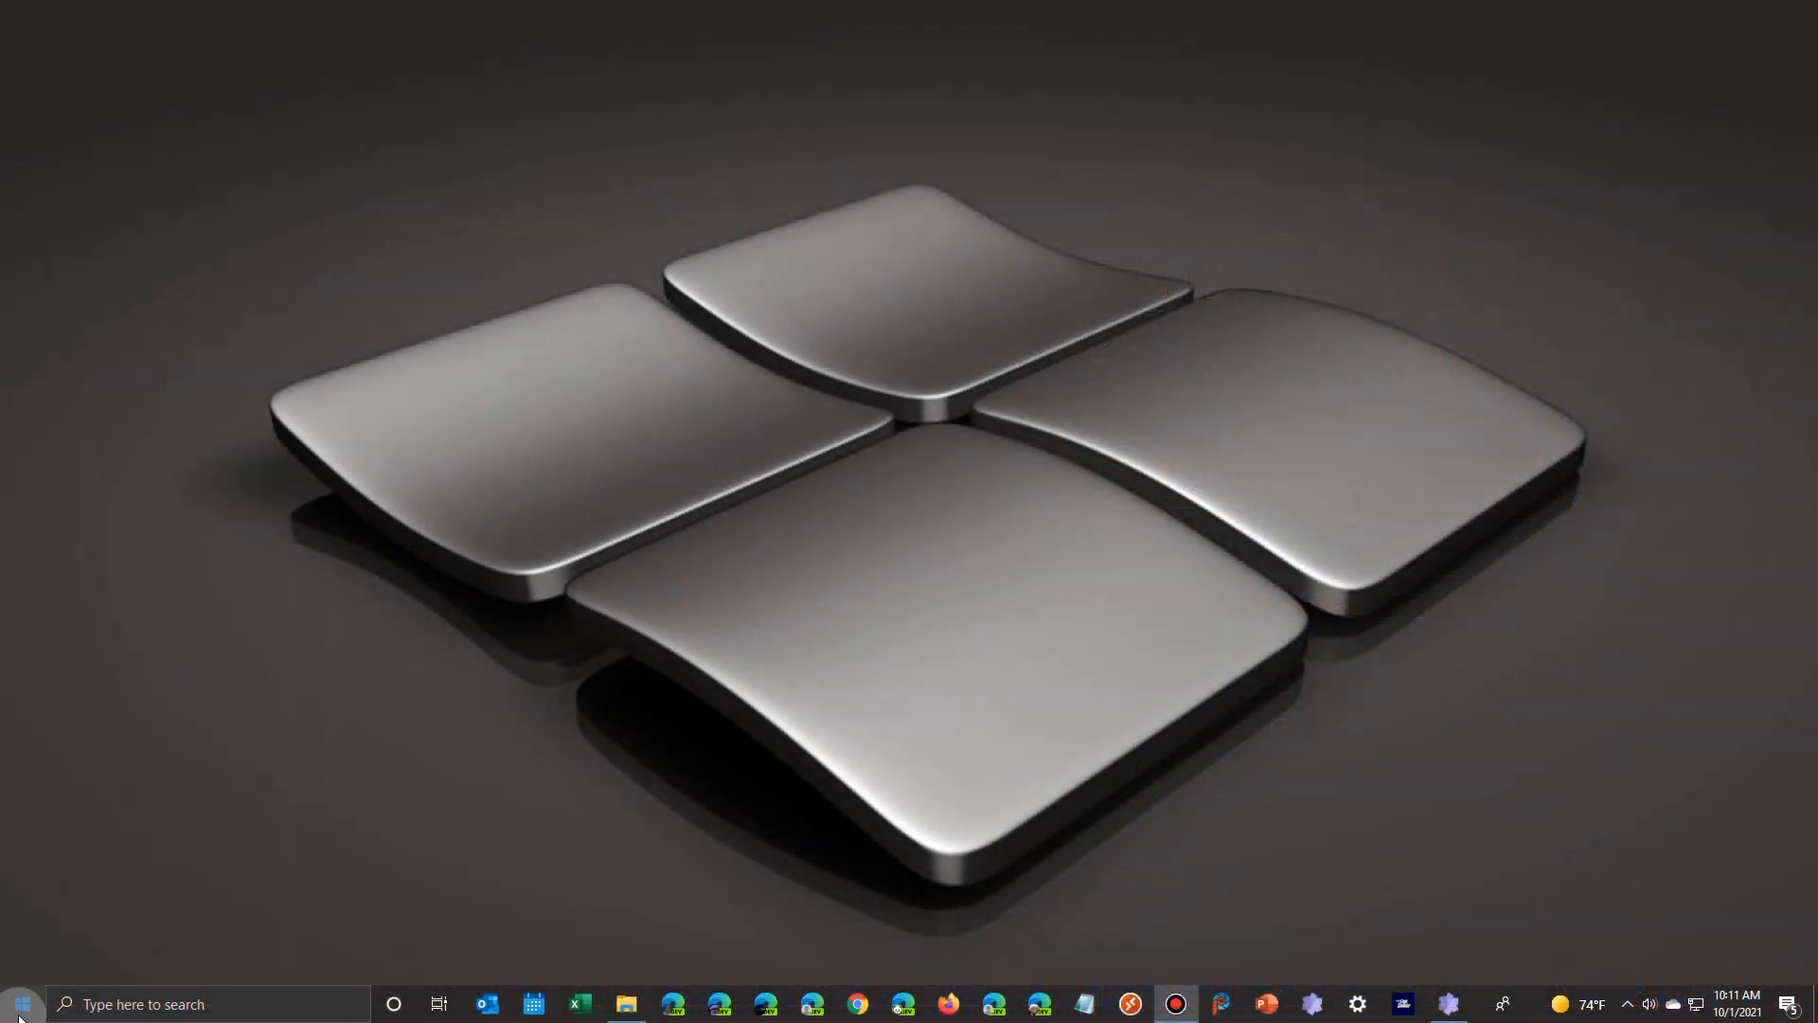
- Show Windows 10's account options such as lock and sign out, then Windows 11's account options
click(20, 1003)
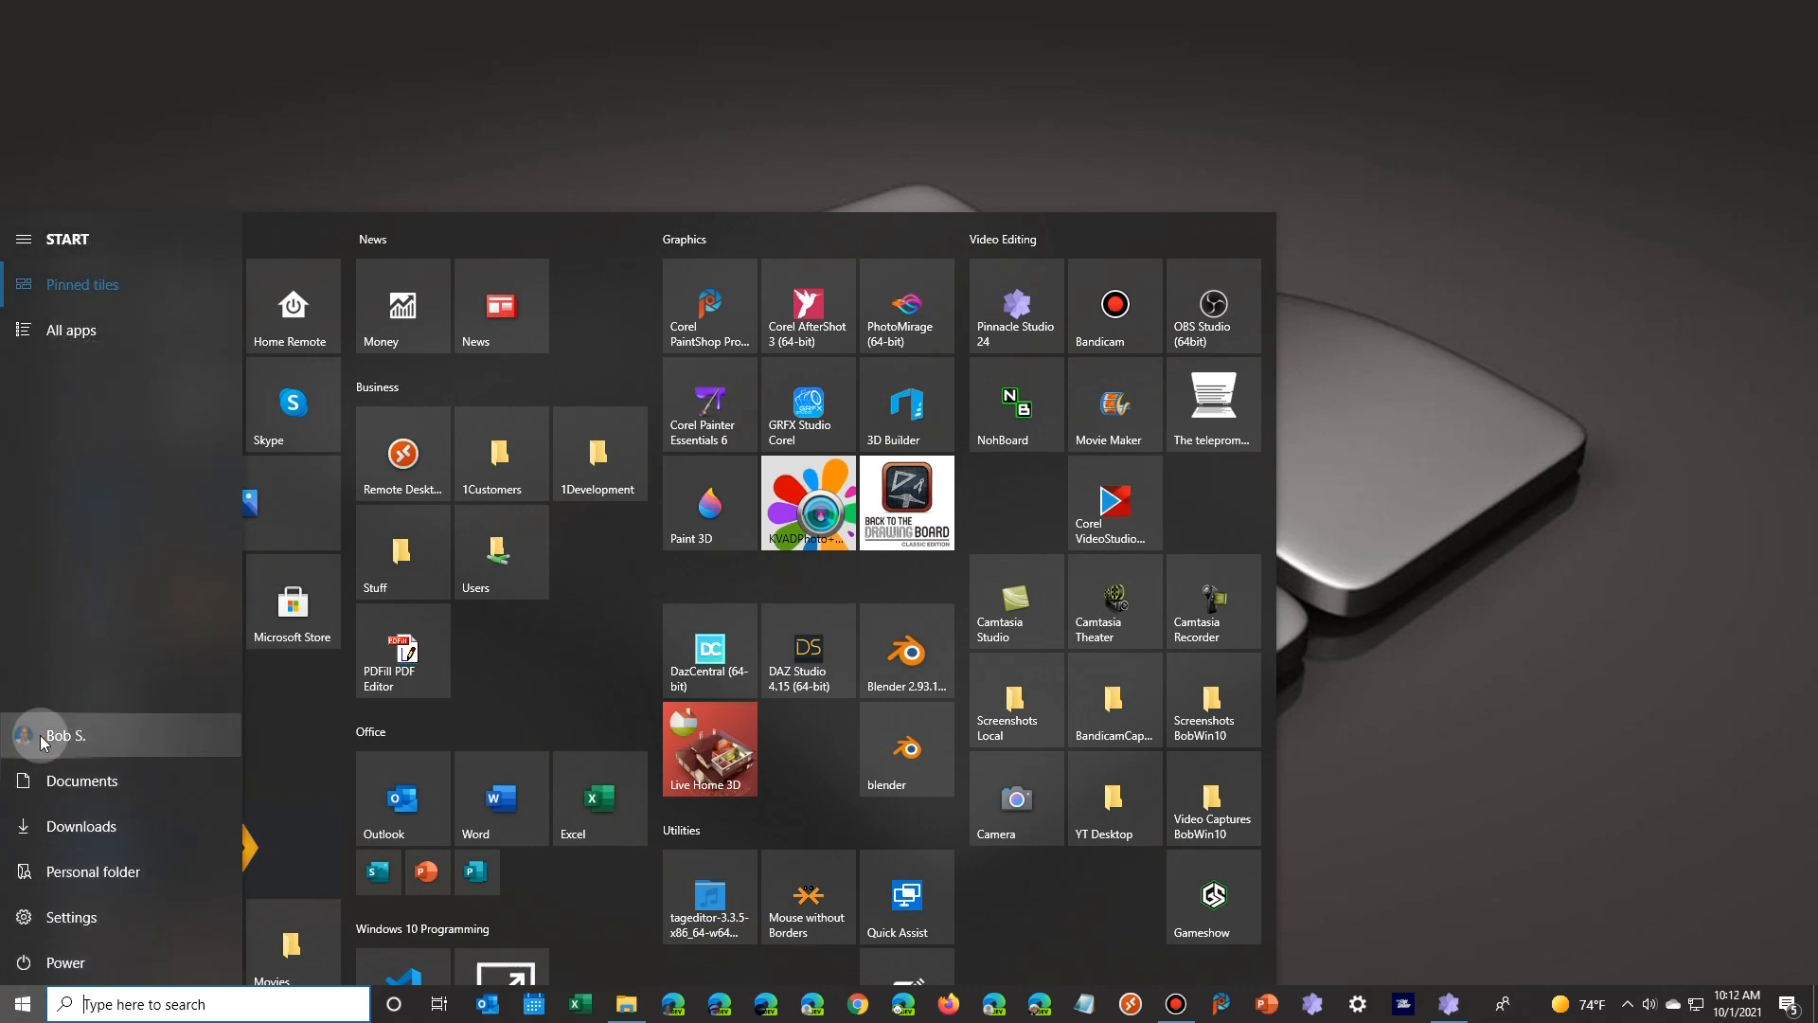
click(64, 734)
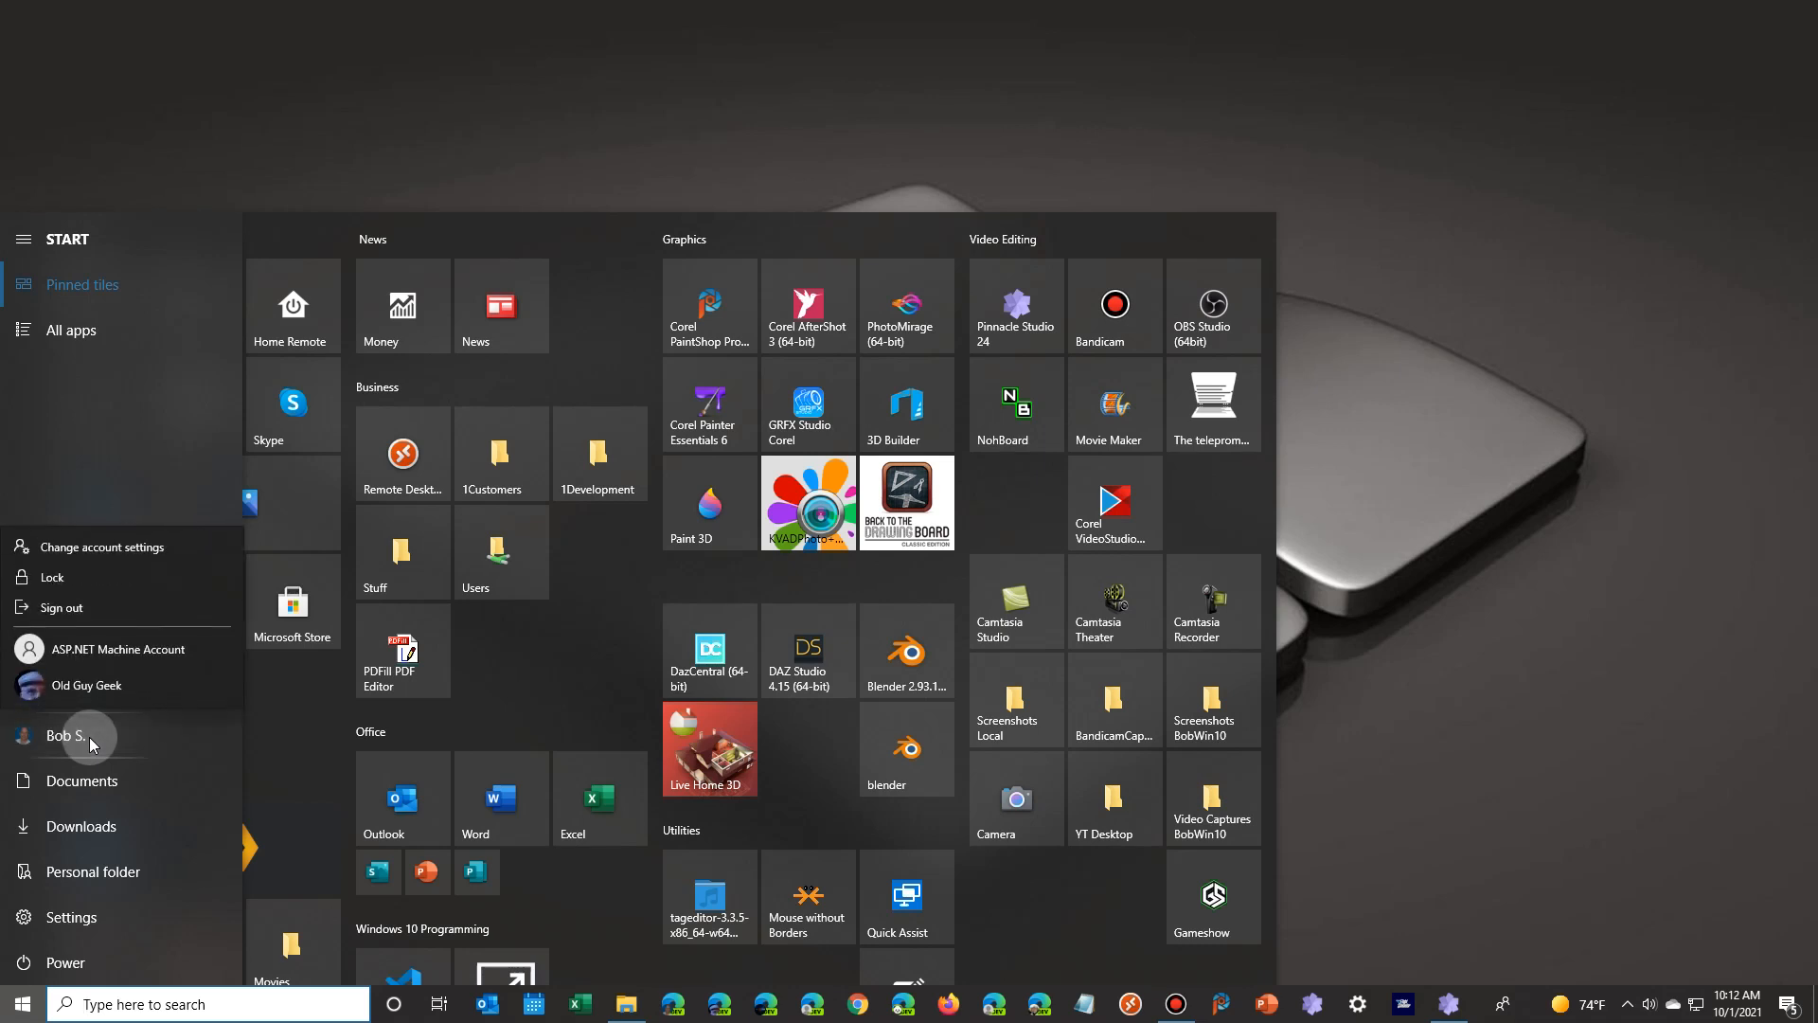
mouse_move(91, 557)
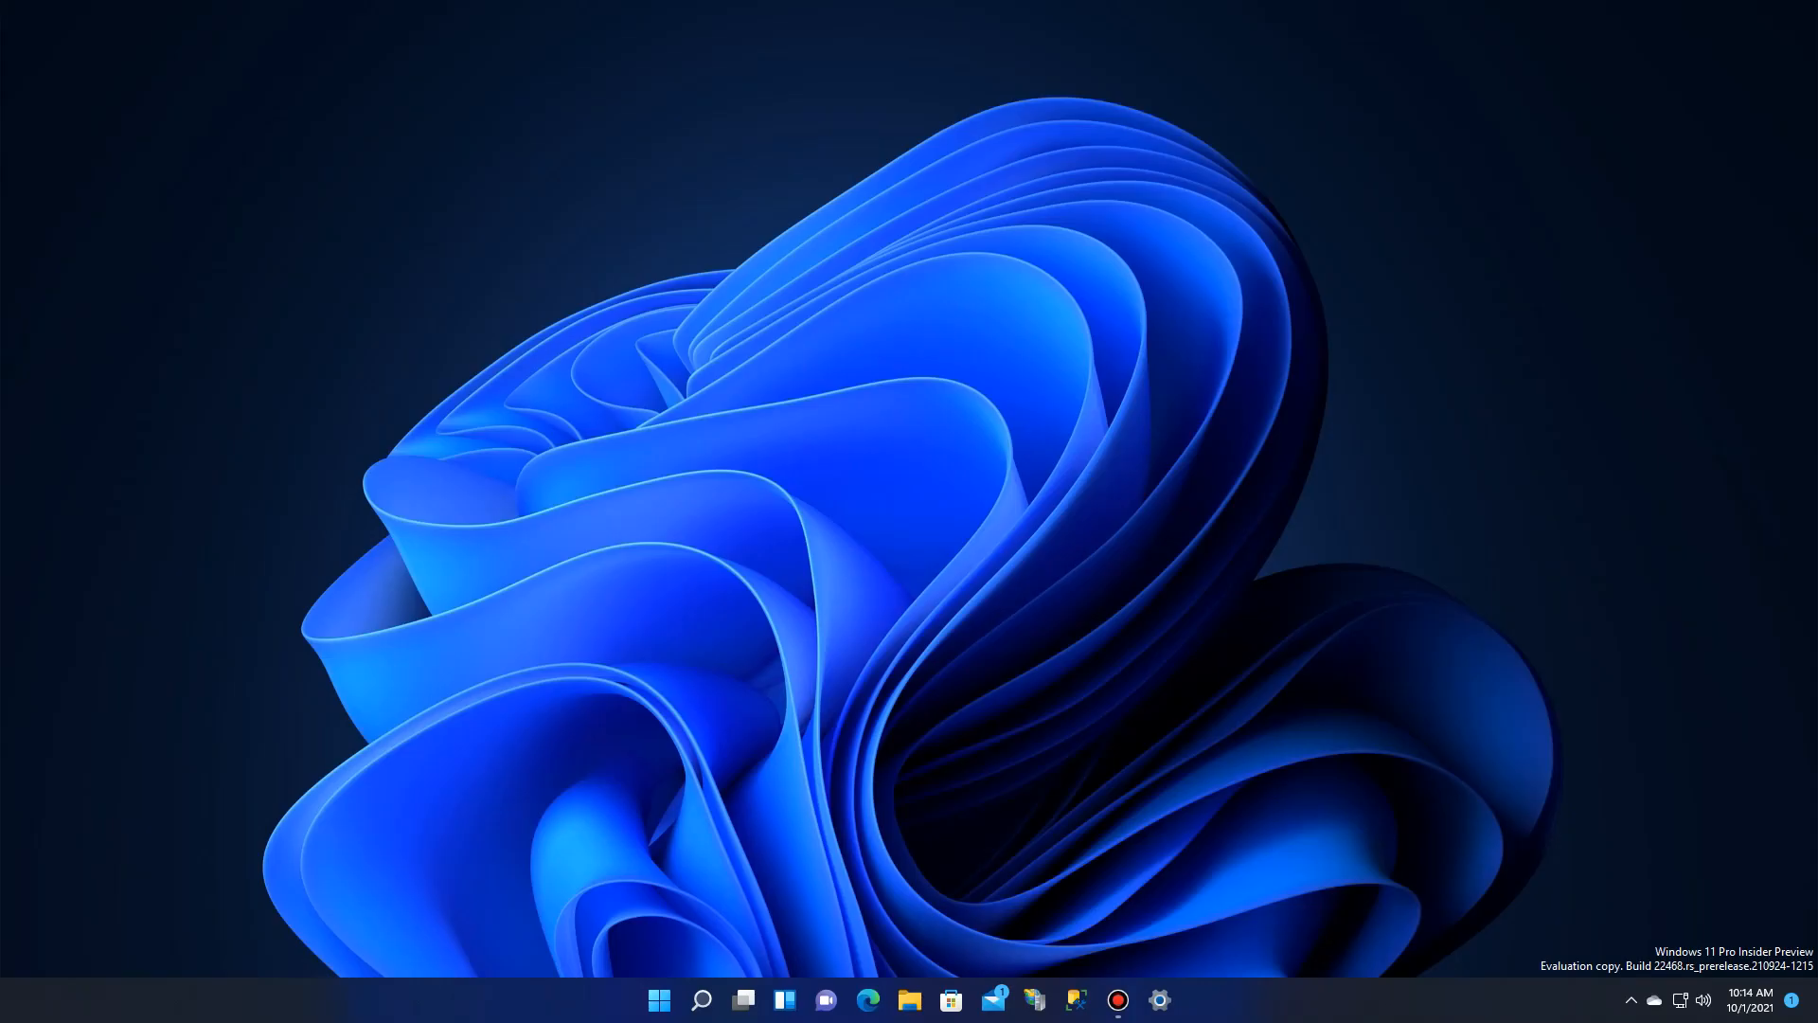
click(659, 1000)
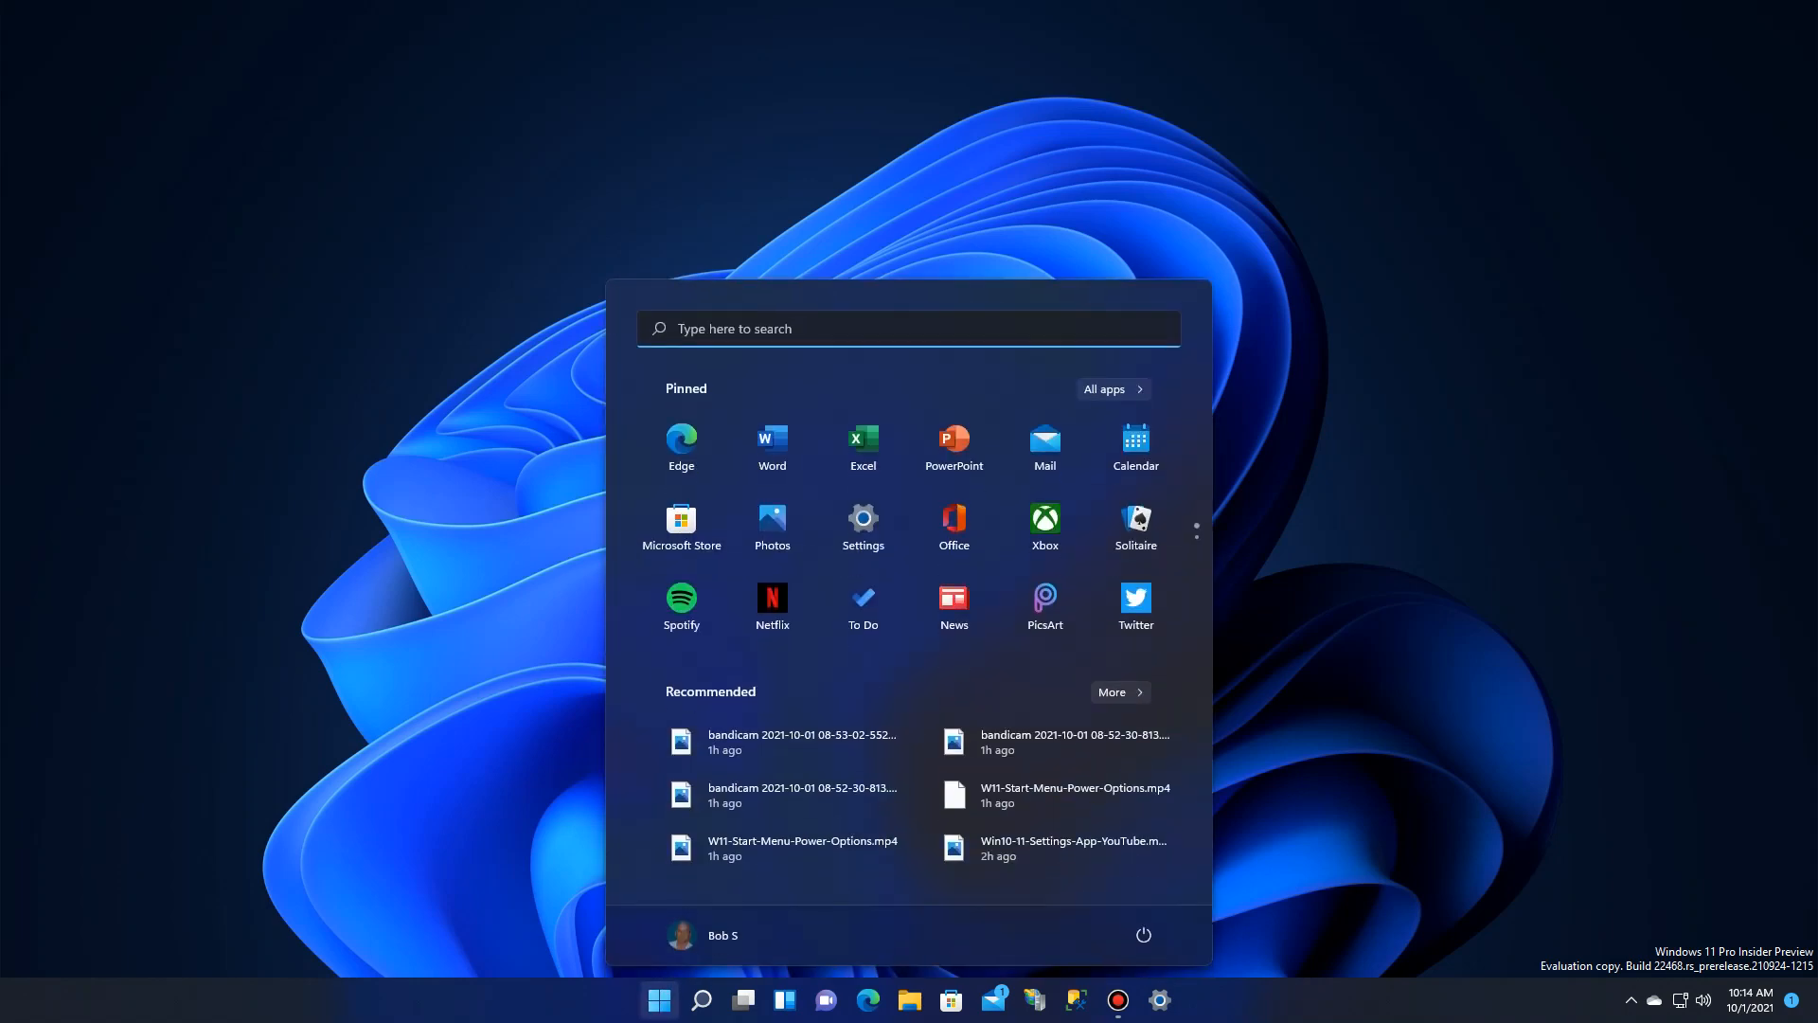
mouse_move(703, 934)
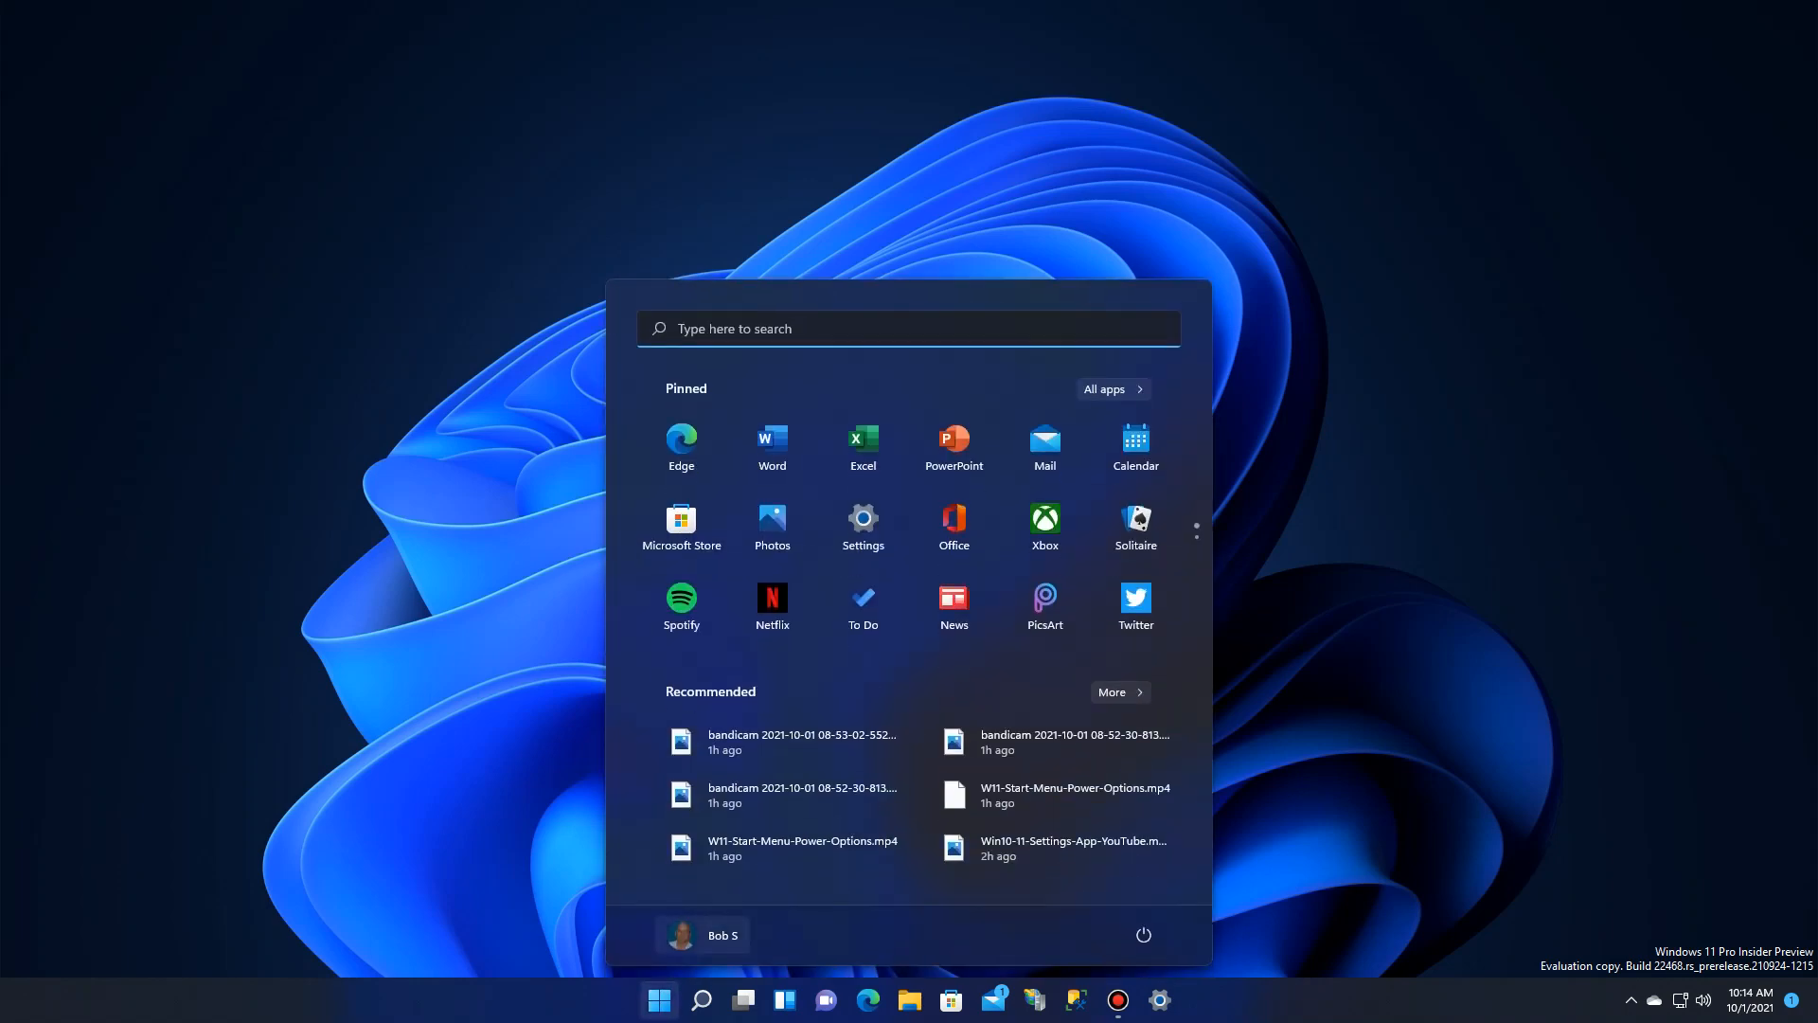
click(701, 935)
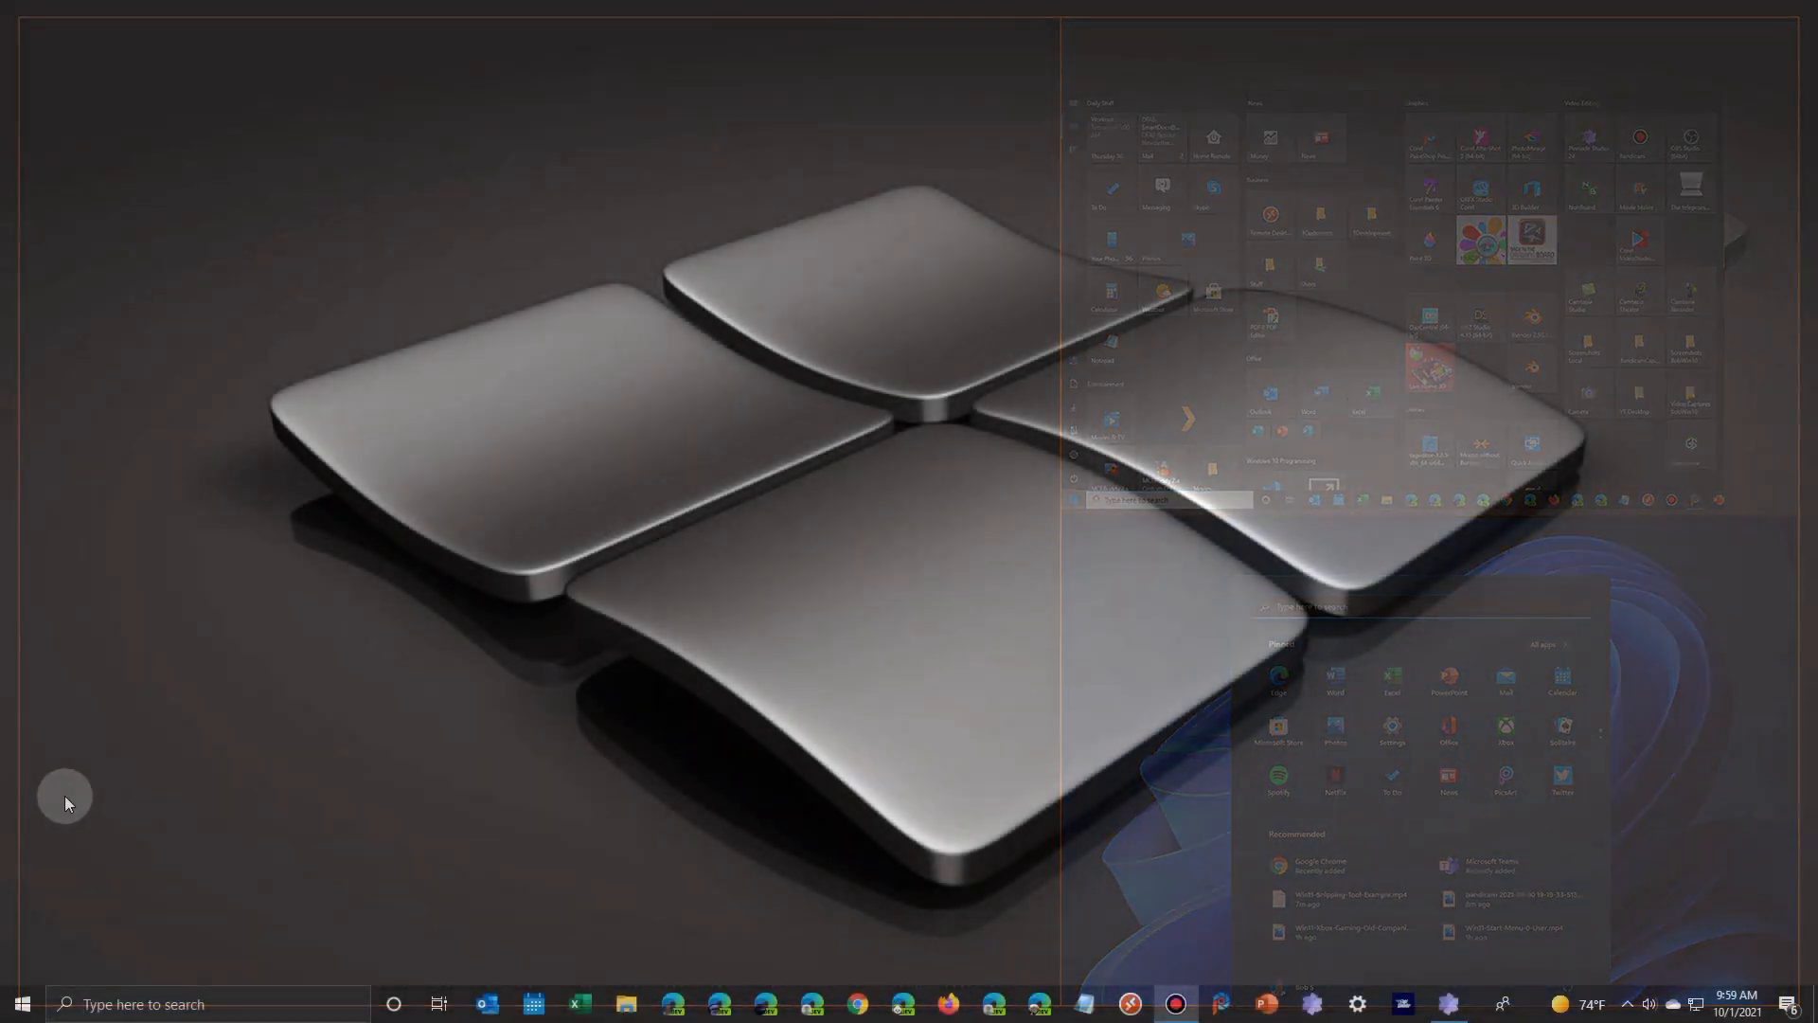
- Show Windows 10's sleep, shut down and restart choices, then Windows 11's power choices
click(21, 1003)
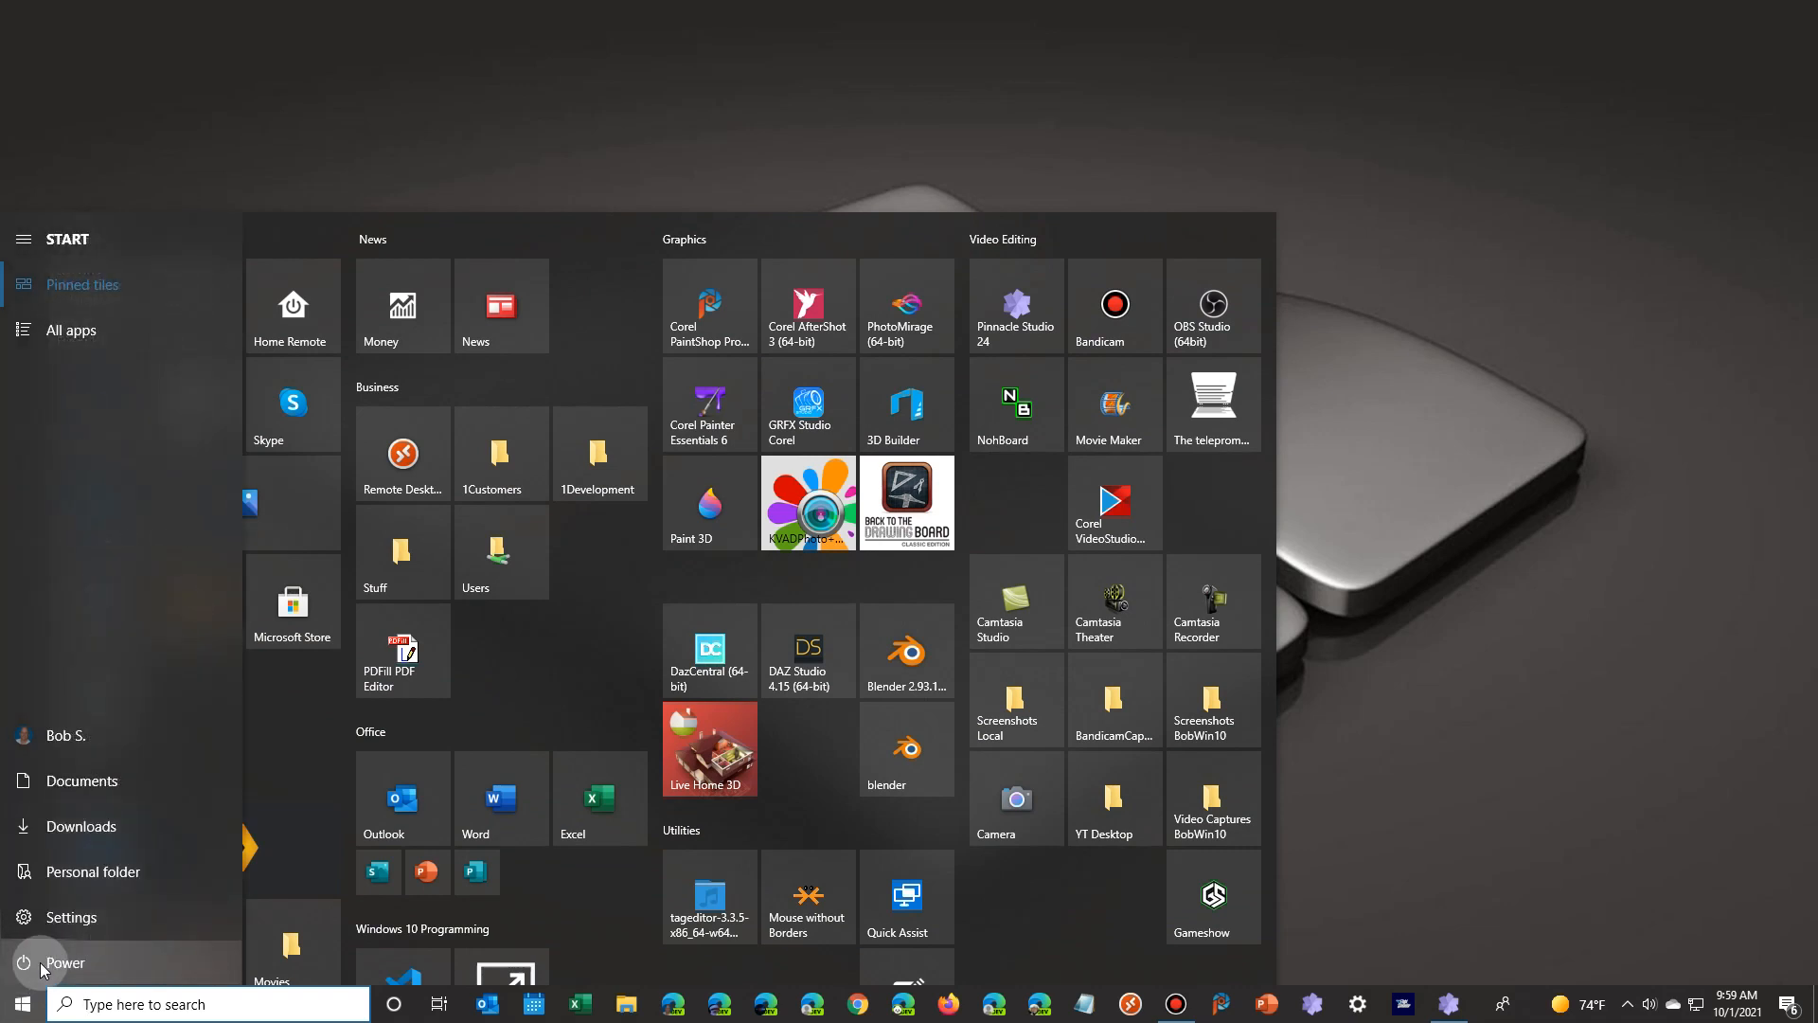
click(22, 962)
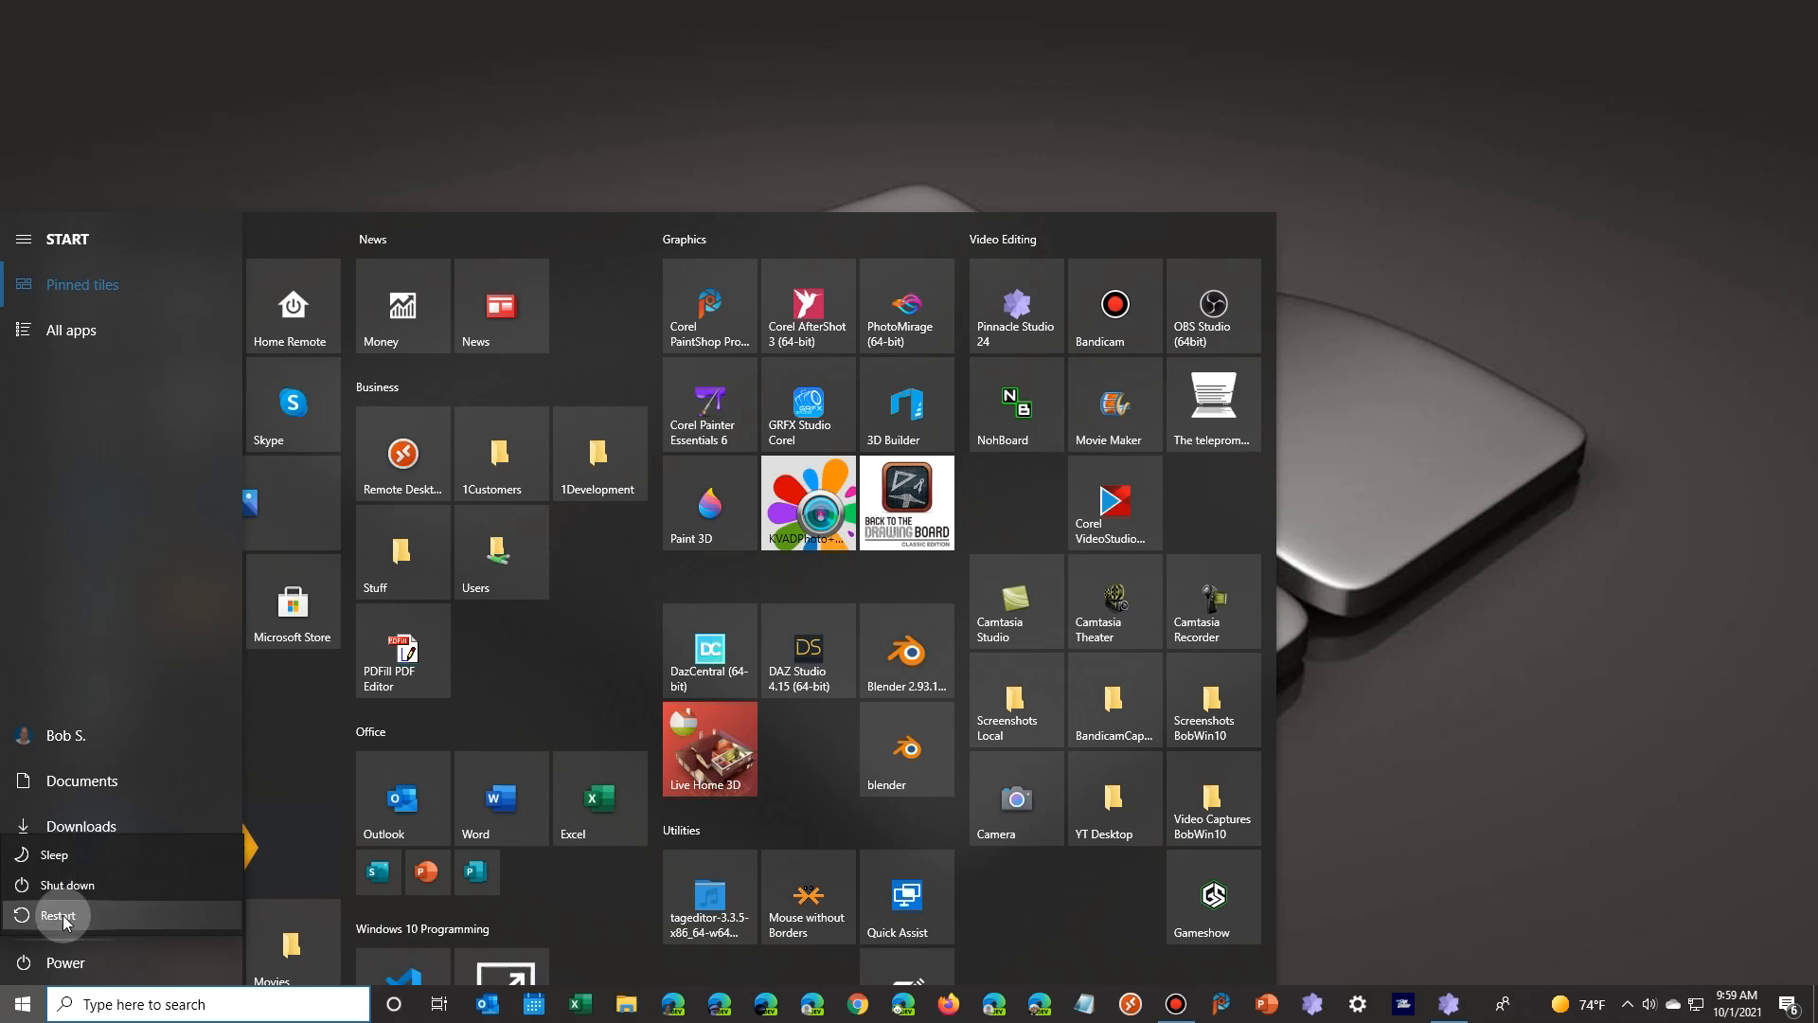
mouse_move(58, 962)
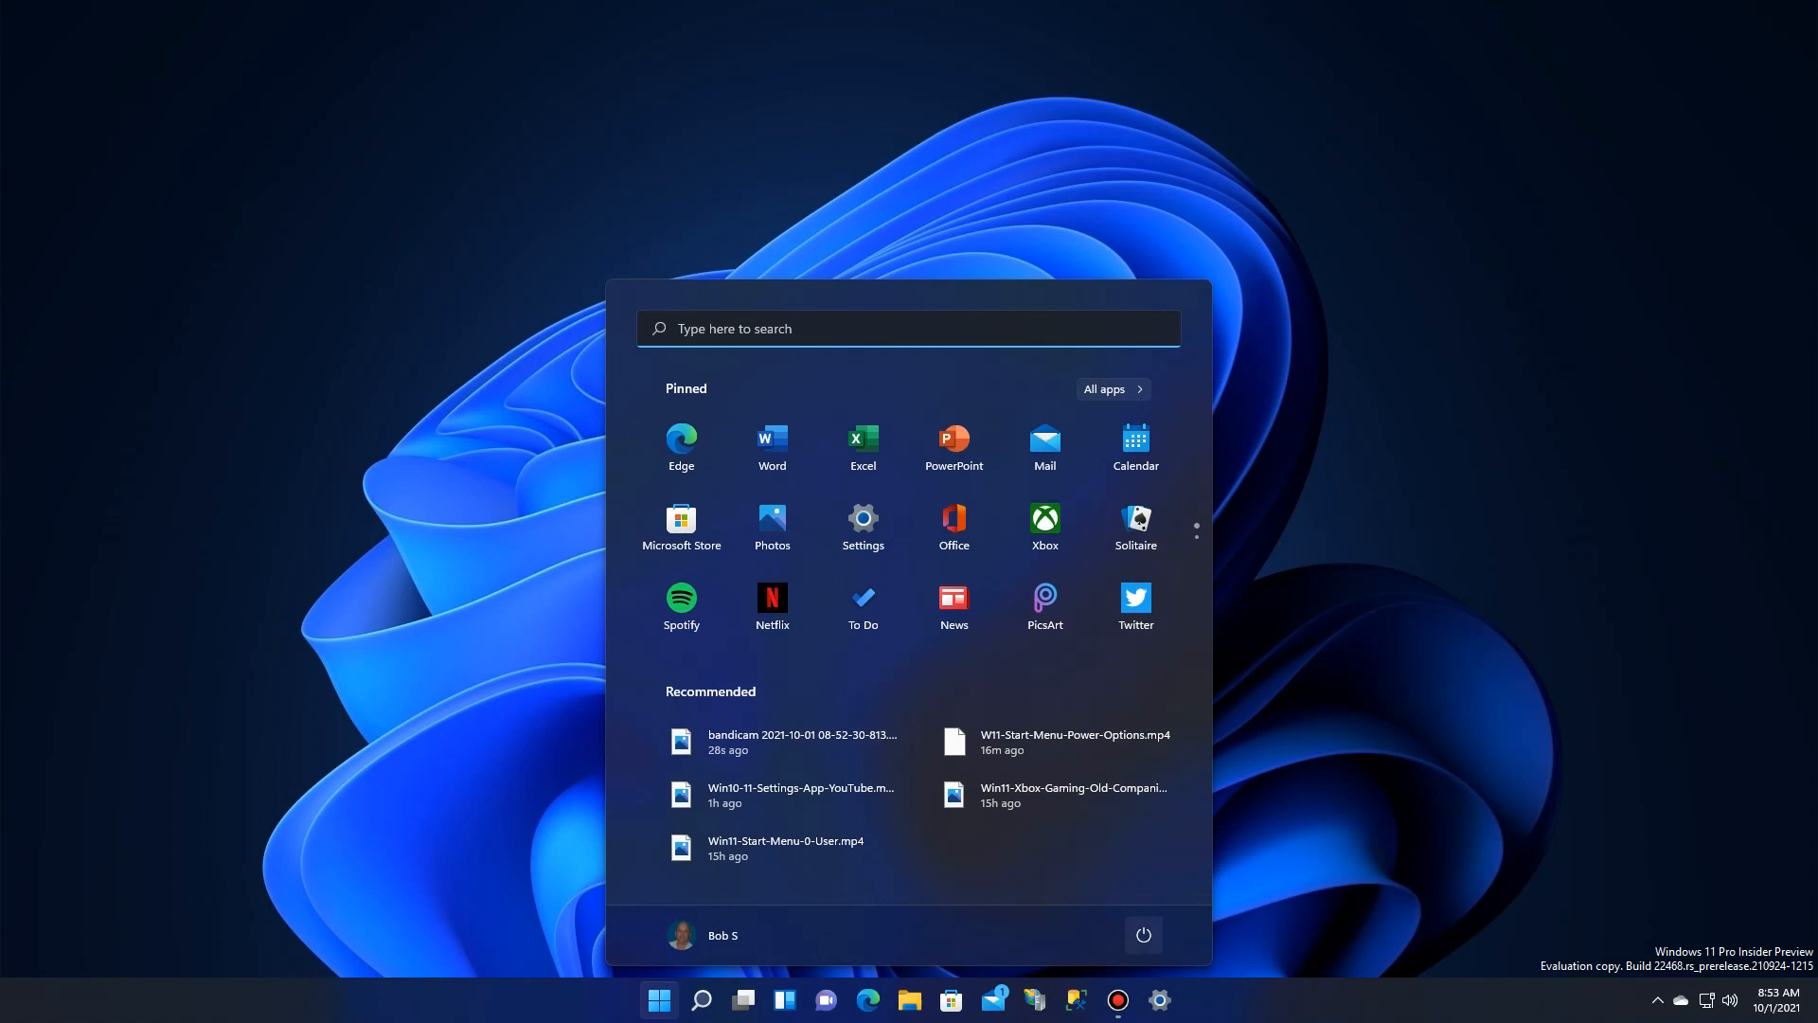
click(1141, 935)
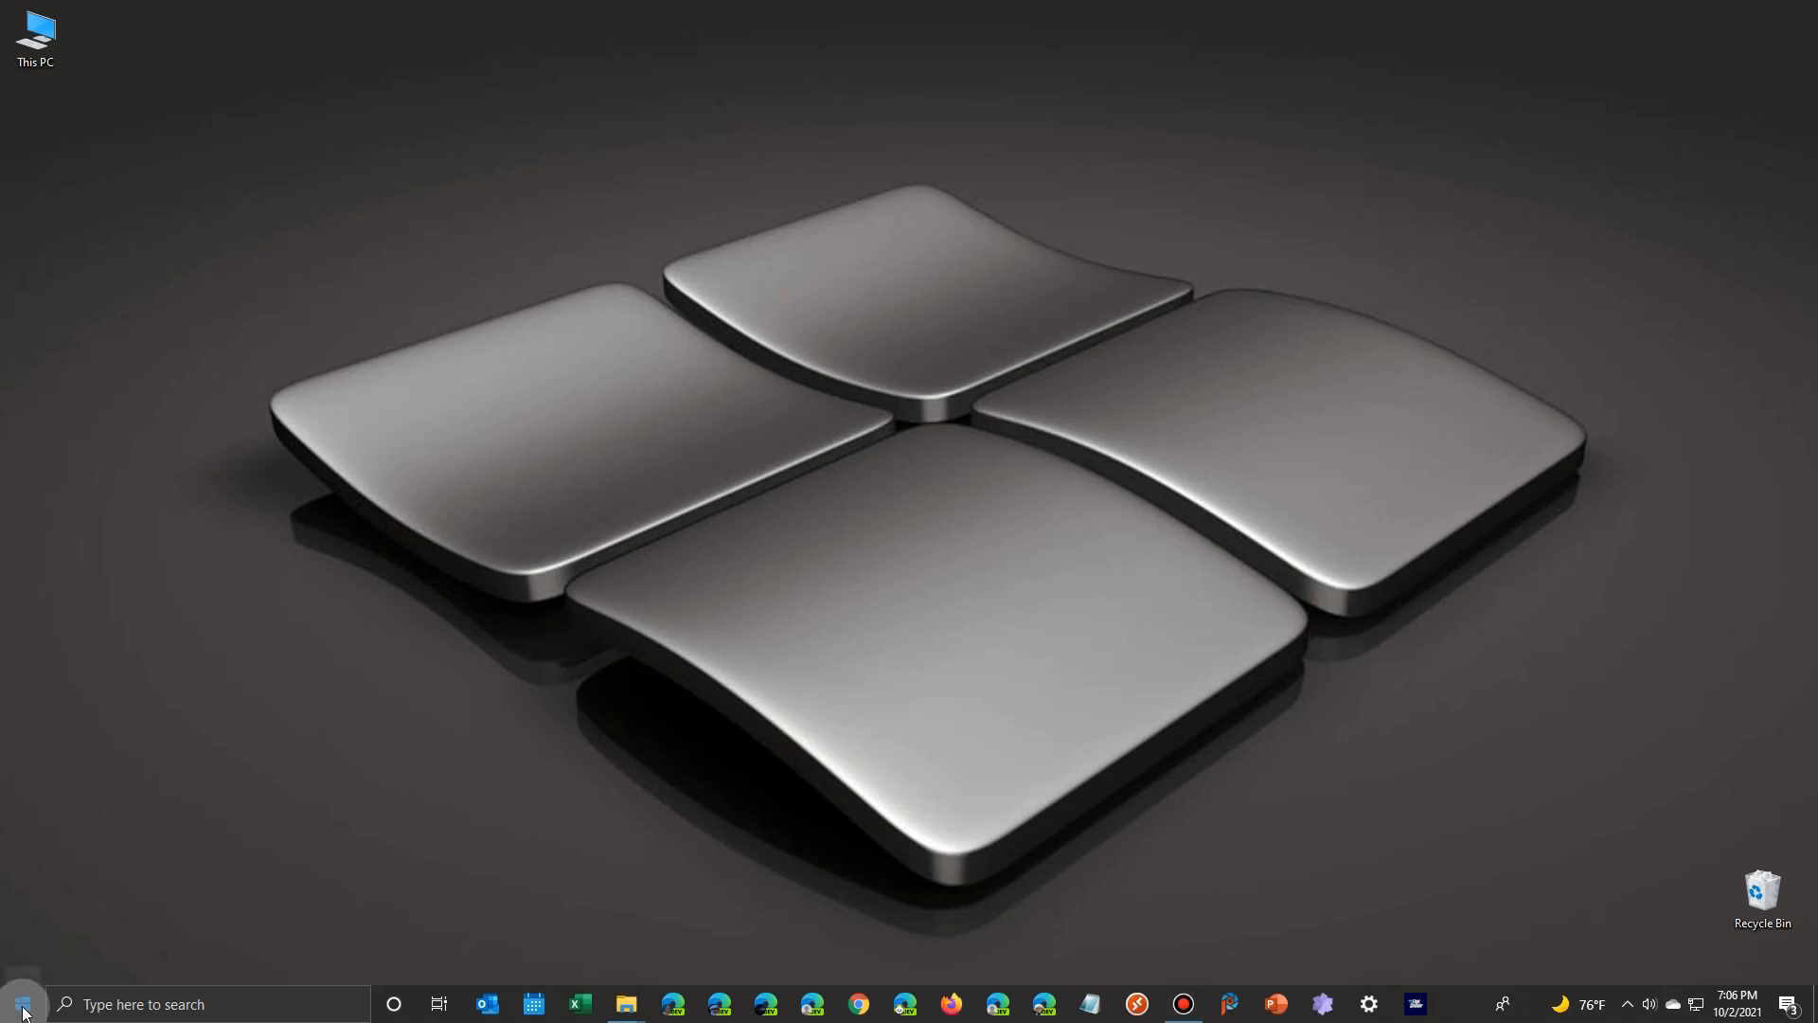
- Open Windows 10's Power User menu listing Device Manager, Disk Management and Task Manager
right_click(21, 1003)
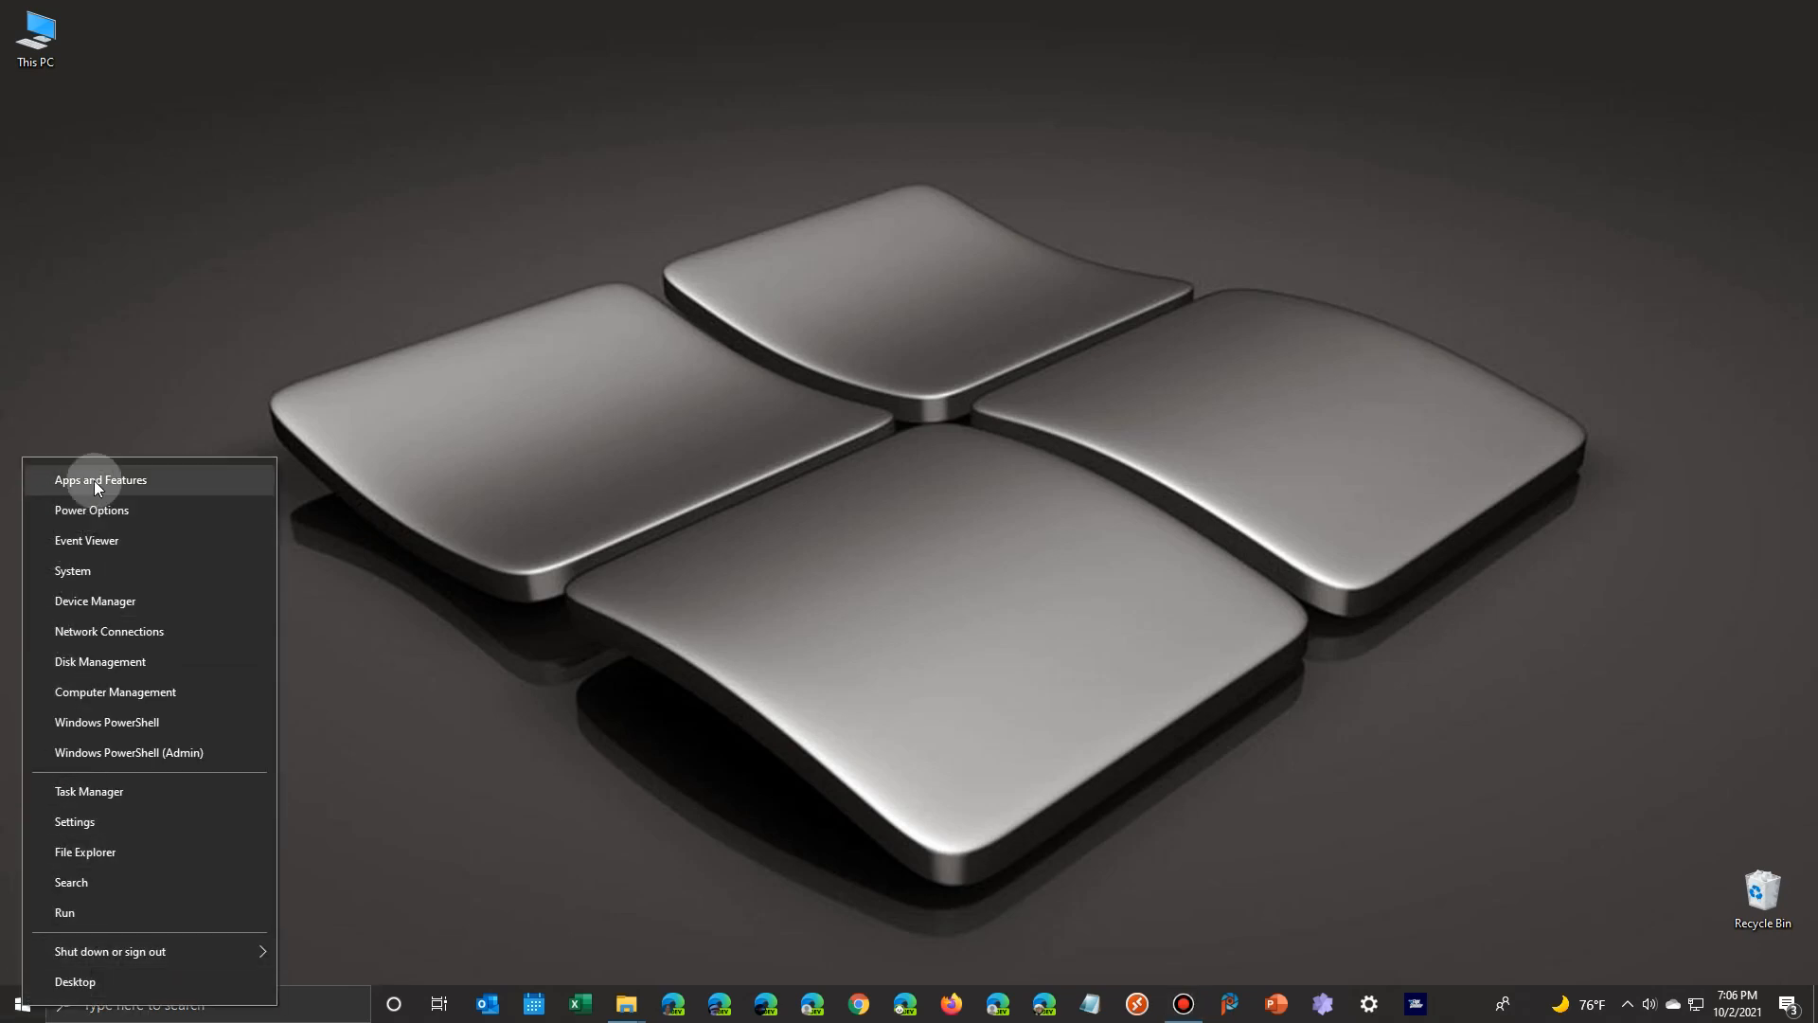
mouse_move(94, 600)
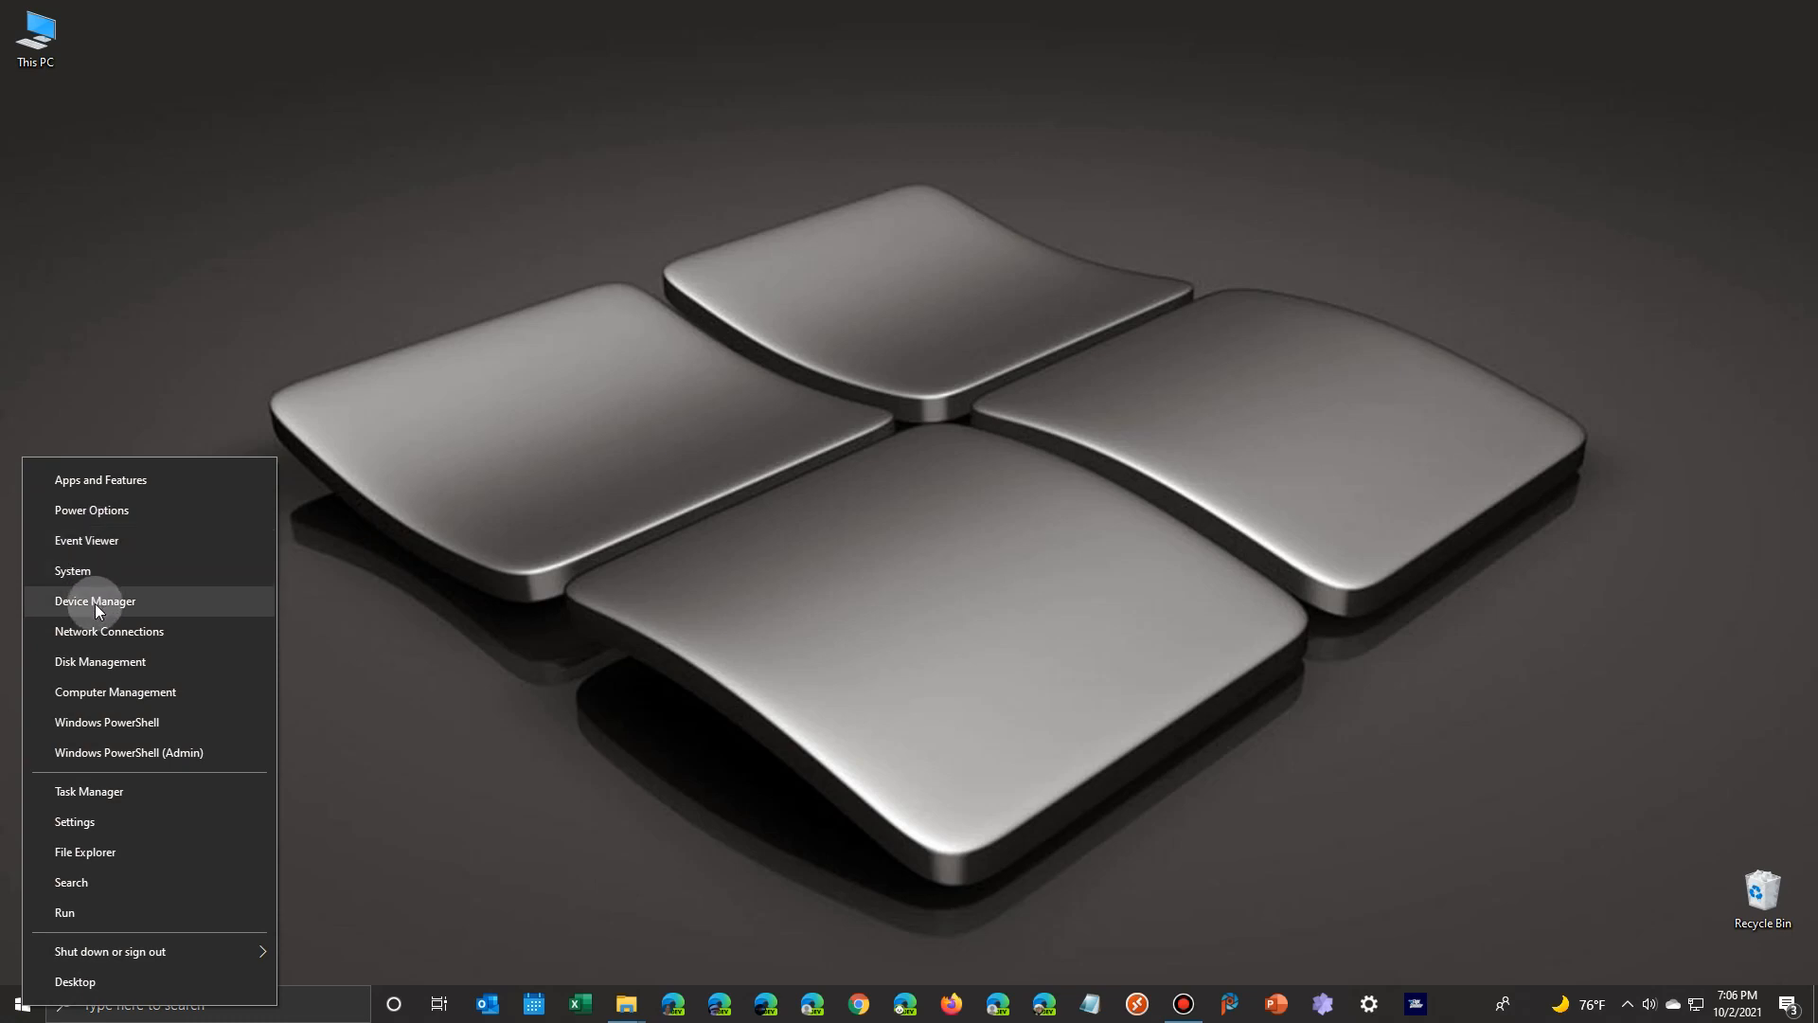
mouse_move(91, 693)
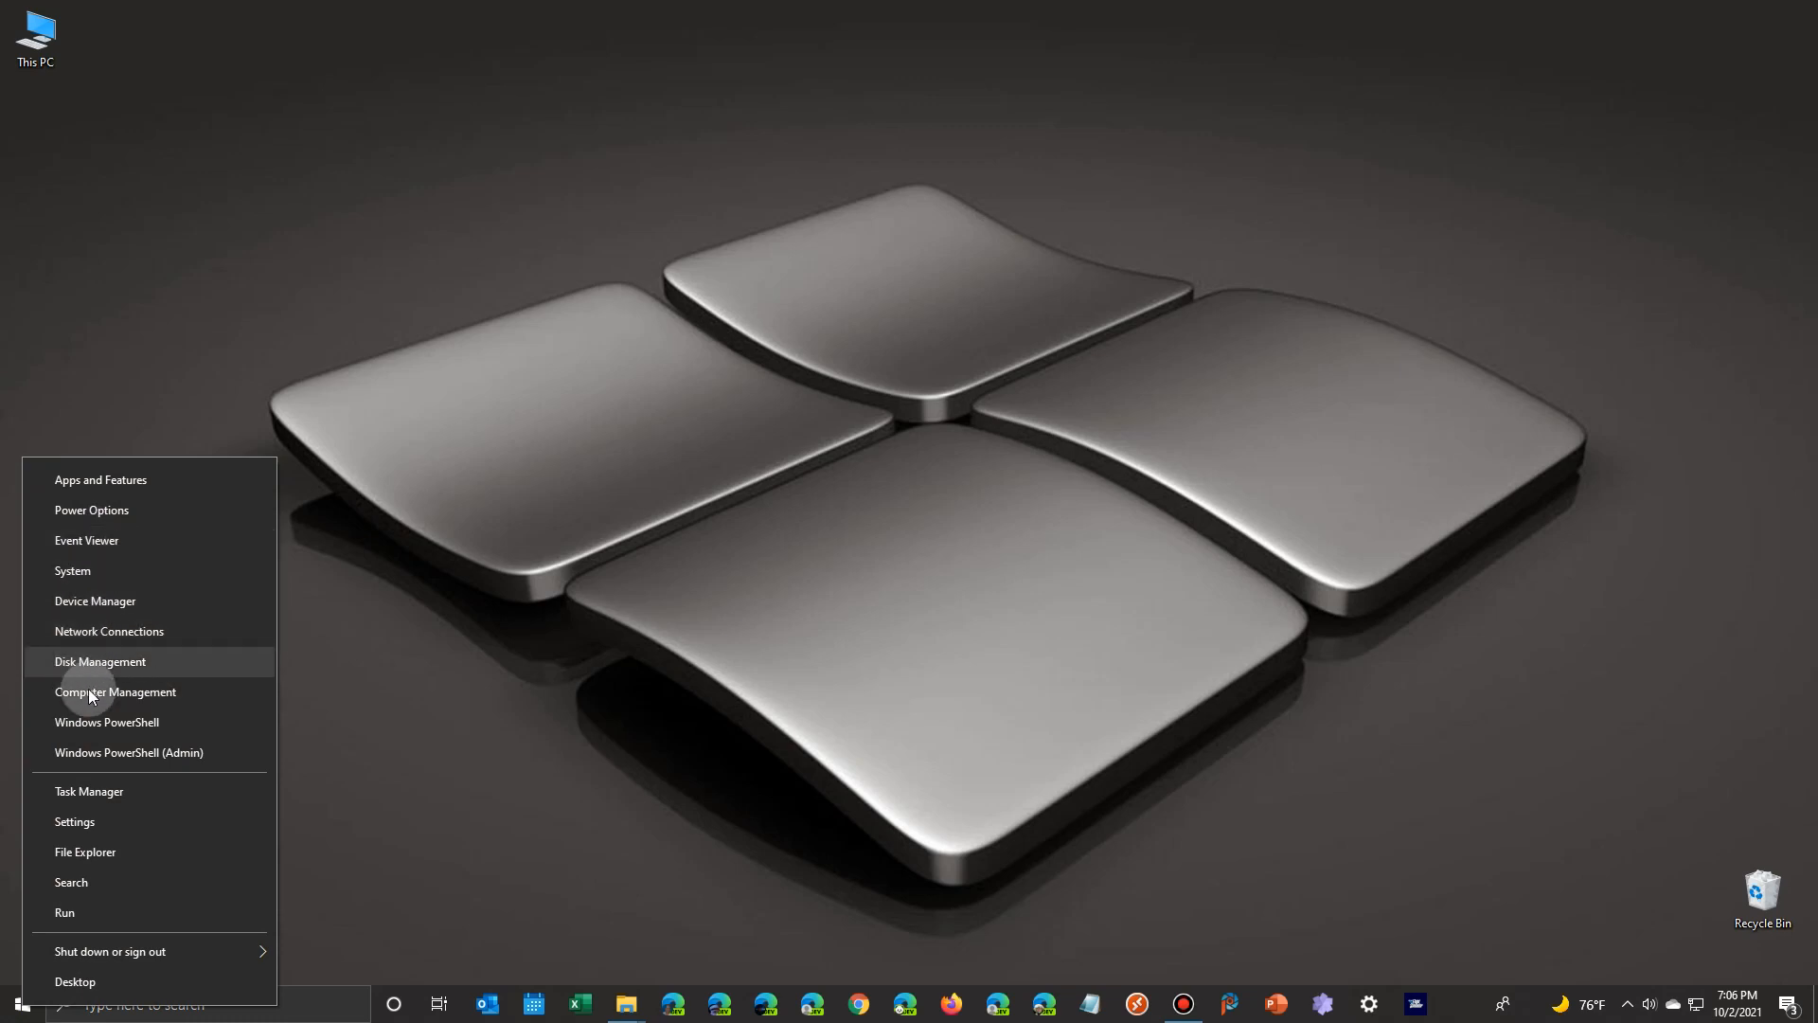
mouse_move(91, 773)
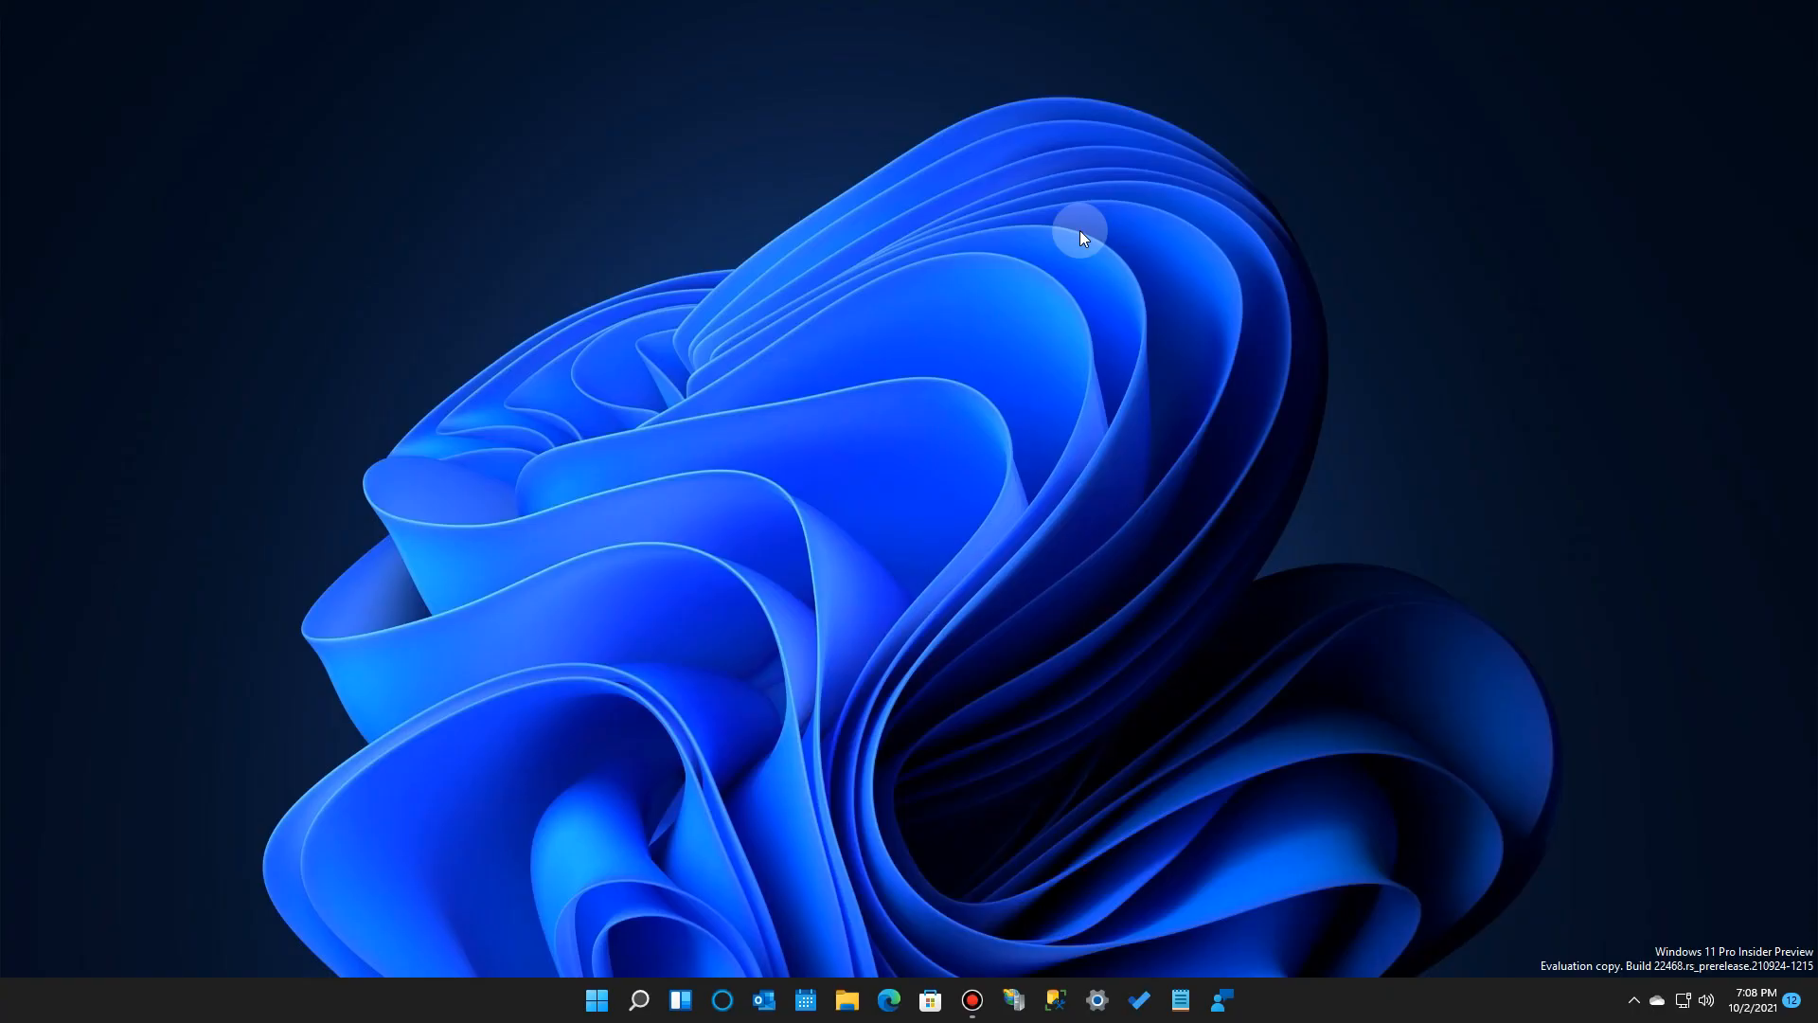
mouse_move(595, 980)
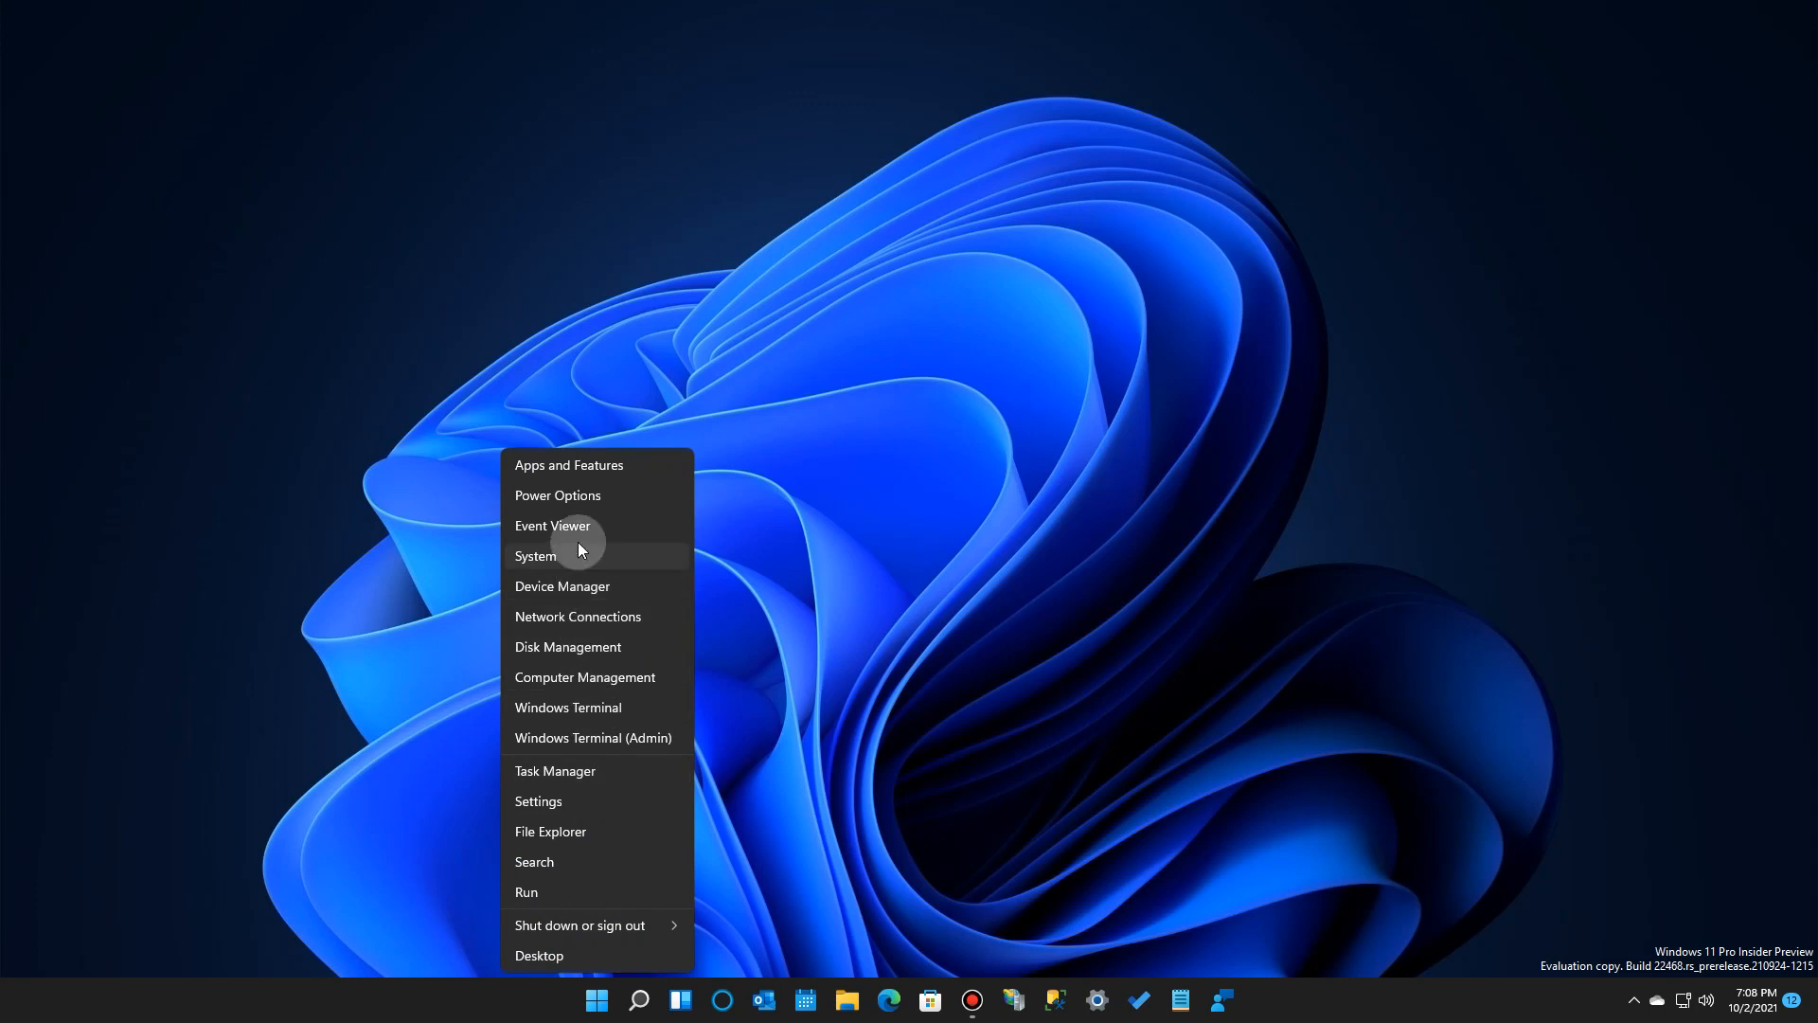
mouse_move(570, 531)
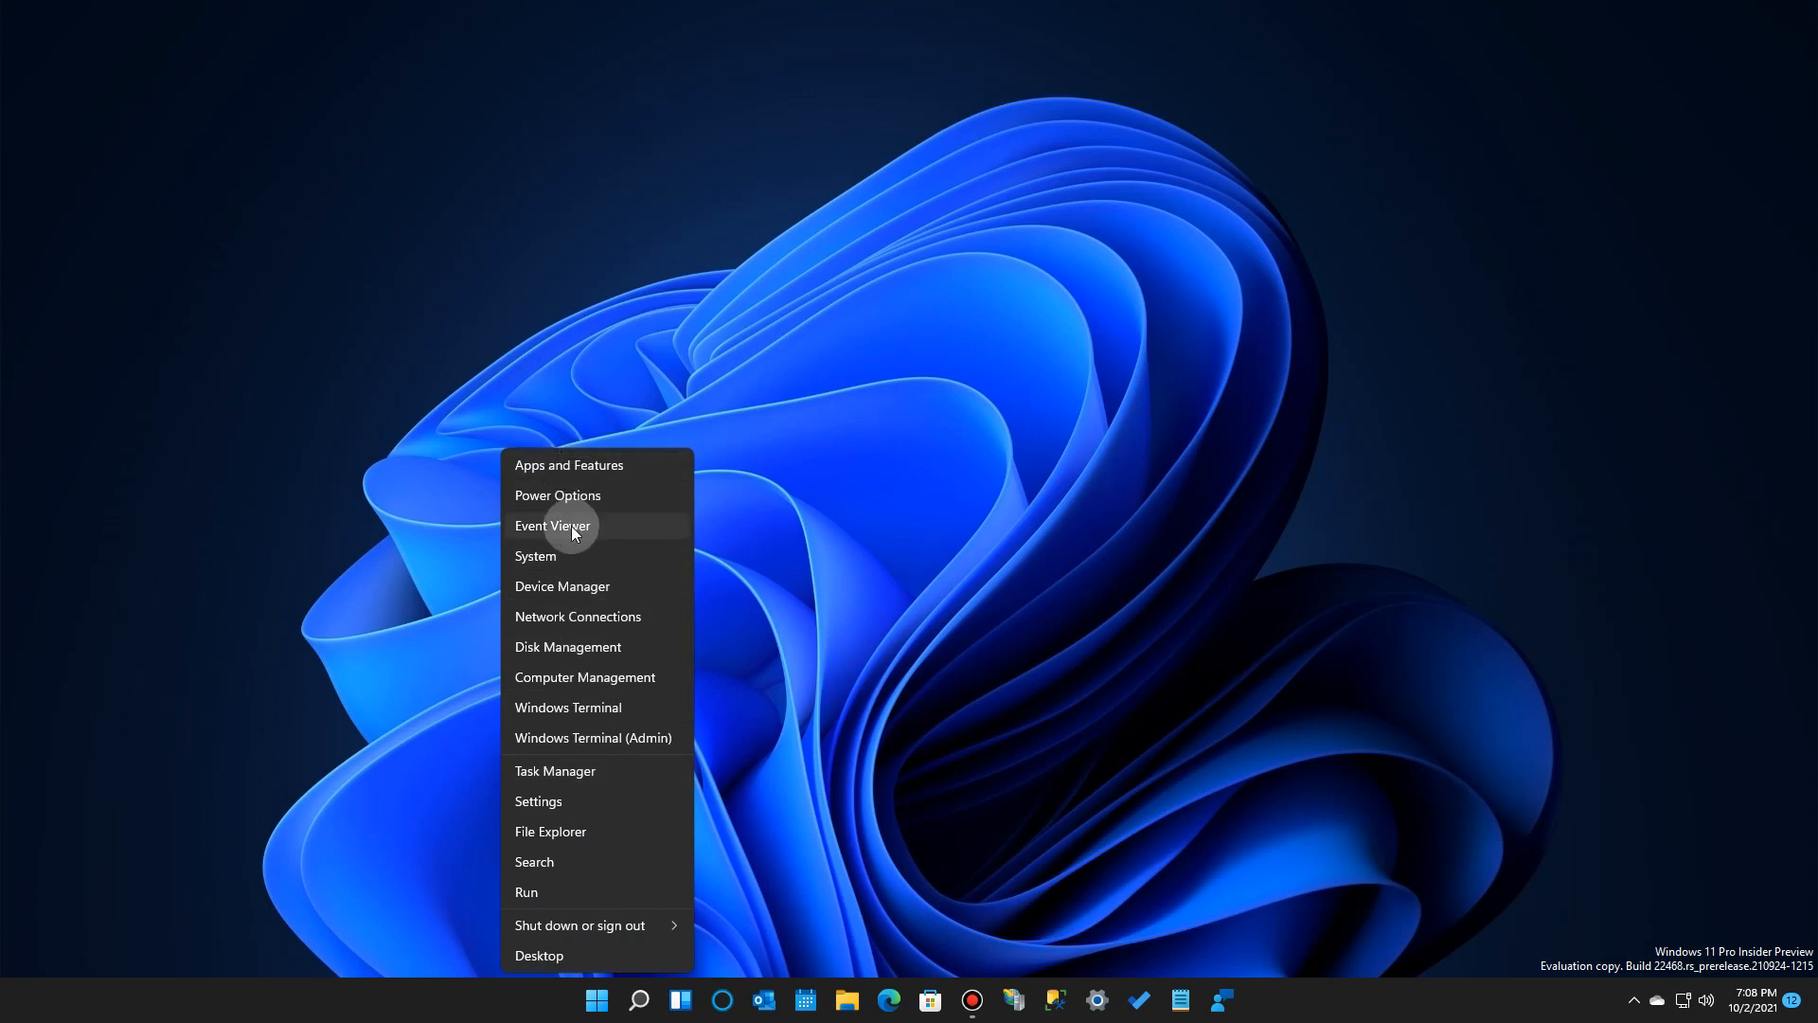
mouse_move(582, 615)
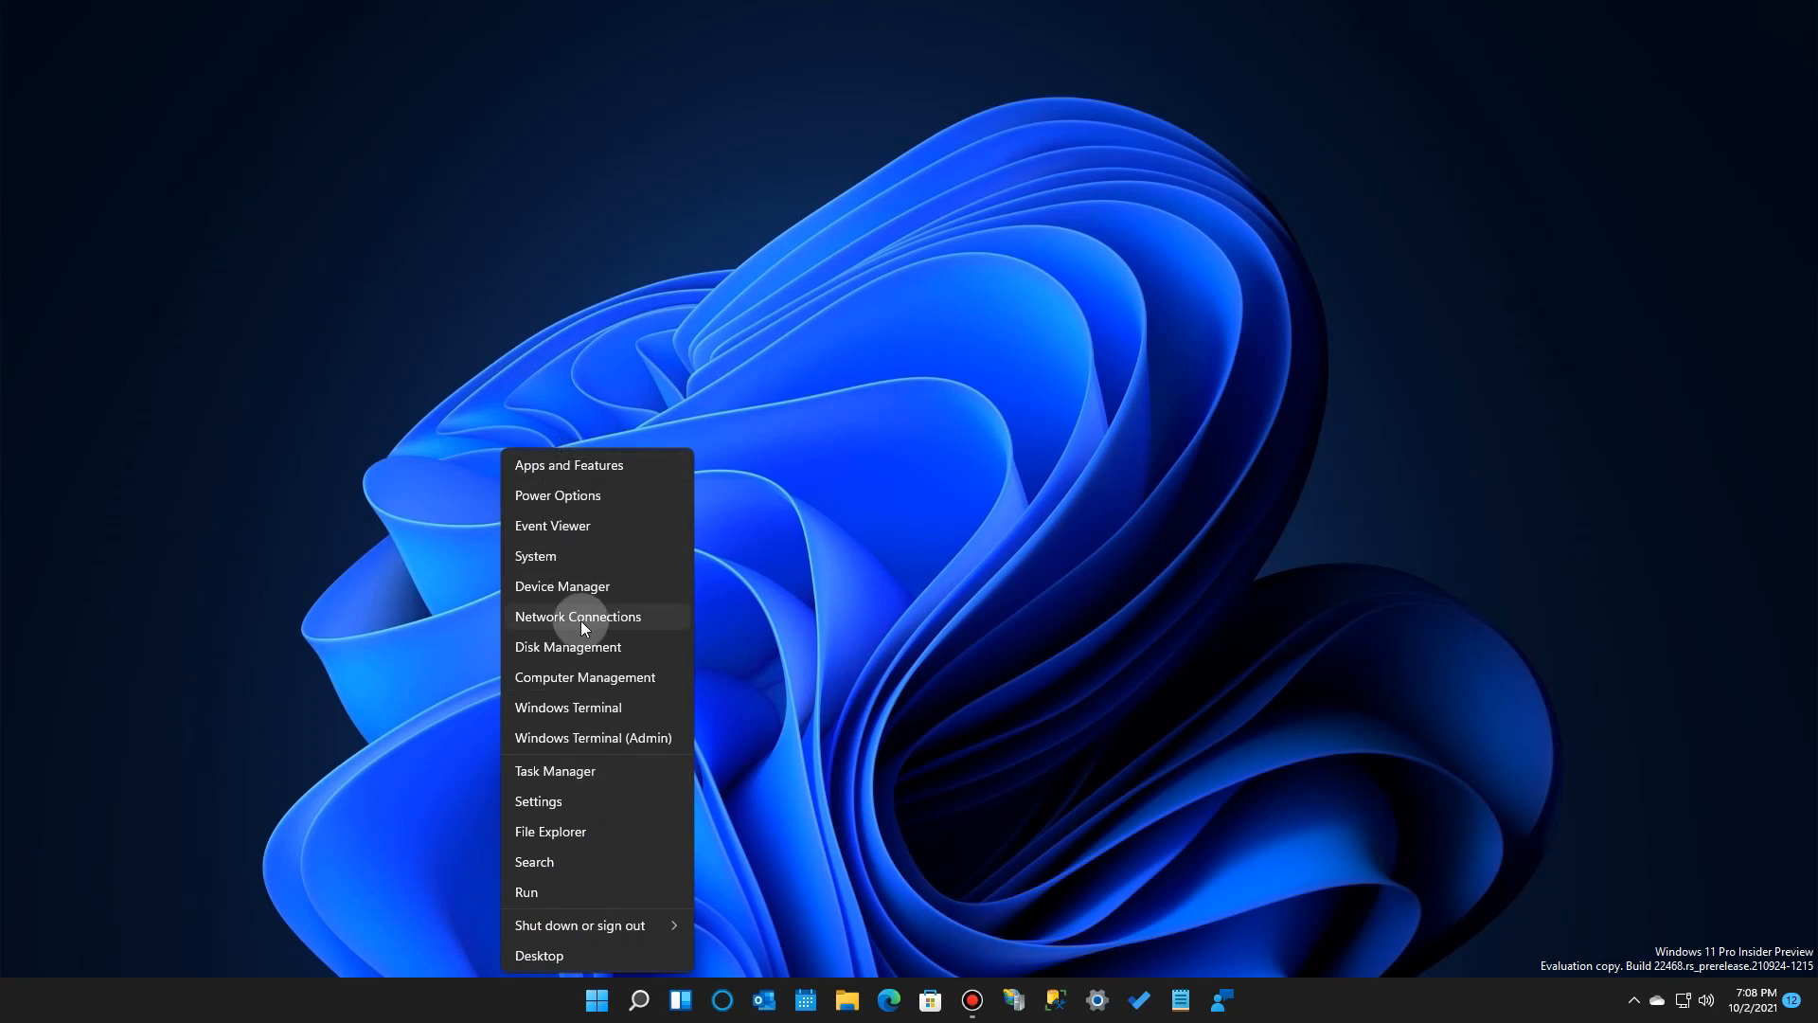
mouse_move(568, 730)
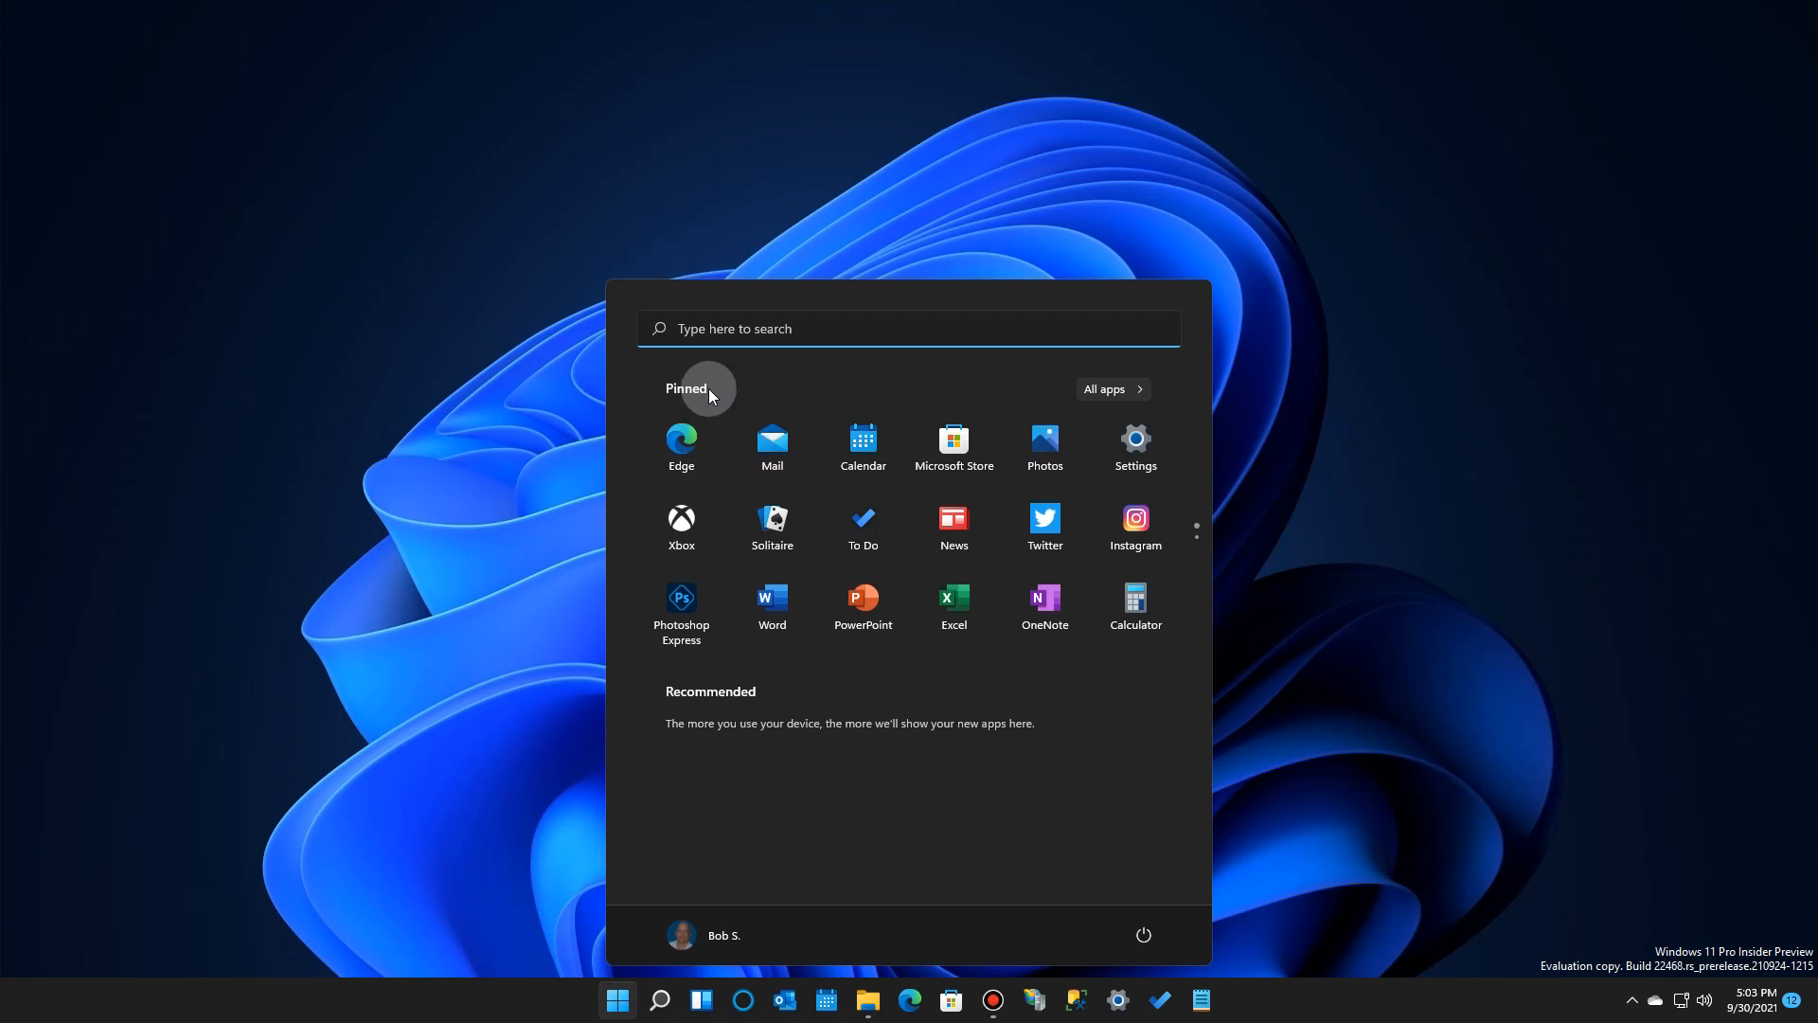
mouse_move(700, 400)
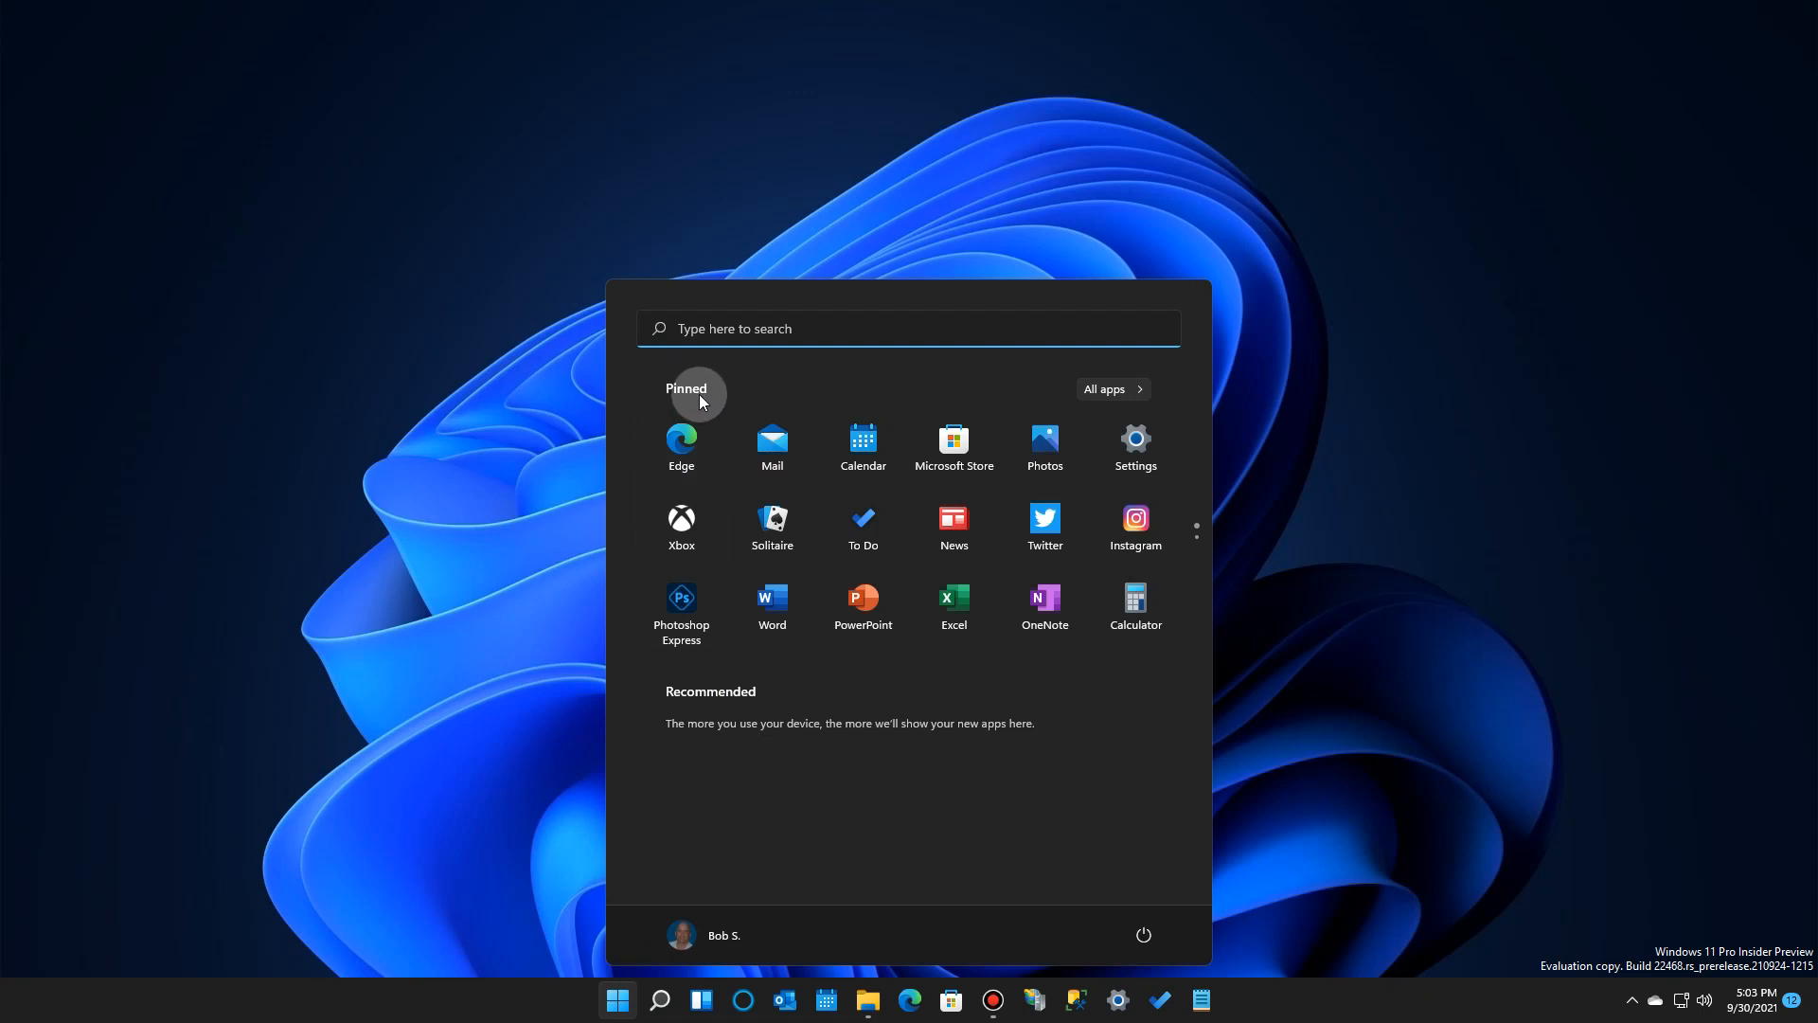
mouse_move(707, 697)
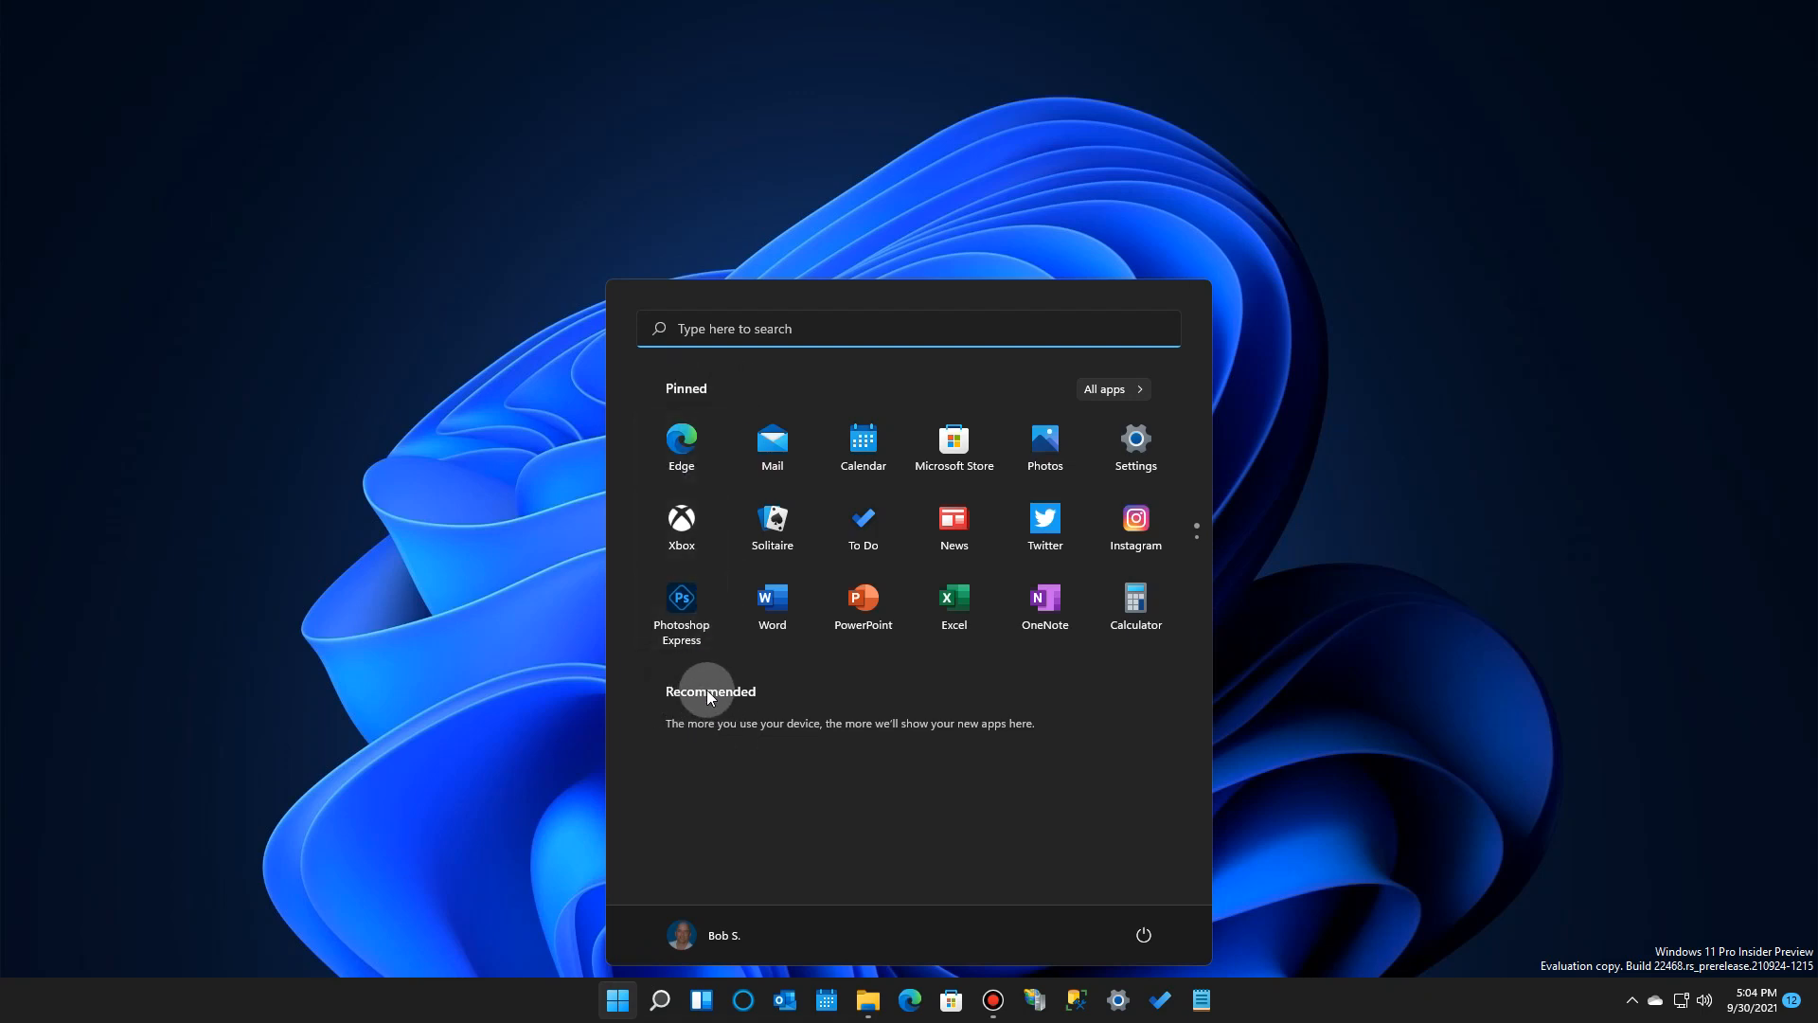
mouse_move(682, 450)
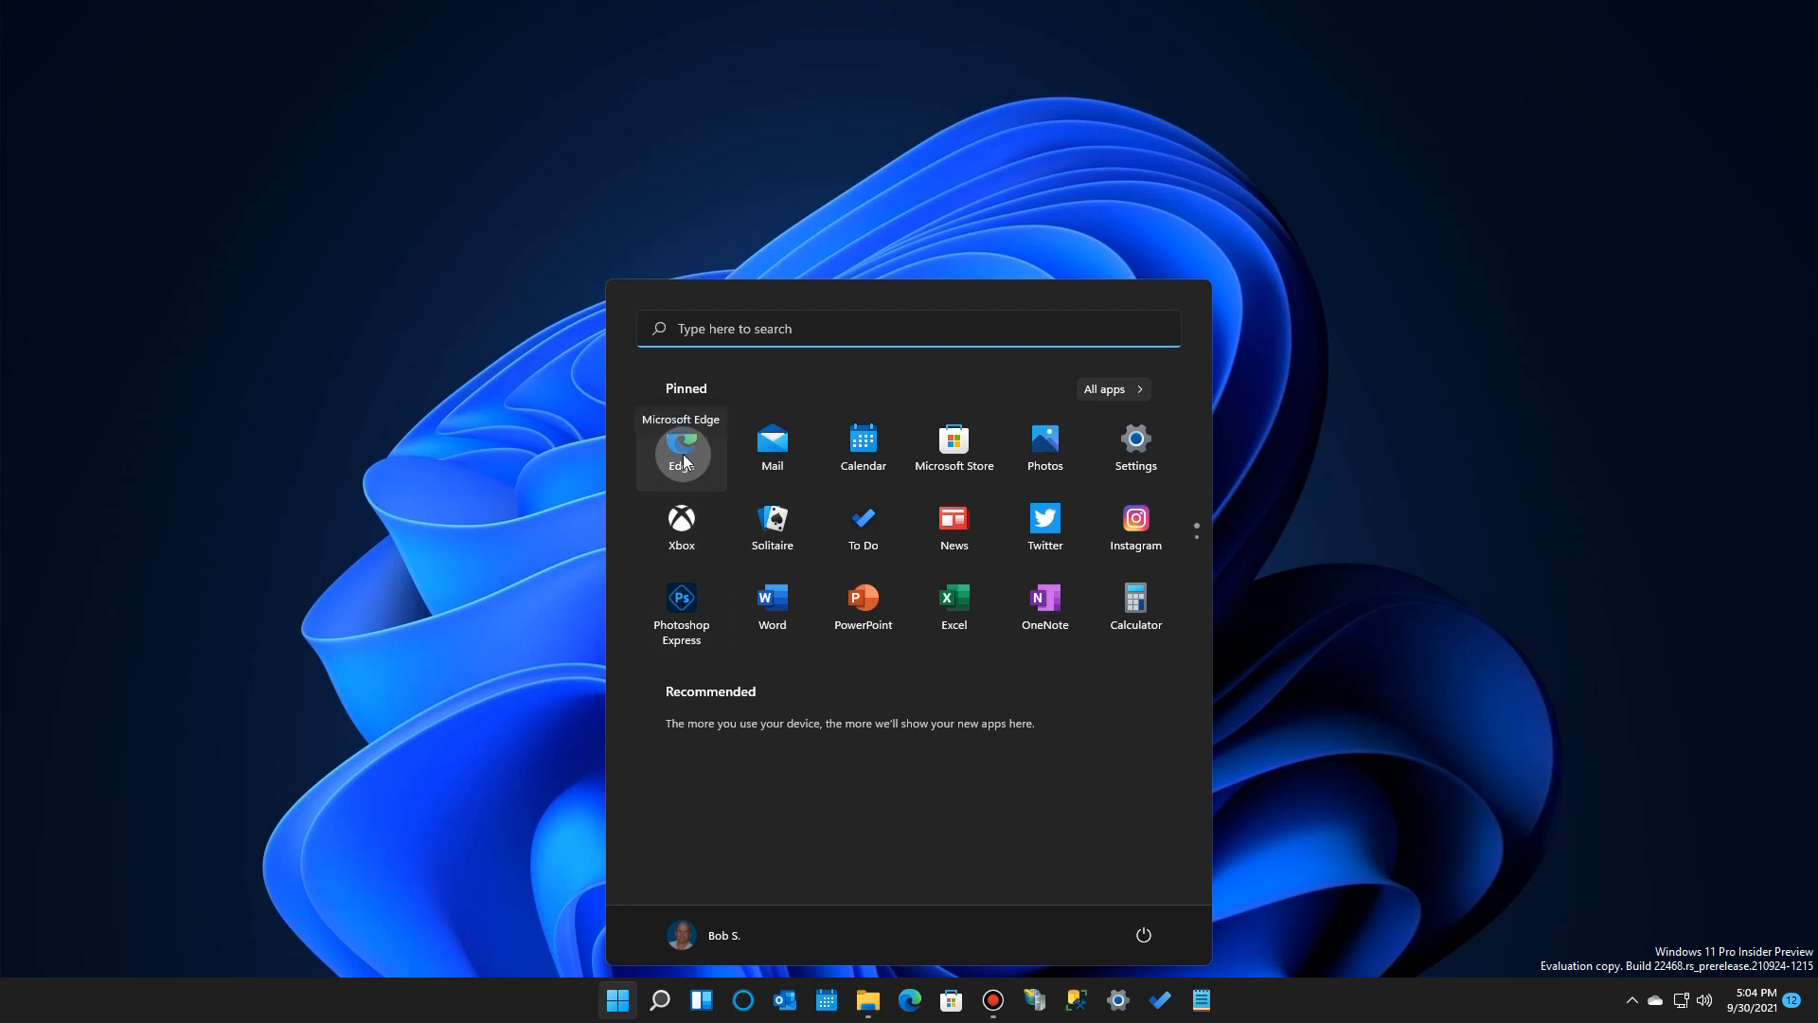
mouse_move(771, 450)
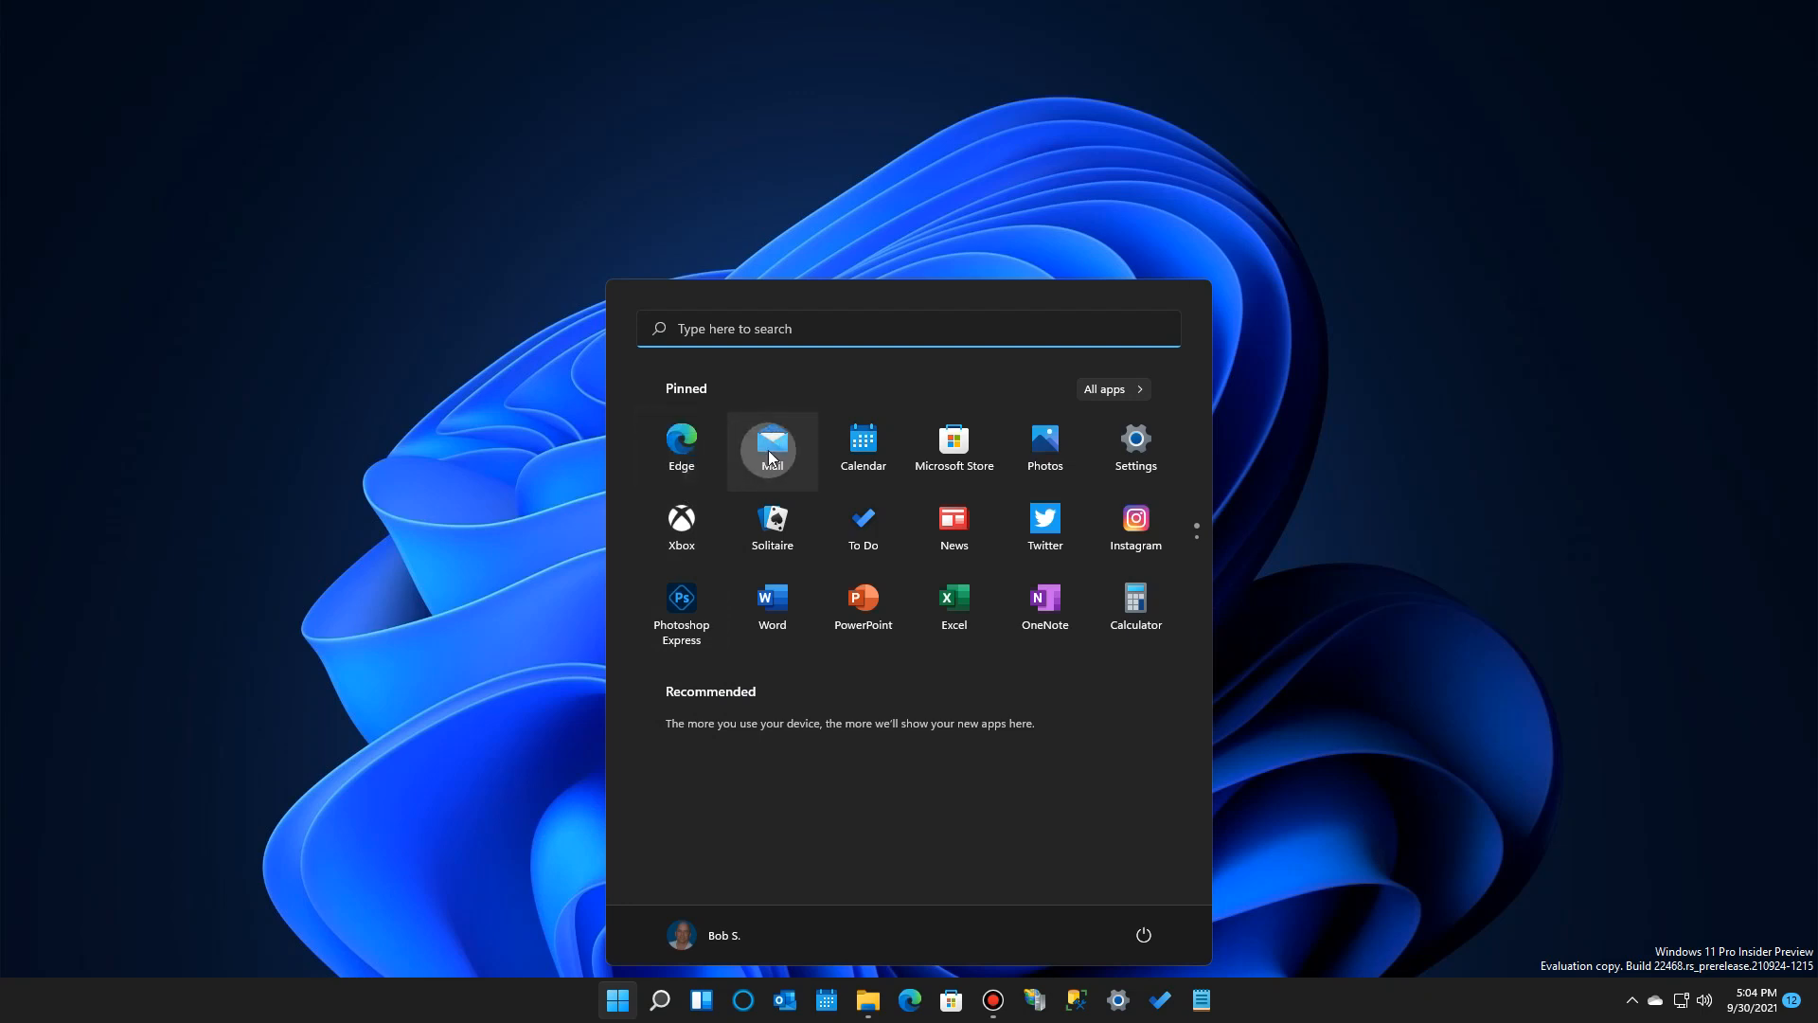
mouse_move(862, 448)
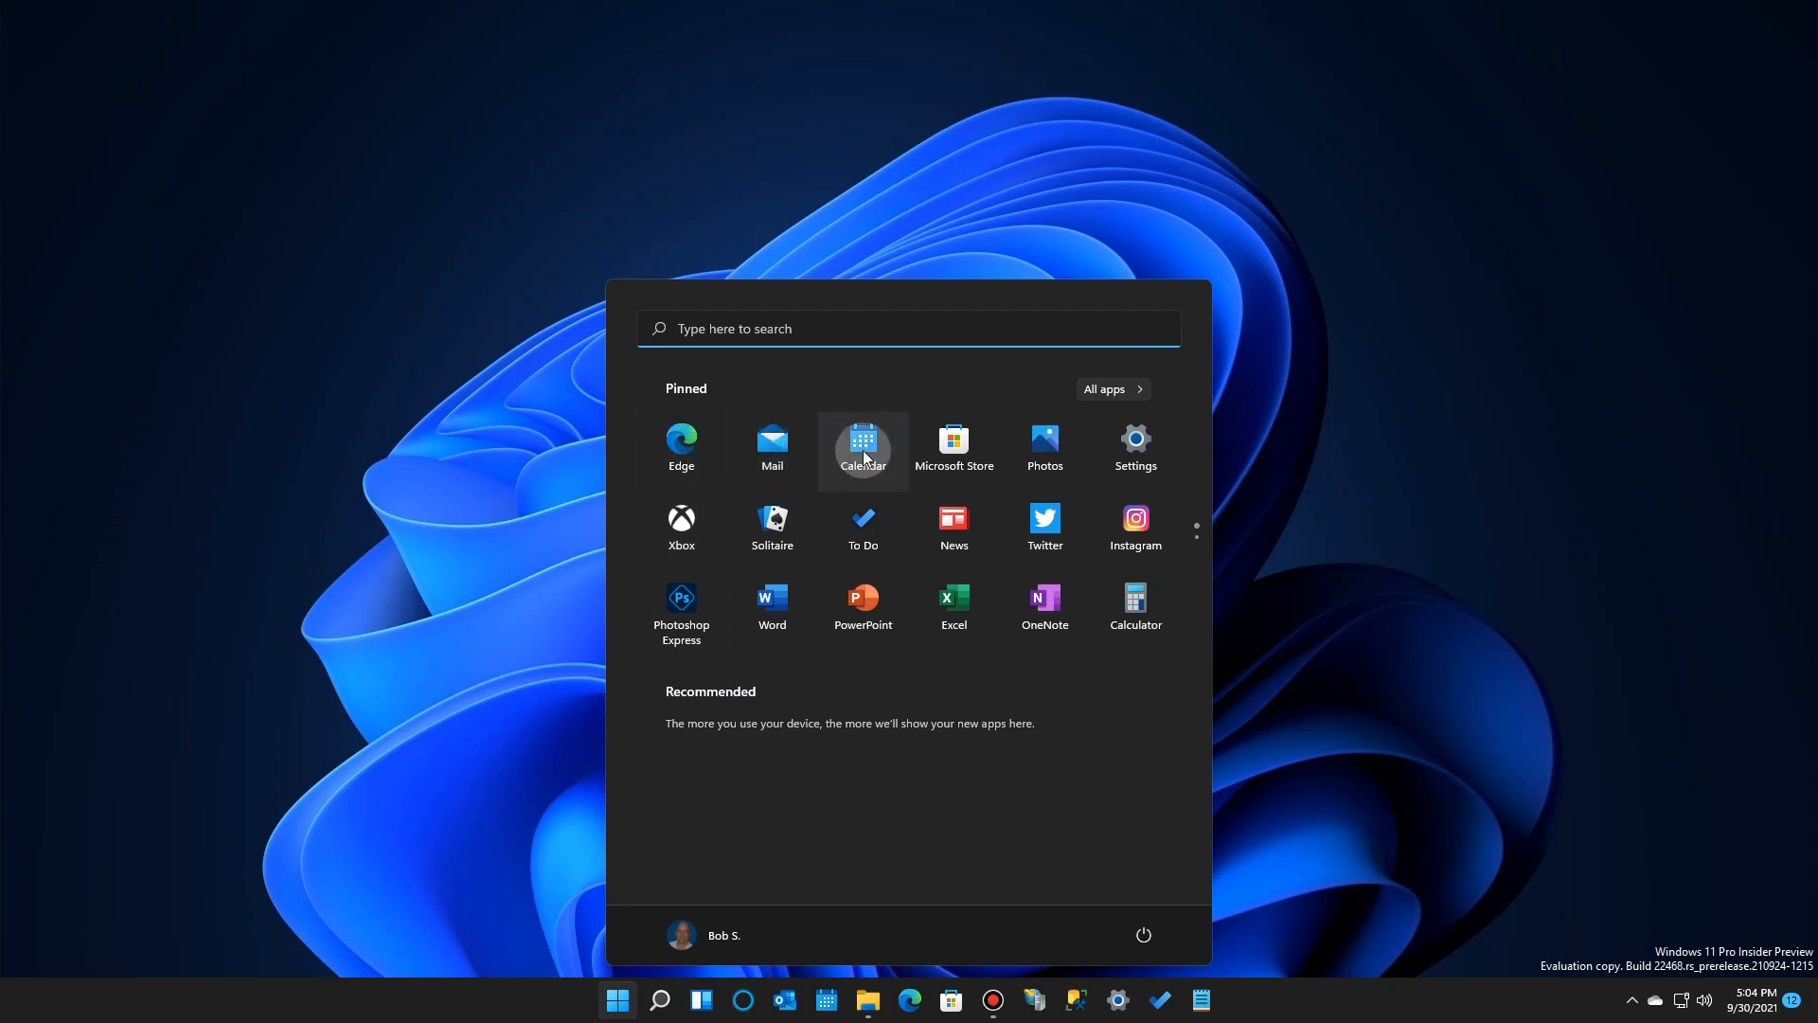
mouse_move(1003, 452)
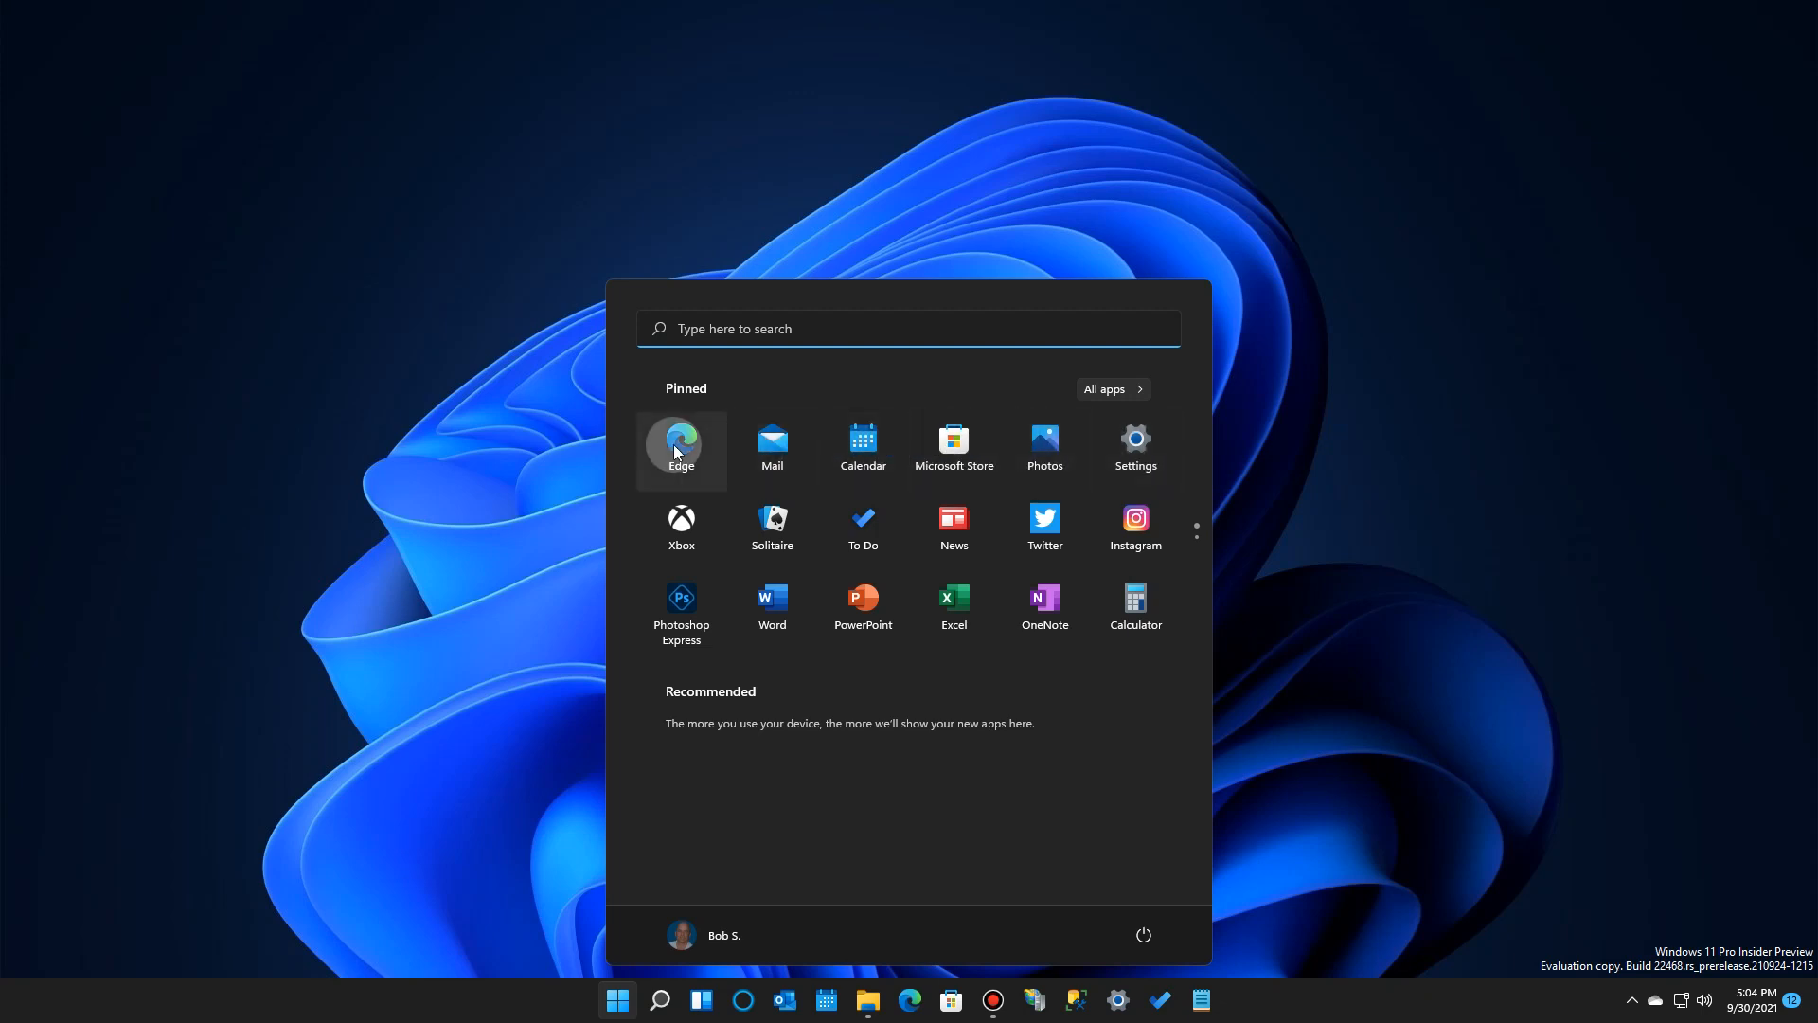
mouse_move(681, 449)
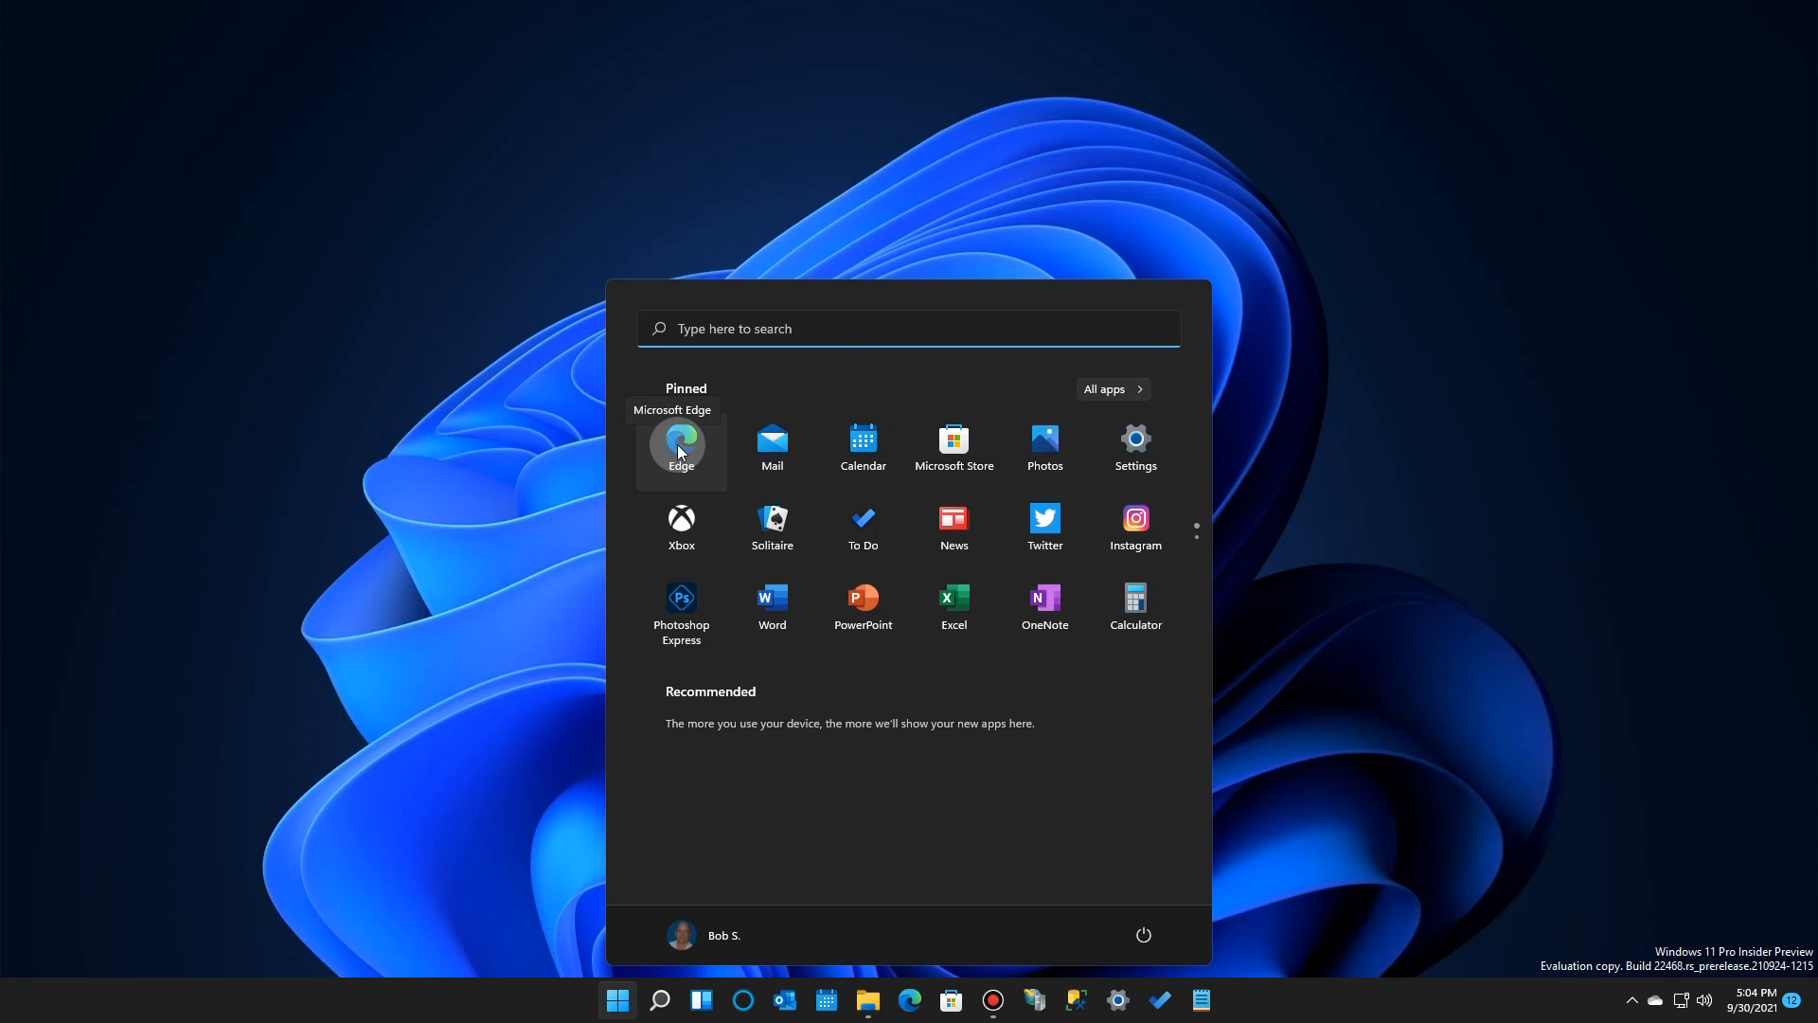
mouse_move(682, 528)
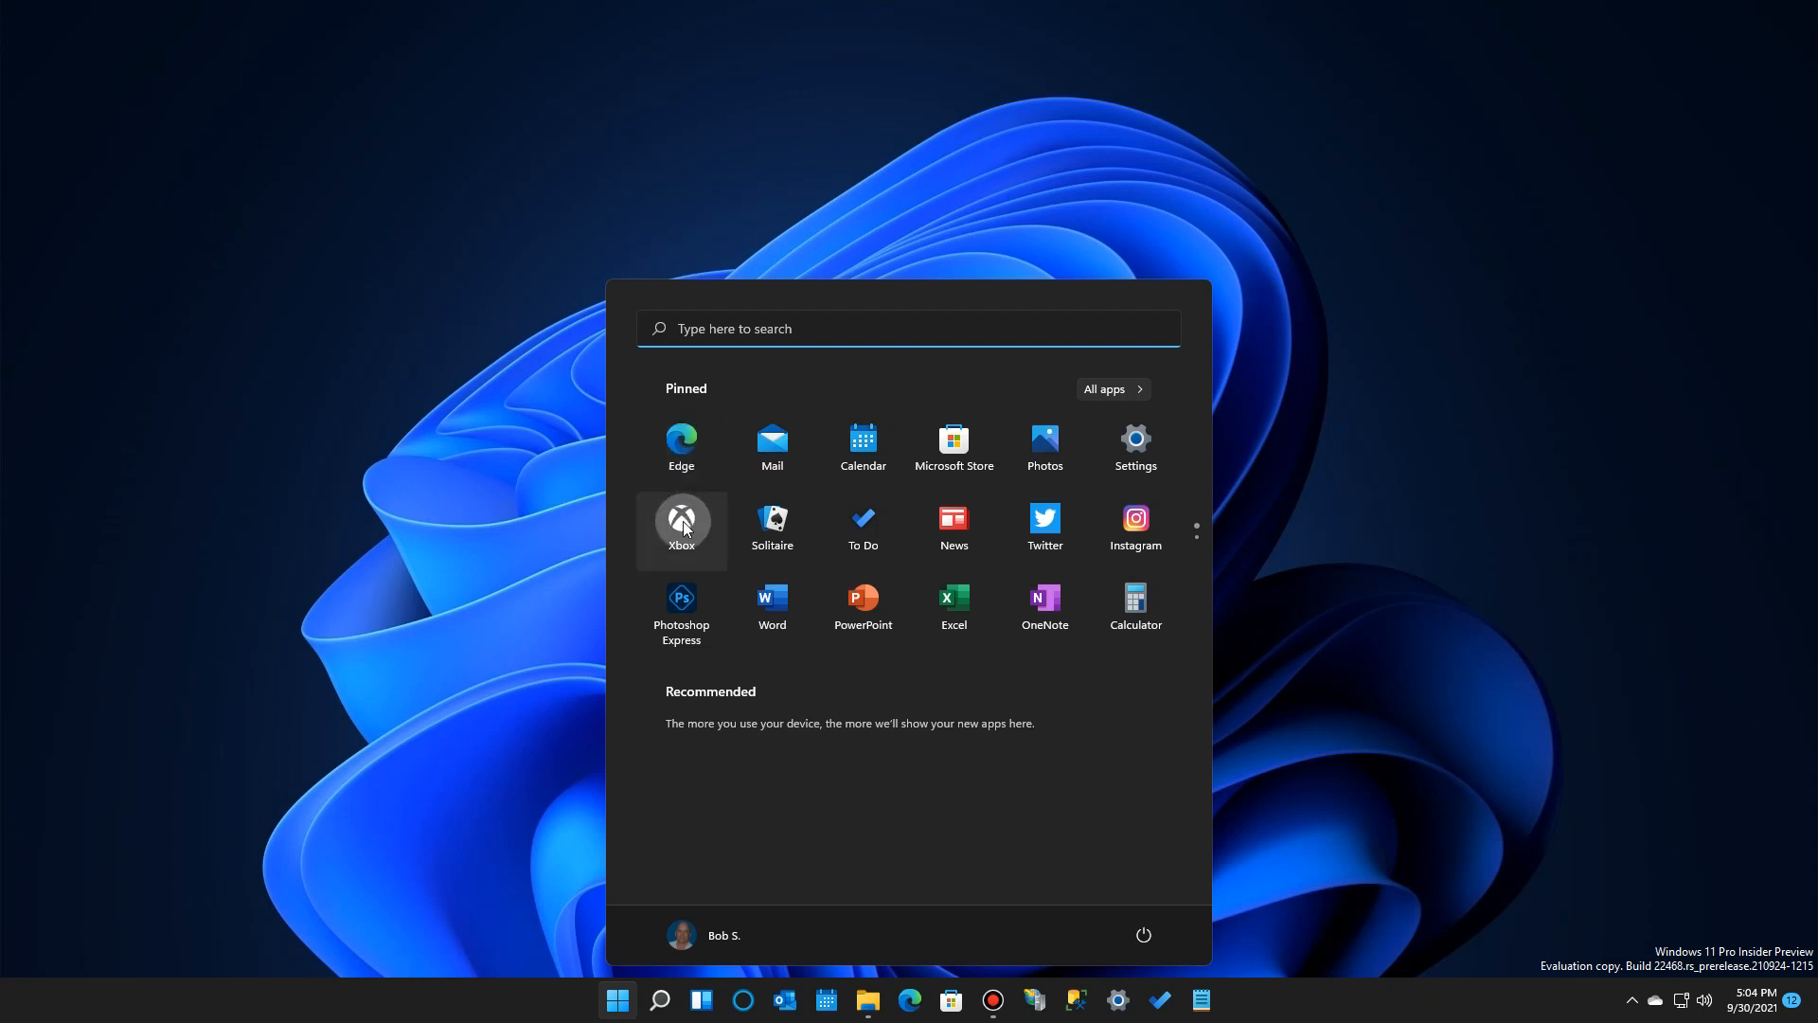
mouse_move(771, 527)
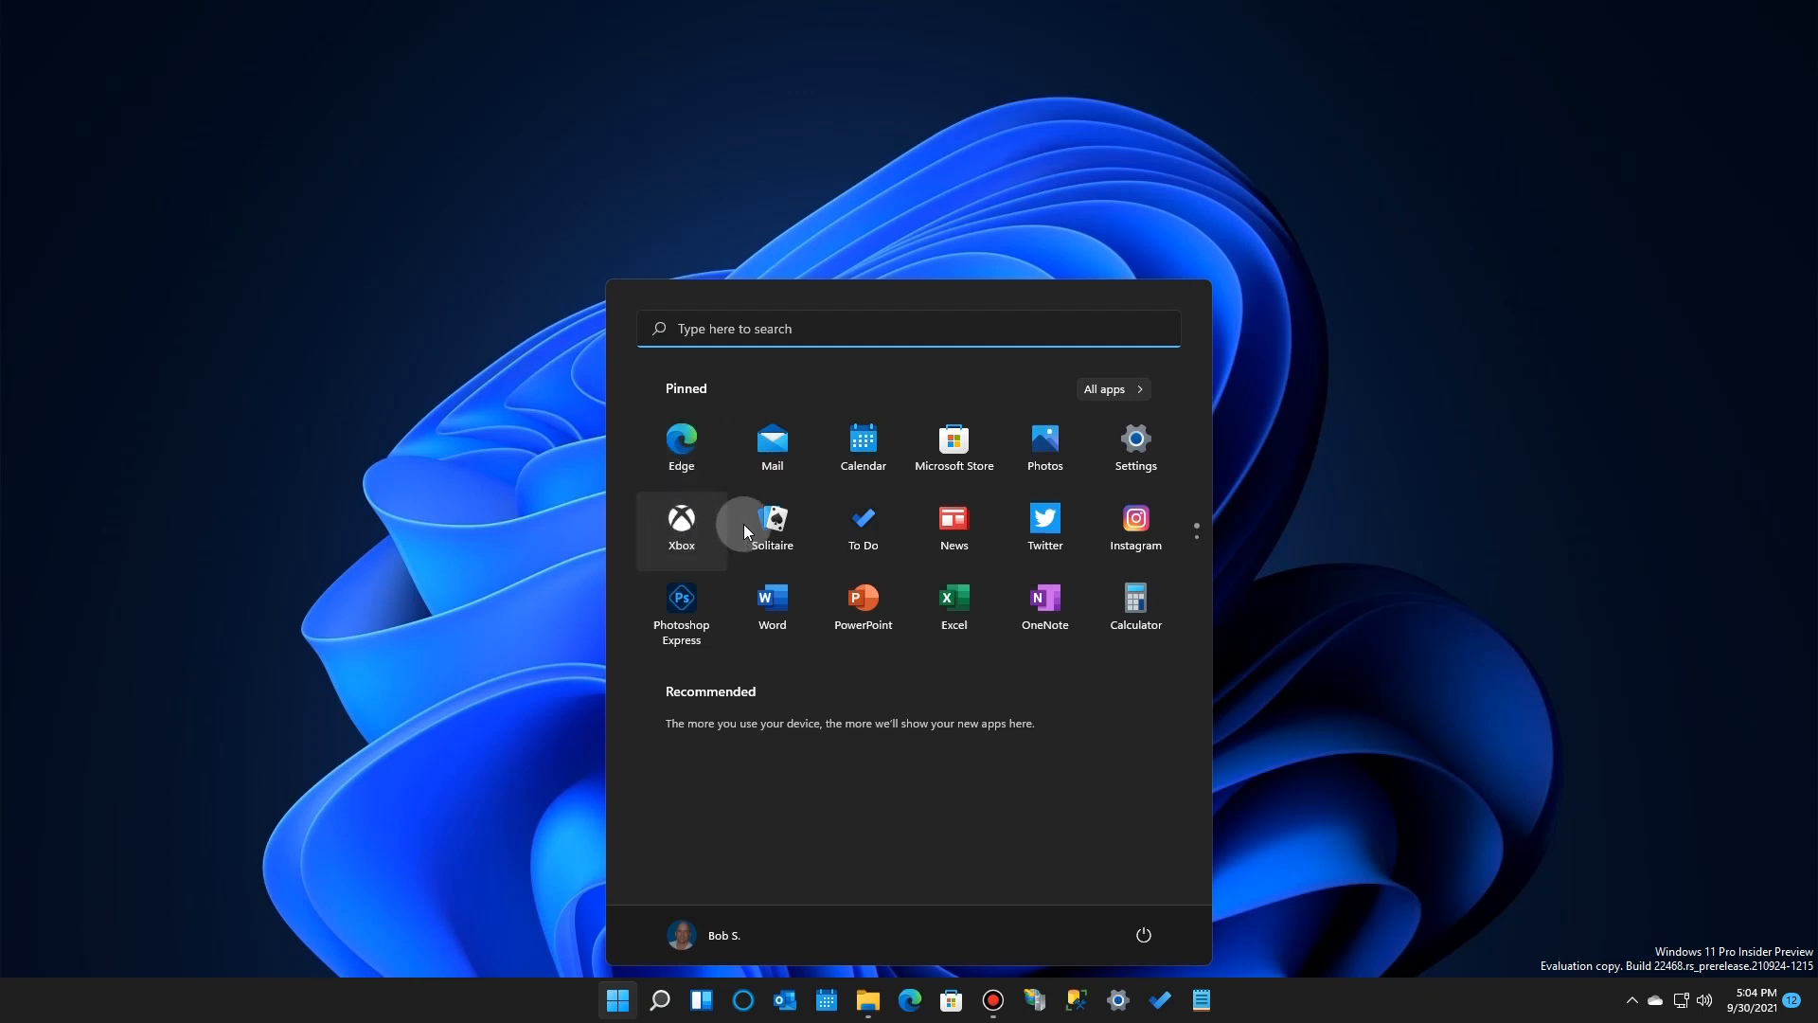
mouse_move(863, 526)
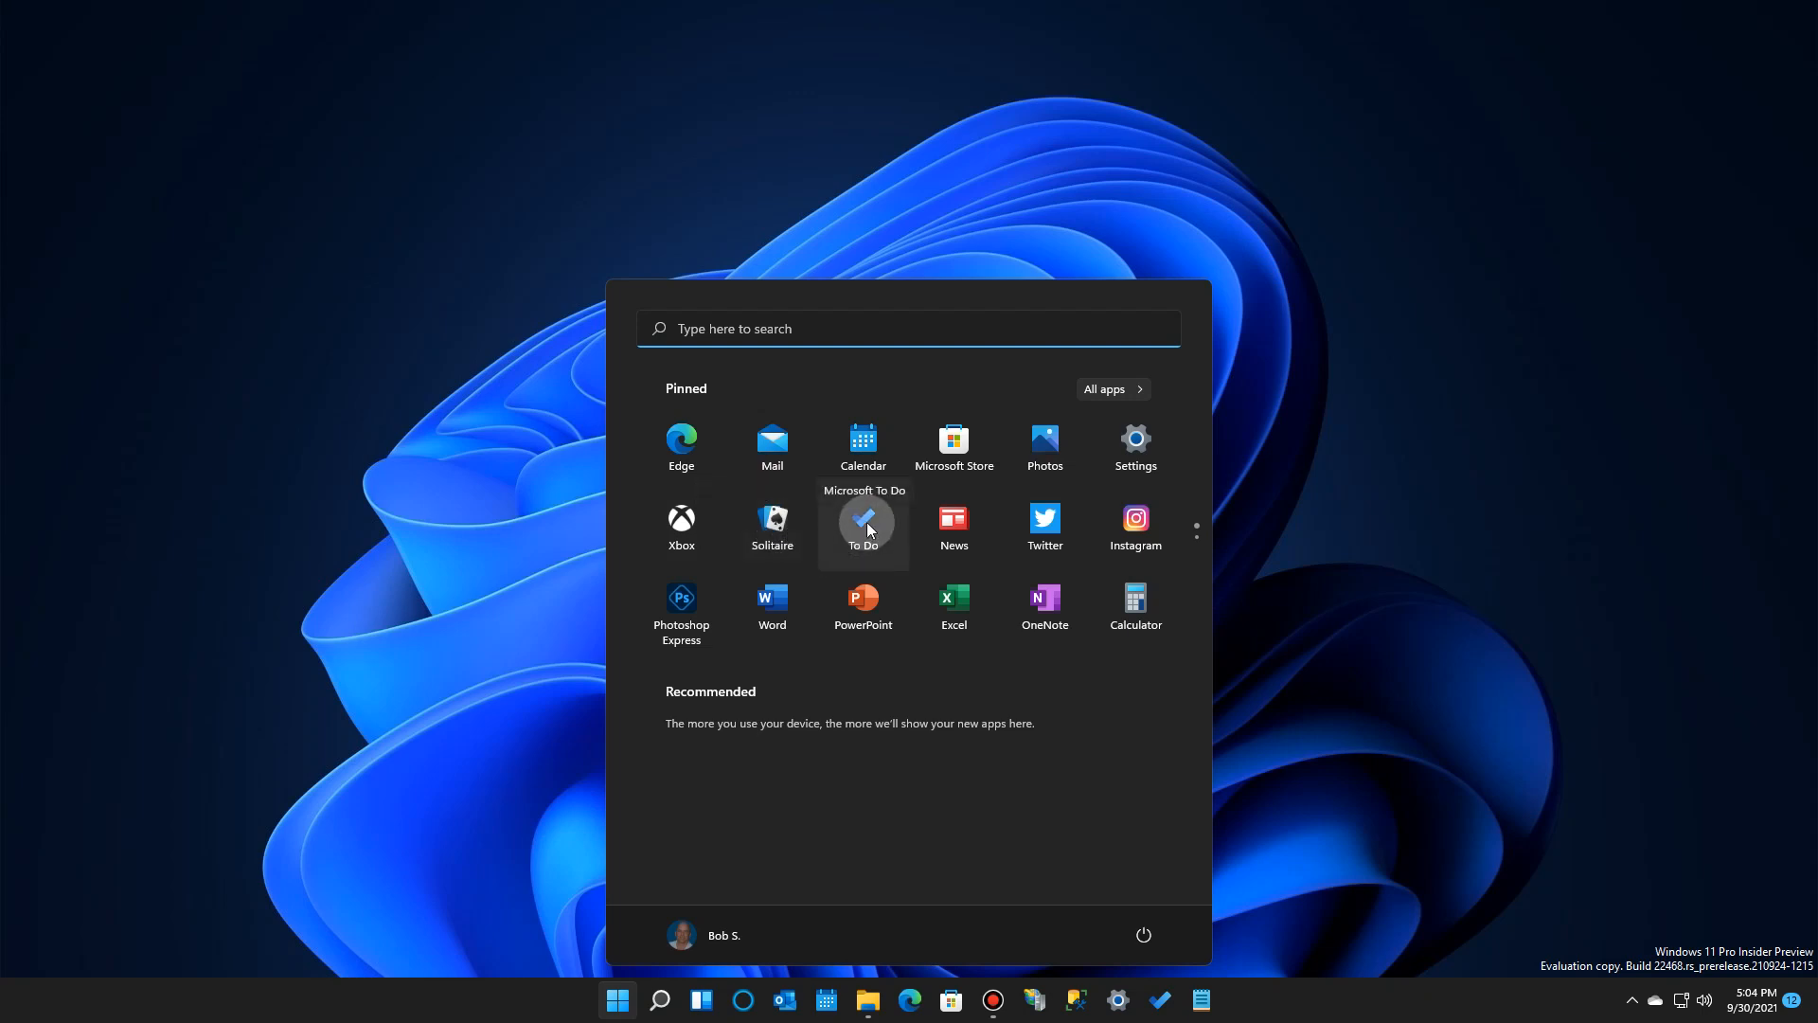
mouse_move(954, 526)
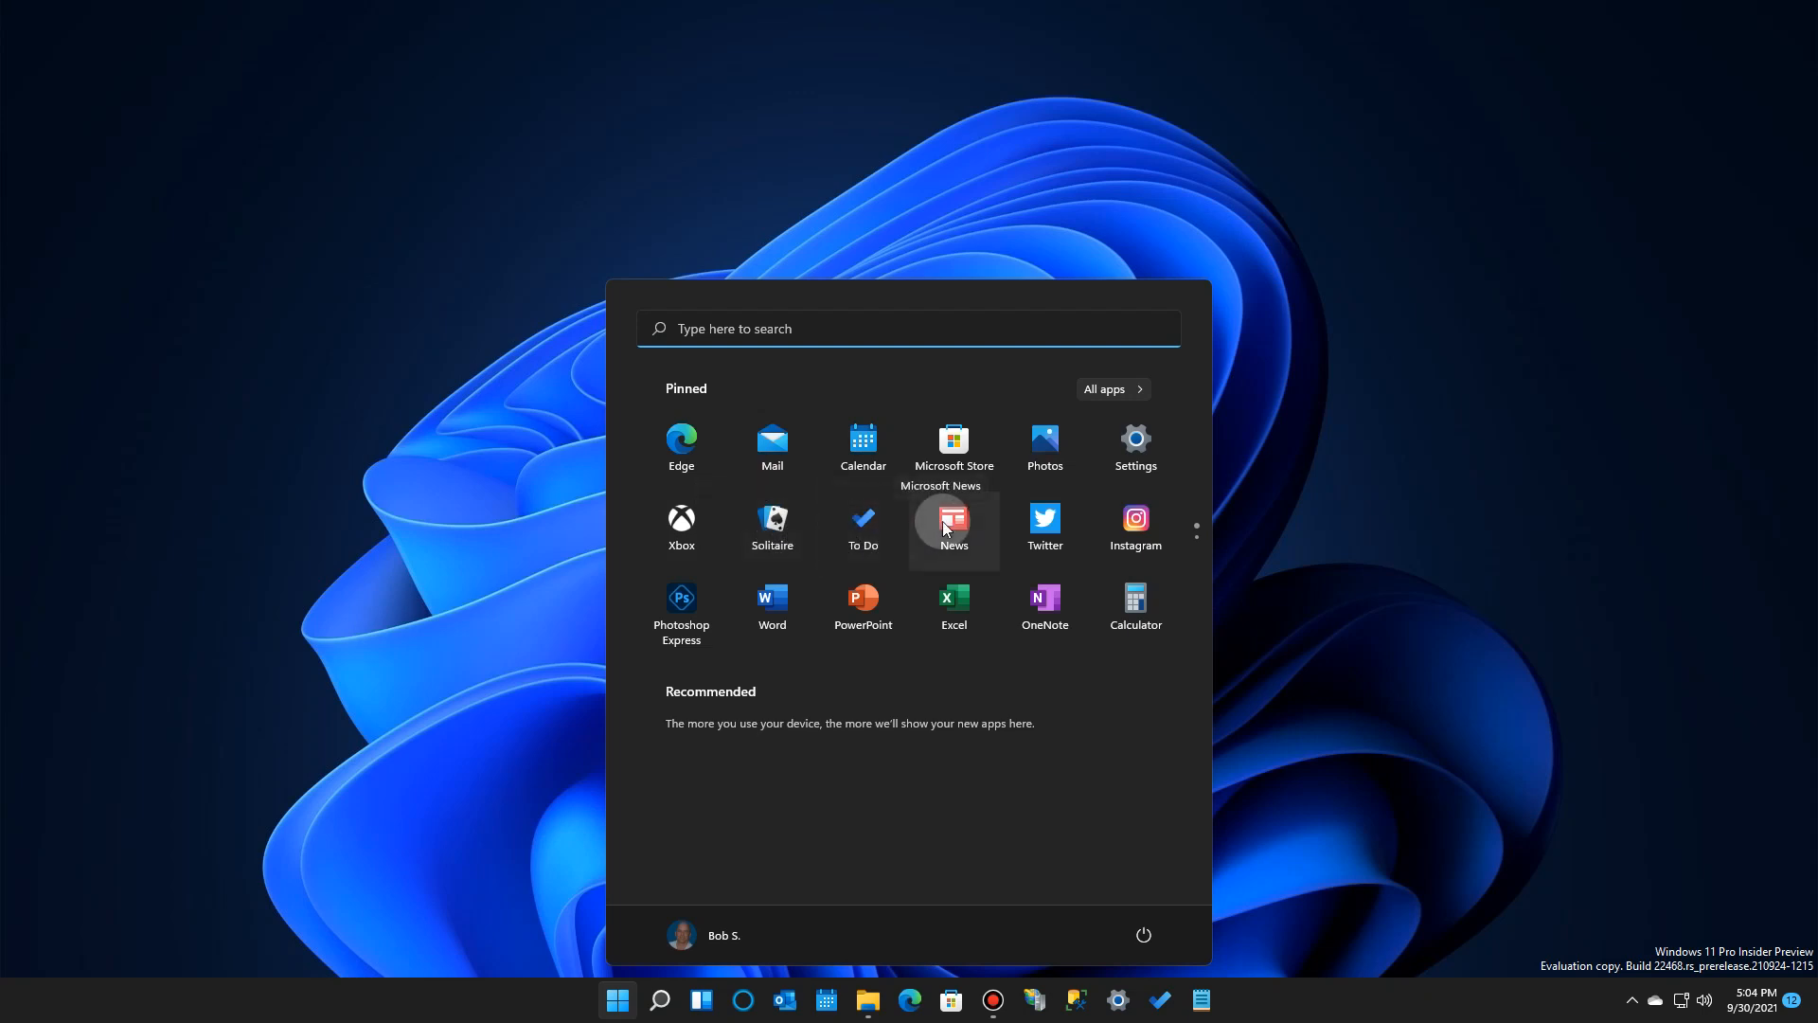
mouse_move(1134, 520)
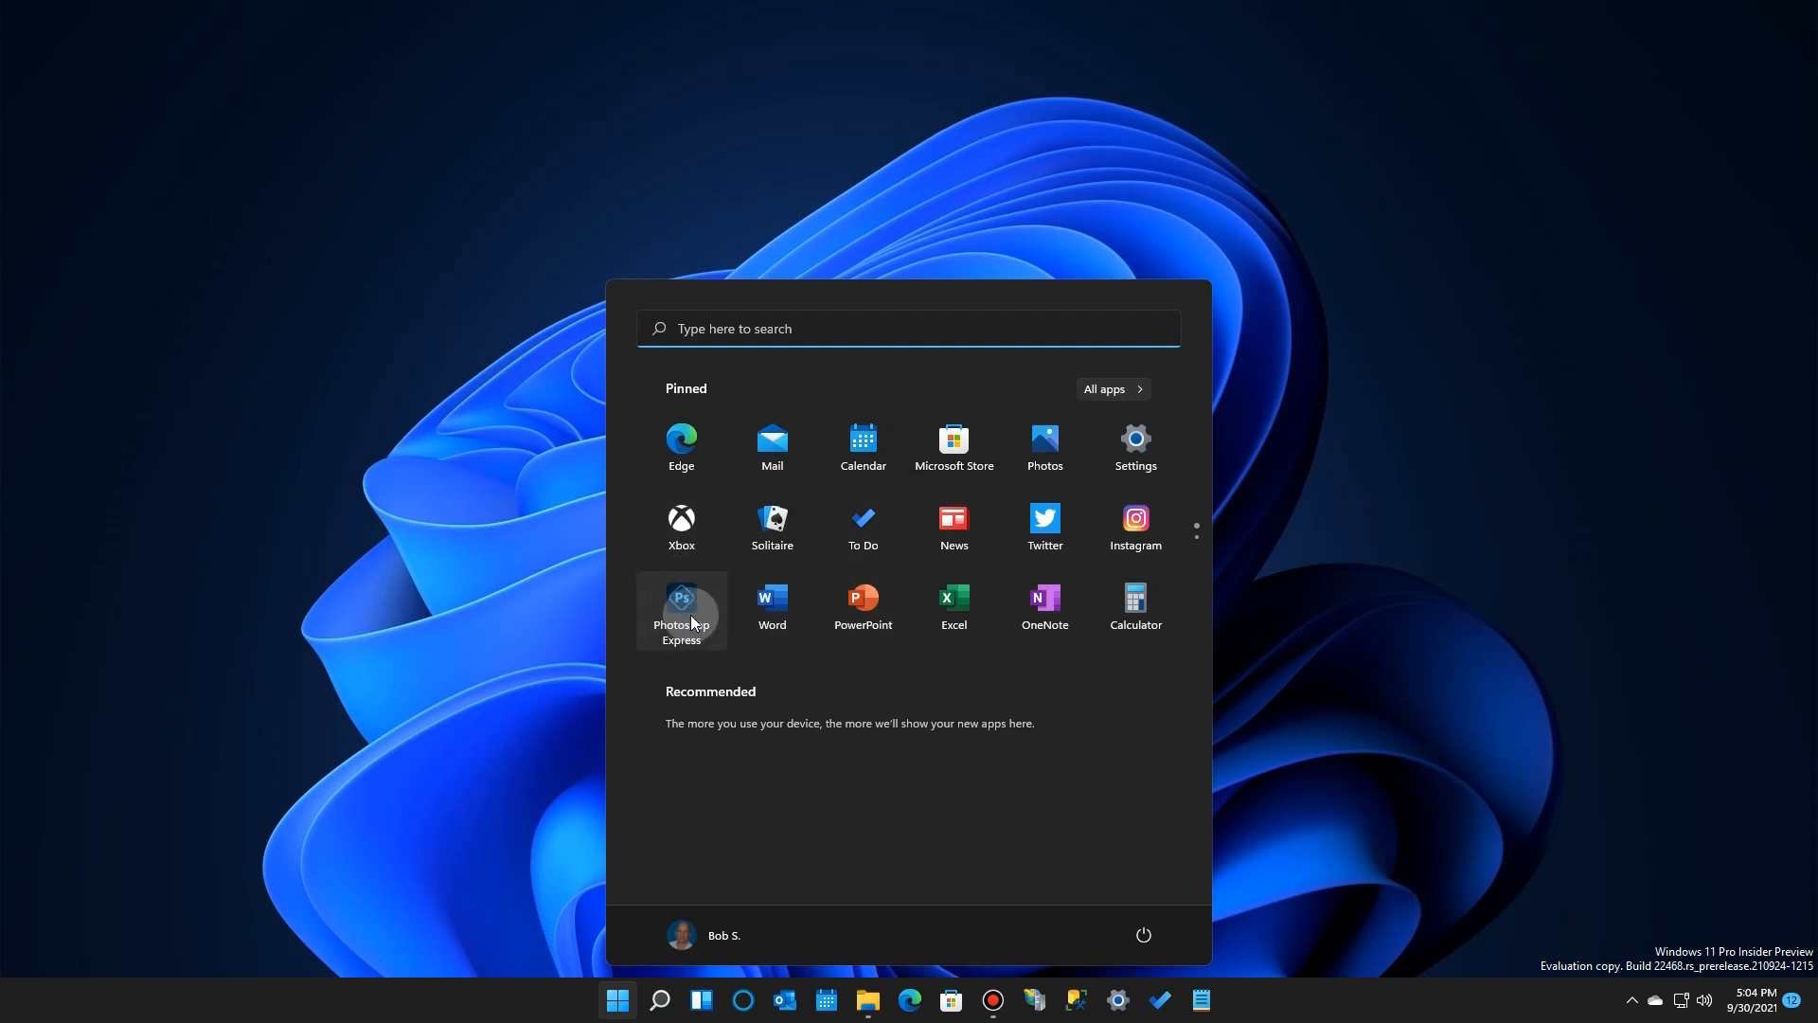
mouse_move(771, 604)
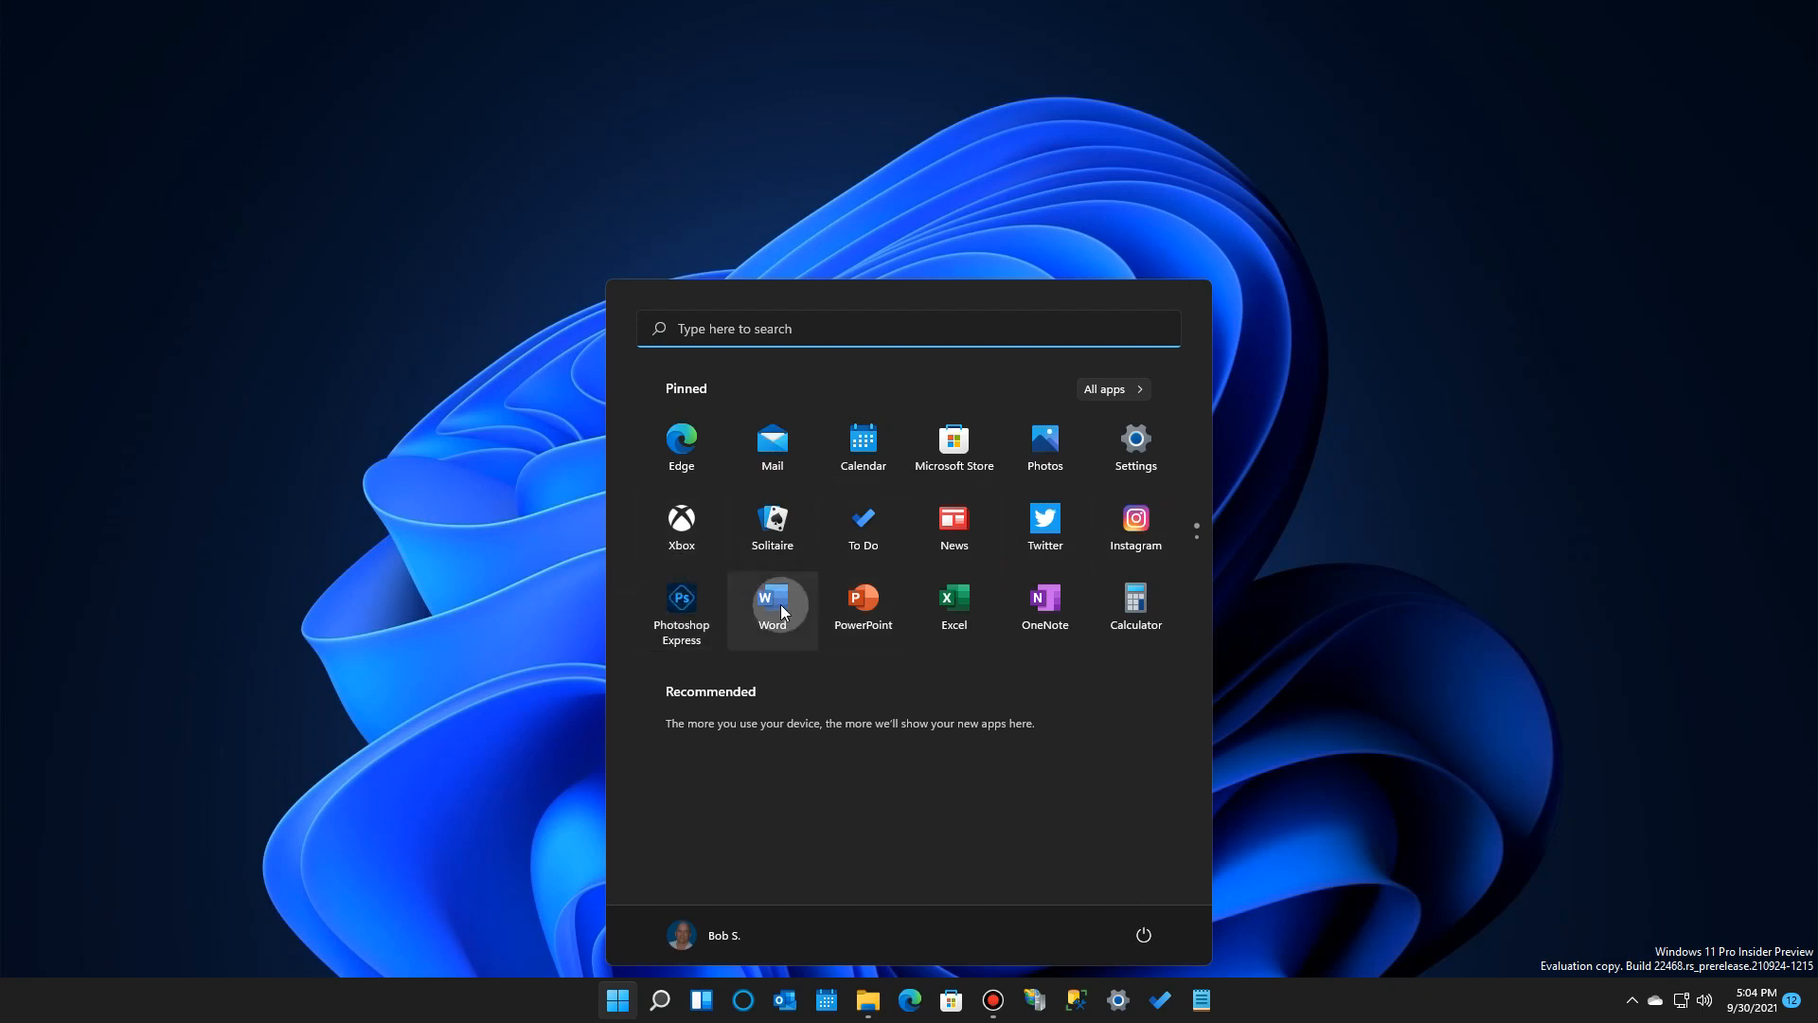
mouse_move(1134, 603)
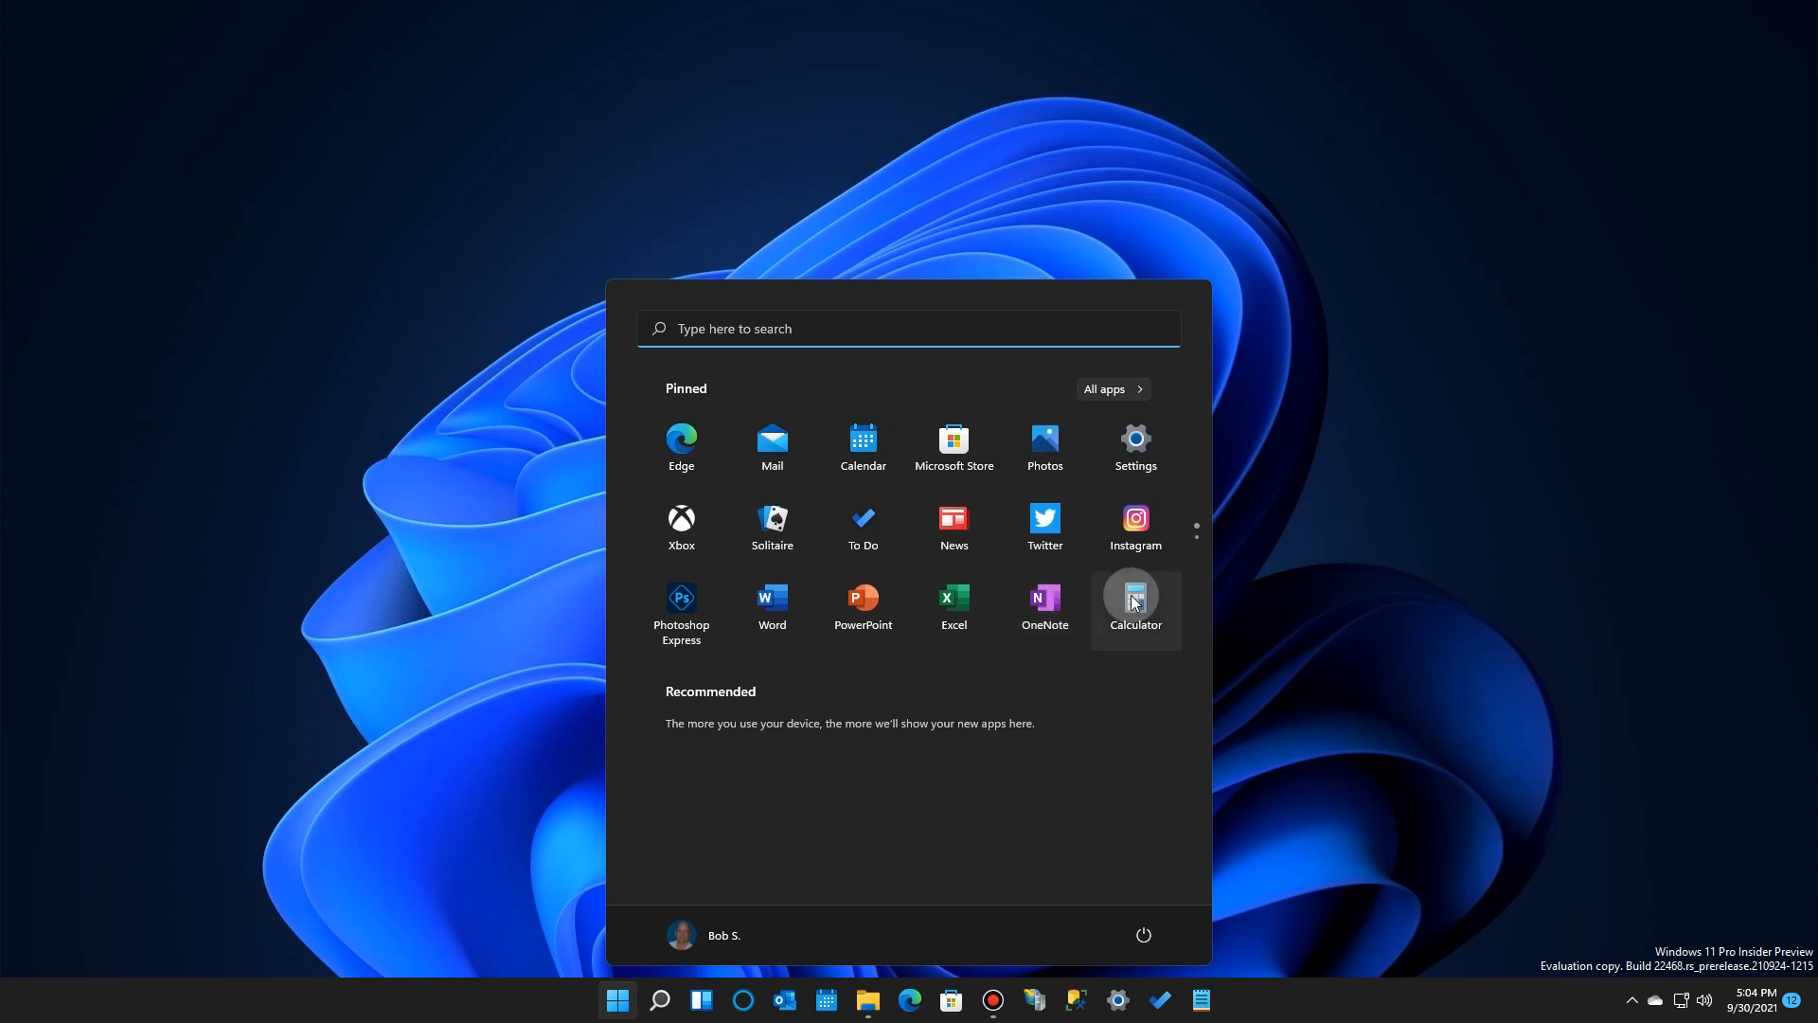
- Scroll through Windows 11's pinned apps, from Xbox to Calculator
scroll(down, 3)
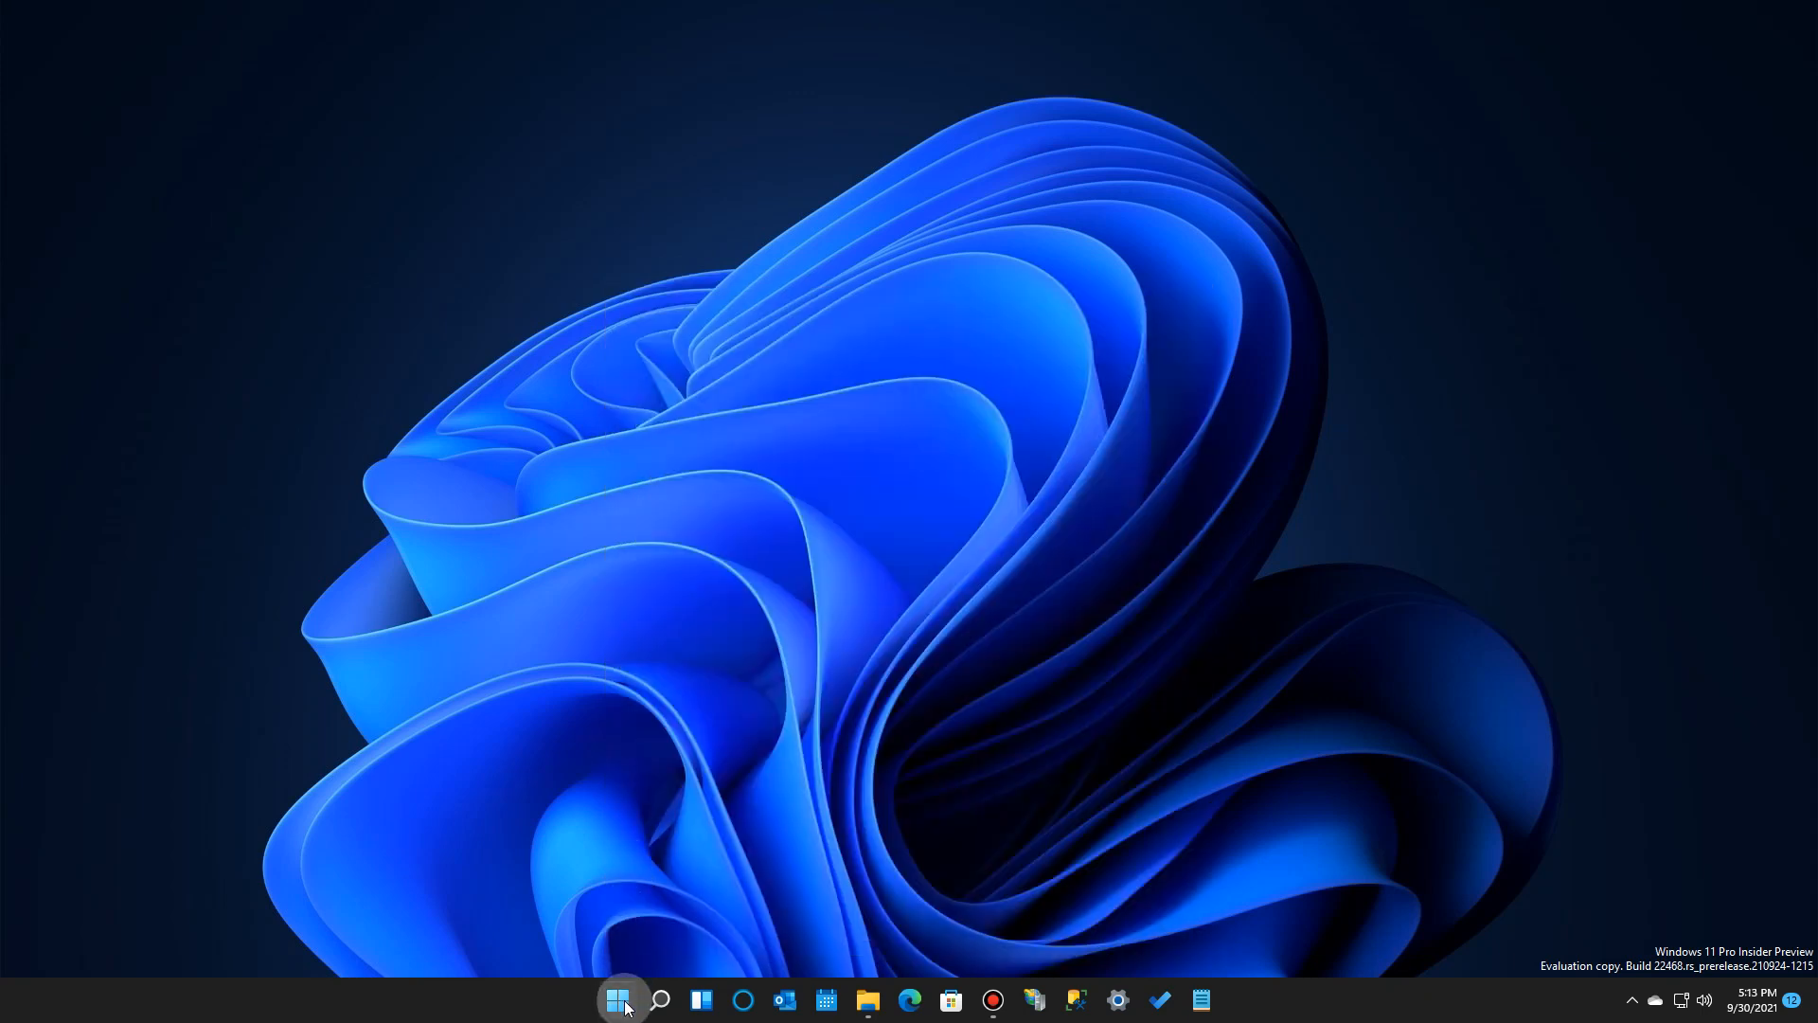
- Open the Windows 11 Start menu to show the pinned apps
click(618, 999)
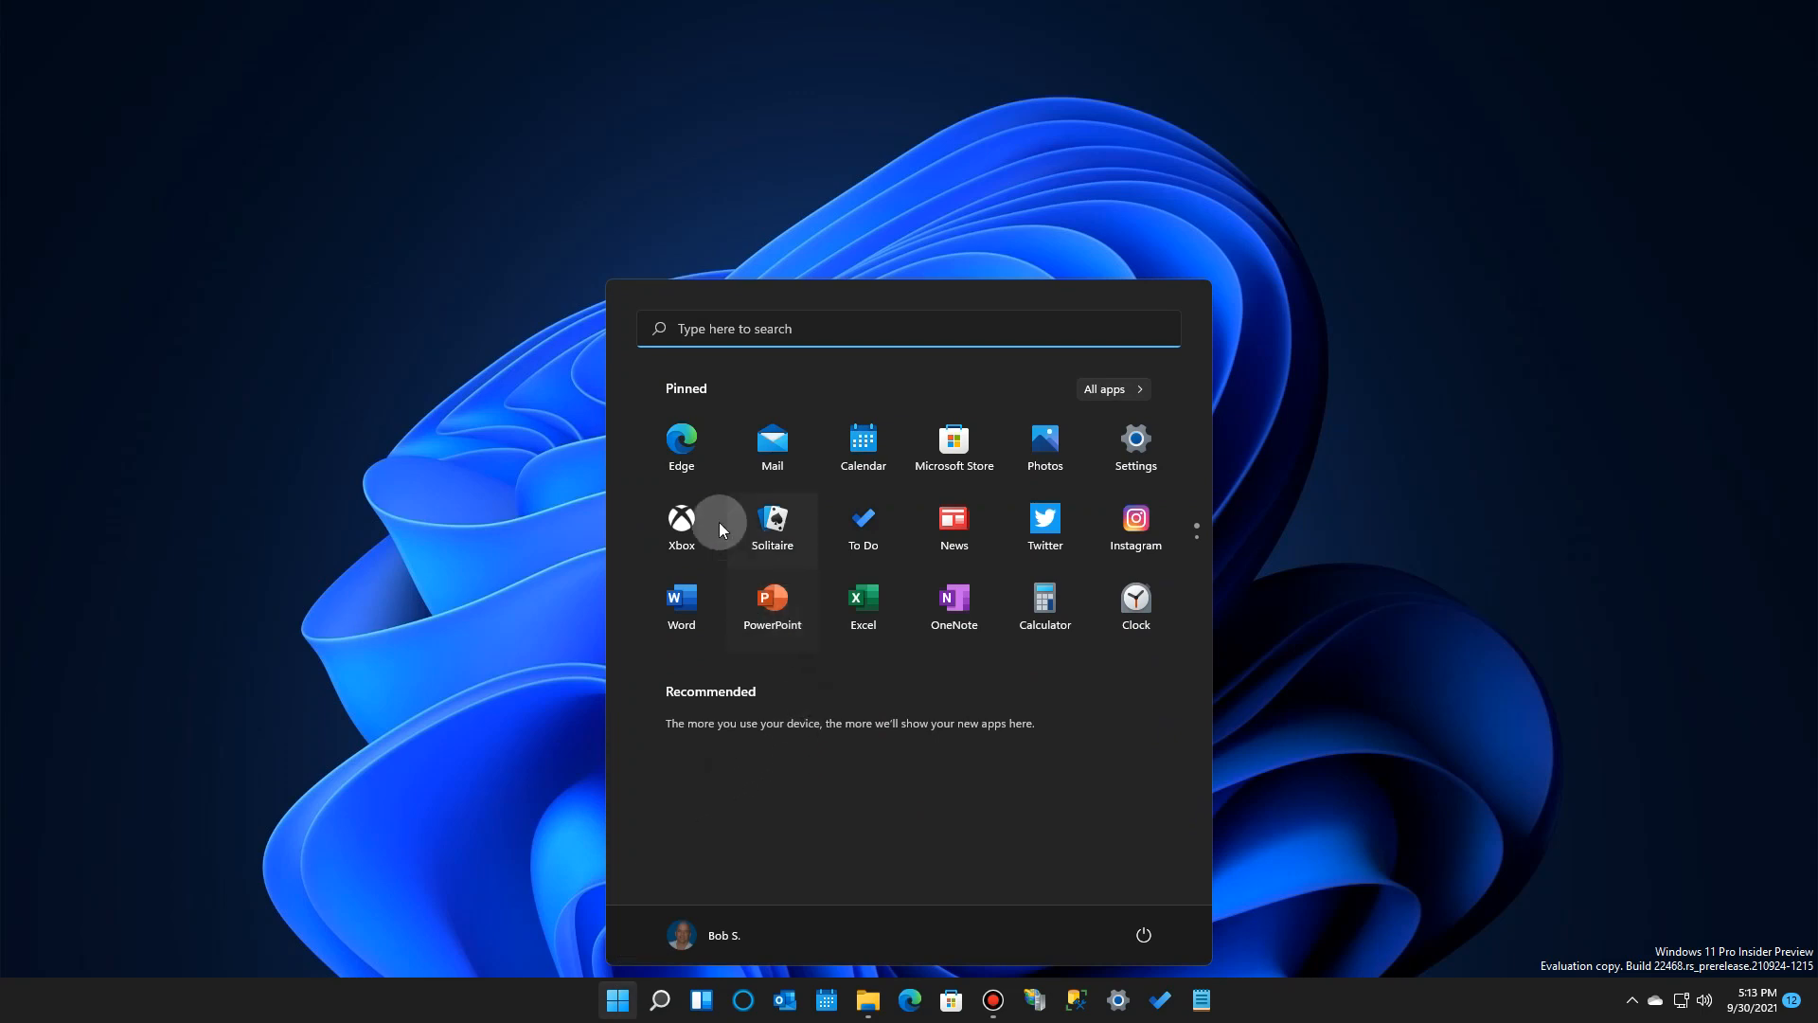
mouse_move(771, 450)
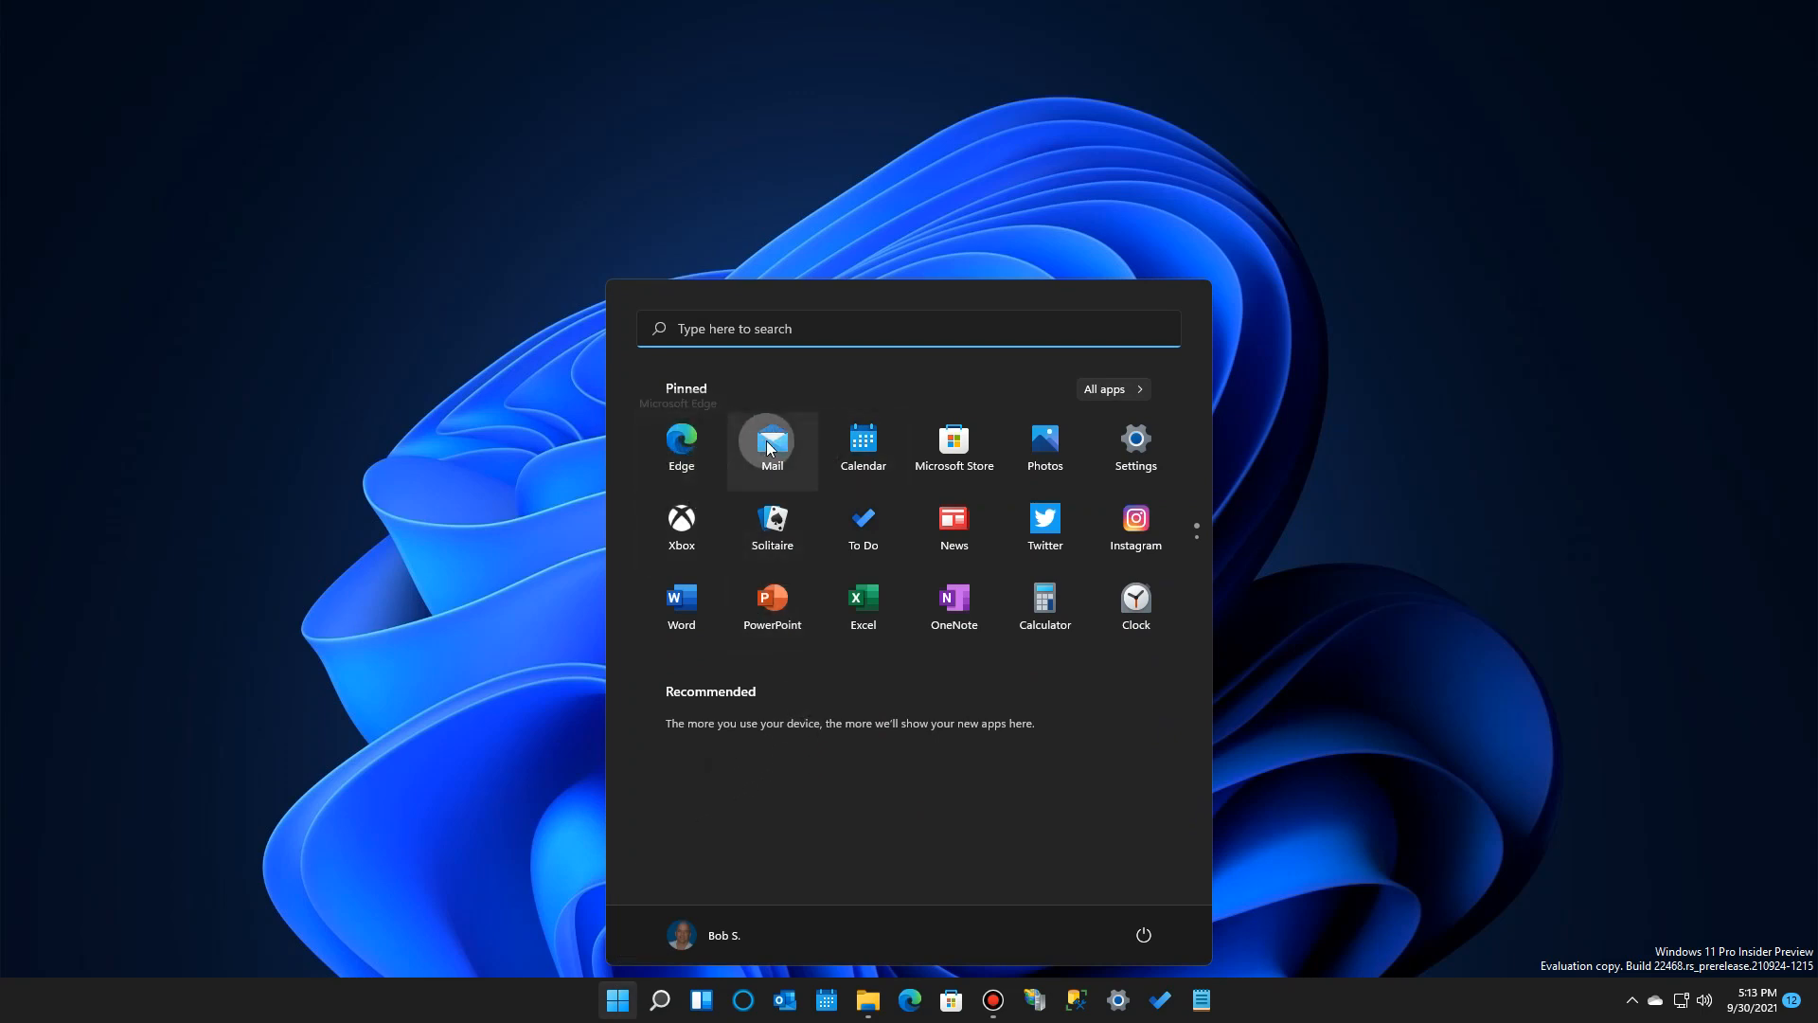
mouse_move(952, 445)
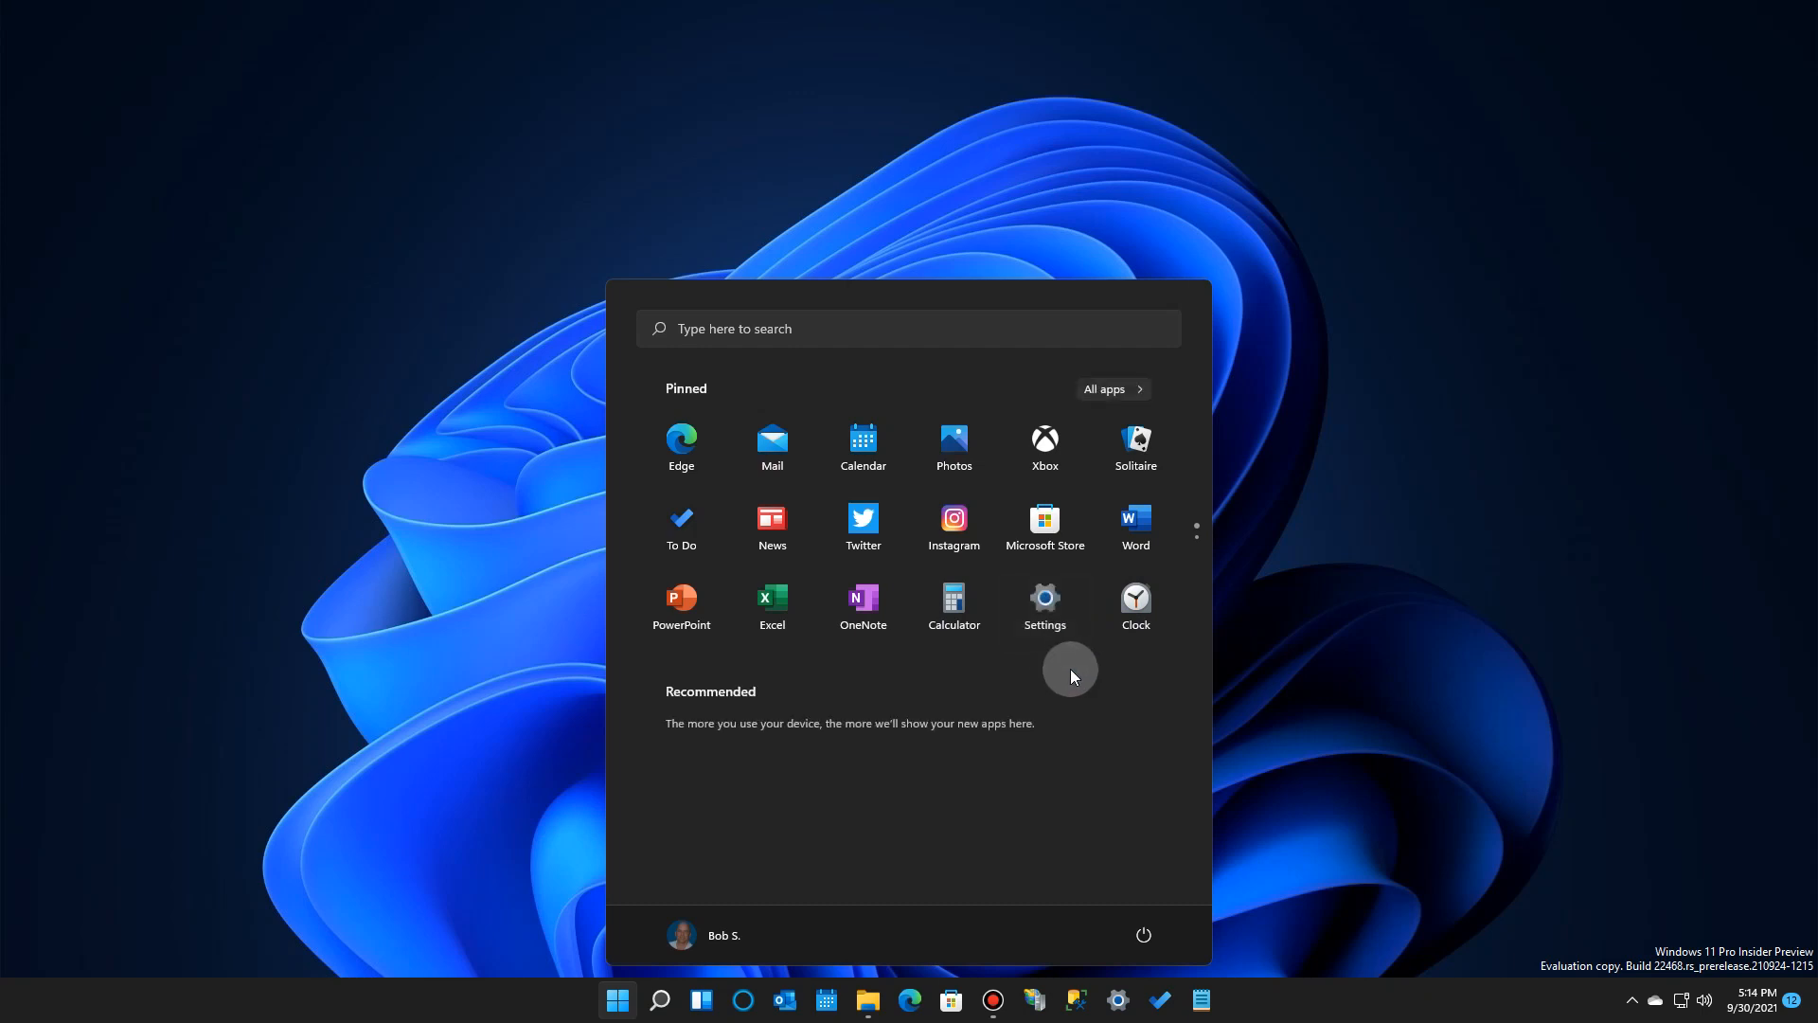
mouse_move(1044, 449)
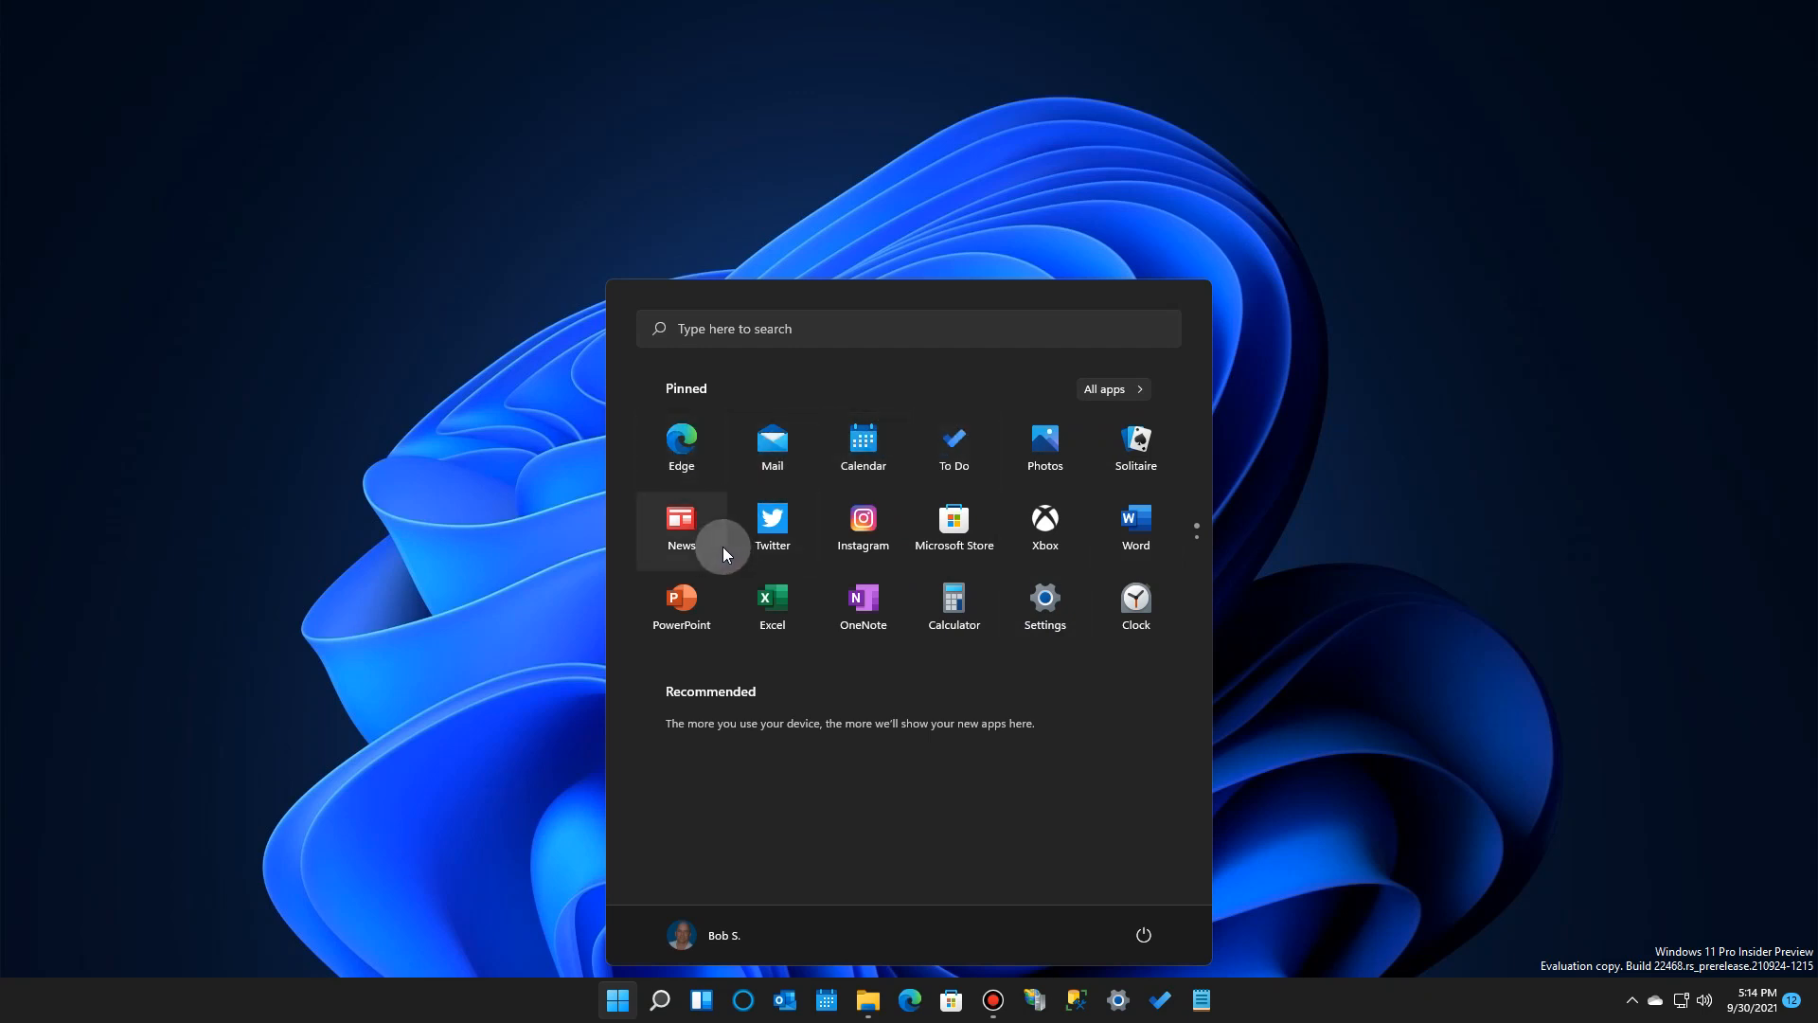
mouse_move(771, 528)
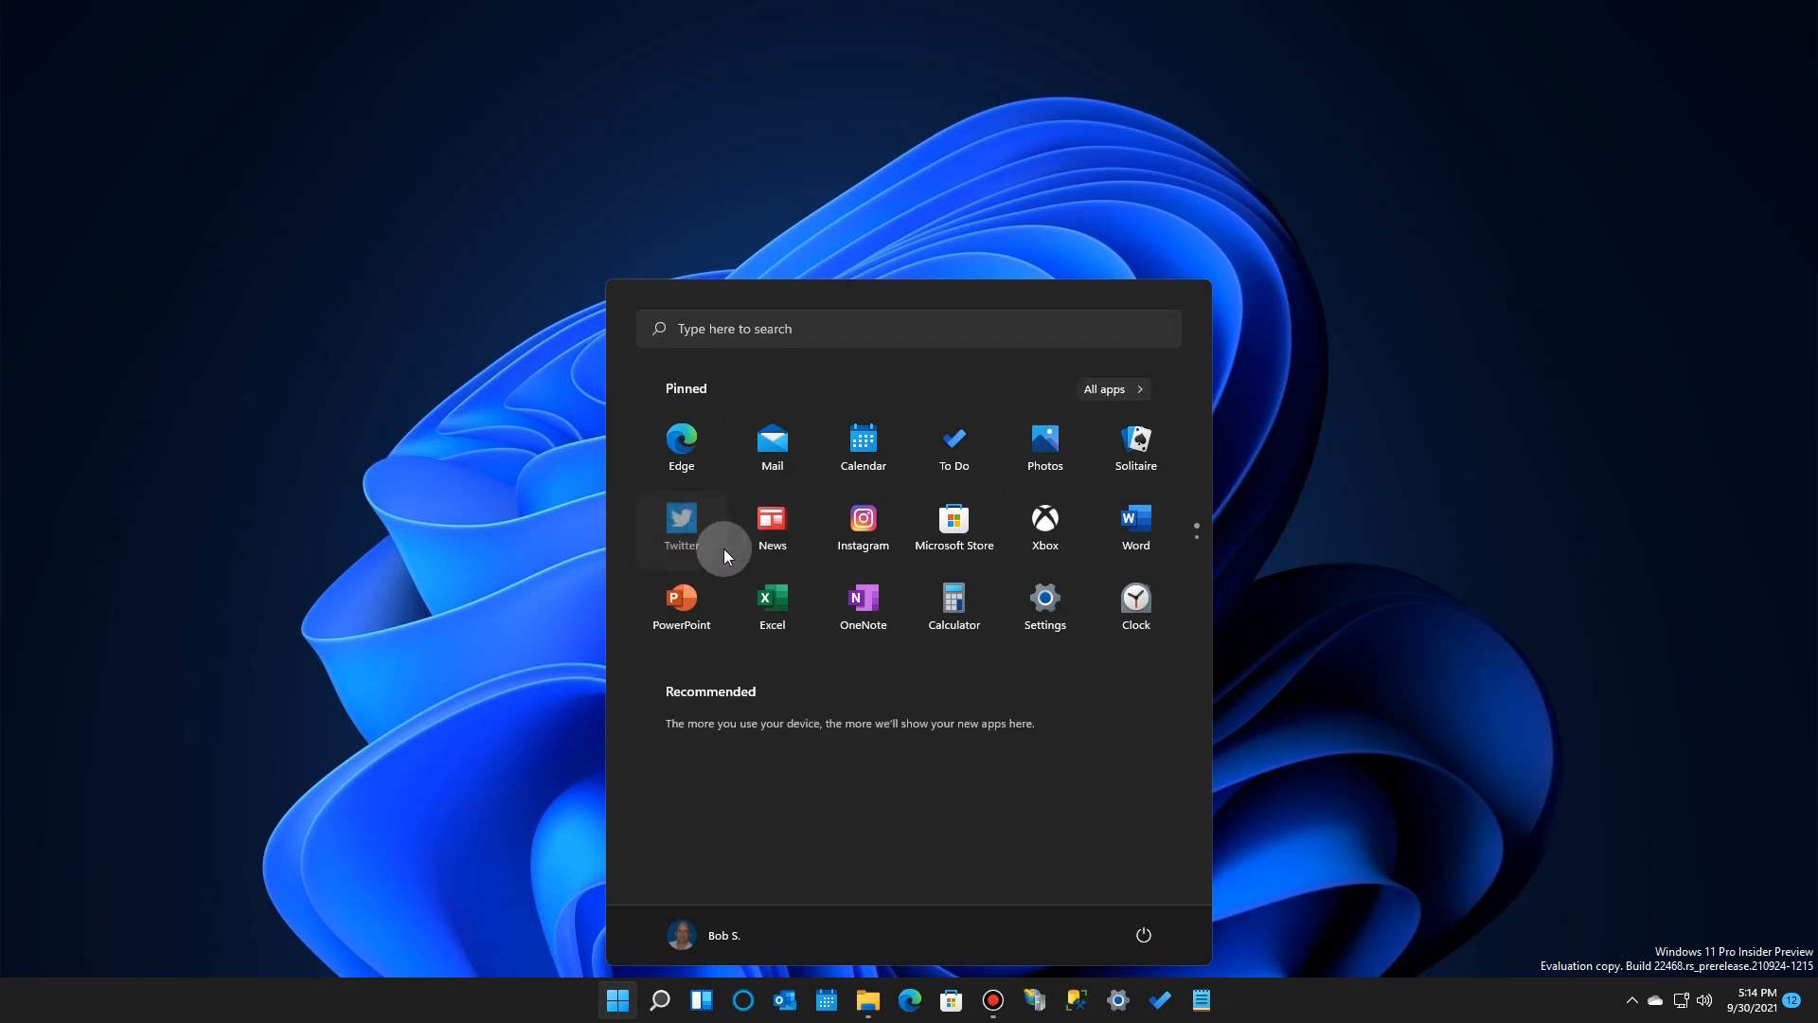
- Reopen Start and show the SQL Server Management Studio 18 tile's options
click(617, 999)
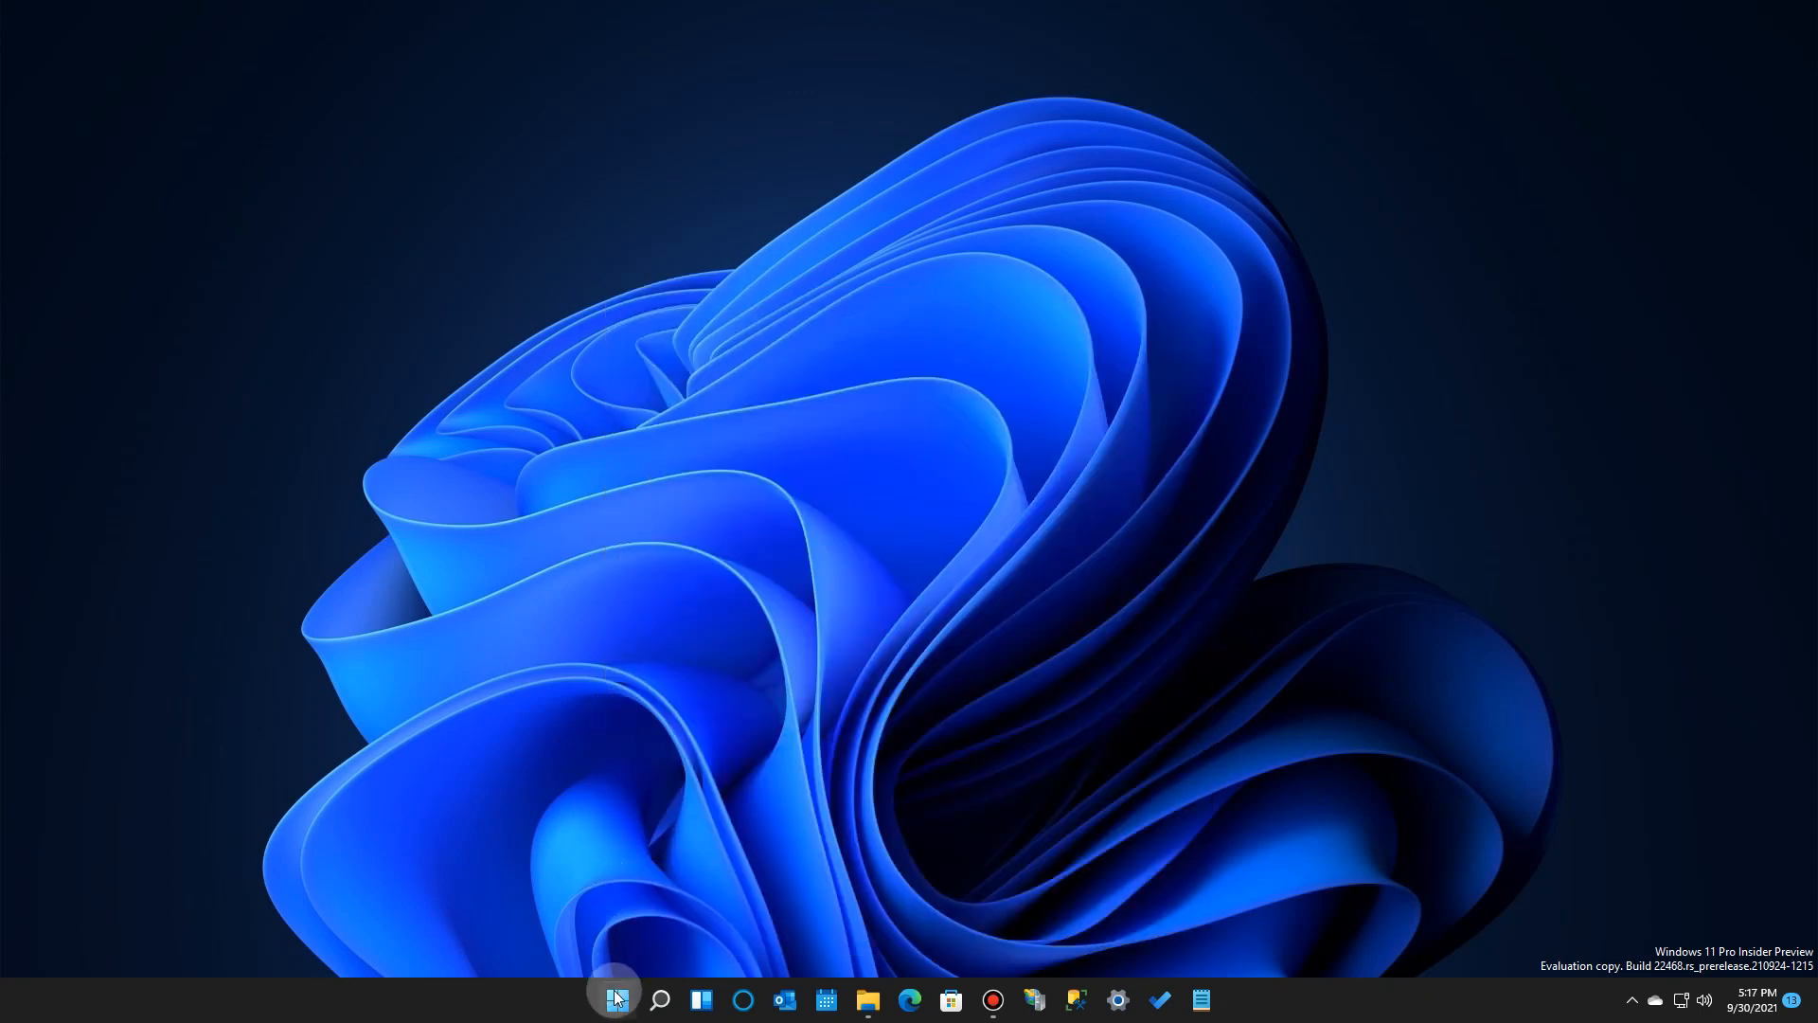
click(616, 1000)
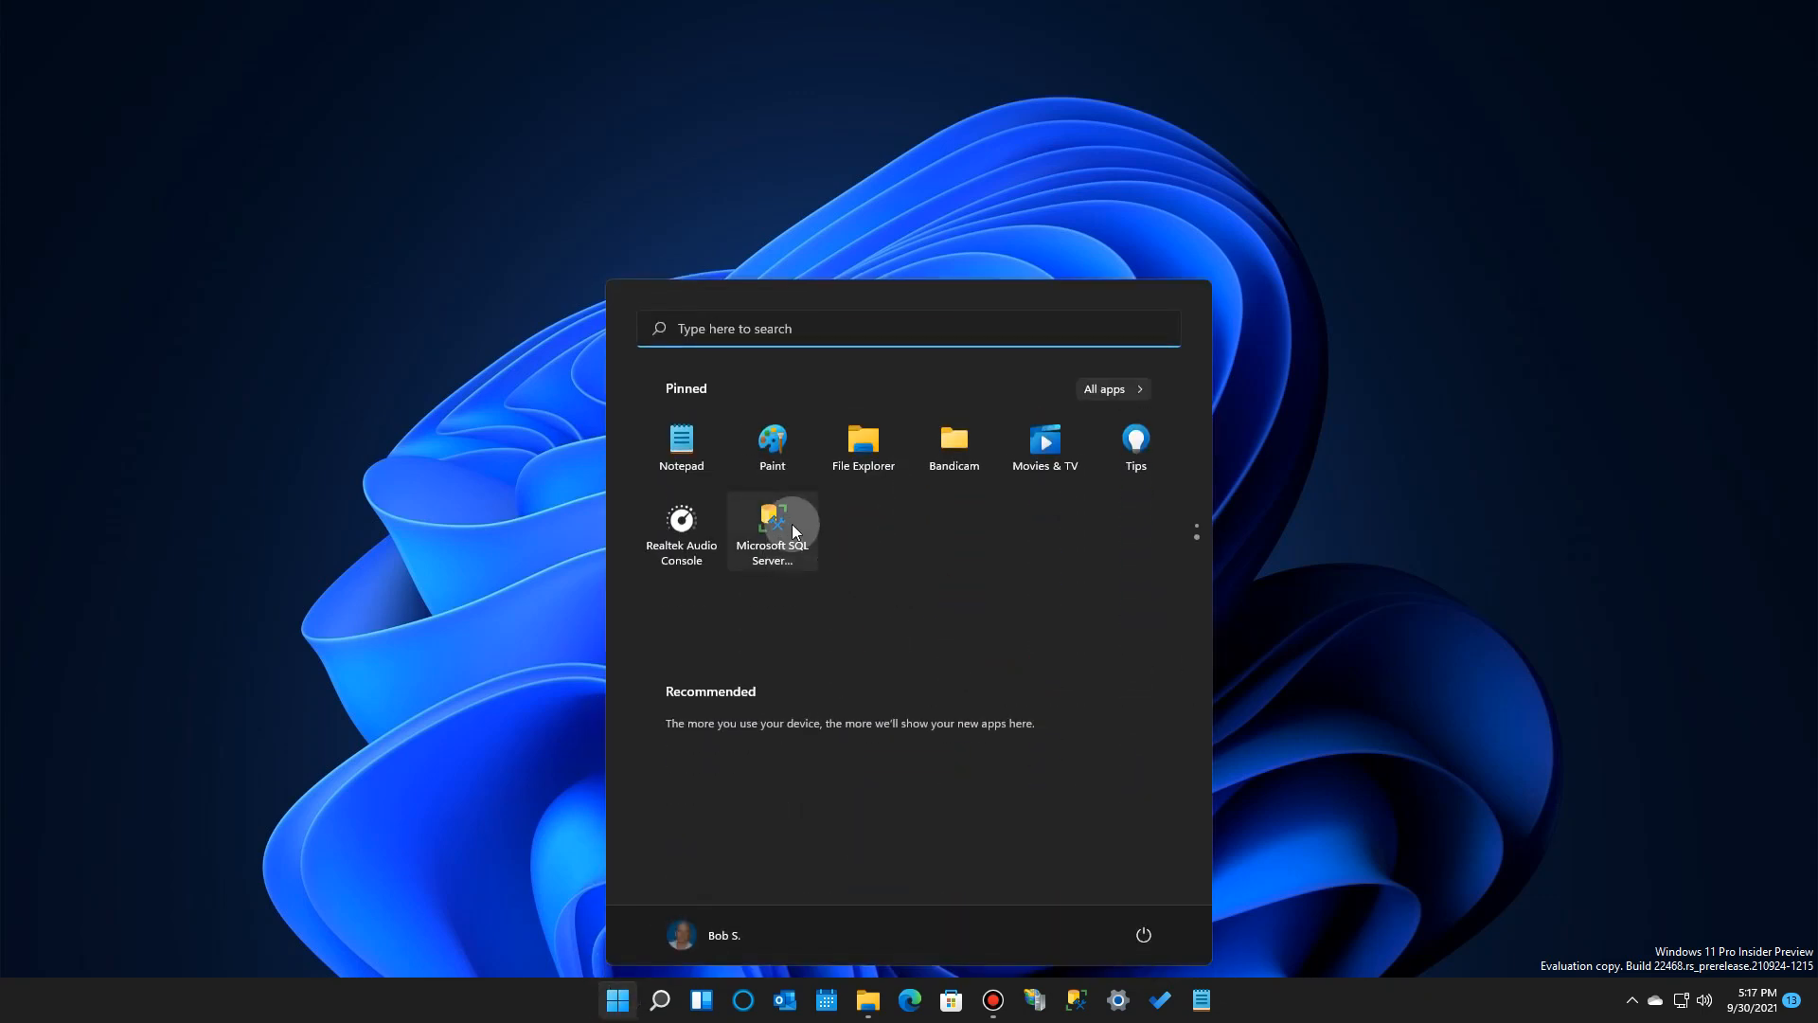
mouse_move(772, 531)
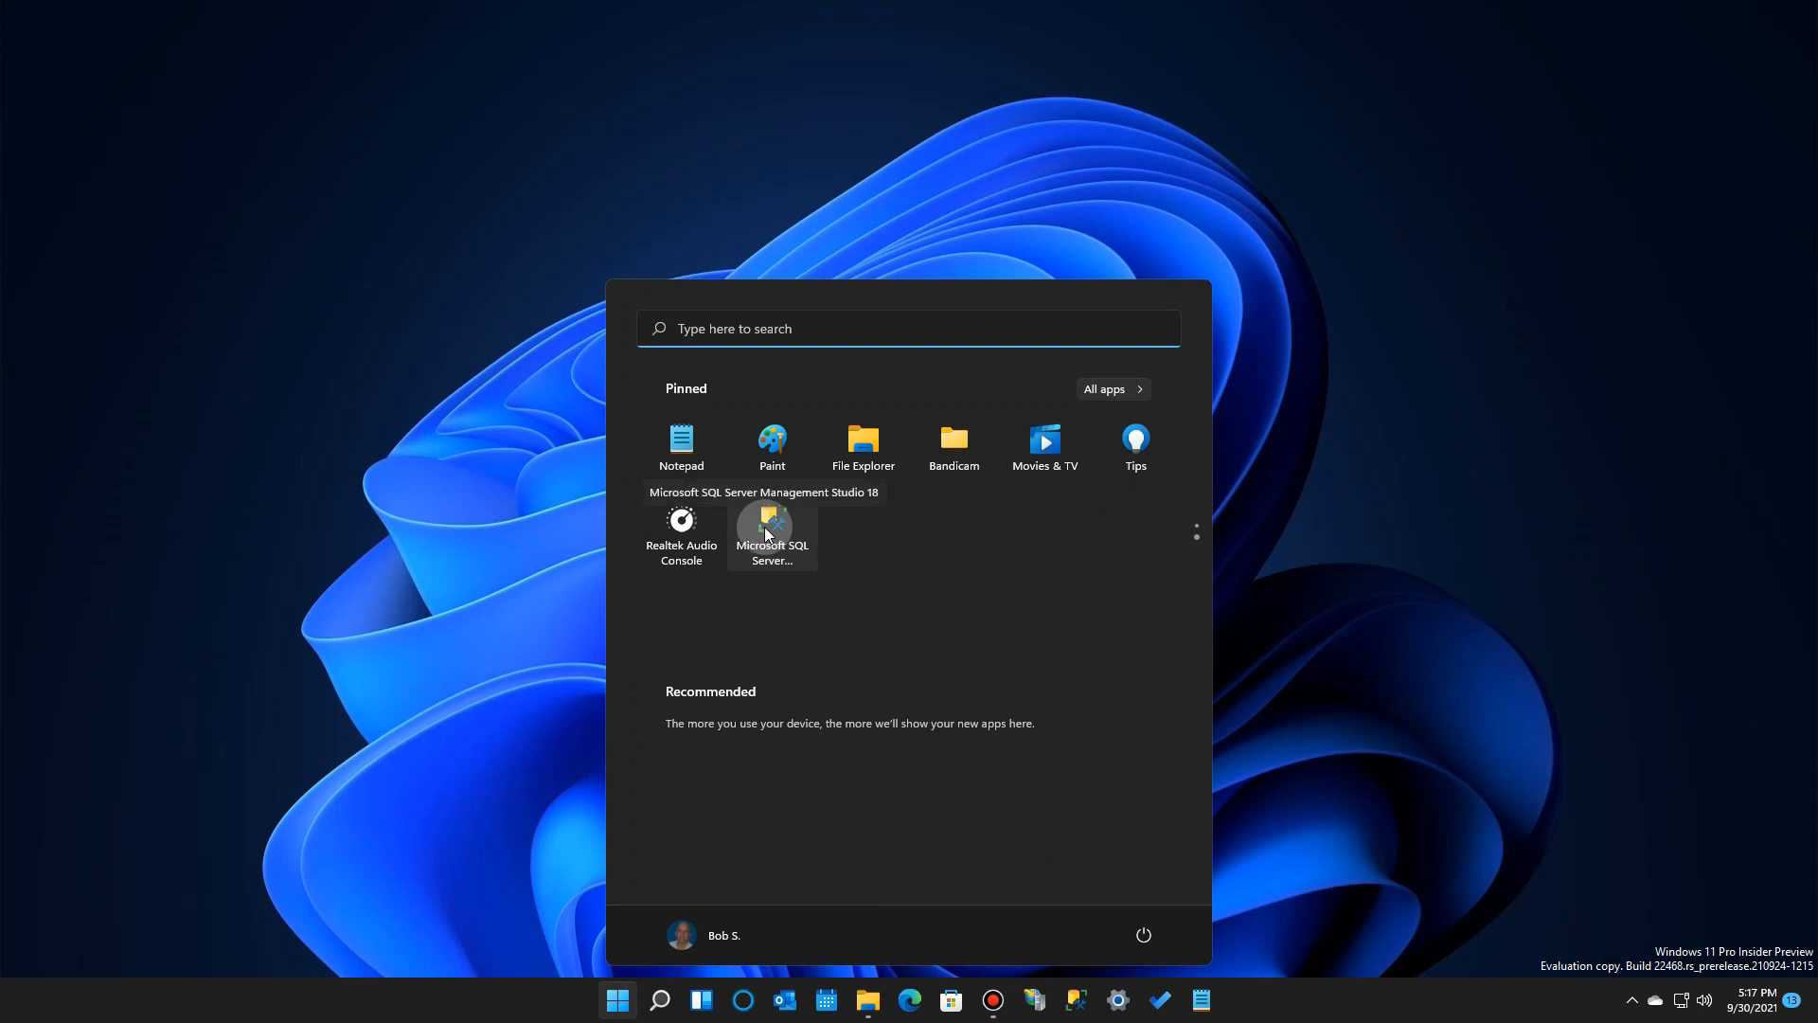
right_click(771, 527)
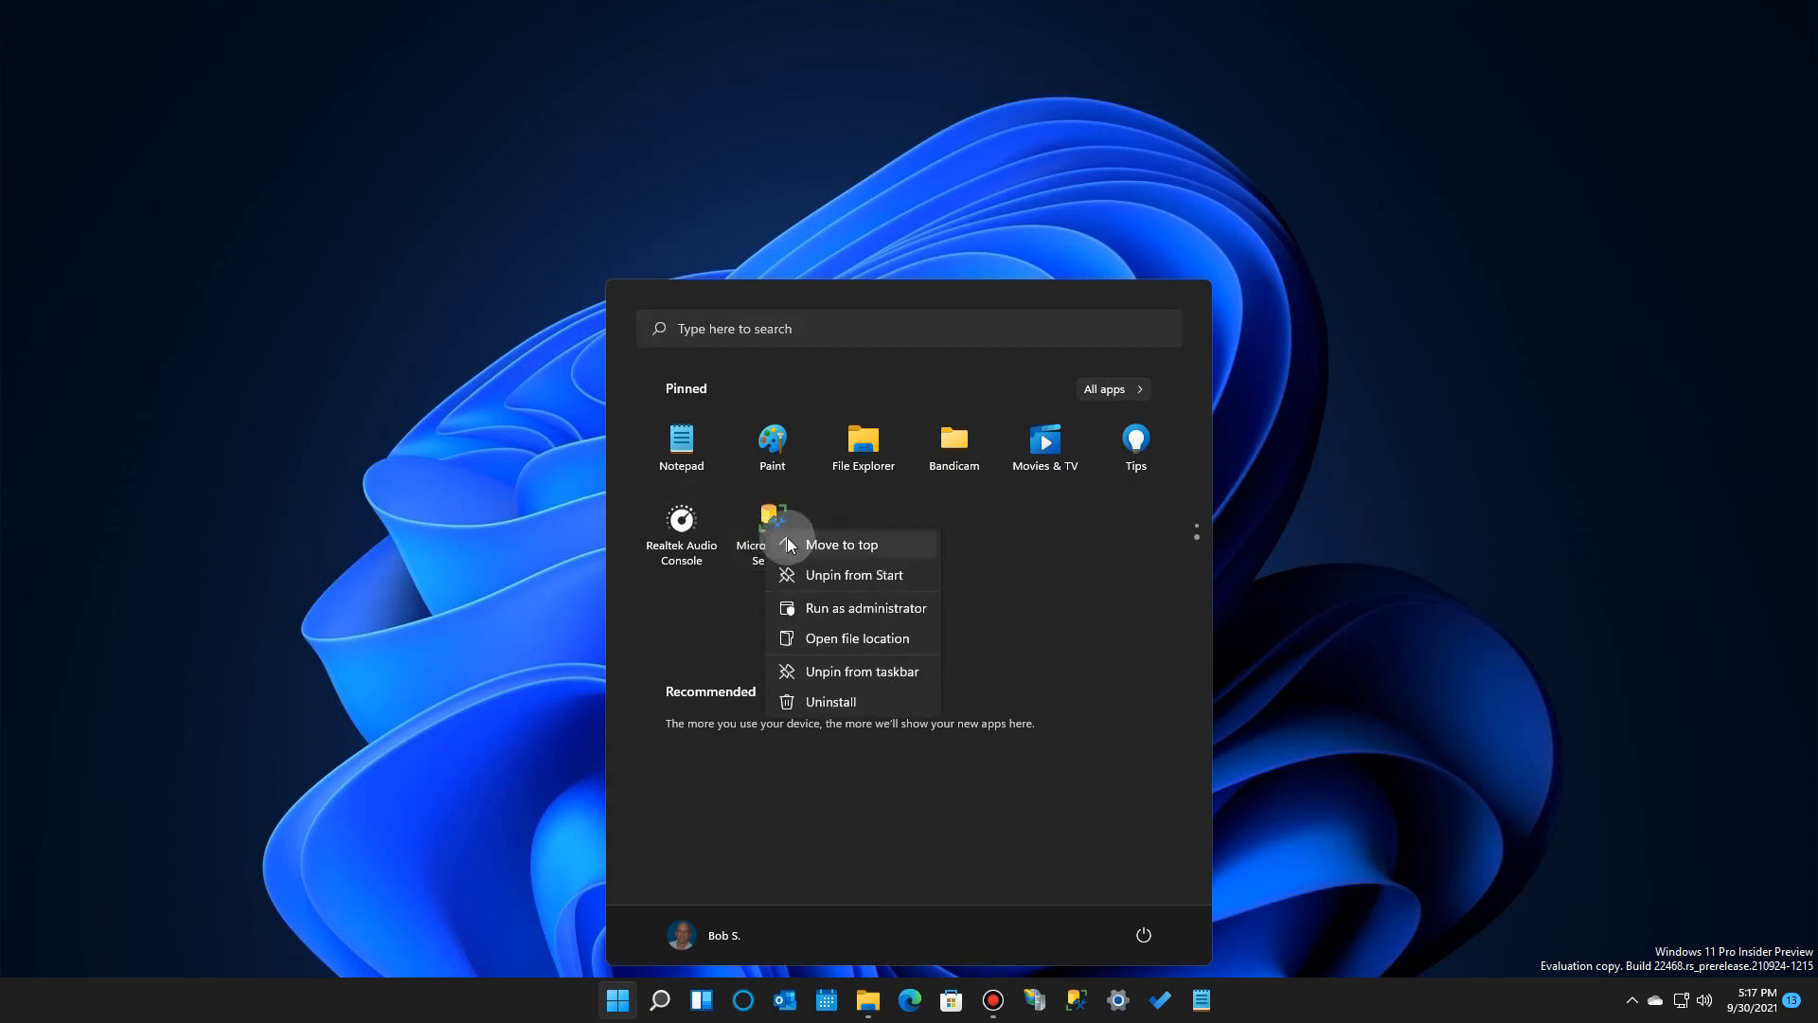
mouse_move(823, 545)
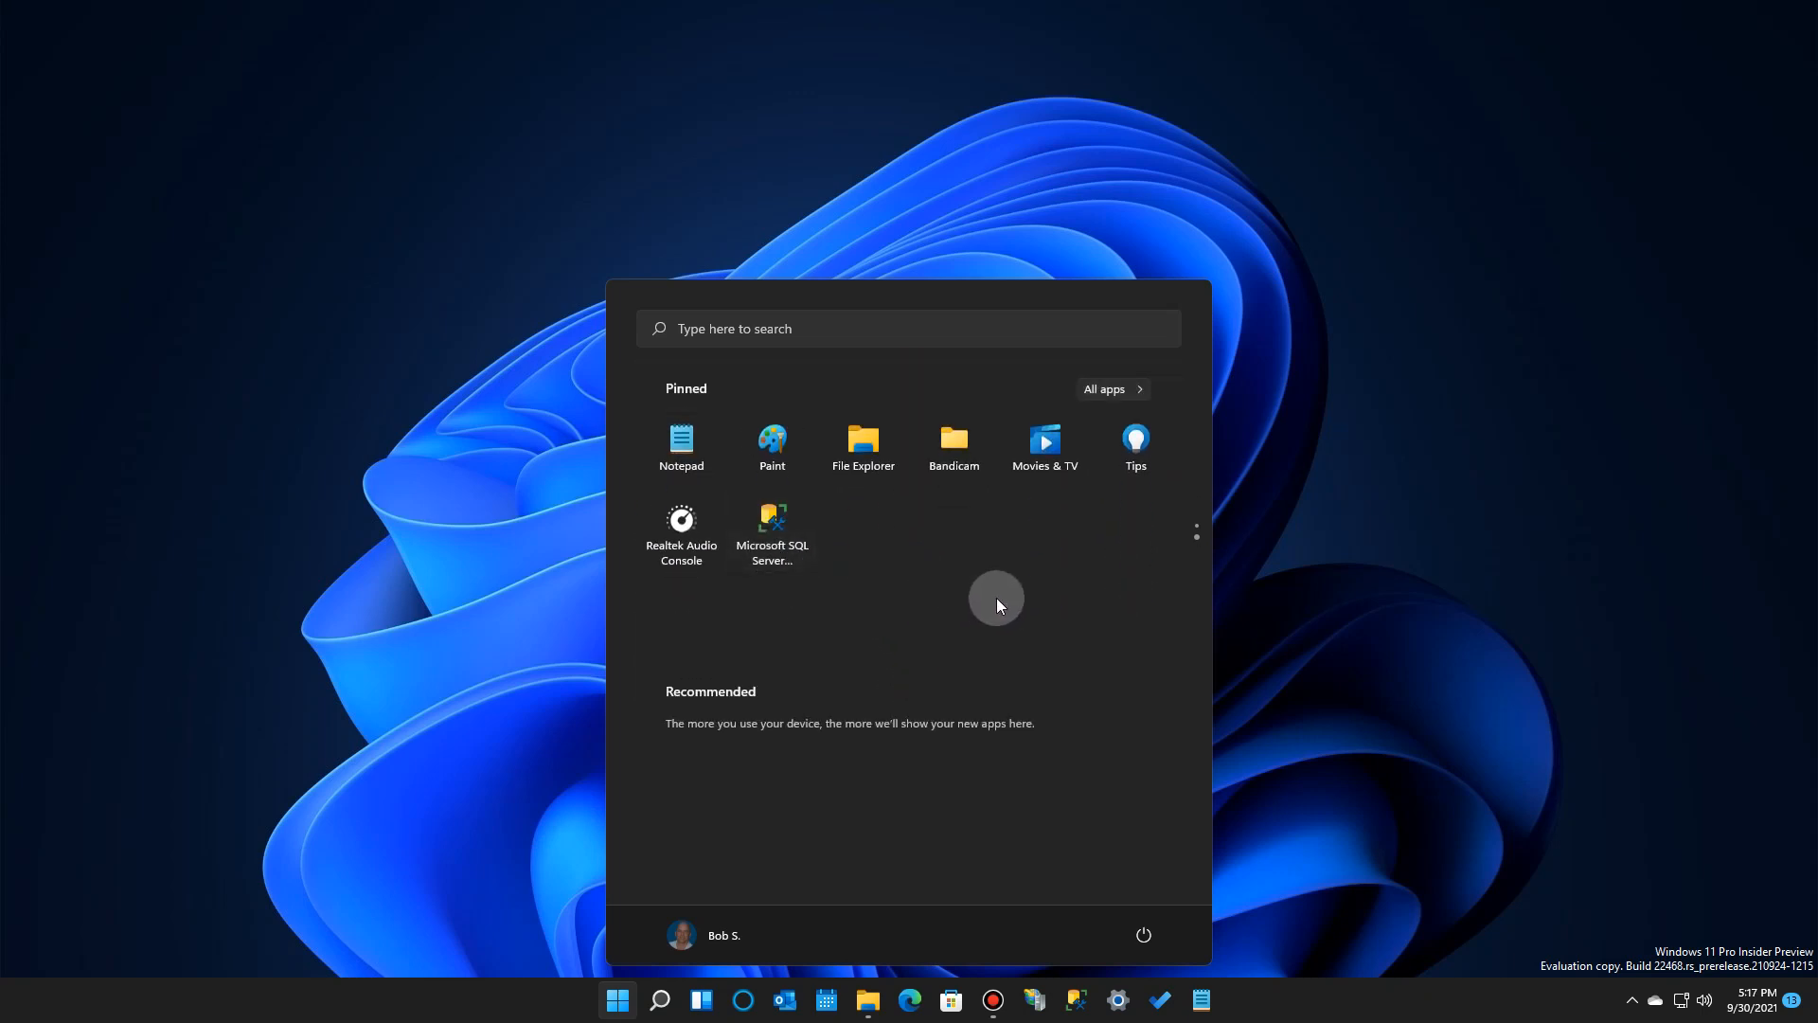
- Reopen Start and unpin the Mail tile from the pinned apps
click(615, 1008)
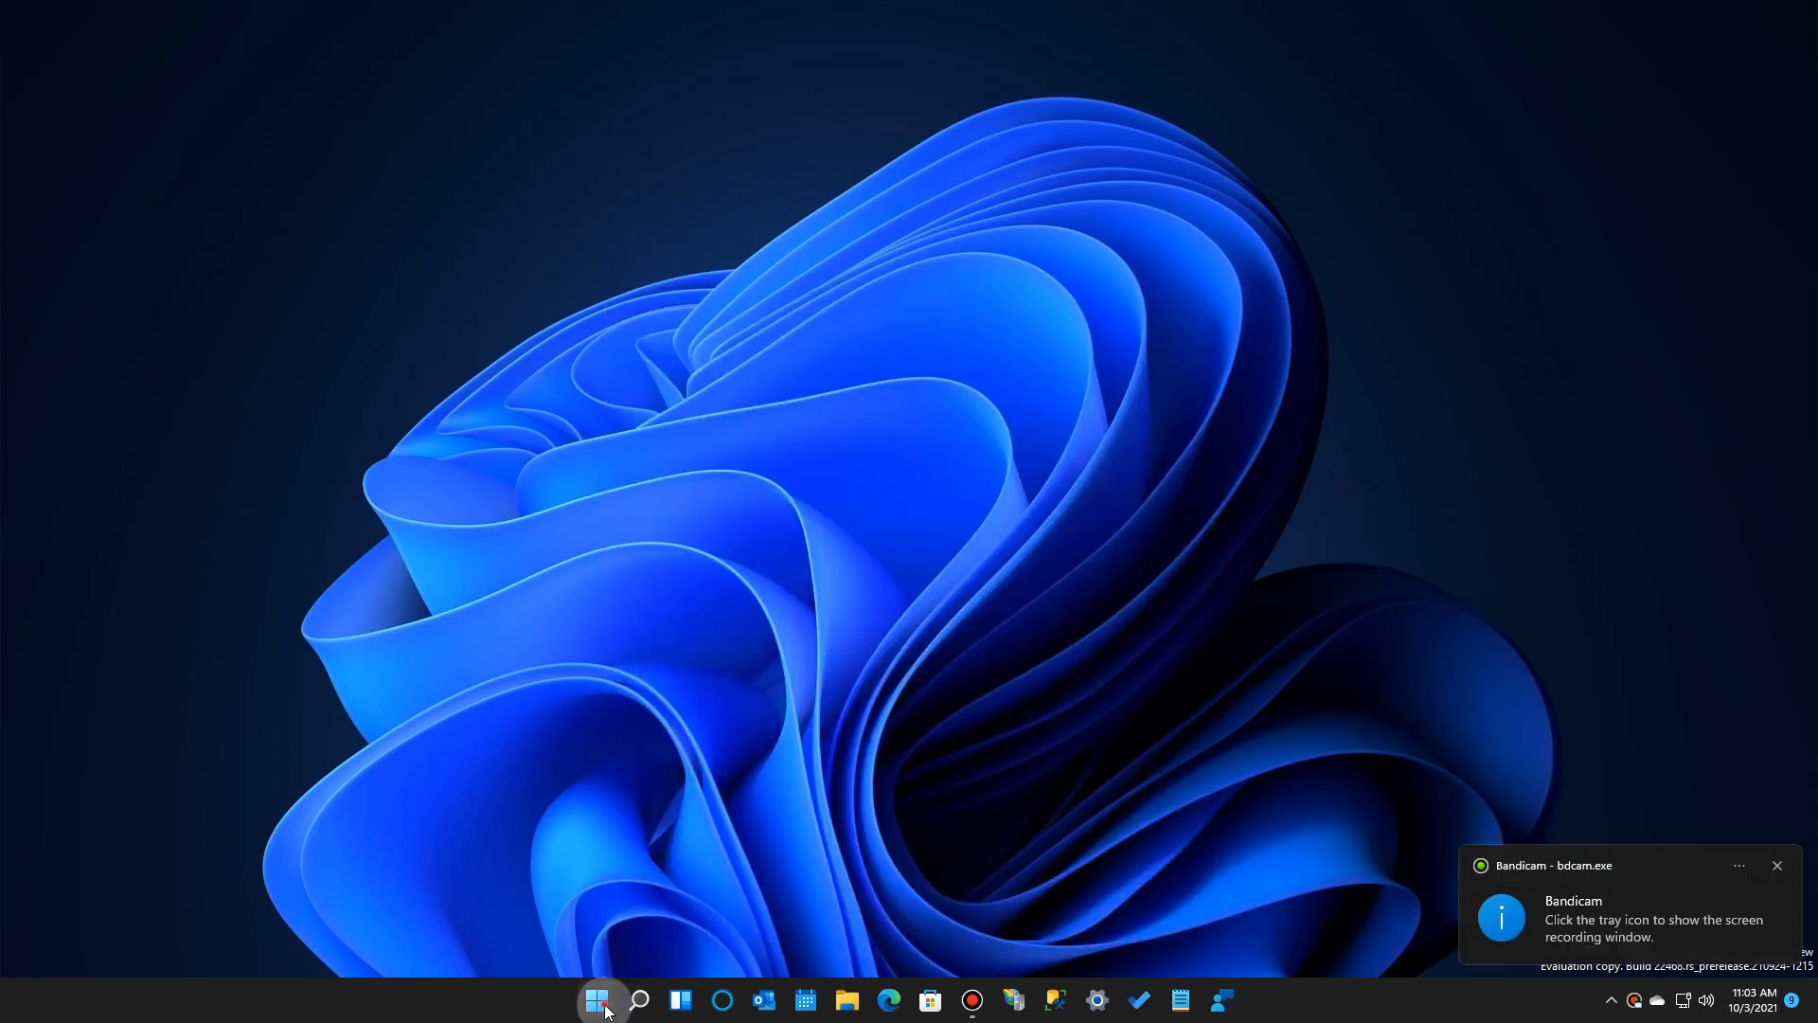
click(599, 998)
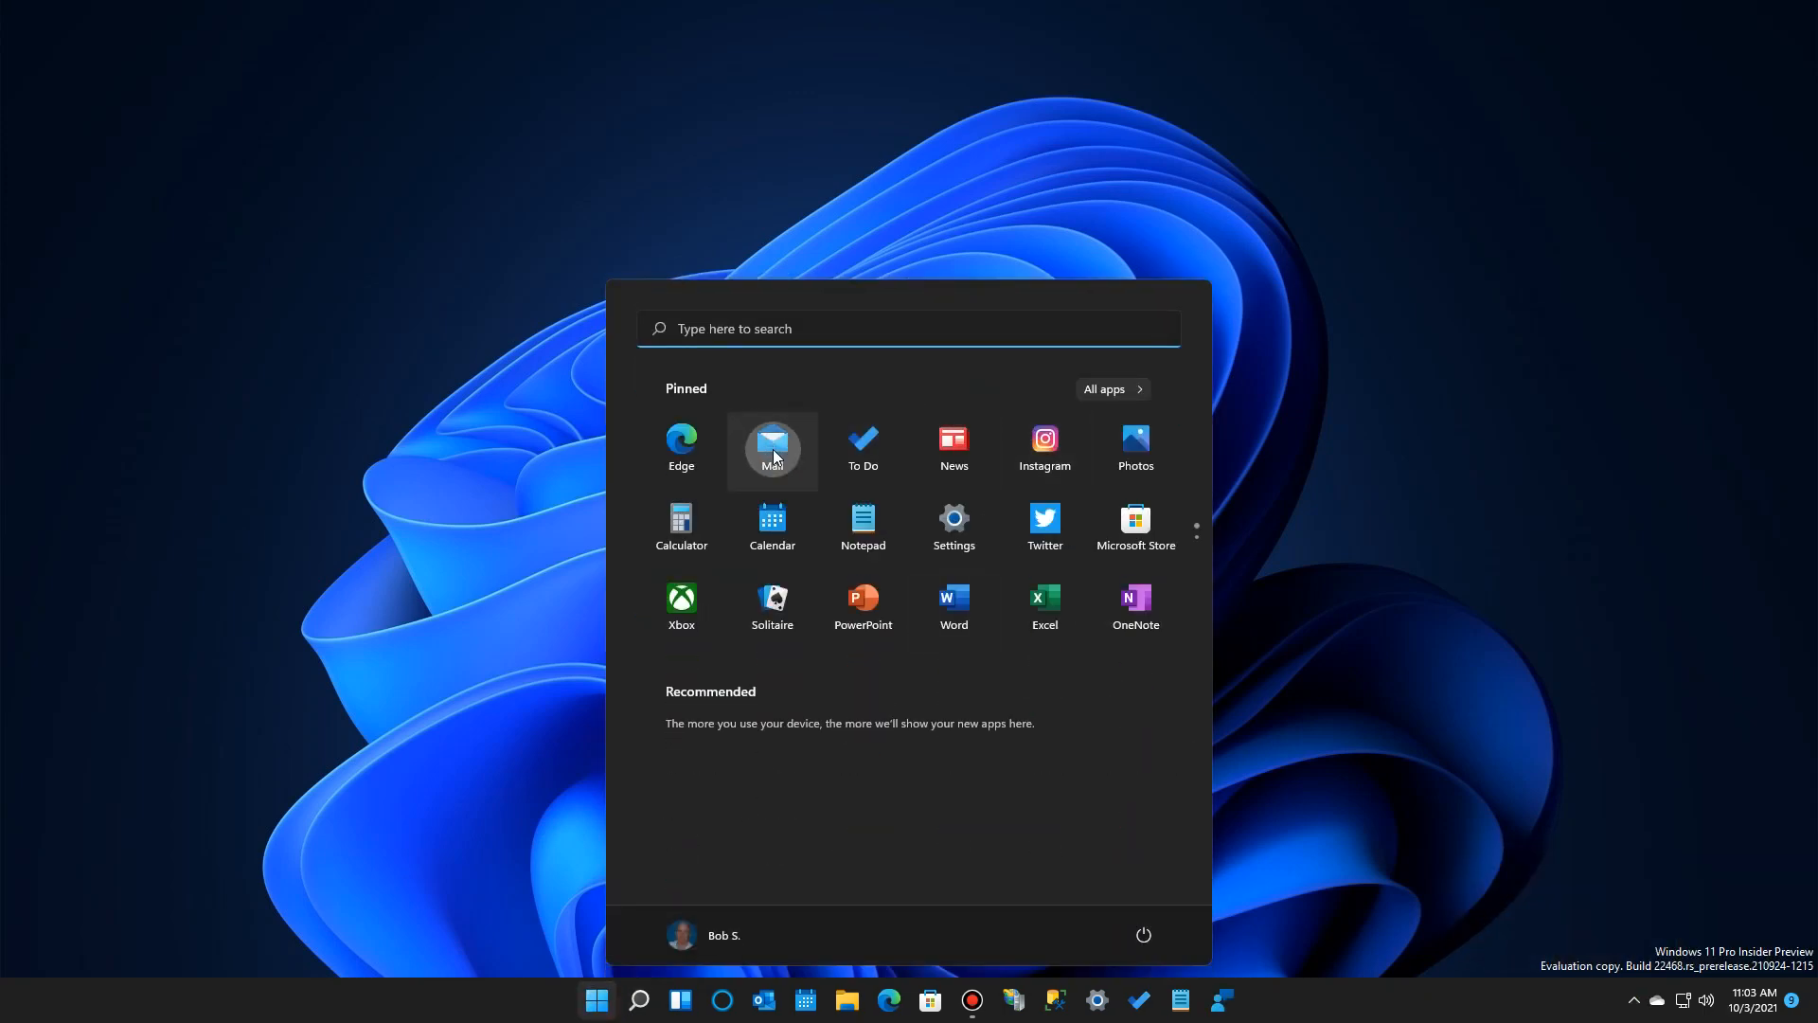
right_click(771, 449)
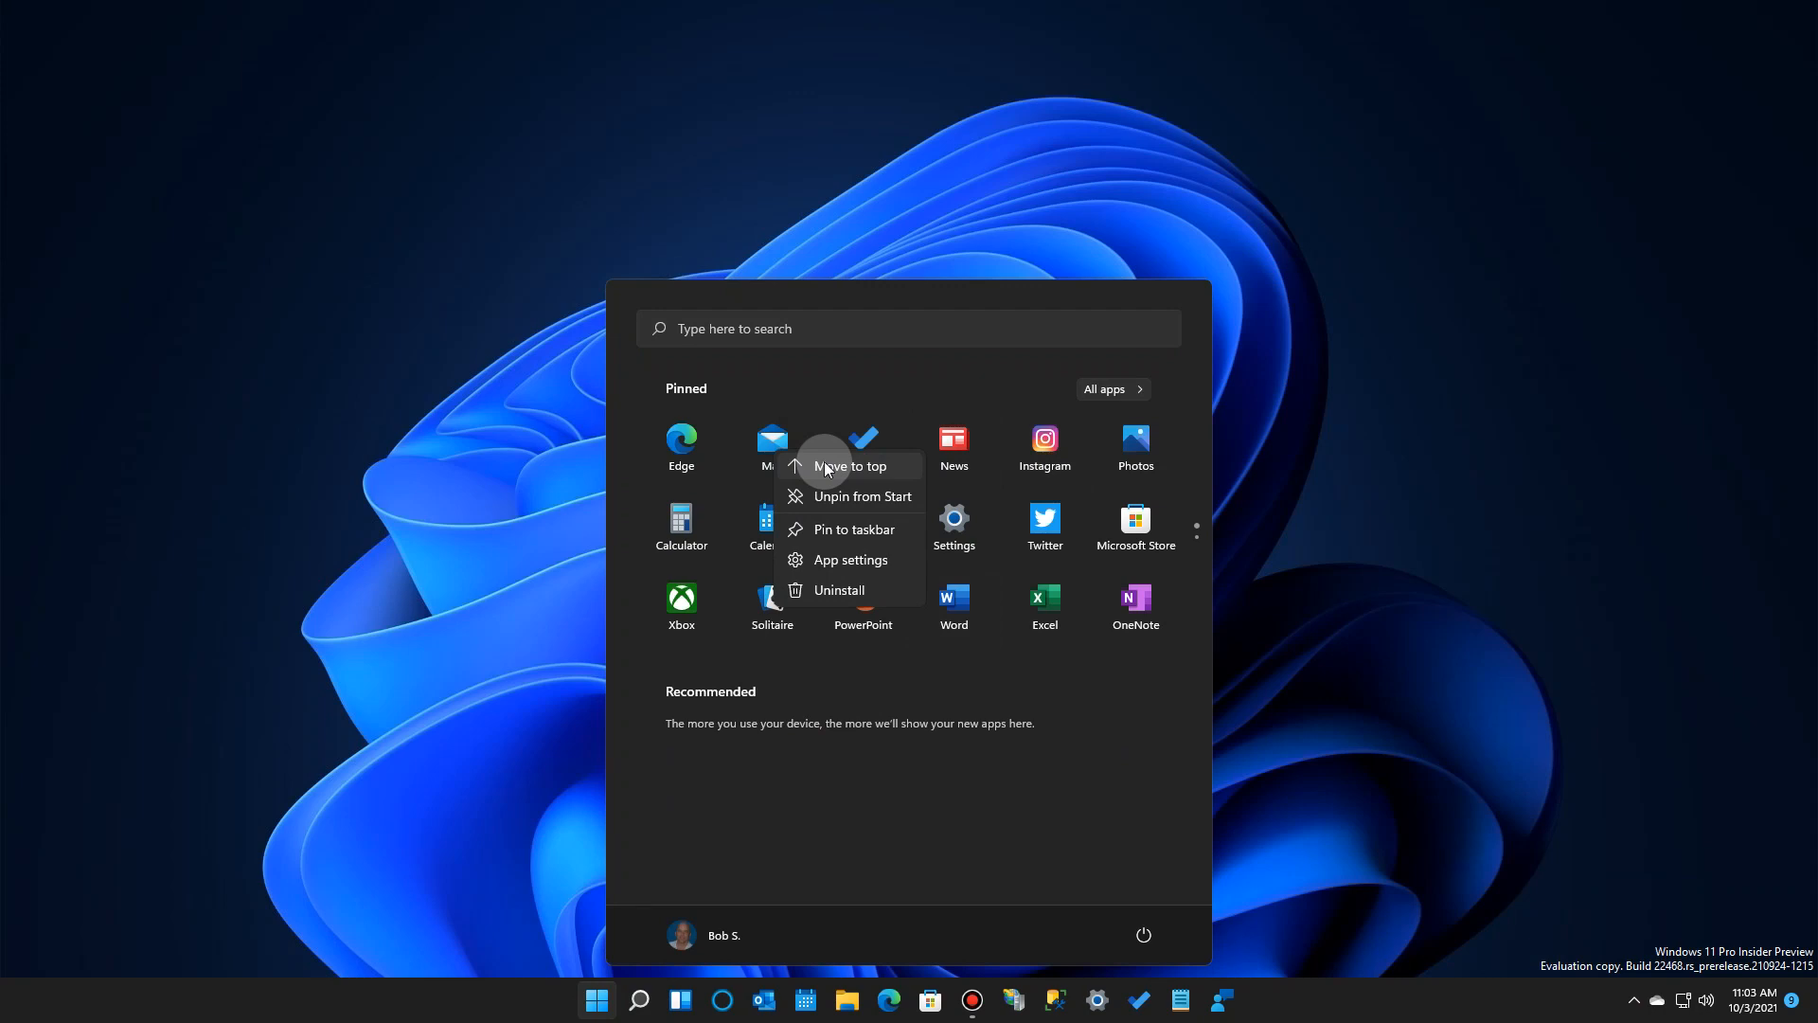
mouse_move(875, 496)
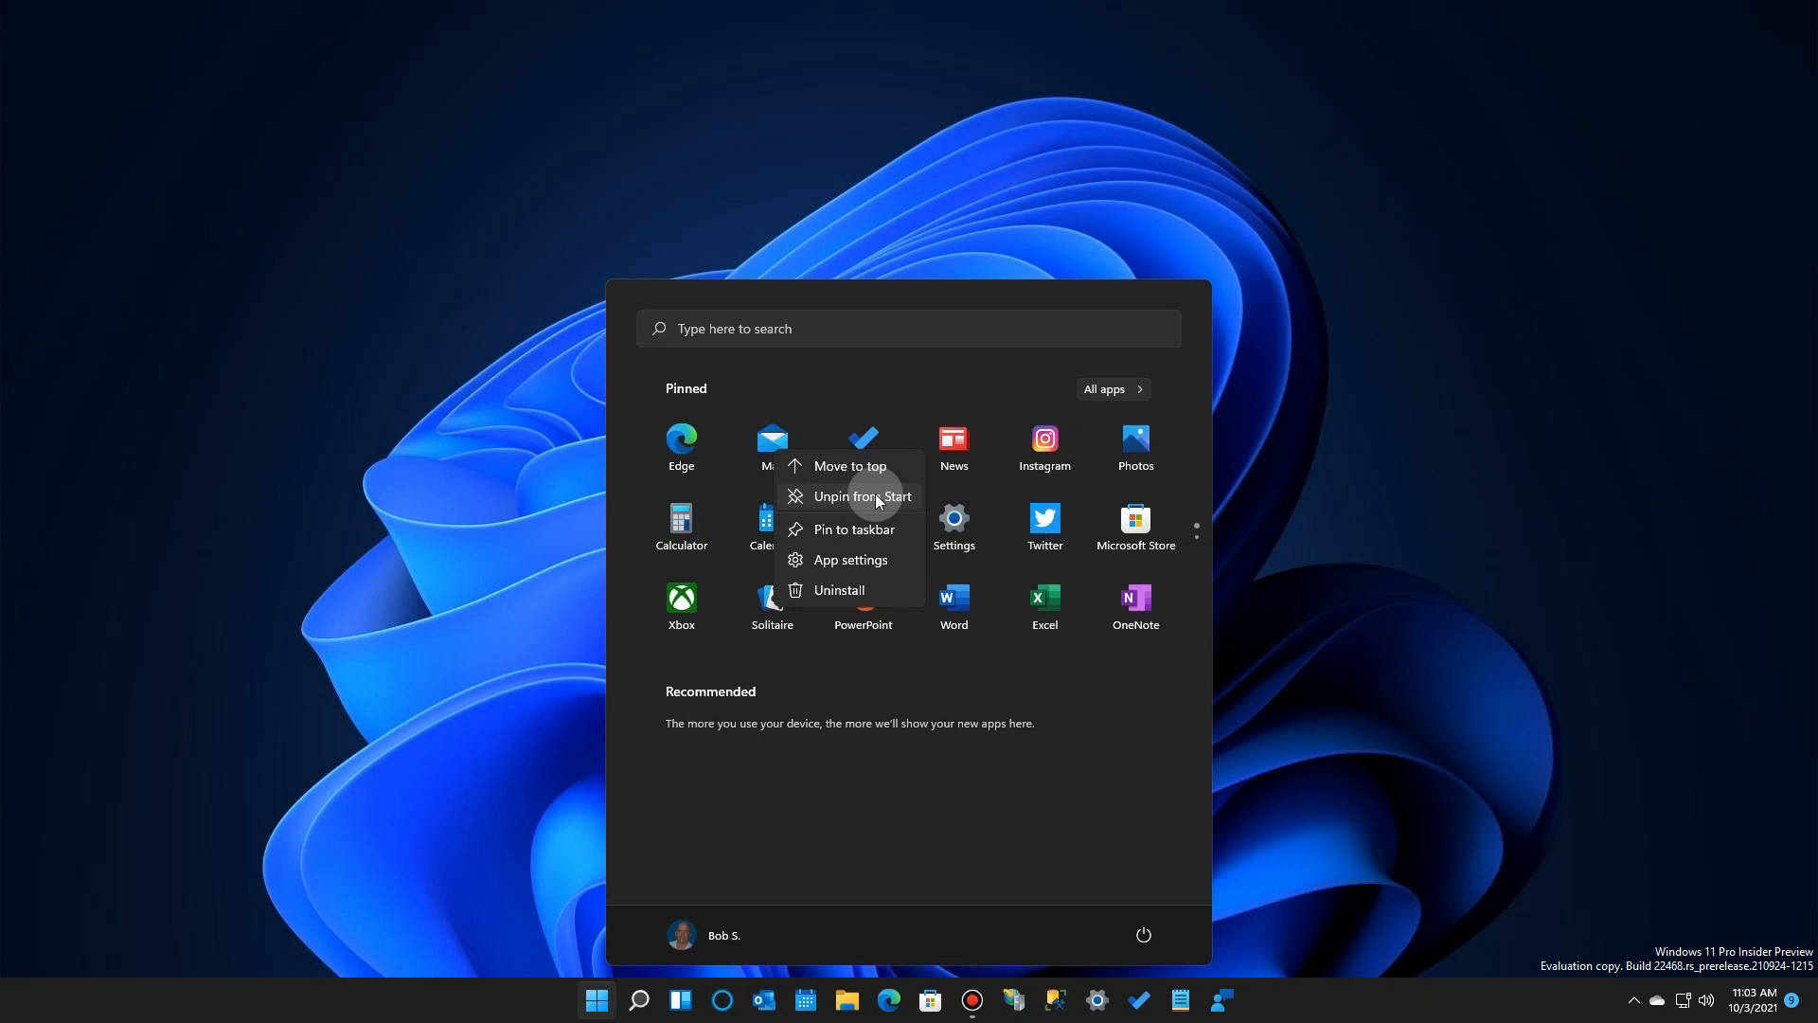
click(702, 786)
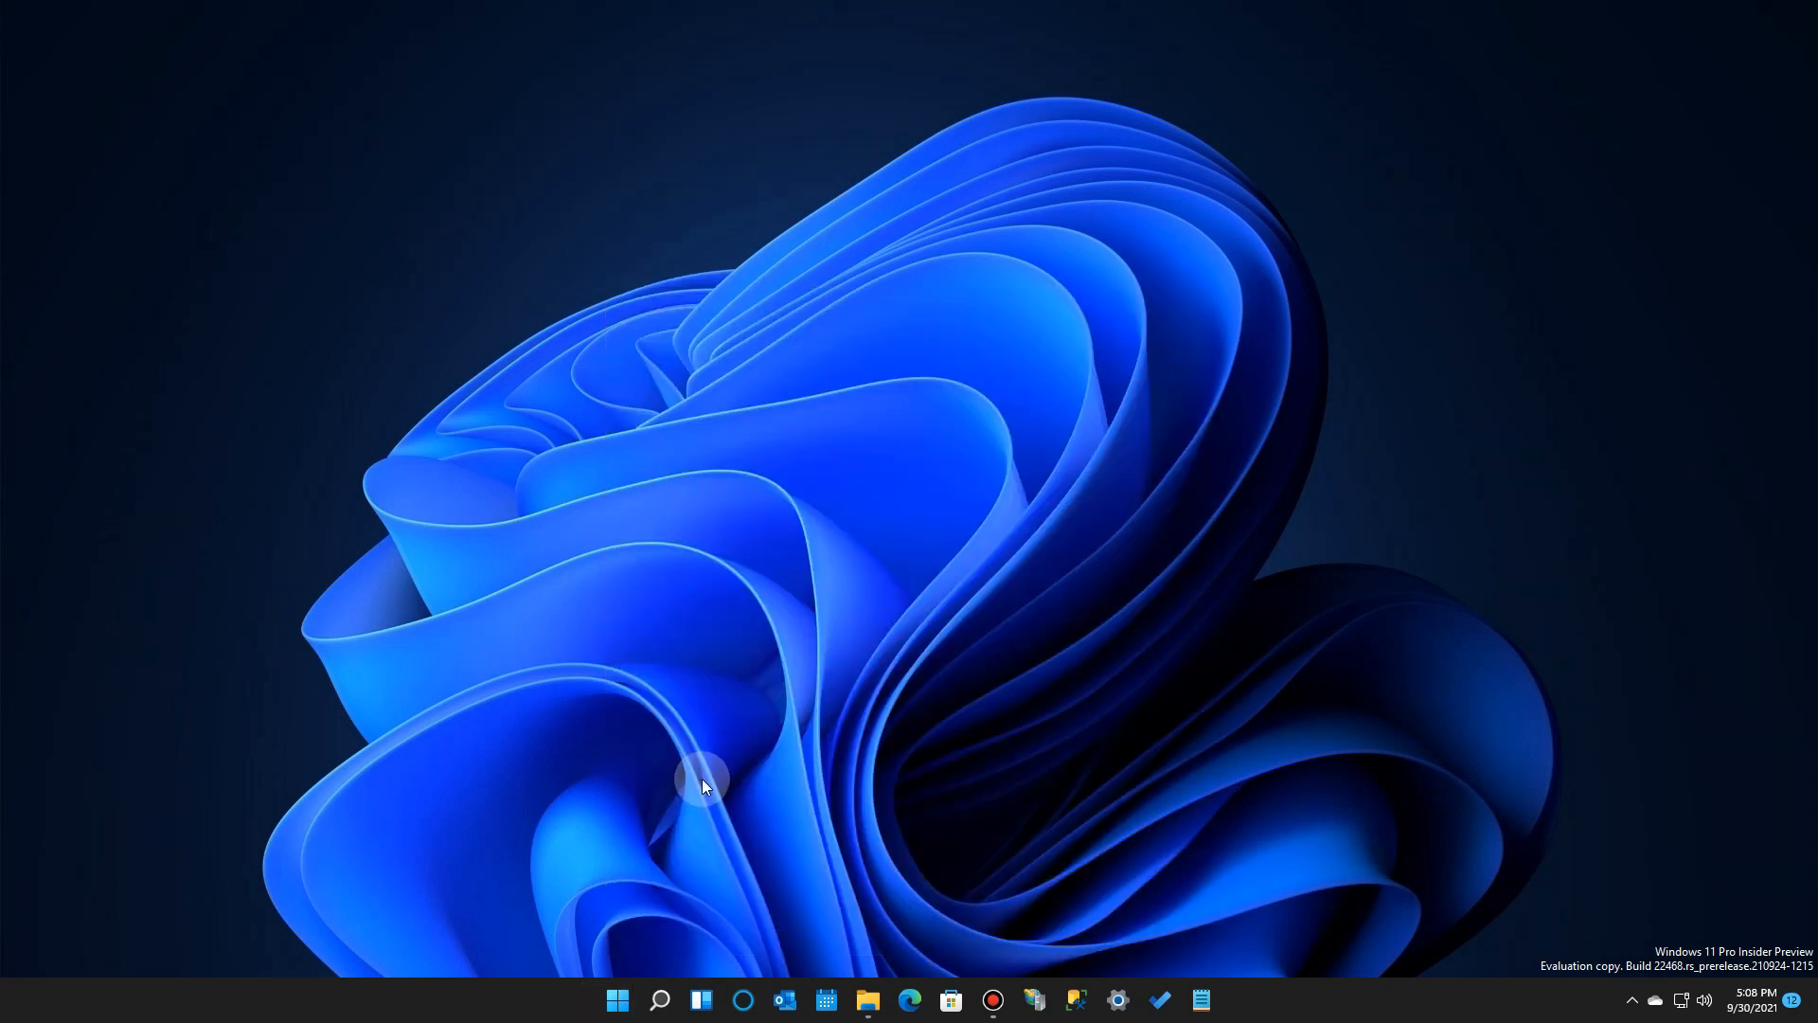
- Show Adobe Photoshop Express's Unpin from Start option in the All apps list
click(617, 998)
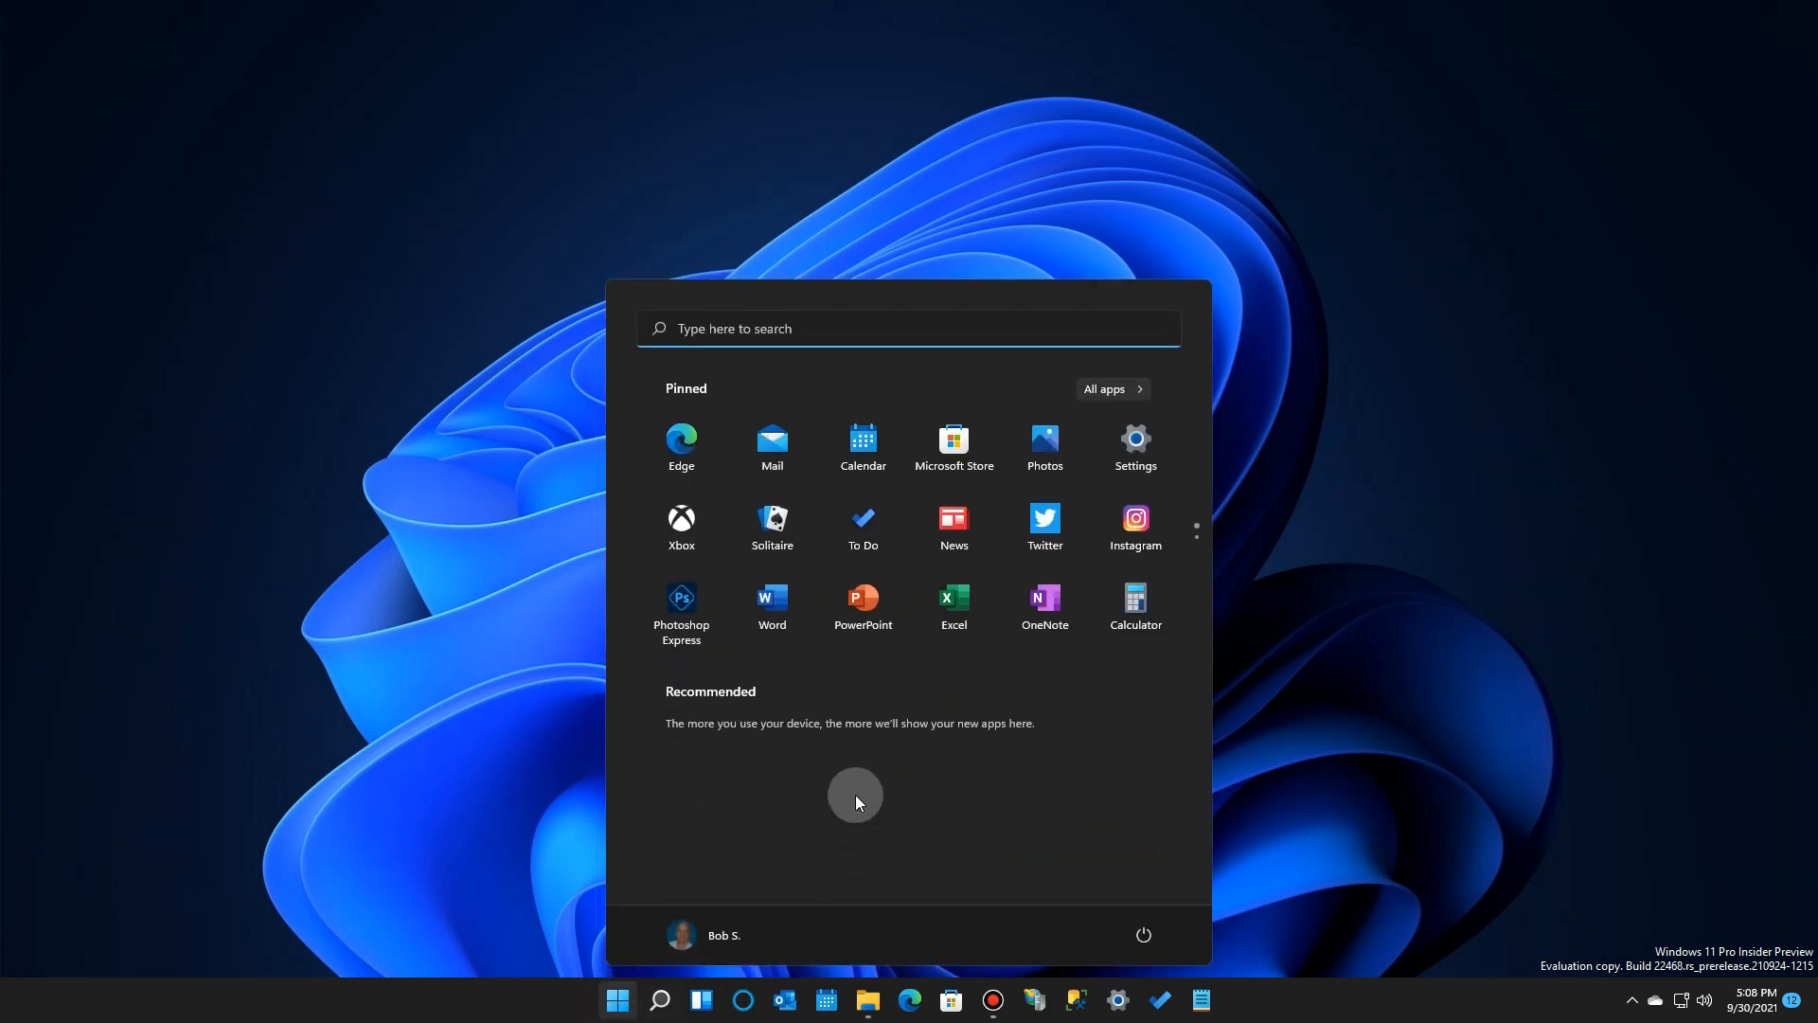
click(1101, 388)
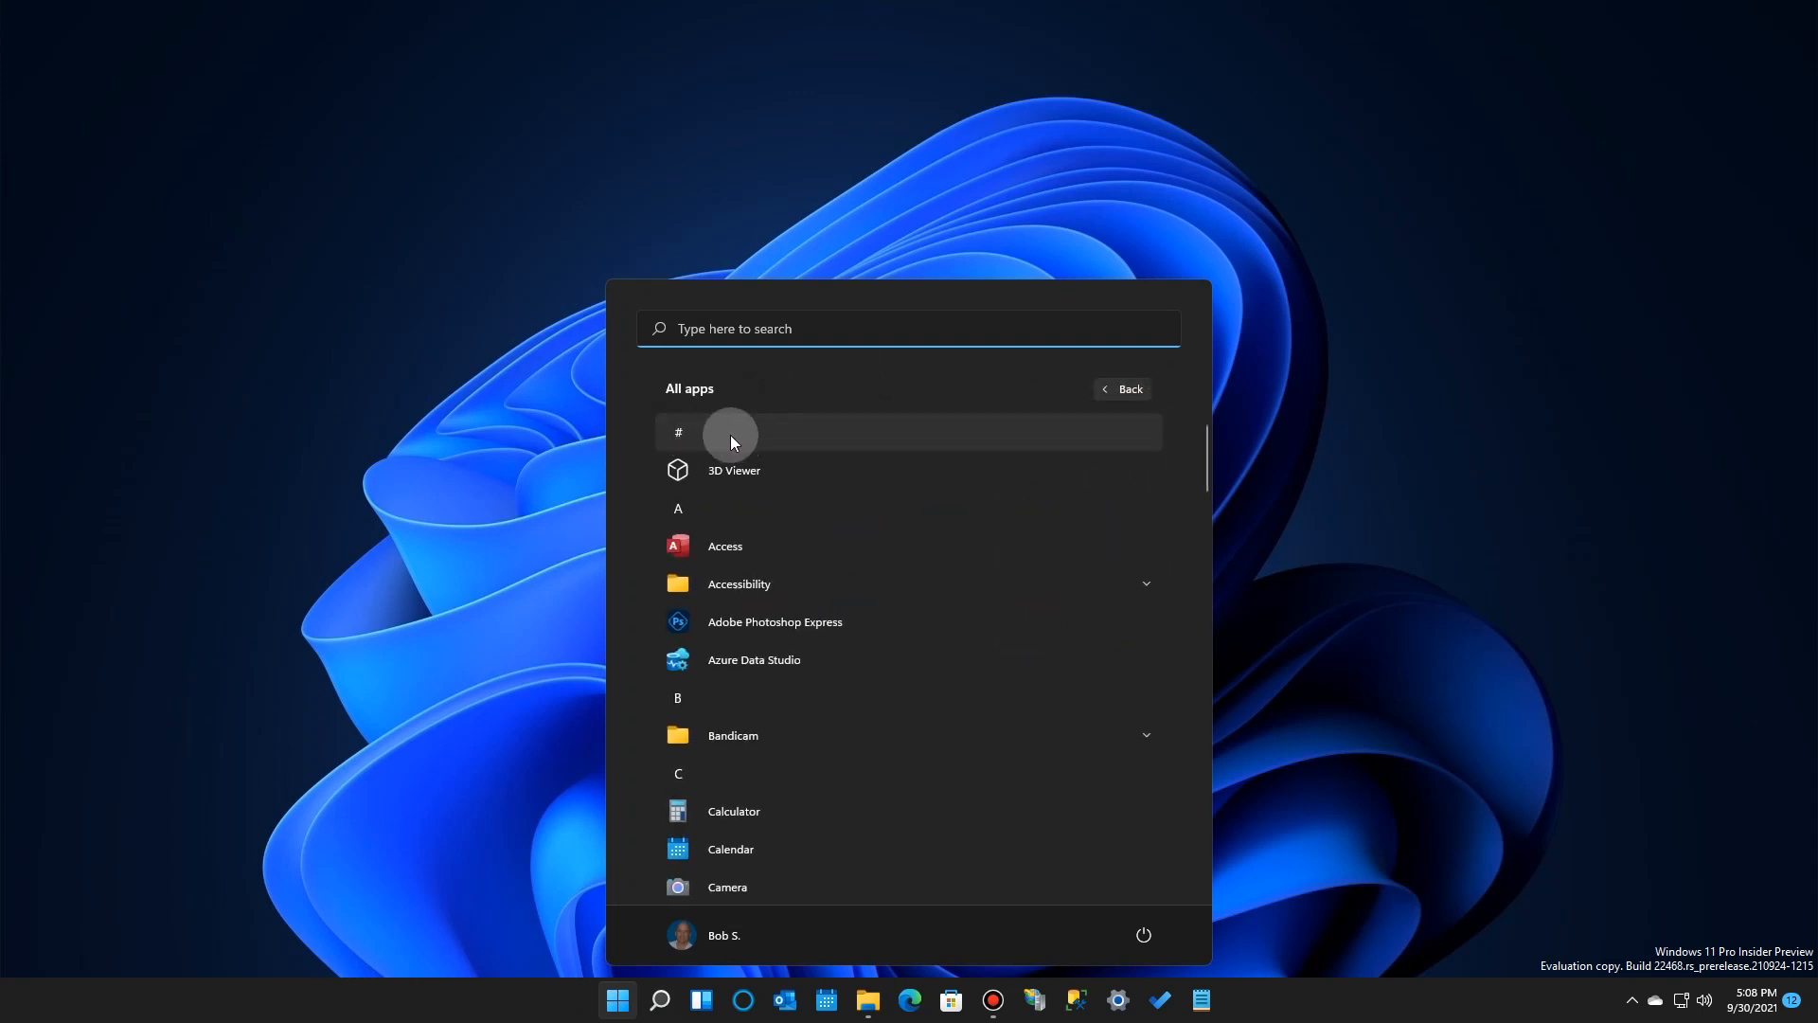
mouse_move(739, 546)
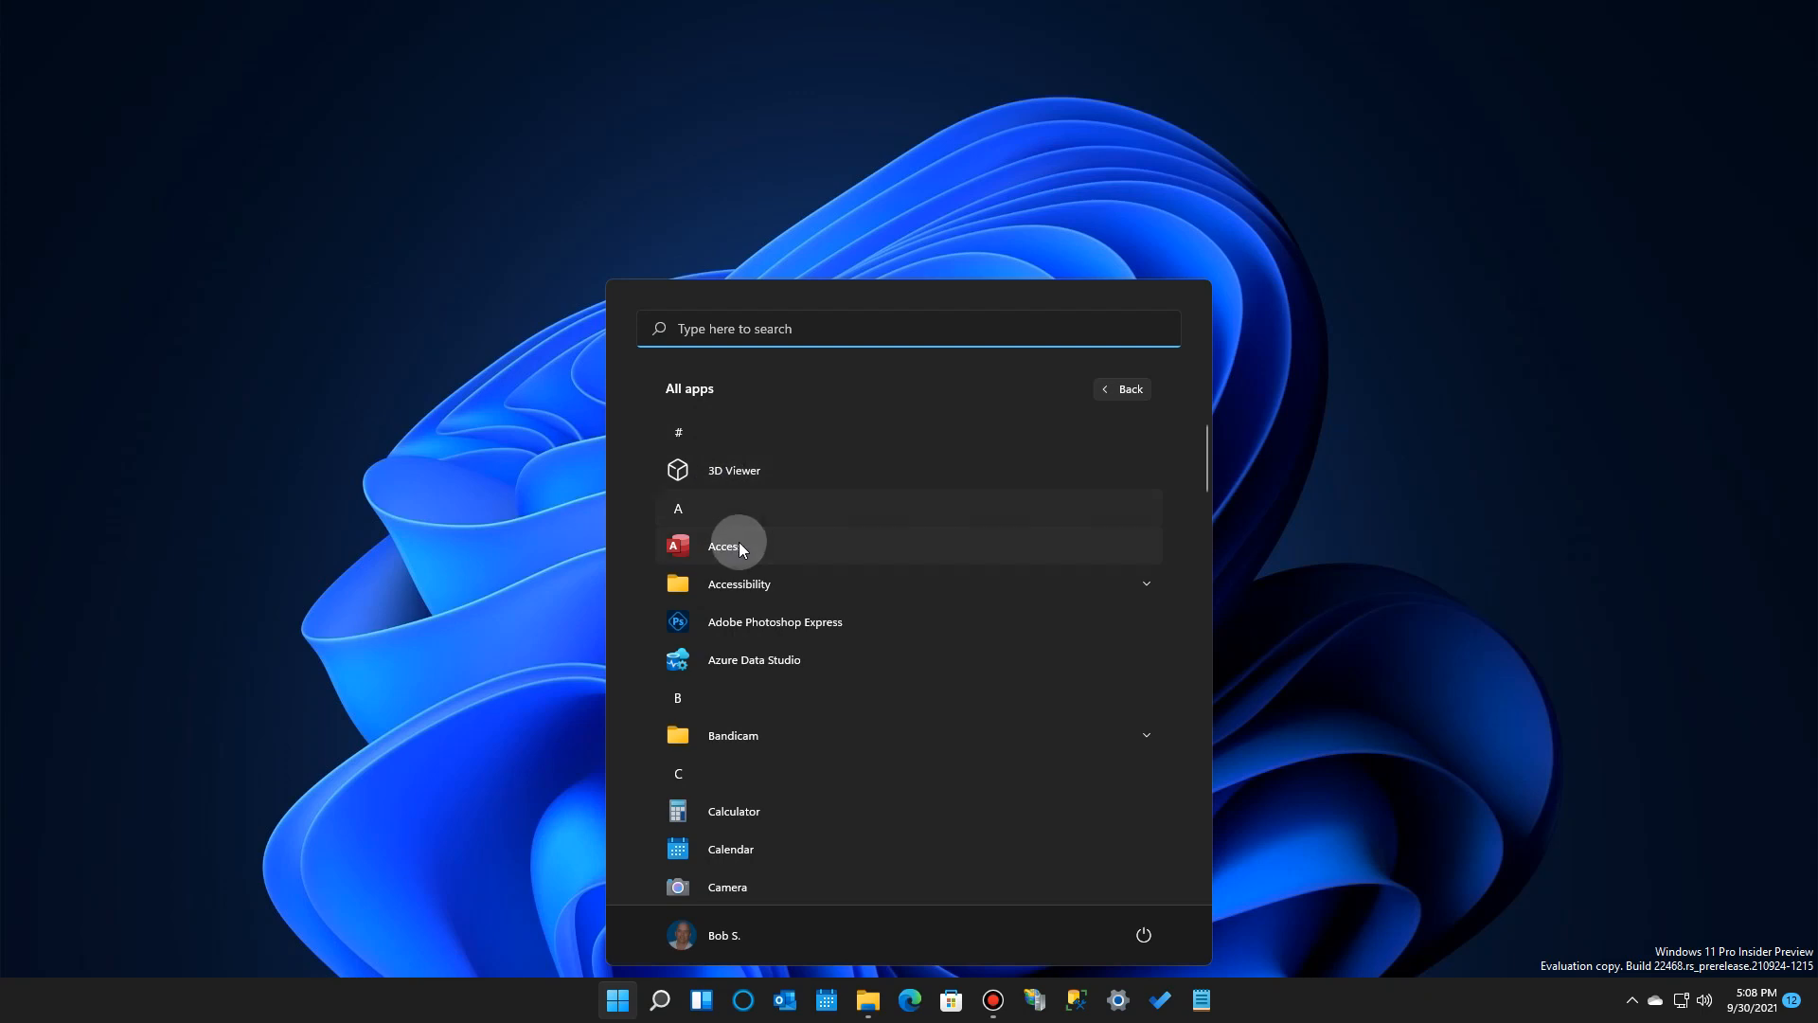
mouse_move(739, 630)
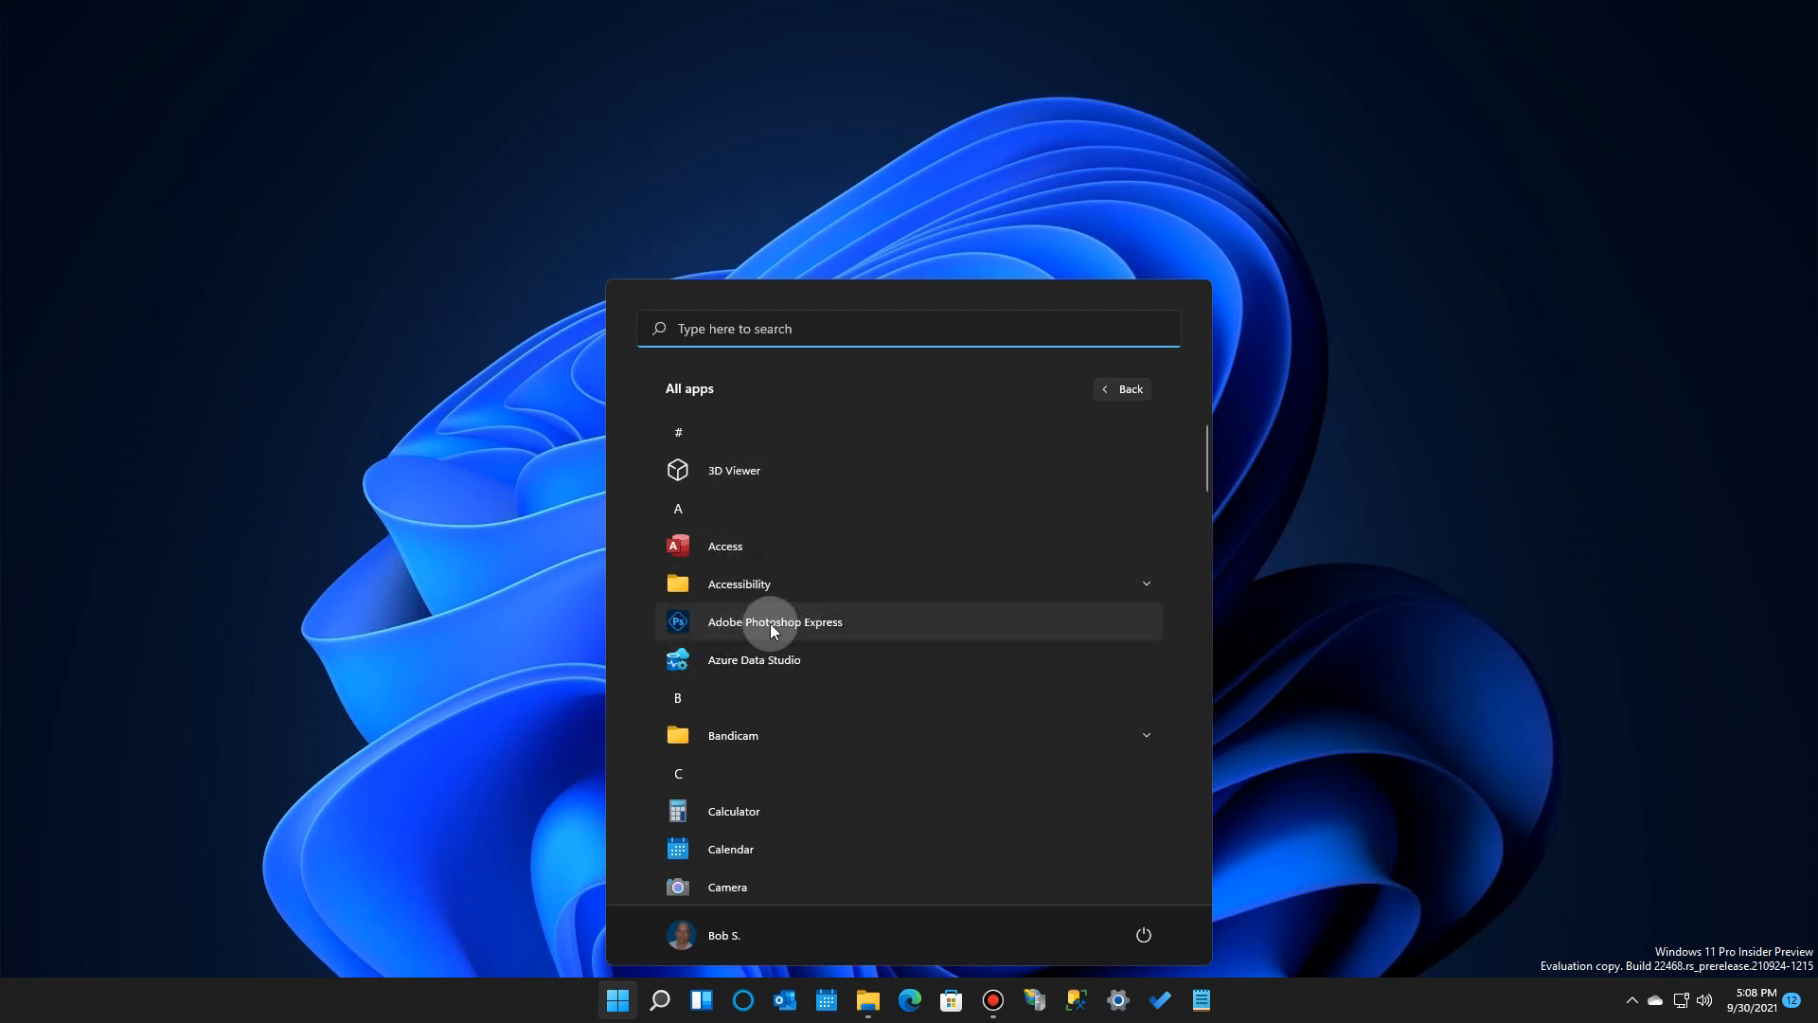
right_click(774, 621)
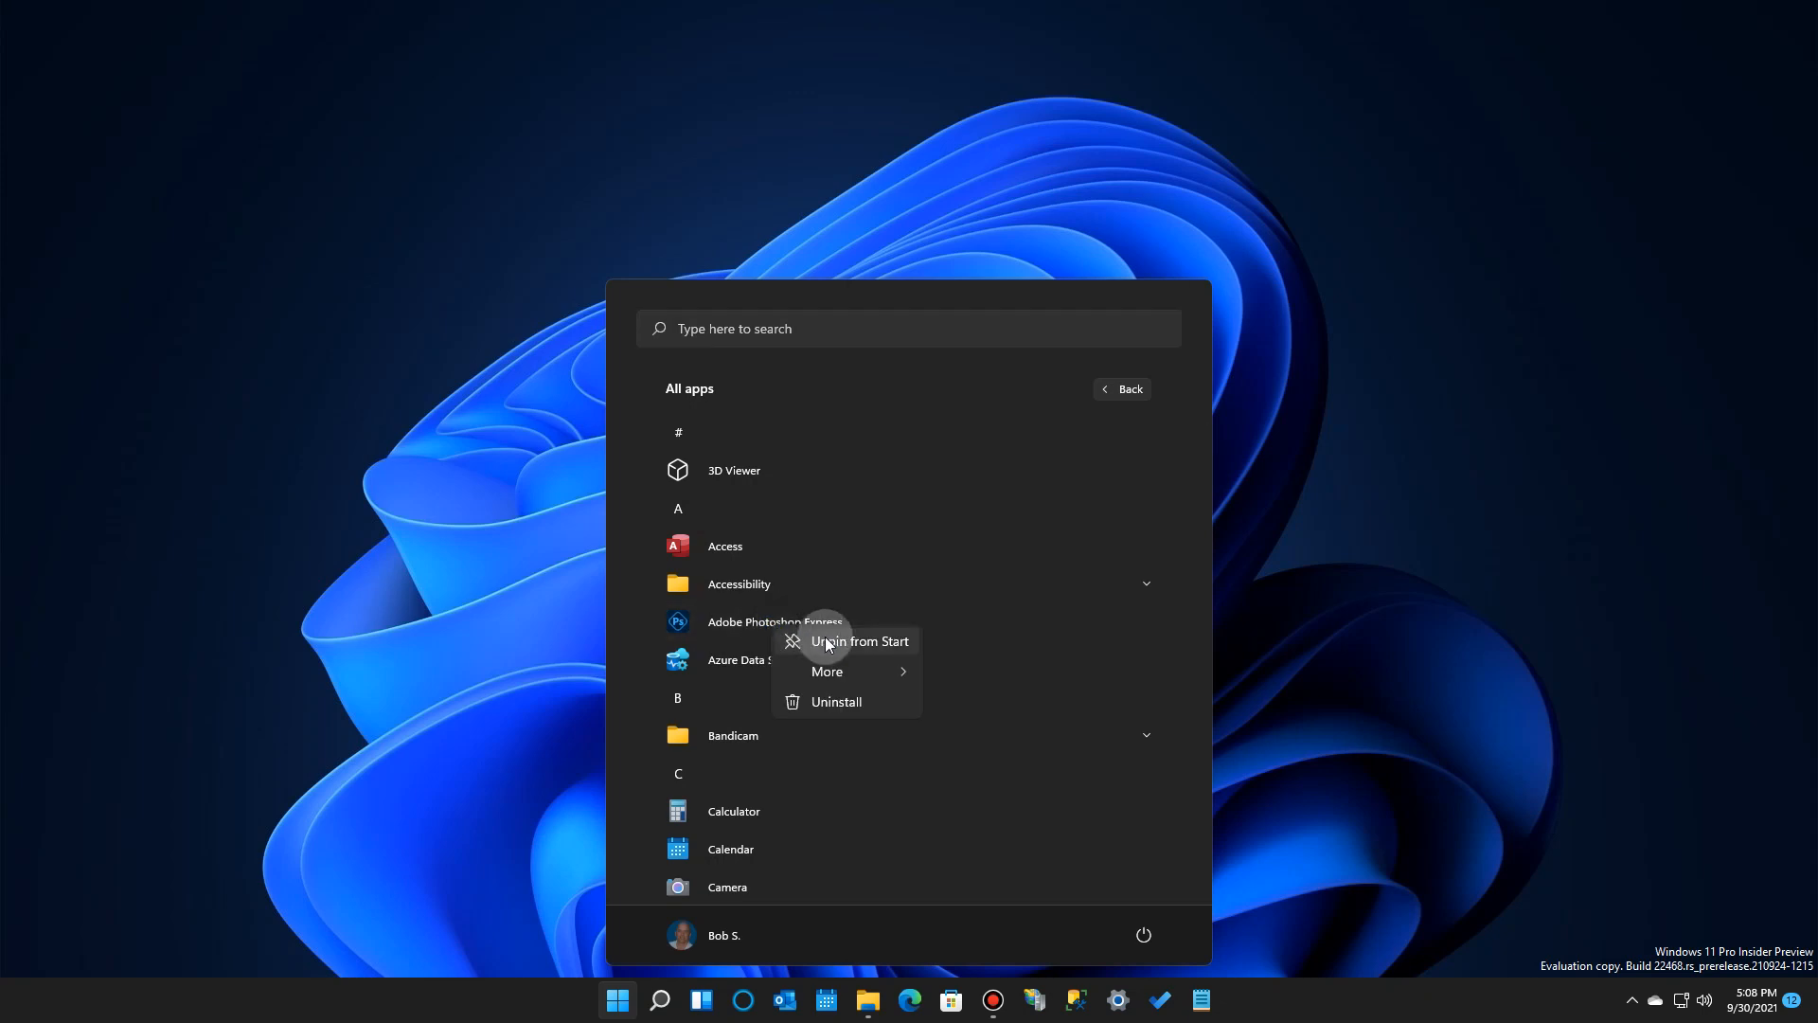